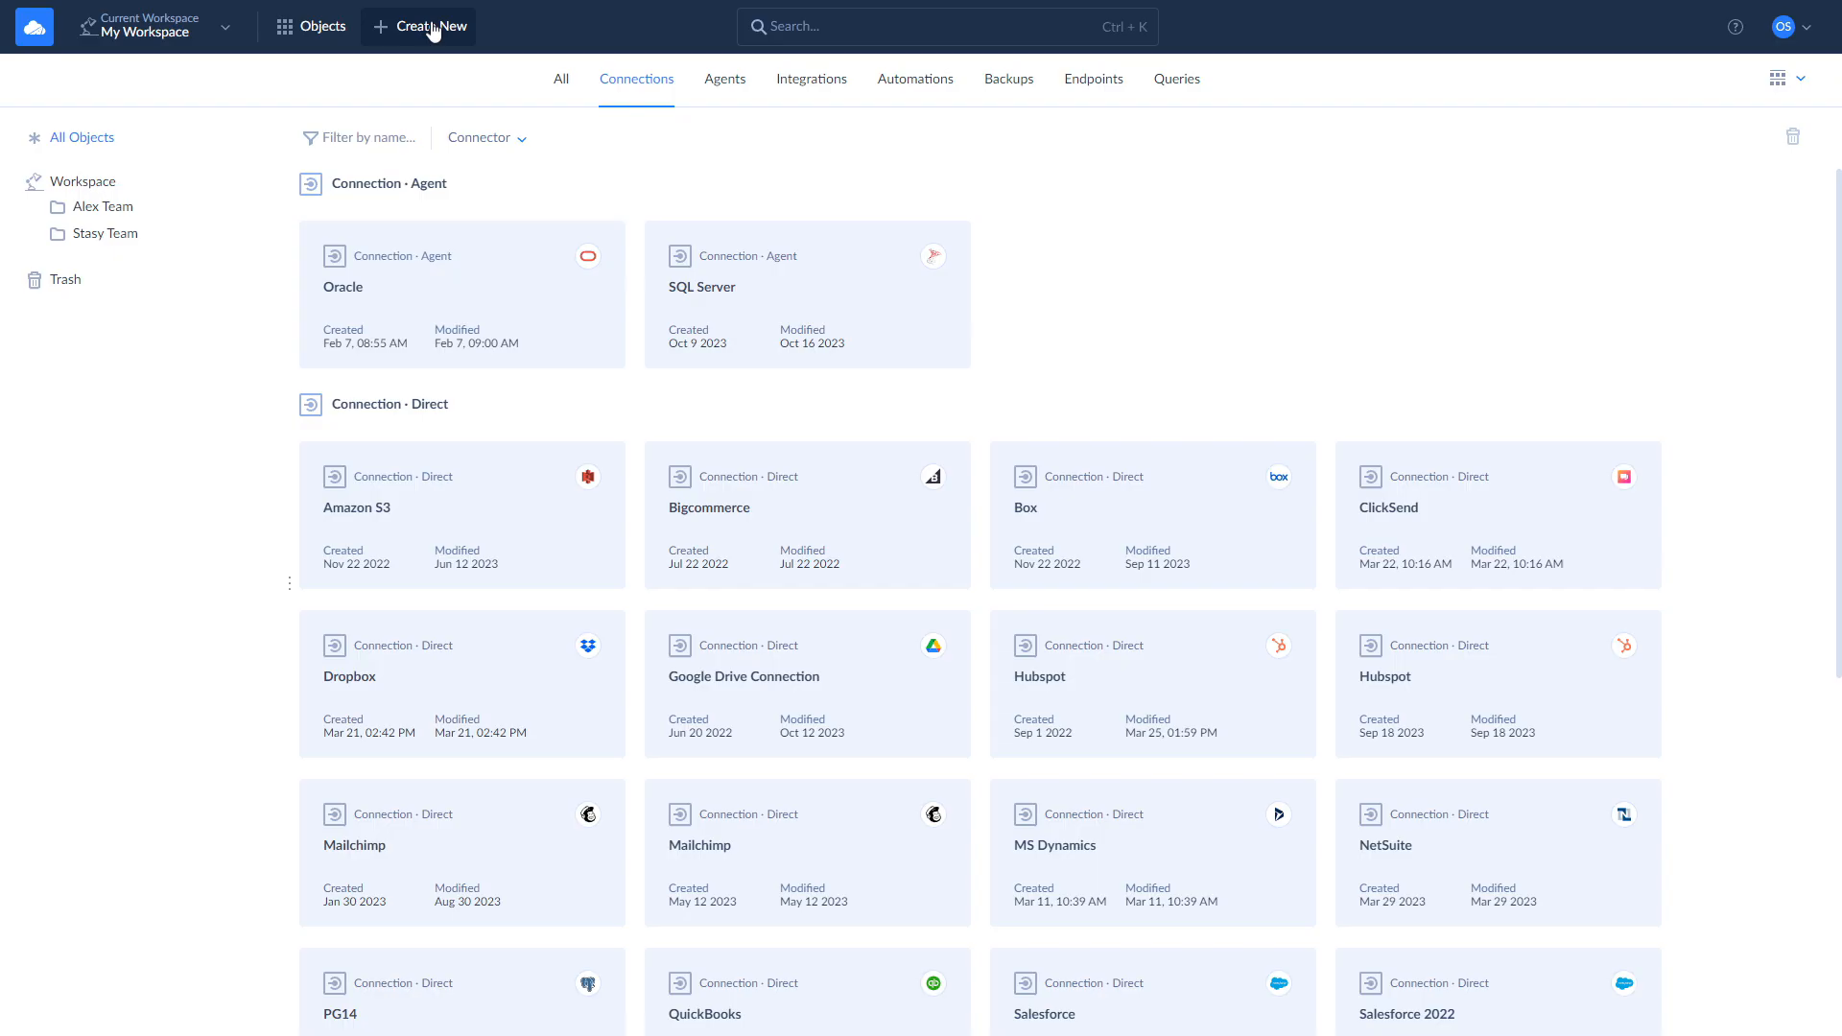
# Start a new connection filtered by 'sa' and pick the matching connector.
pyautogui.click(419, 26)
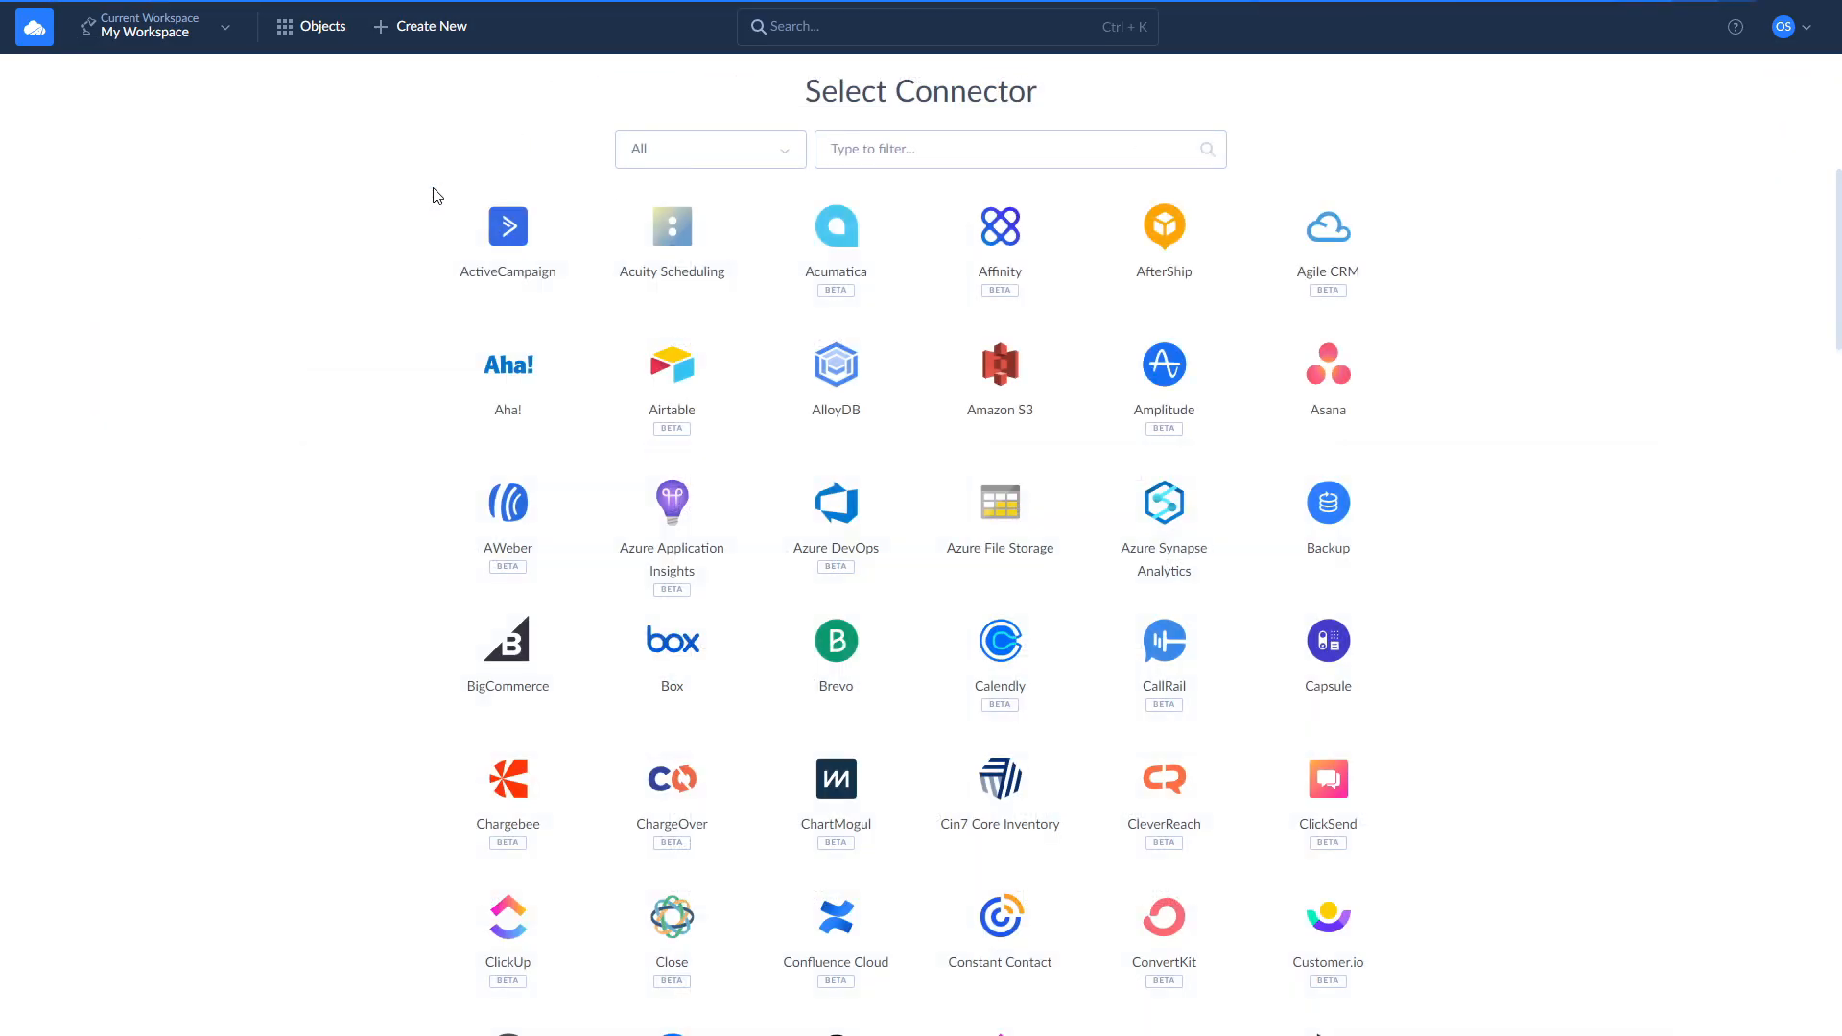
pyautogui.write('sa')
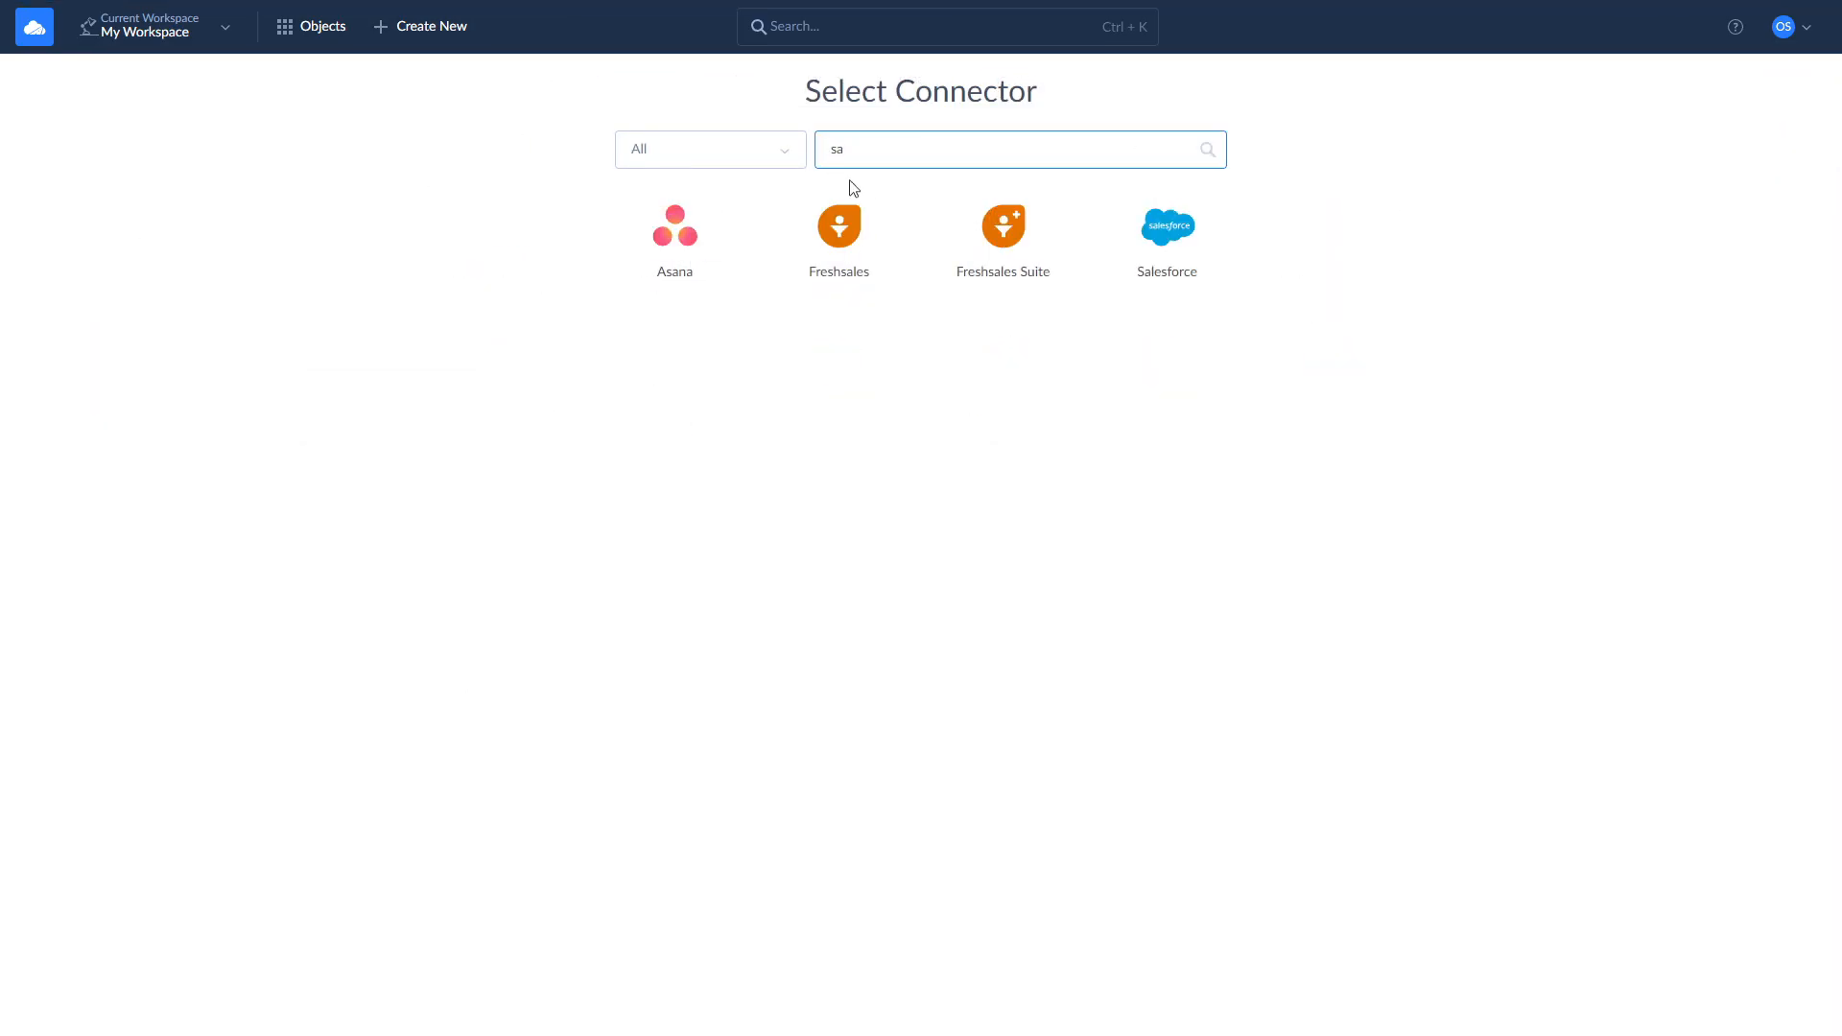
pyautogui.click(1164, 226)
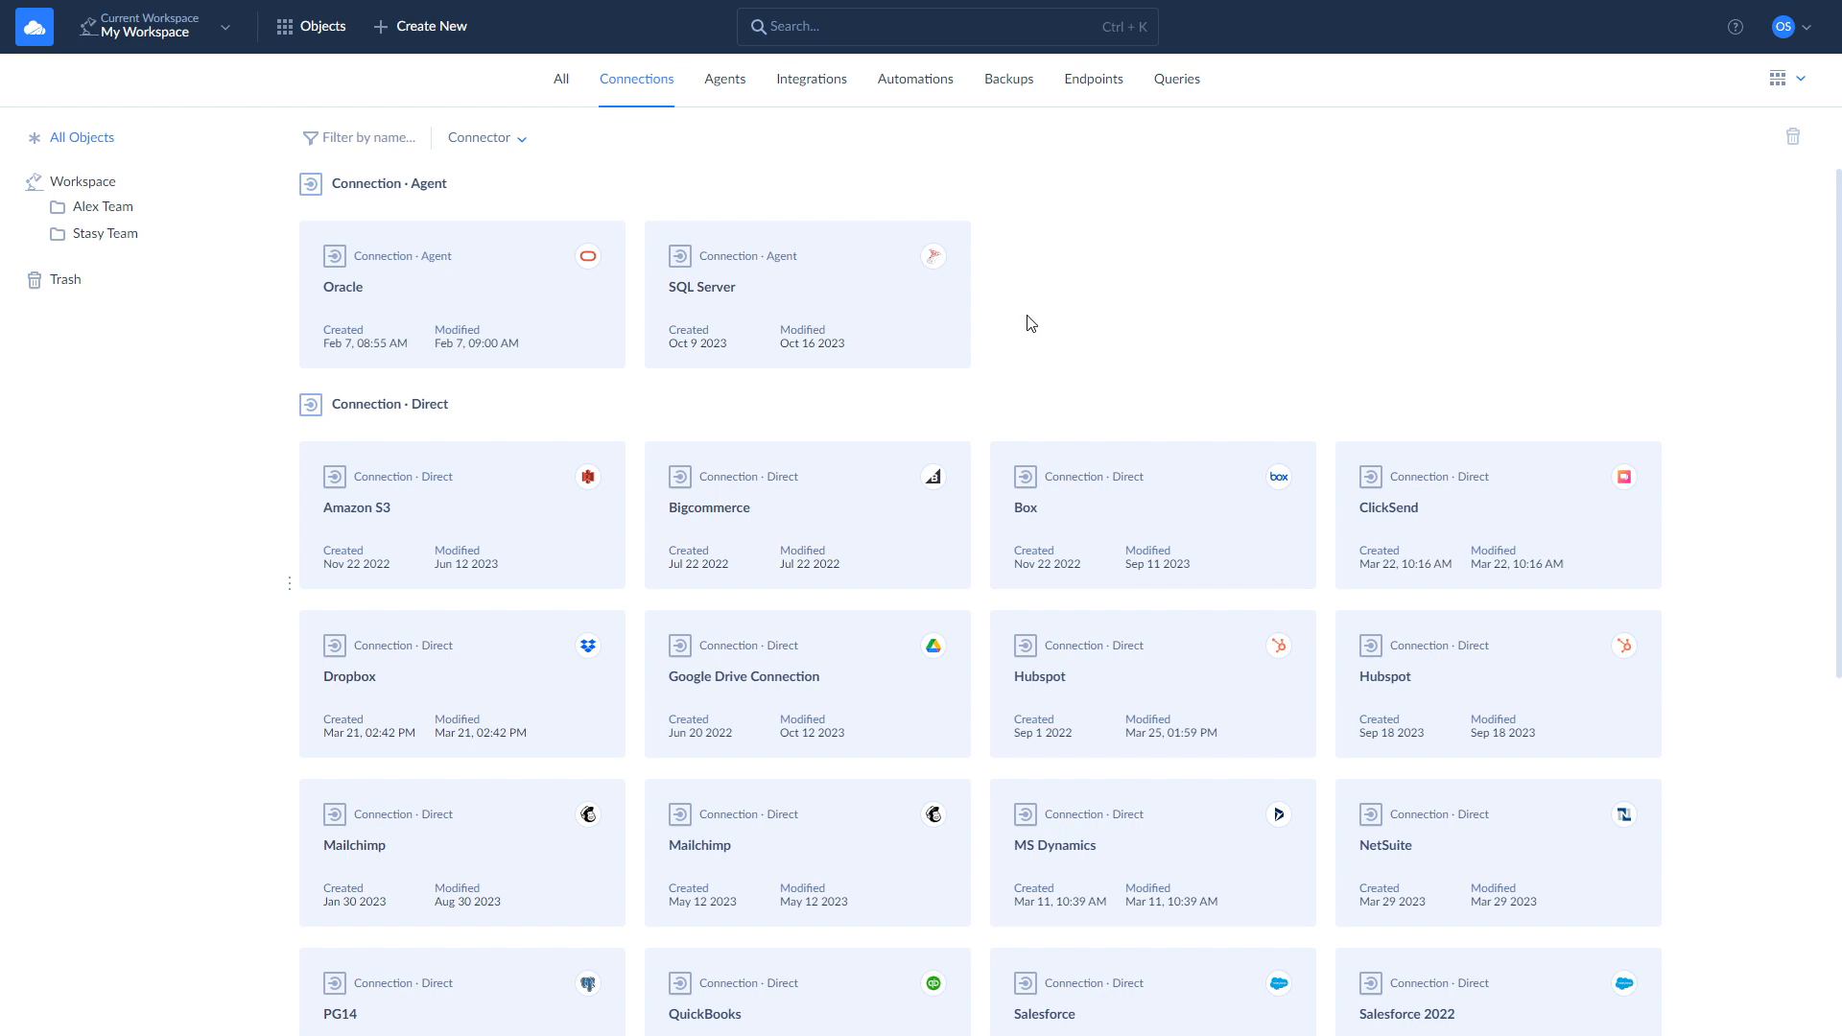
pyautogui.moveTo(1025, 324)
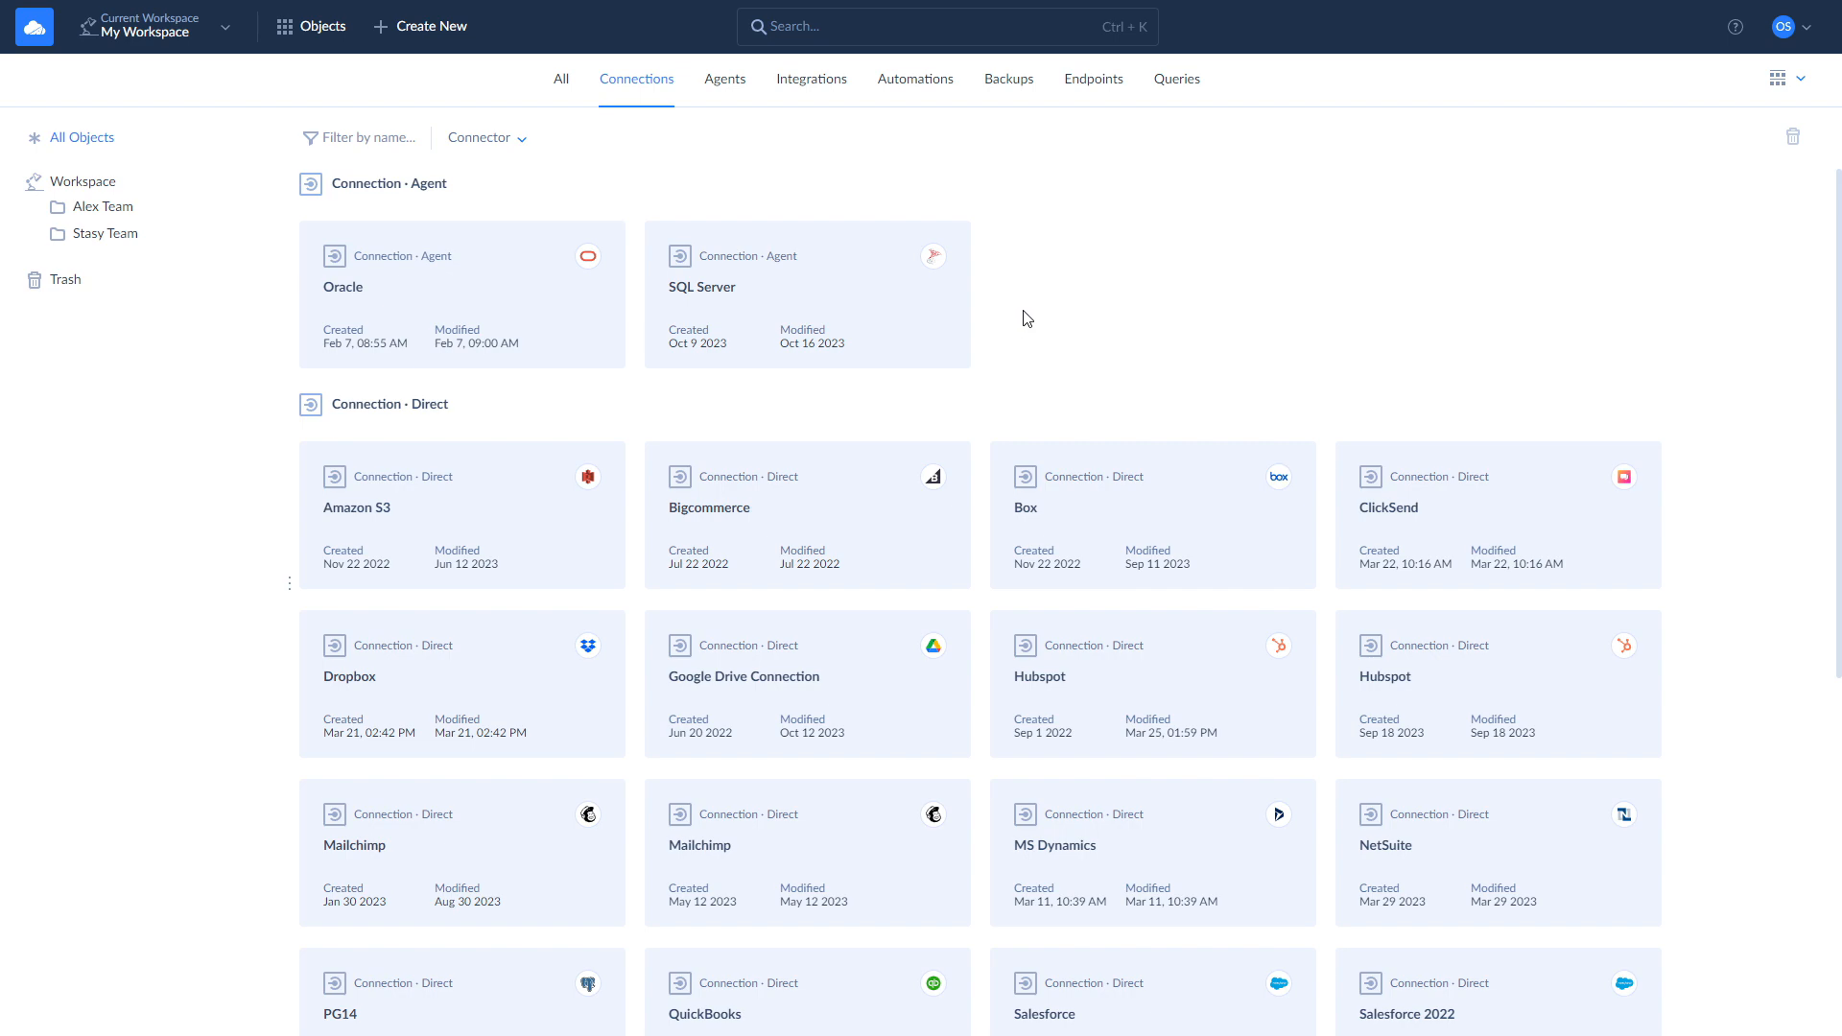
# Start another new connection, filter for 'ora' and choose the Oracle connector.
pyautogui.click(418, 26)
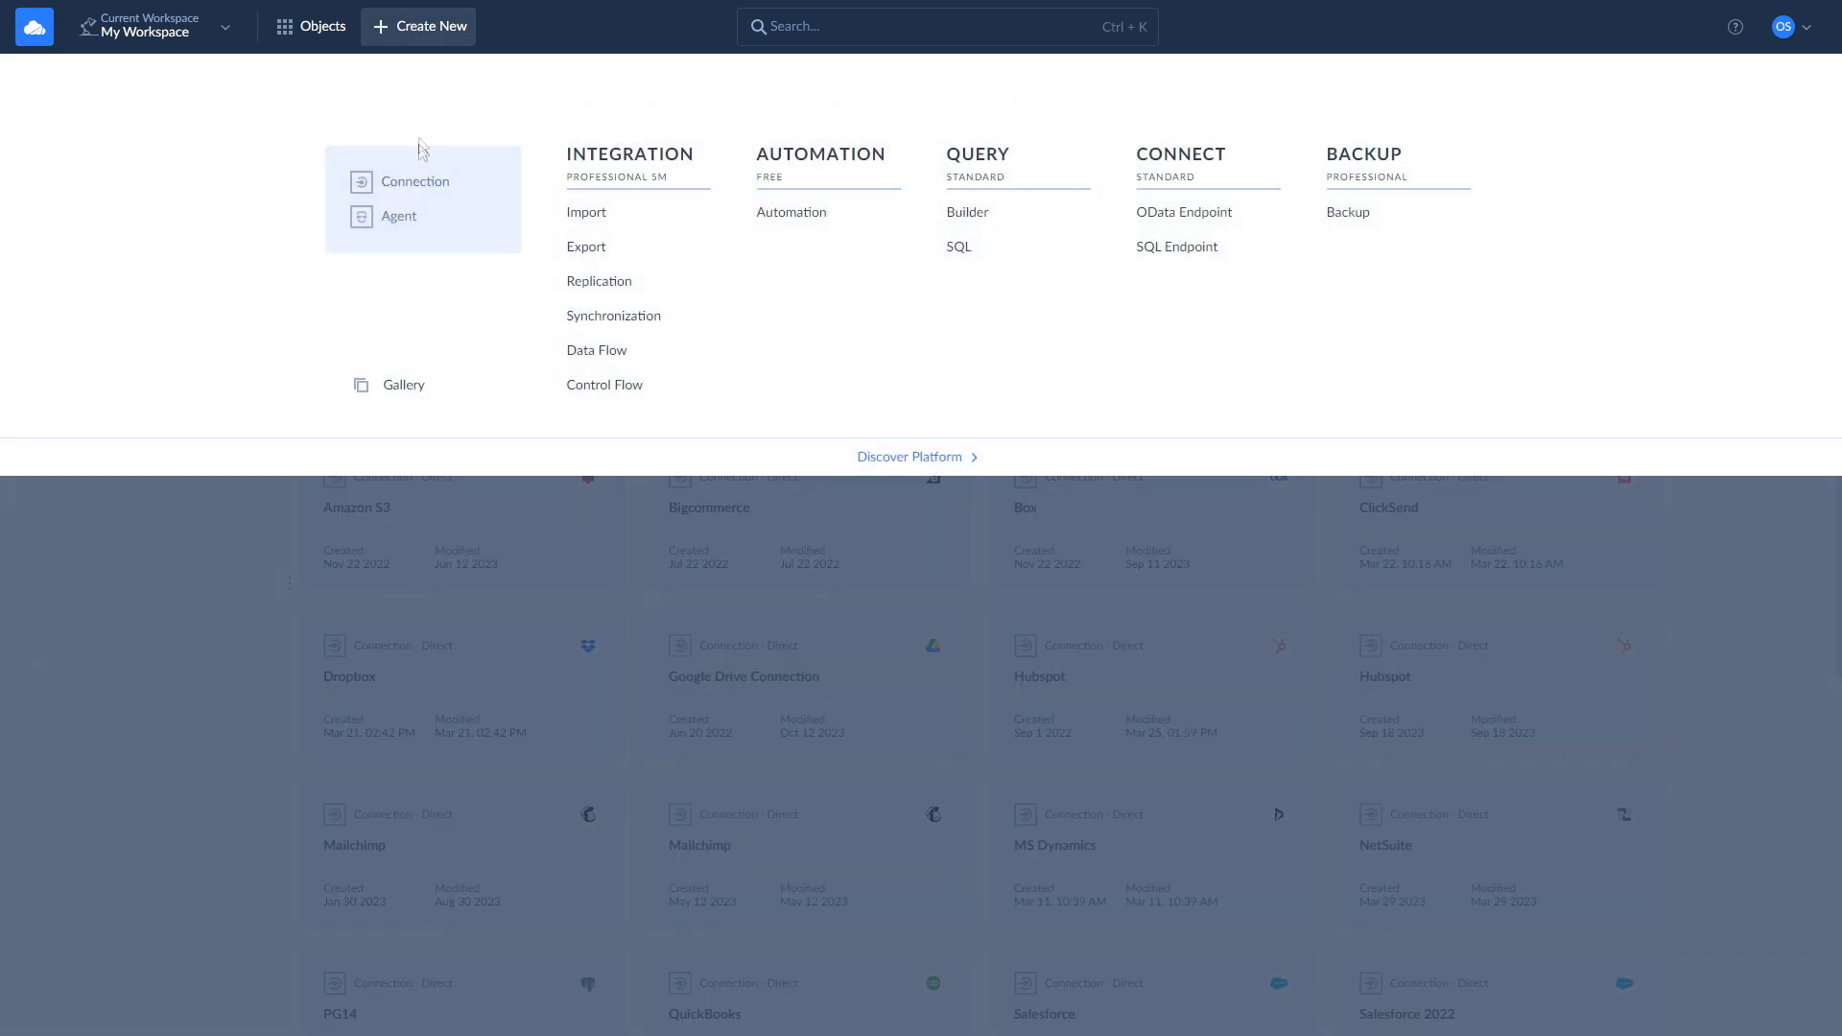
pyautogui.click(413, 181)
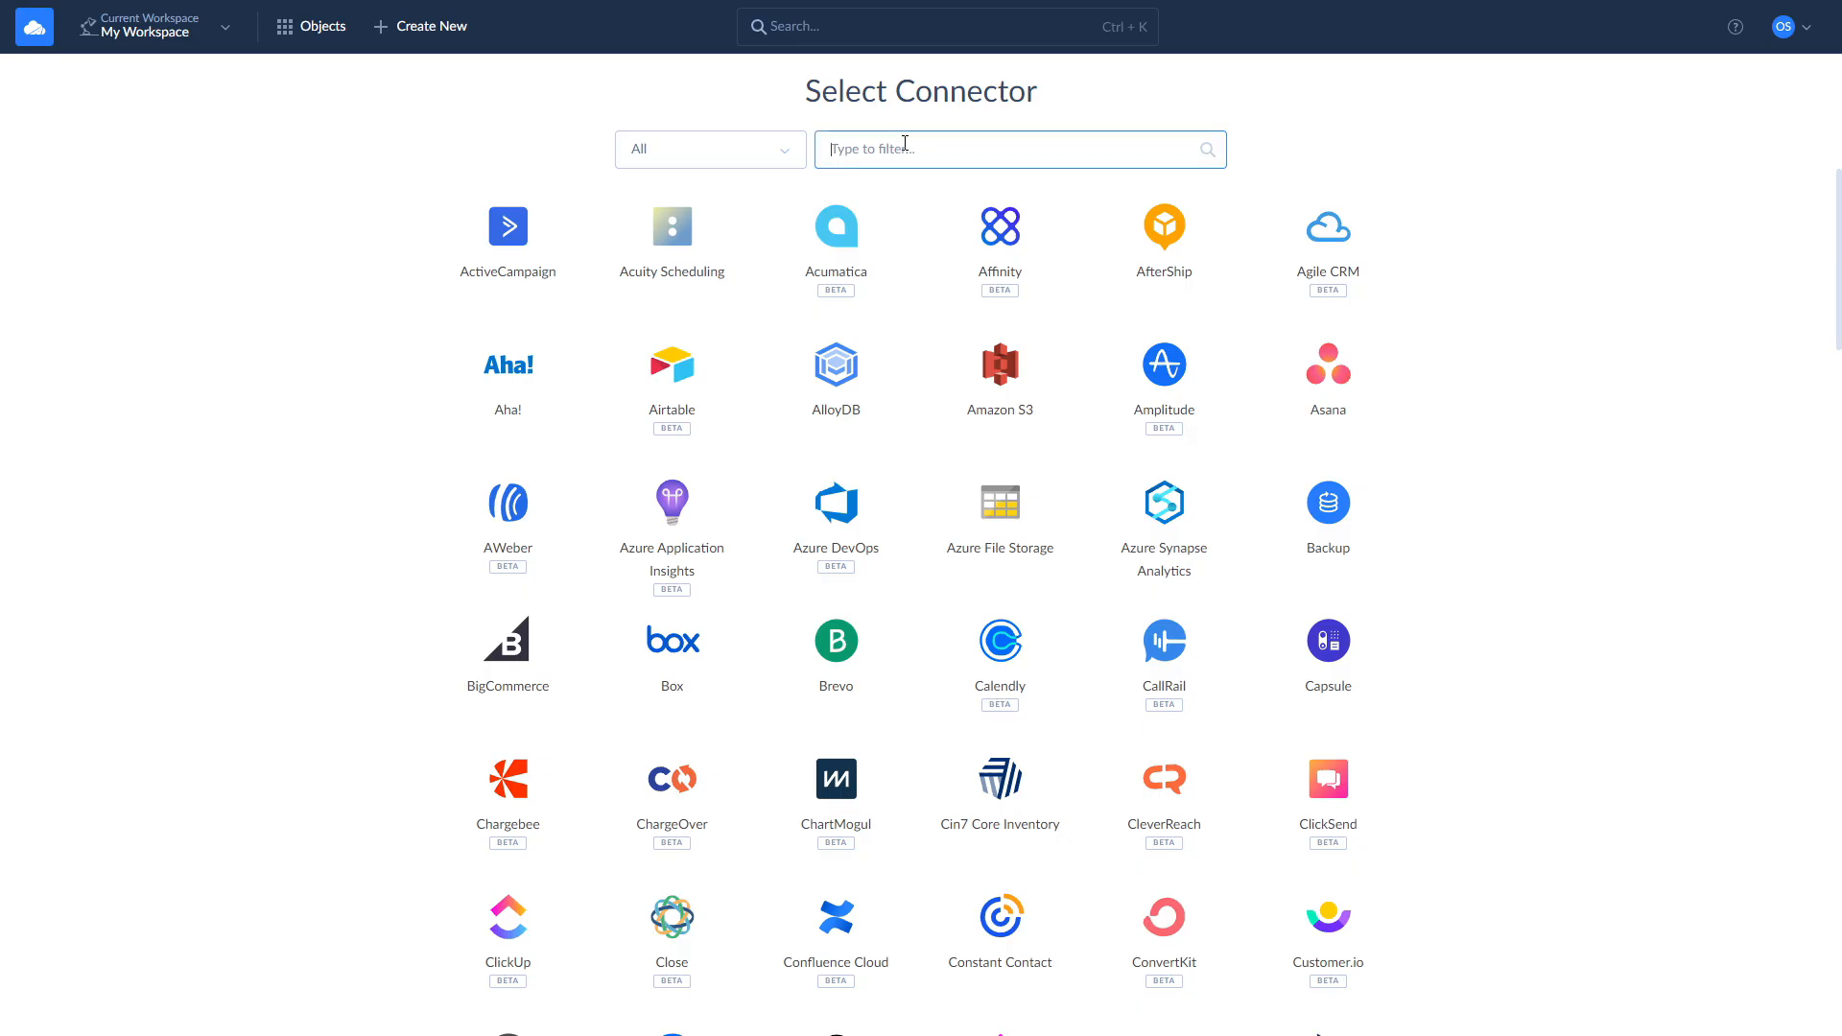
pyautogui.write('ora')
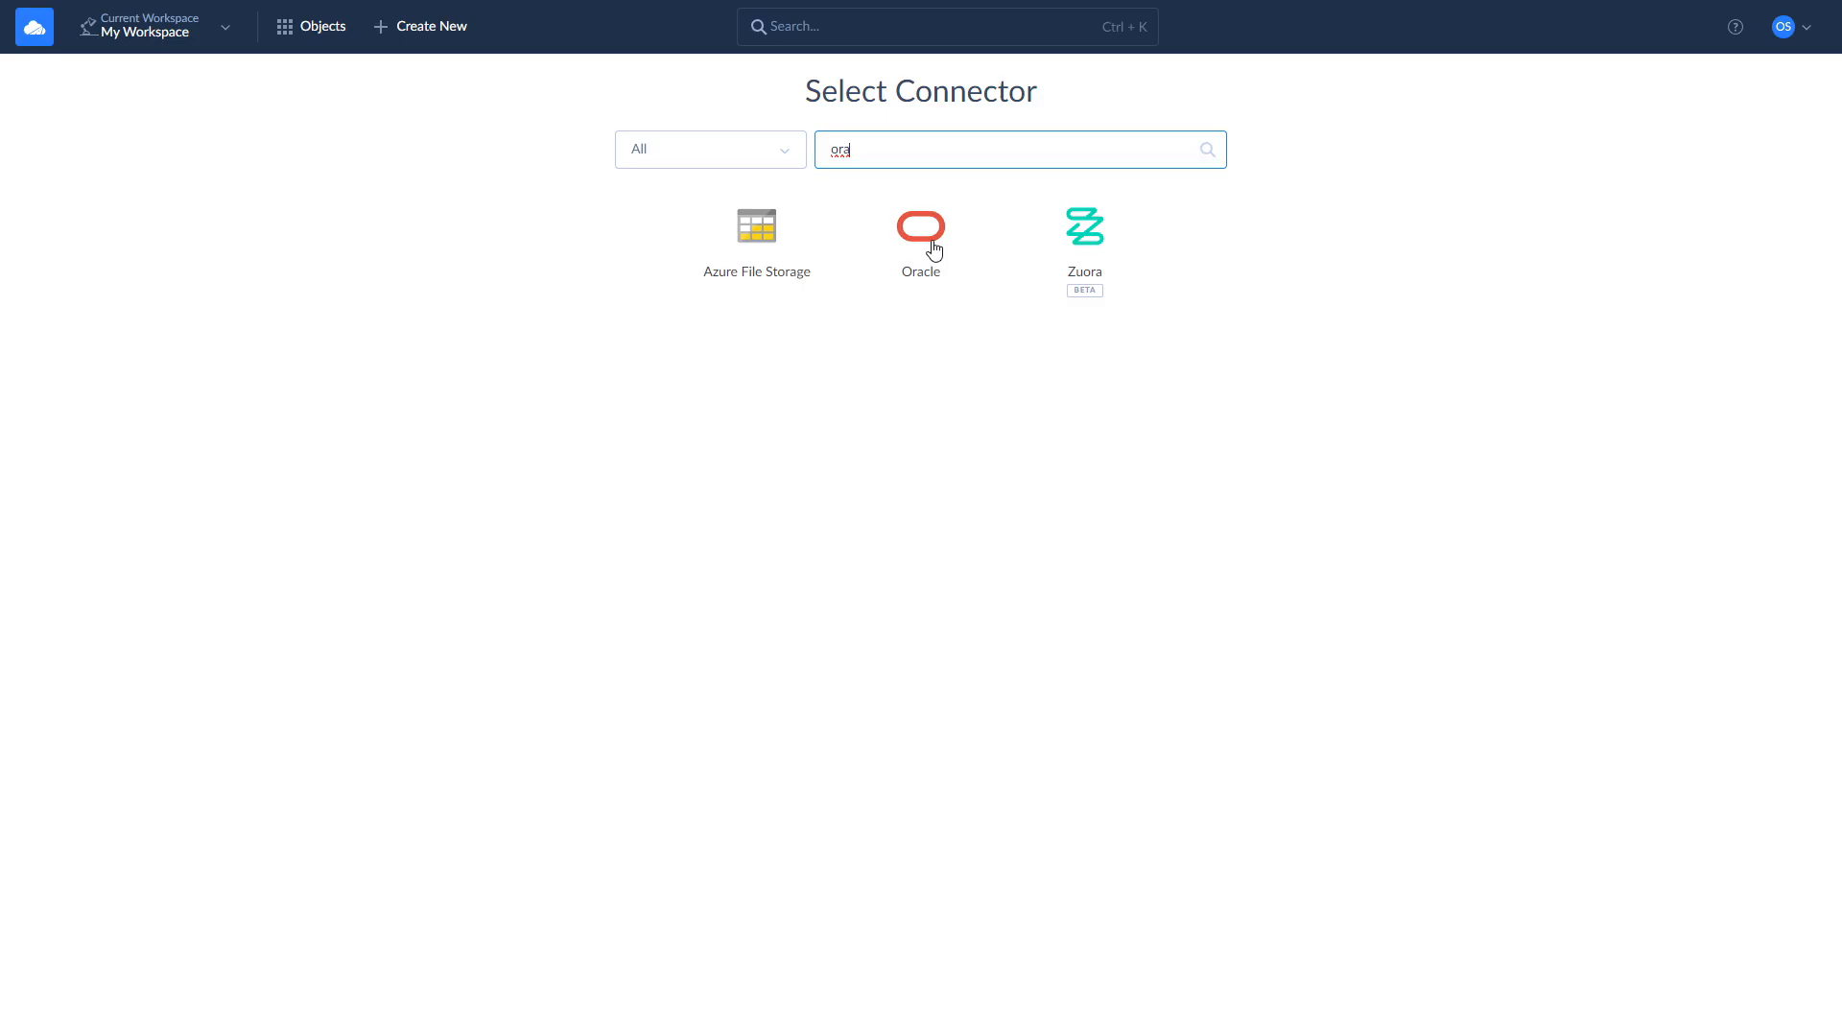
pyautogui.click(921, 226)
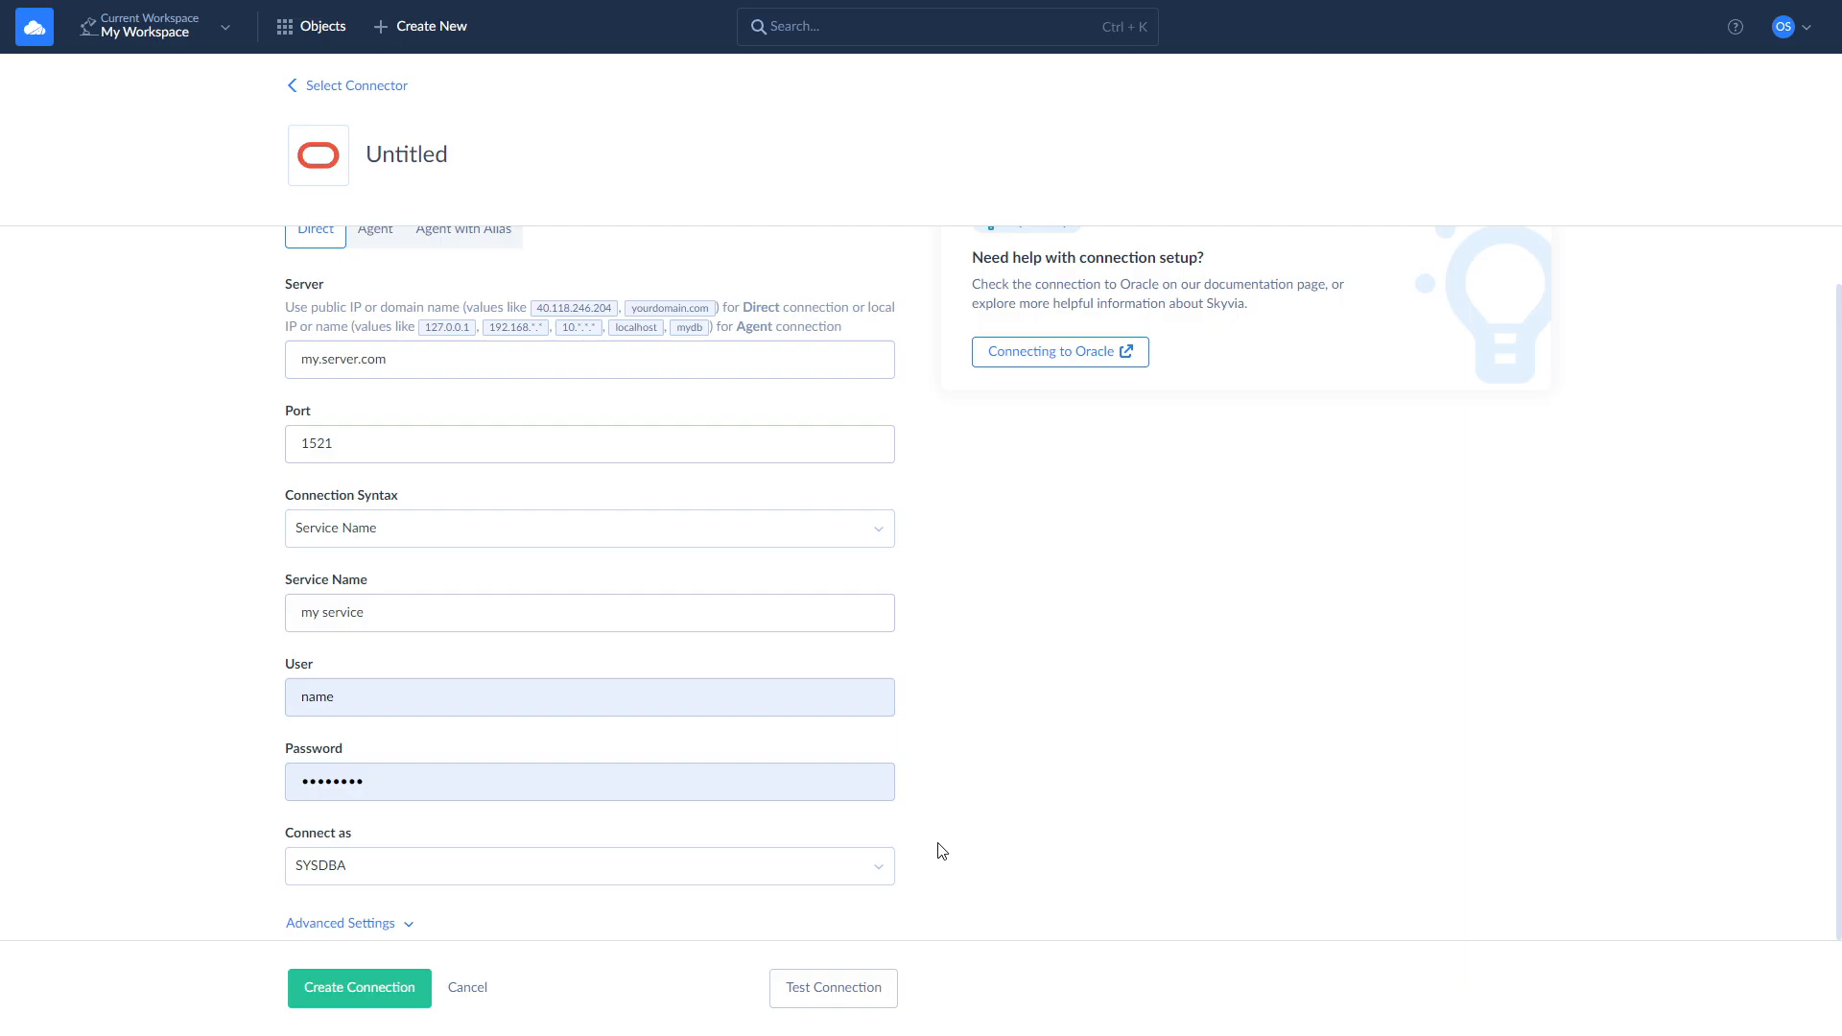
pyautogui.moveTo(937, 883)
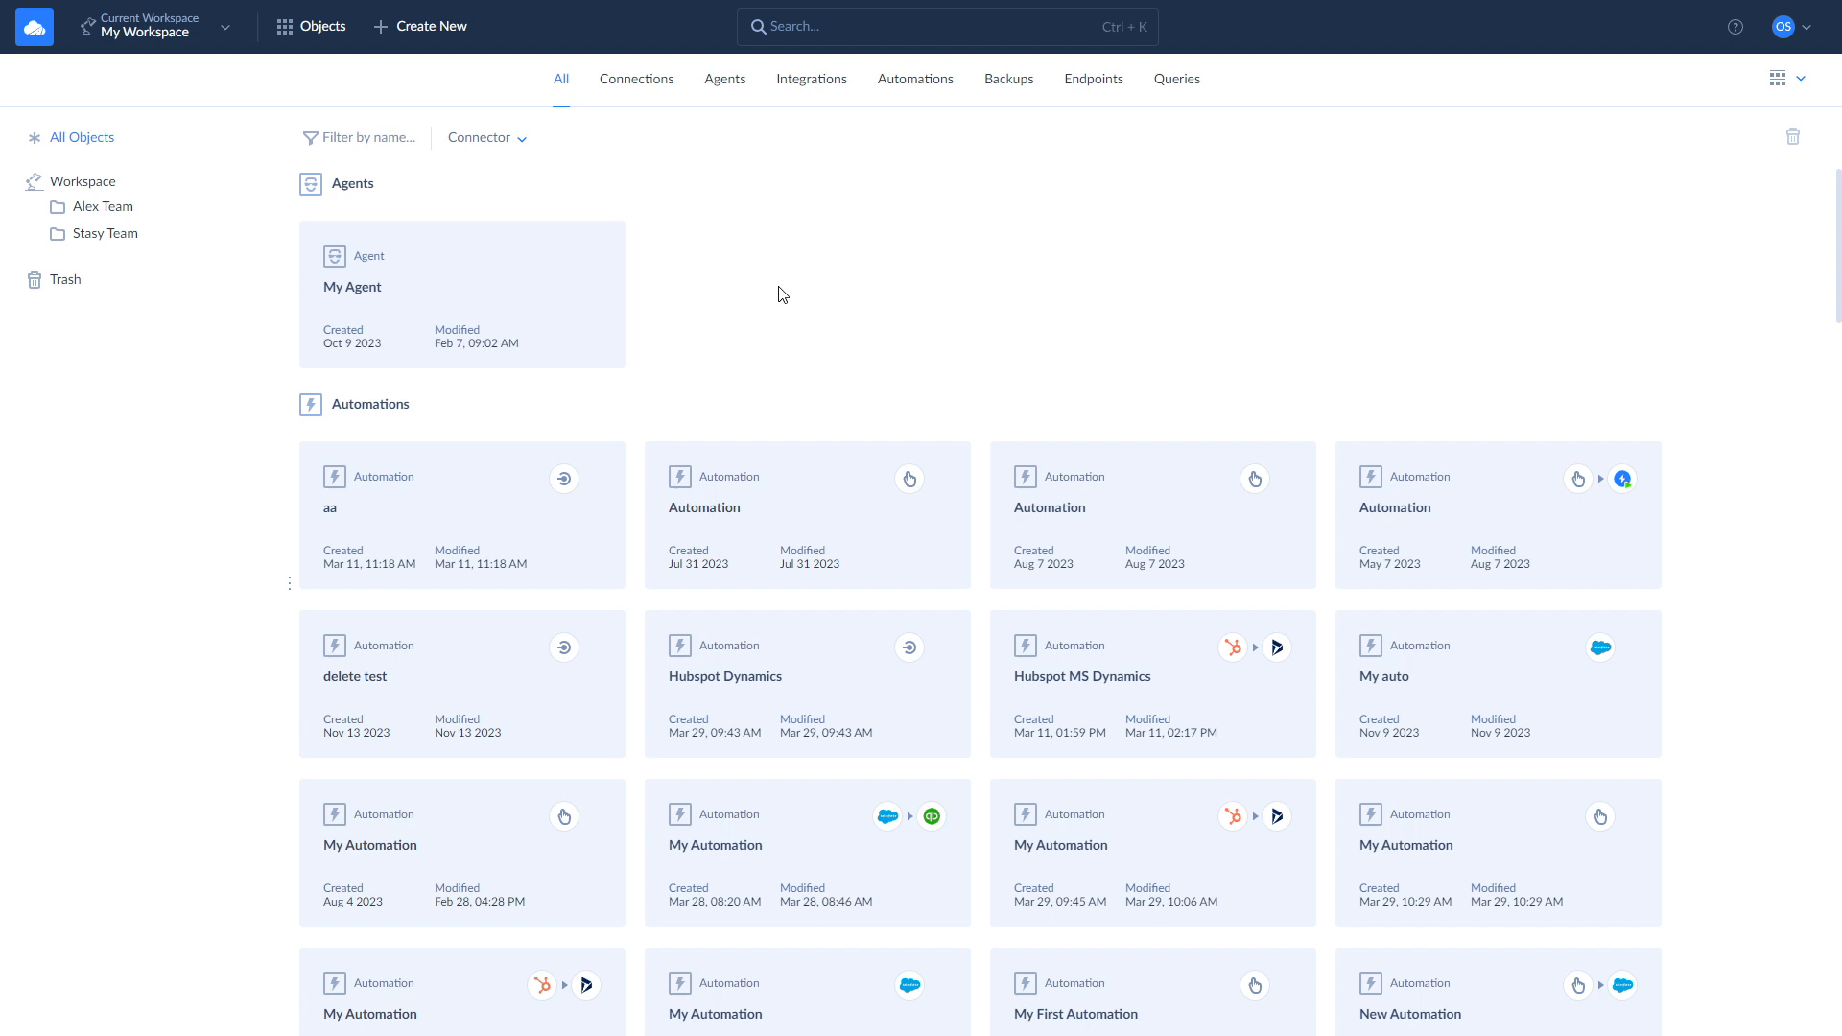
# Create a new Untitled agent, view its key page, then return to the object list.
pyautogui.click(418, 26)
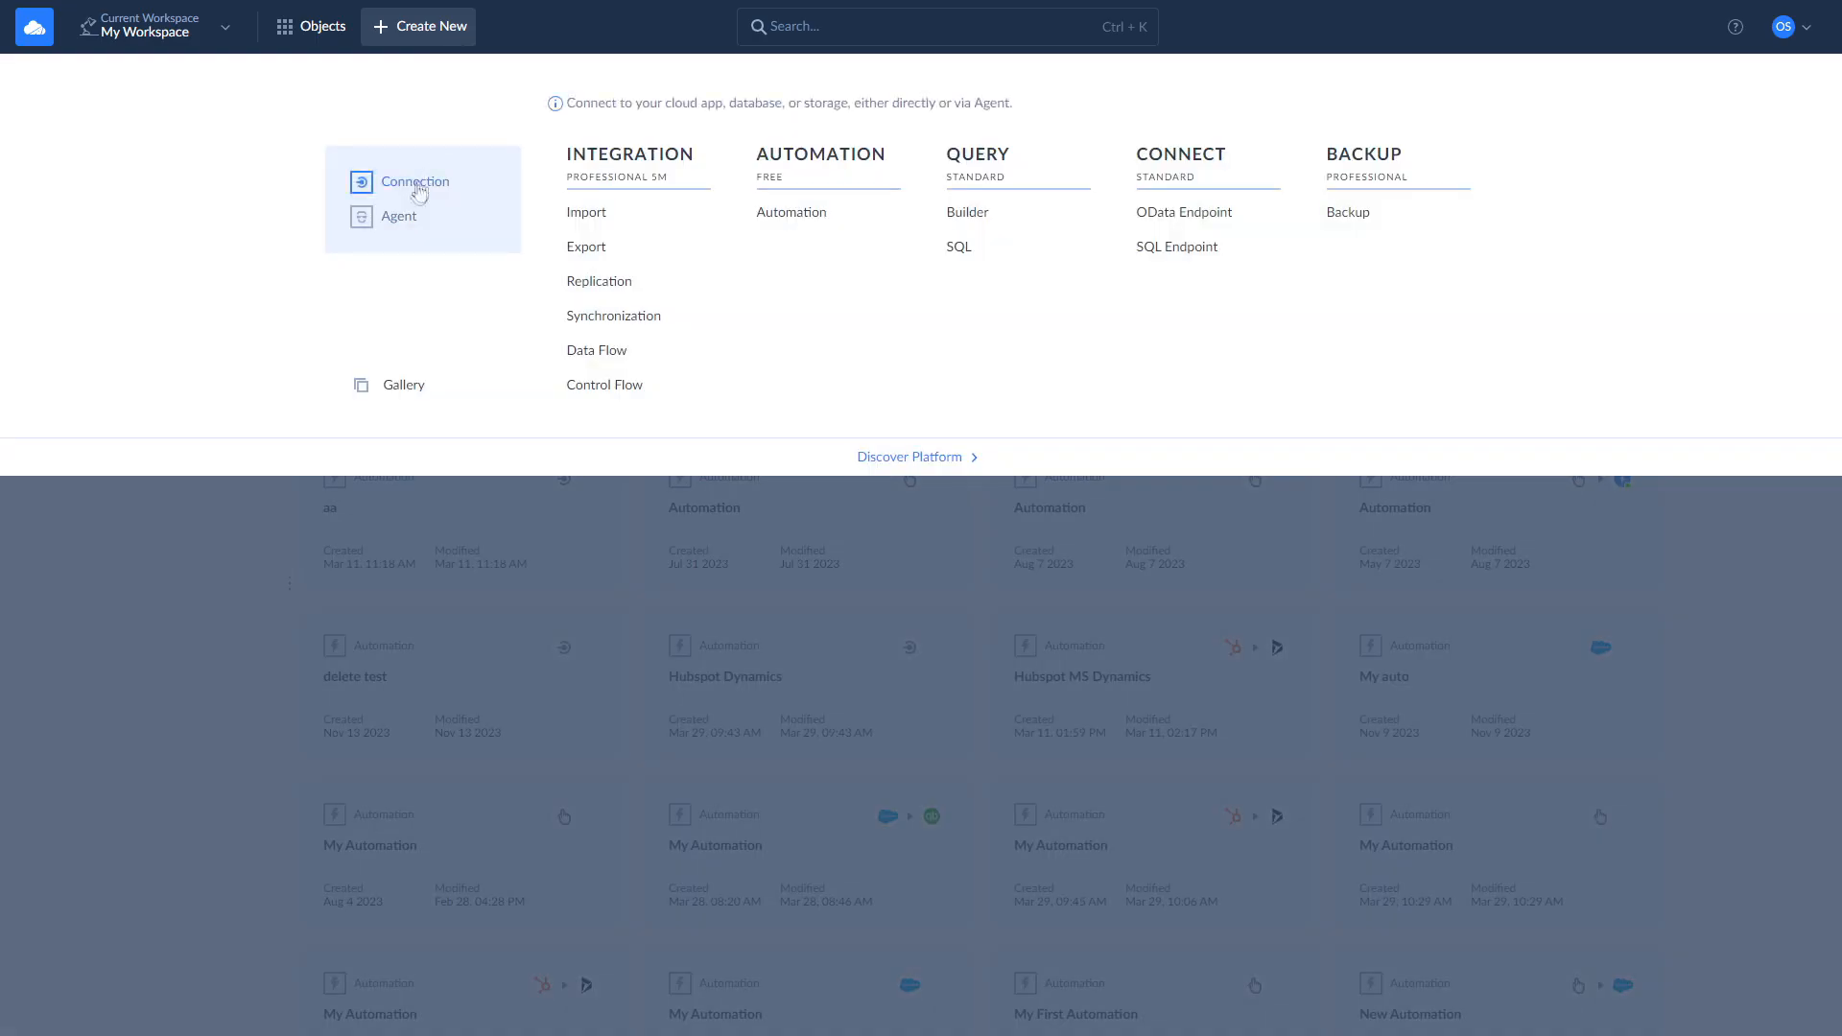
pyautogui.click(394, 216)
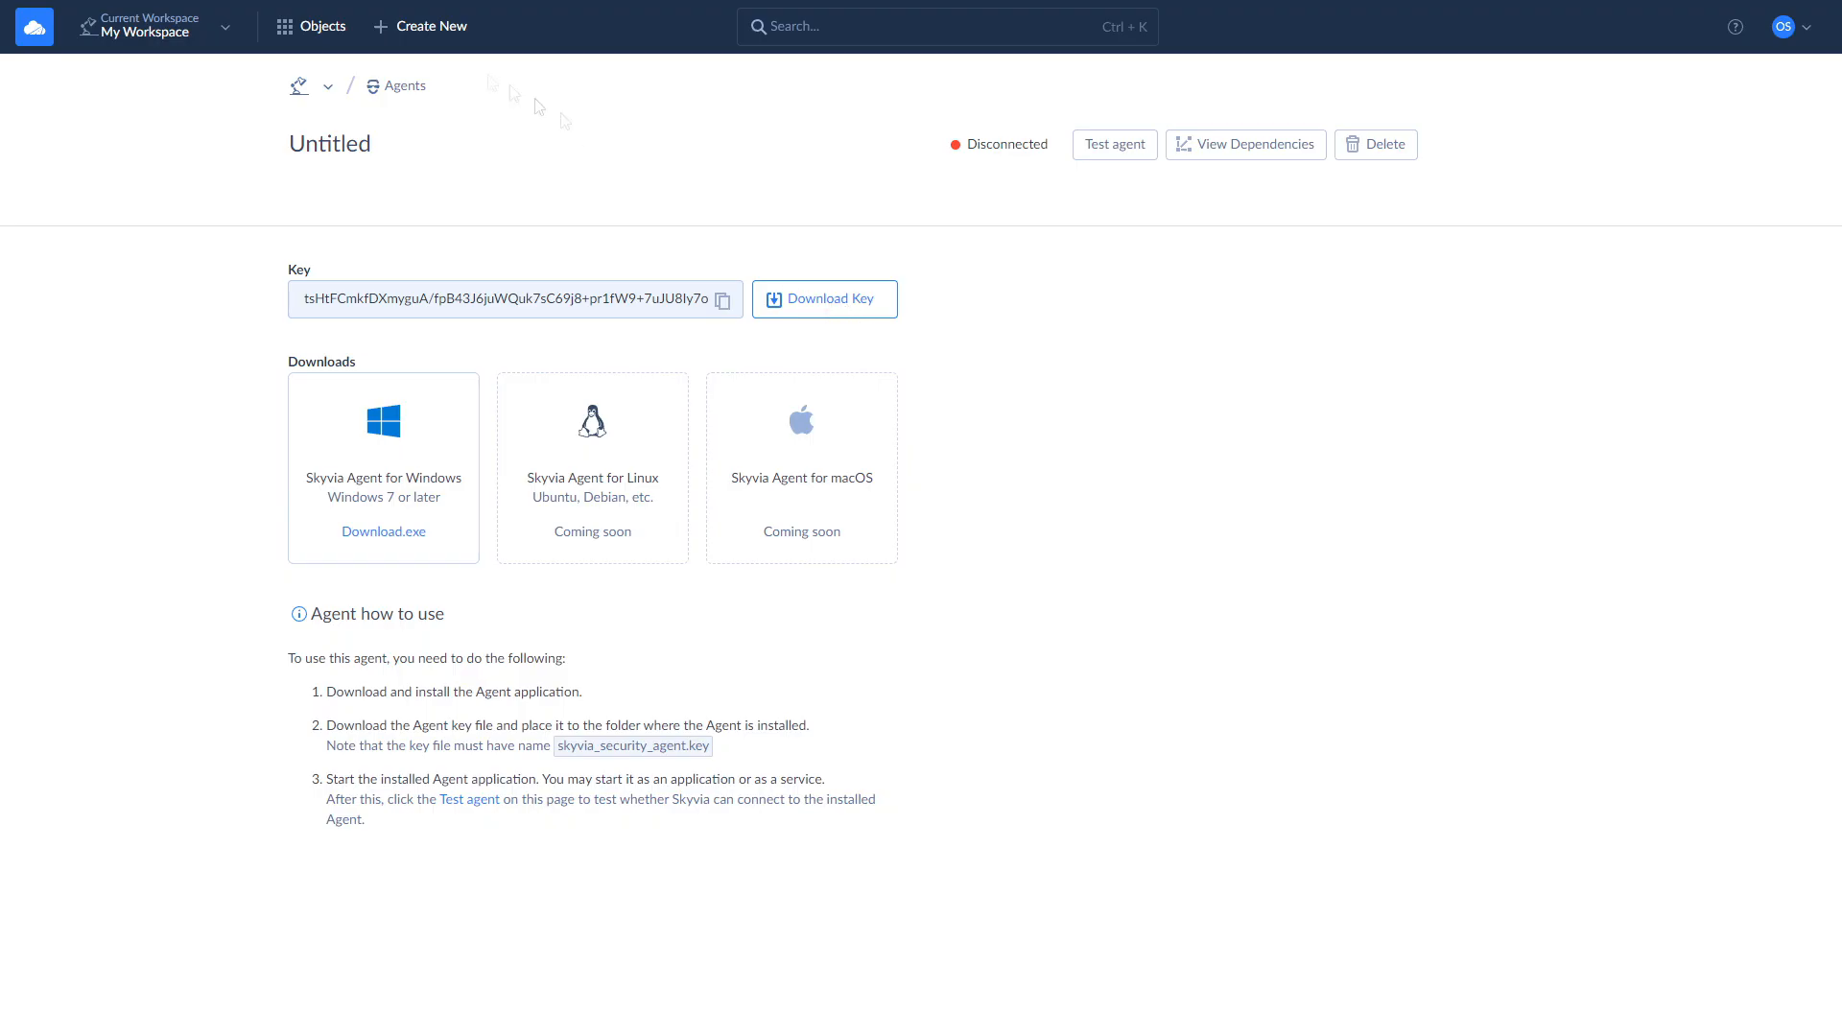
pyautogui.click(323, 26)
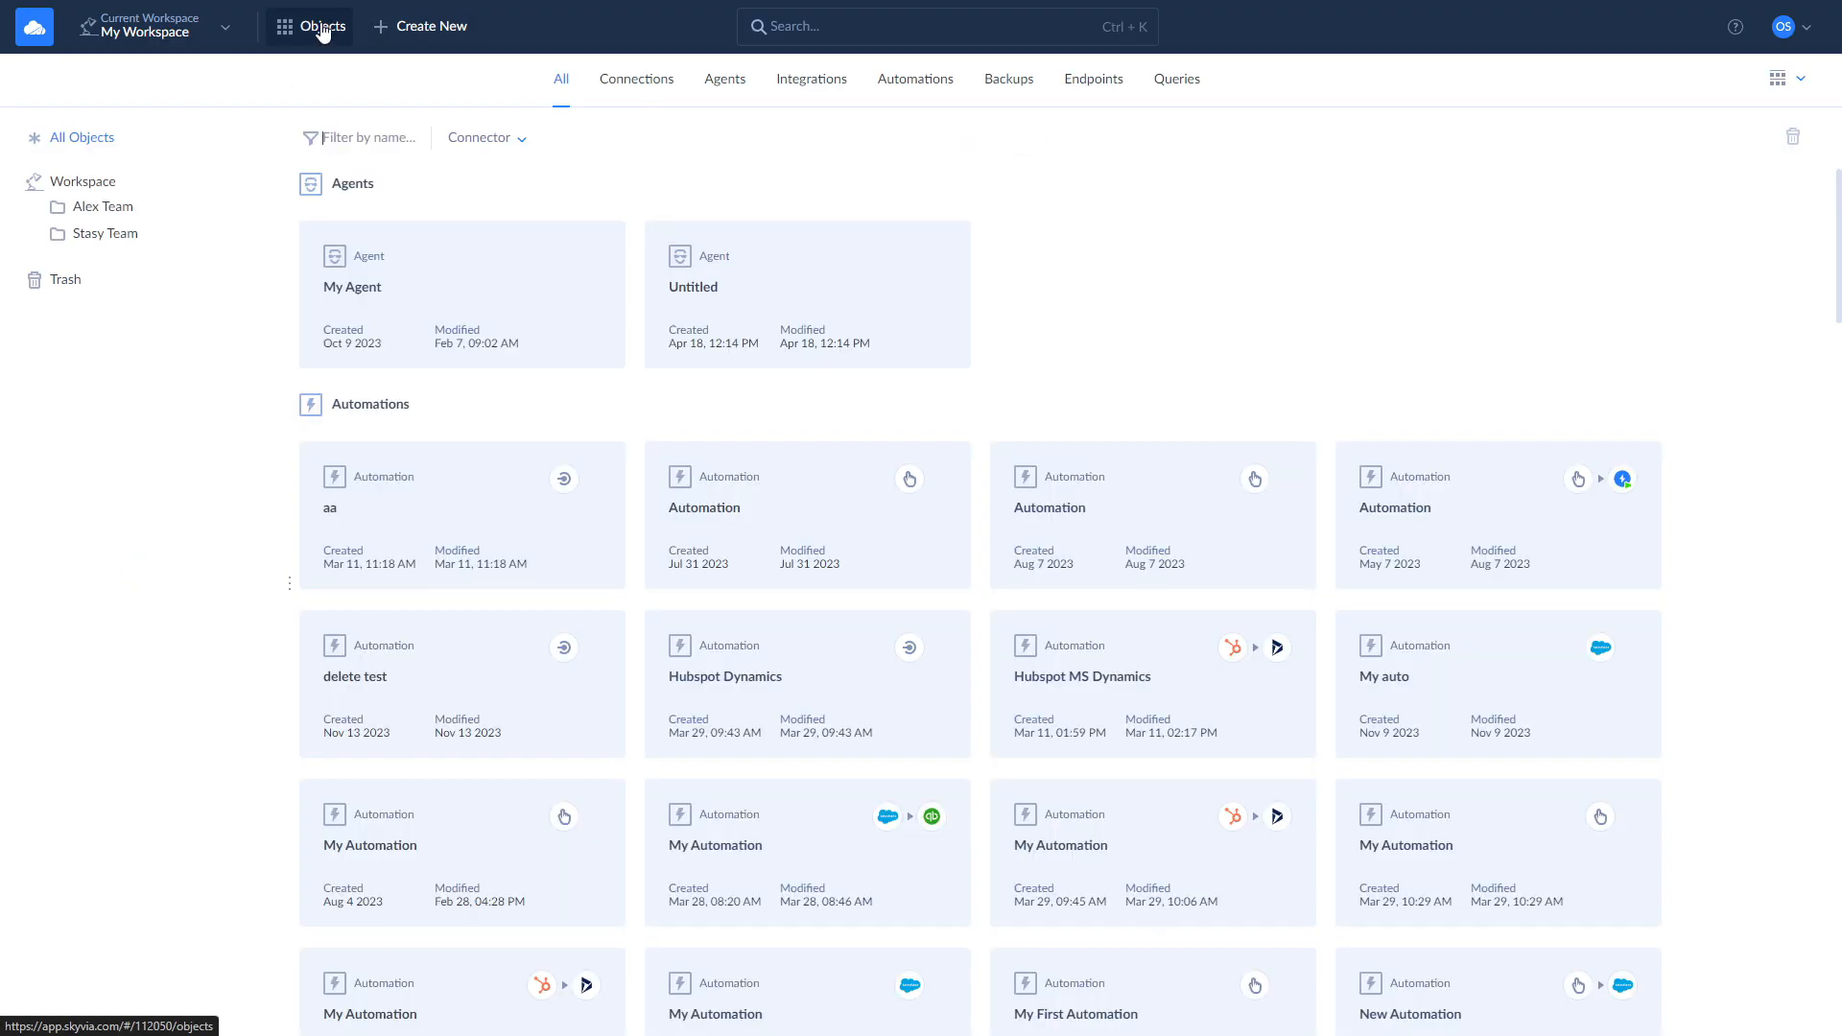
# Begin a new Oracle connection in Agent mode routed through My Agent.
pyautogui.click(419, 26)
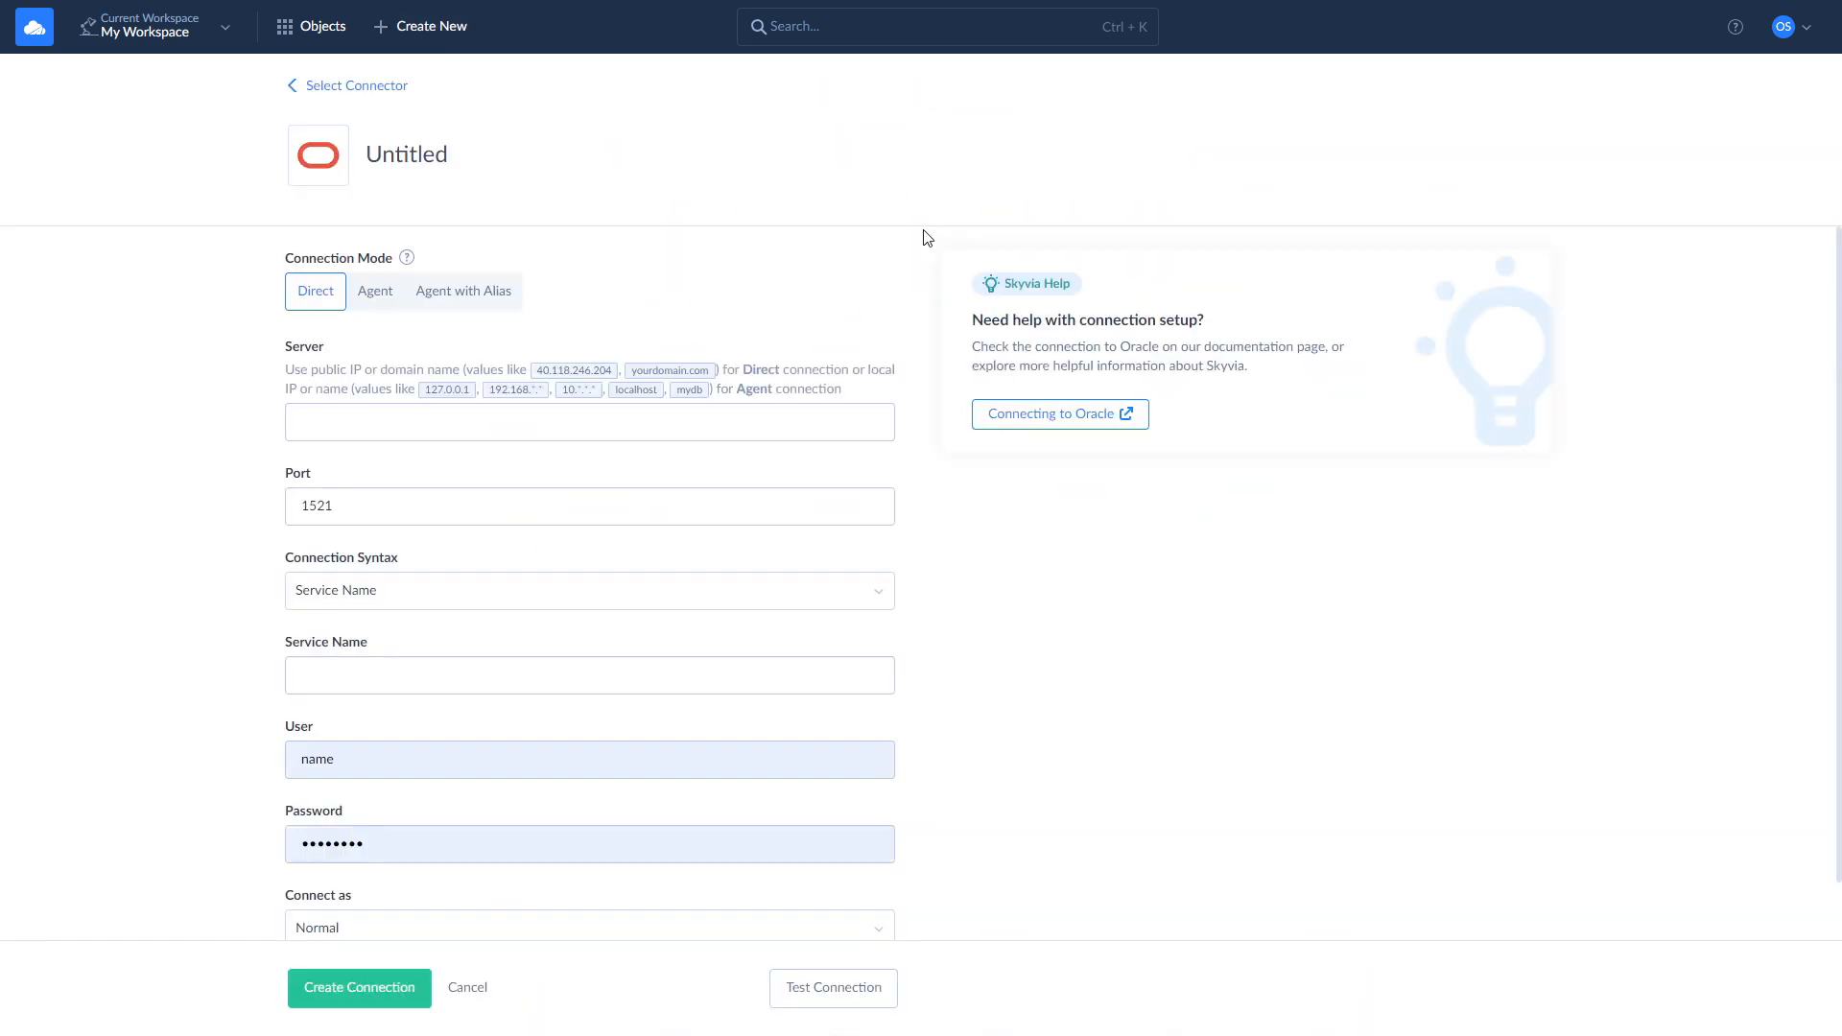
pyautogui.click(373, 290)
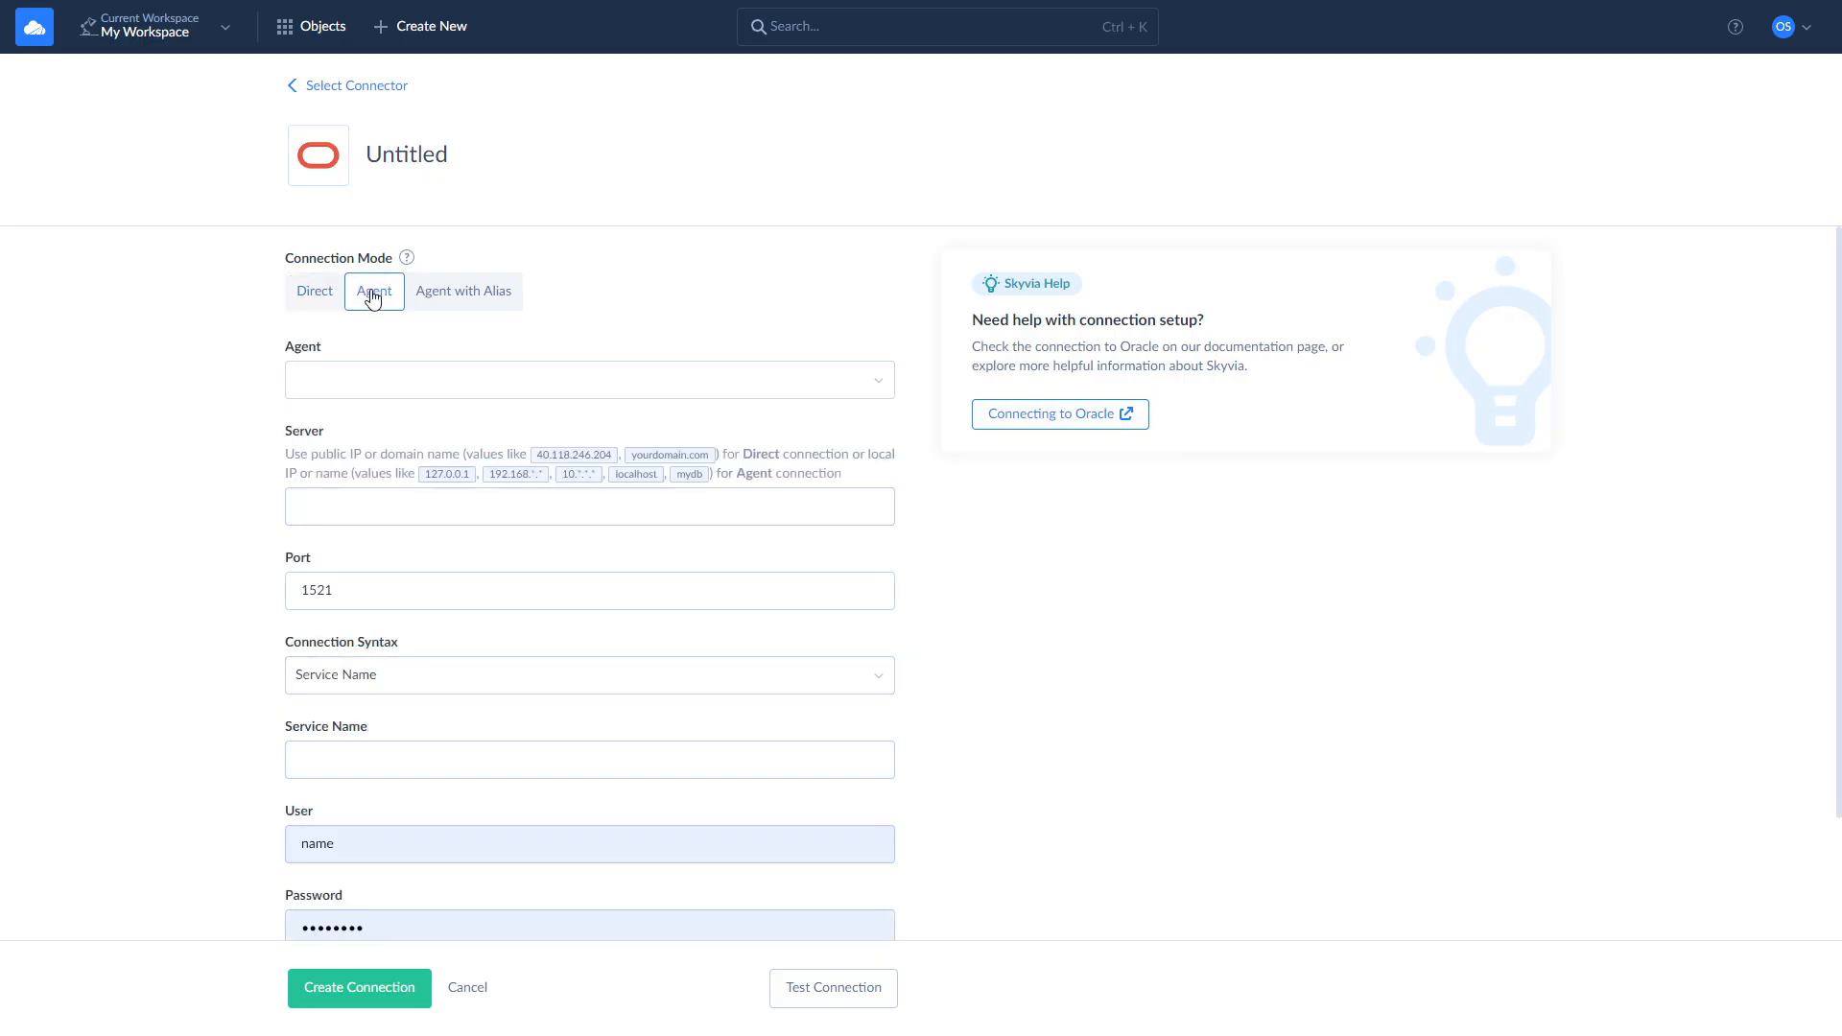
pyautogui.click(588, 378)
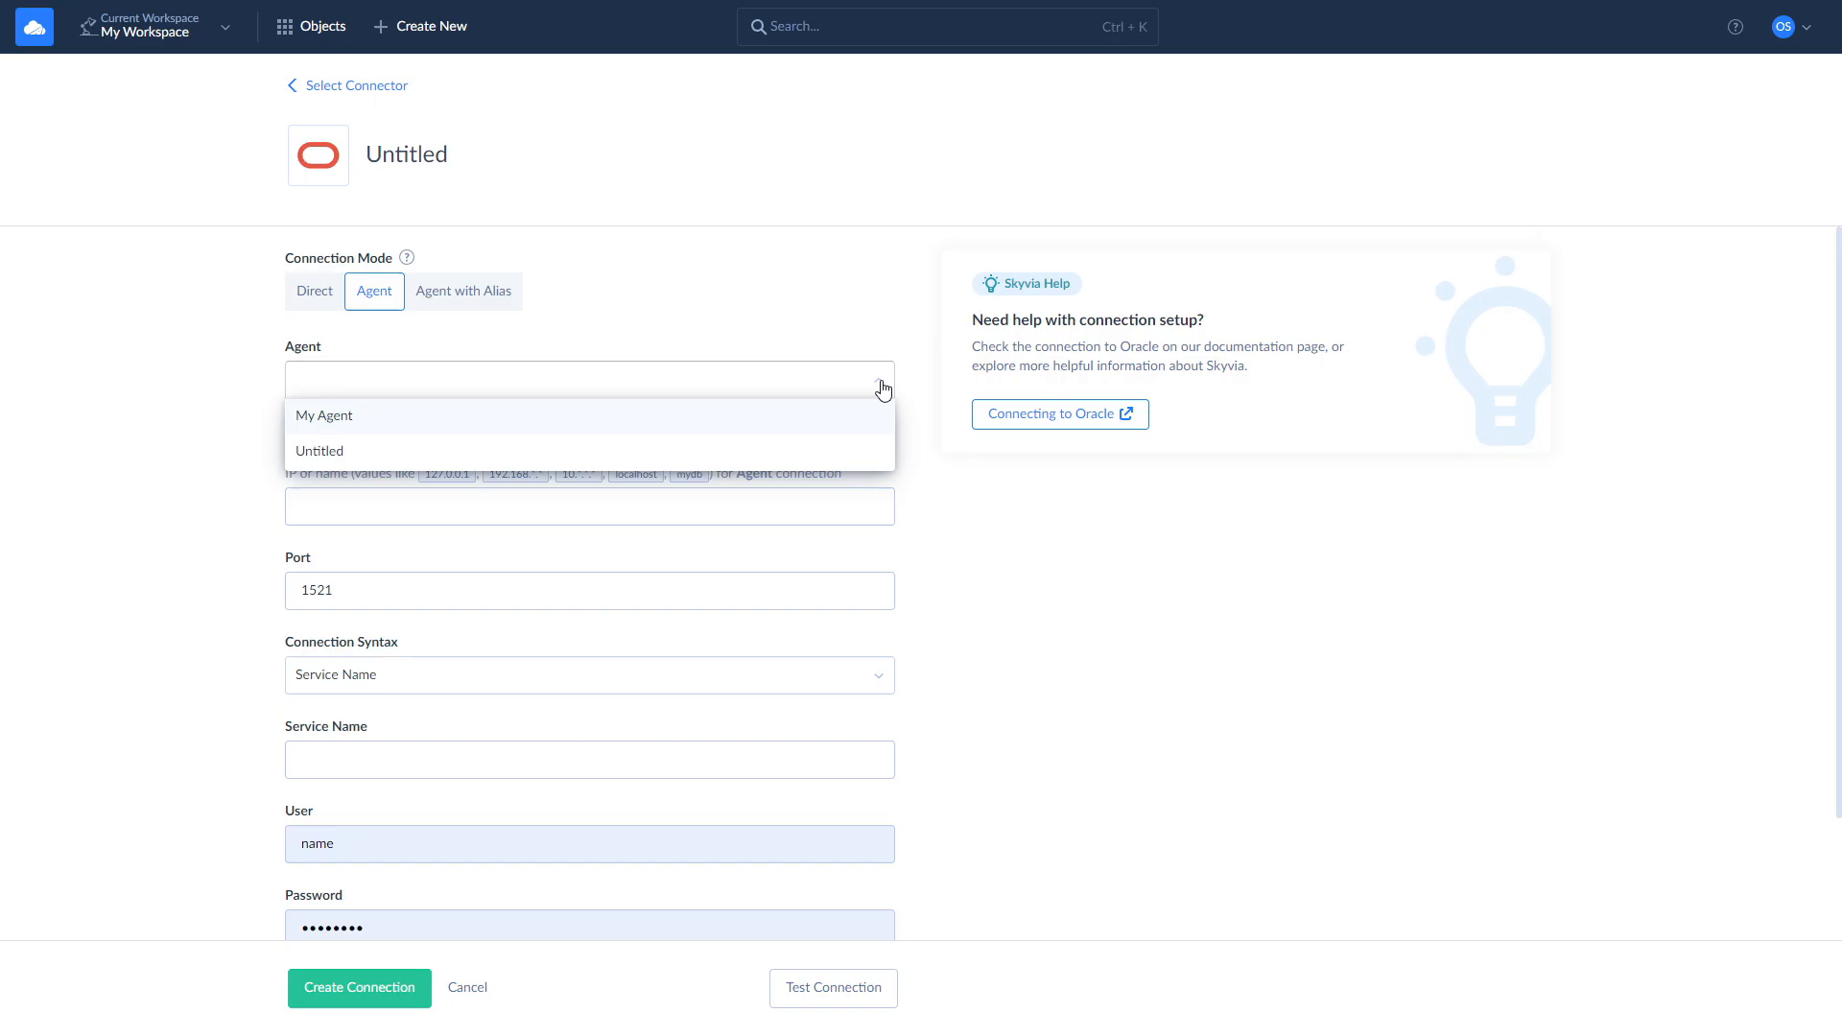
pyautogui.click(324, 415)
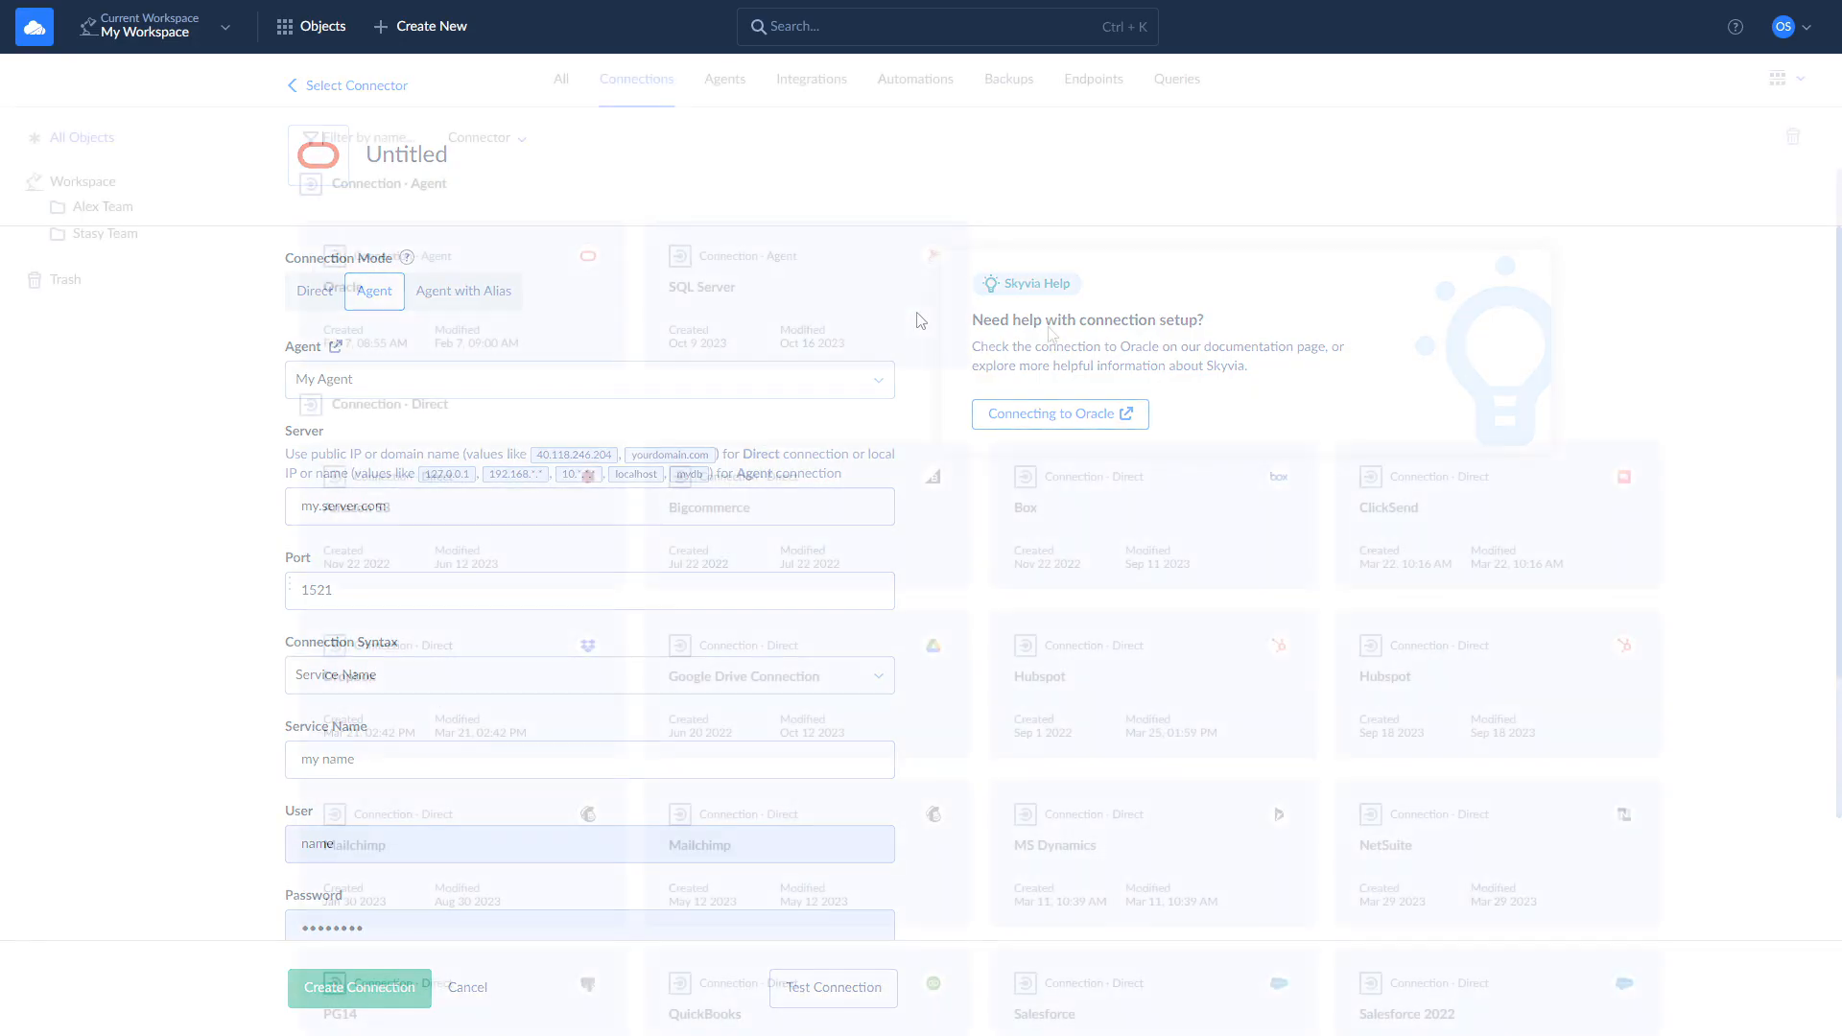
# Leave the Oracle connection form for the workspace Connections list.
pyautogui.click(465, 987)
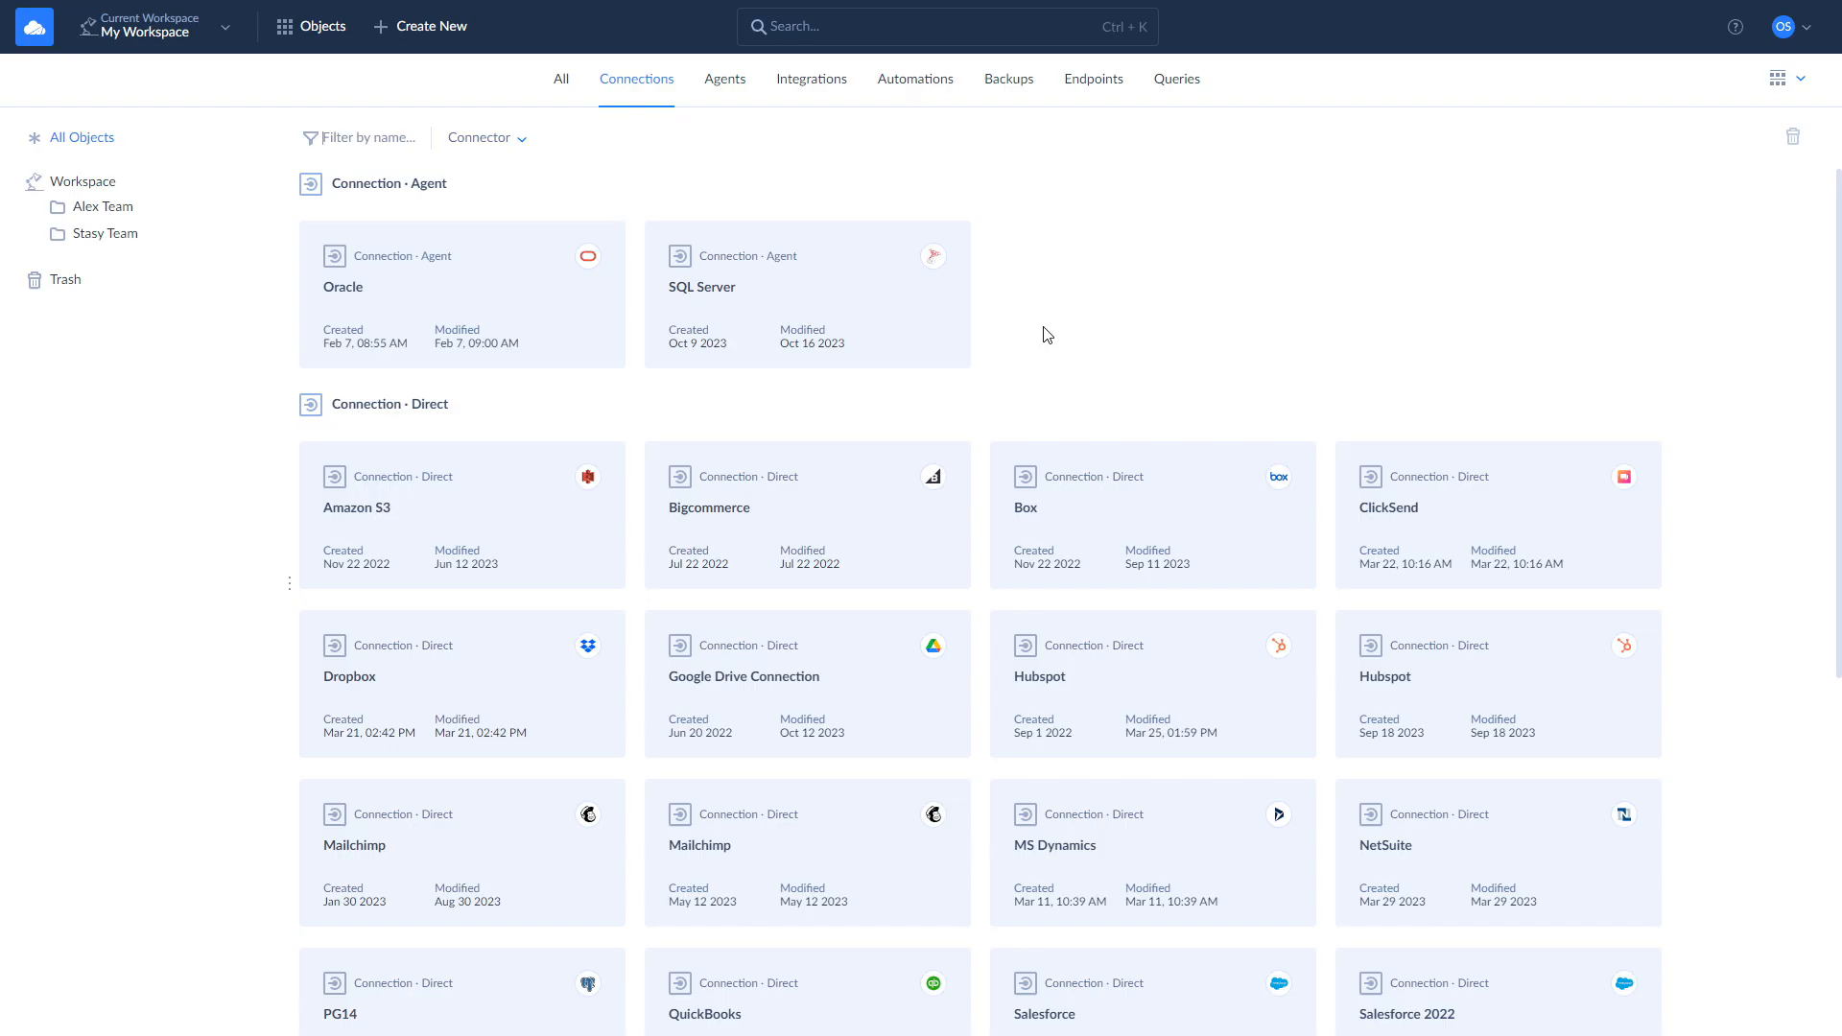
# Create an import from the Oracle data source into Salesforce and add a new task.
pyautogui.click(419, 26)
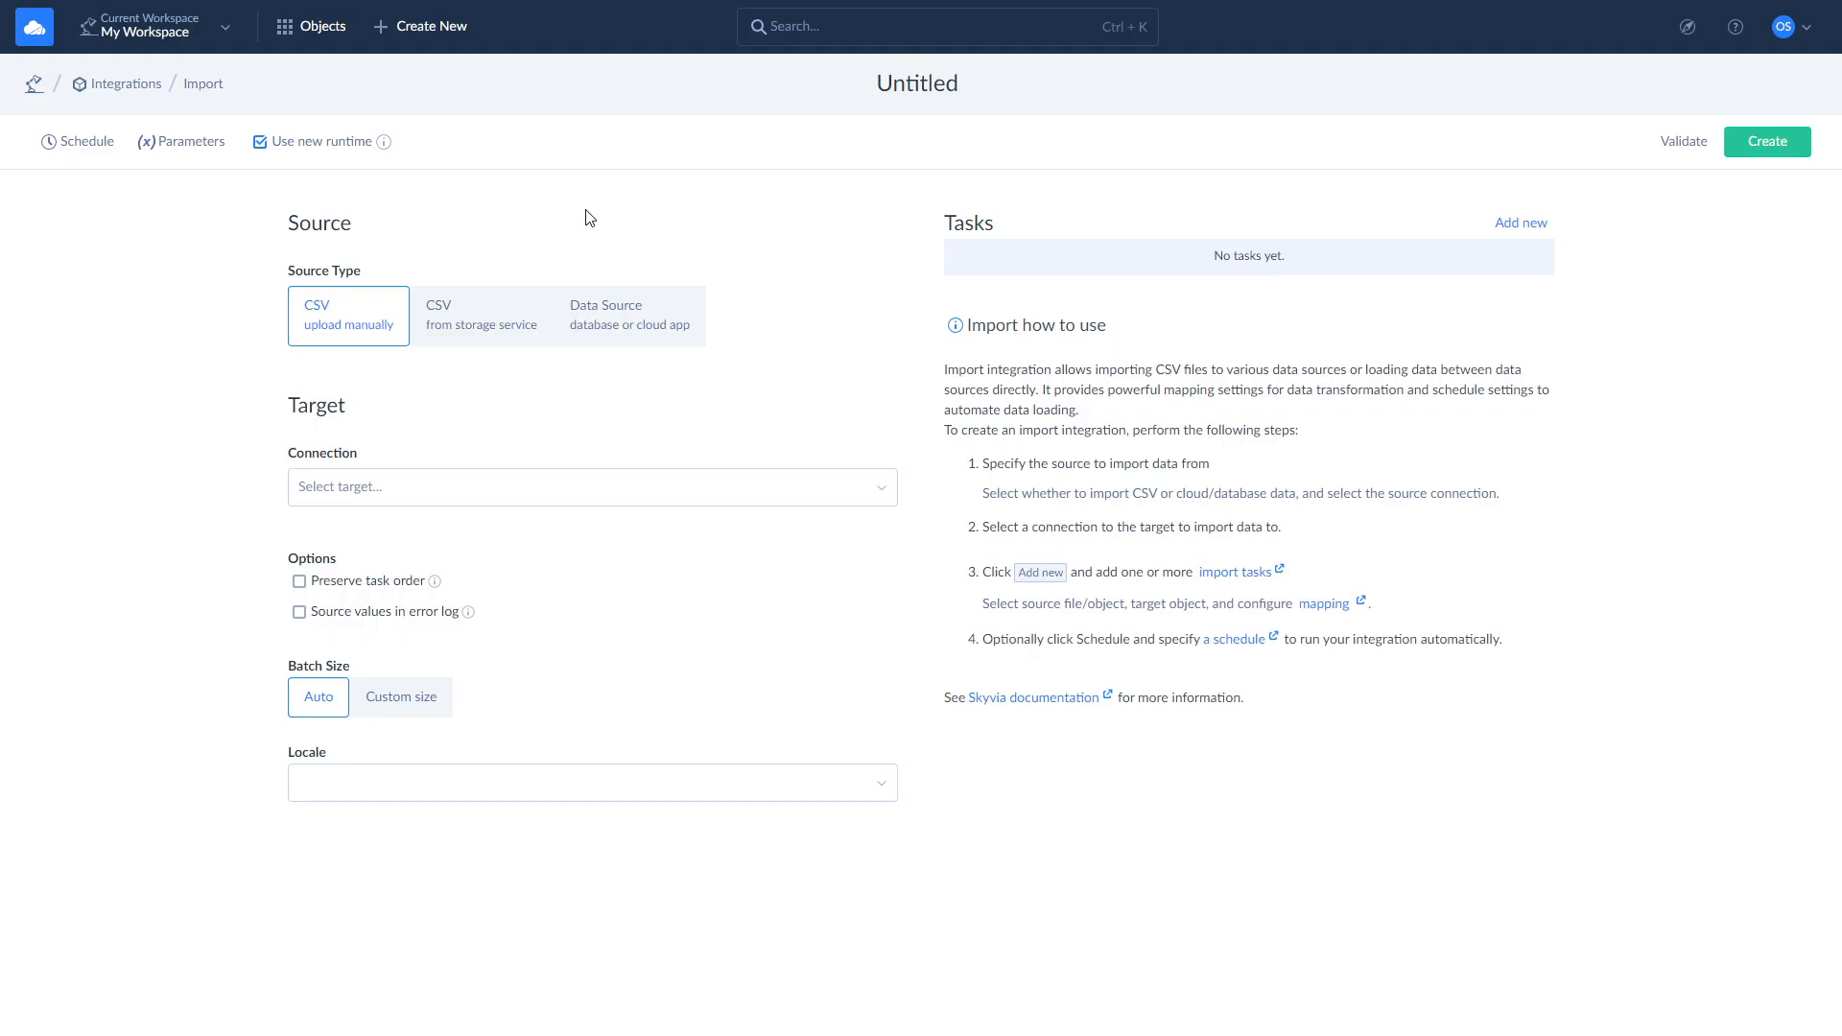
pyautogui.click(628, 314)
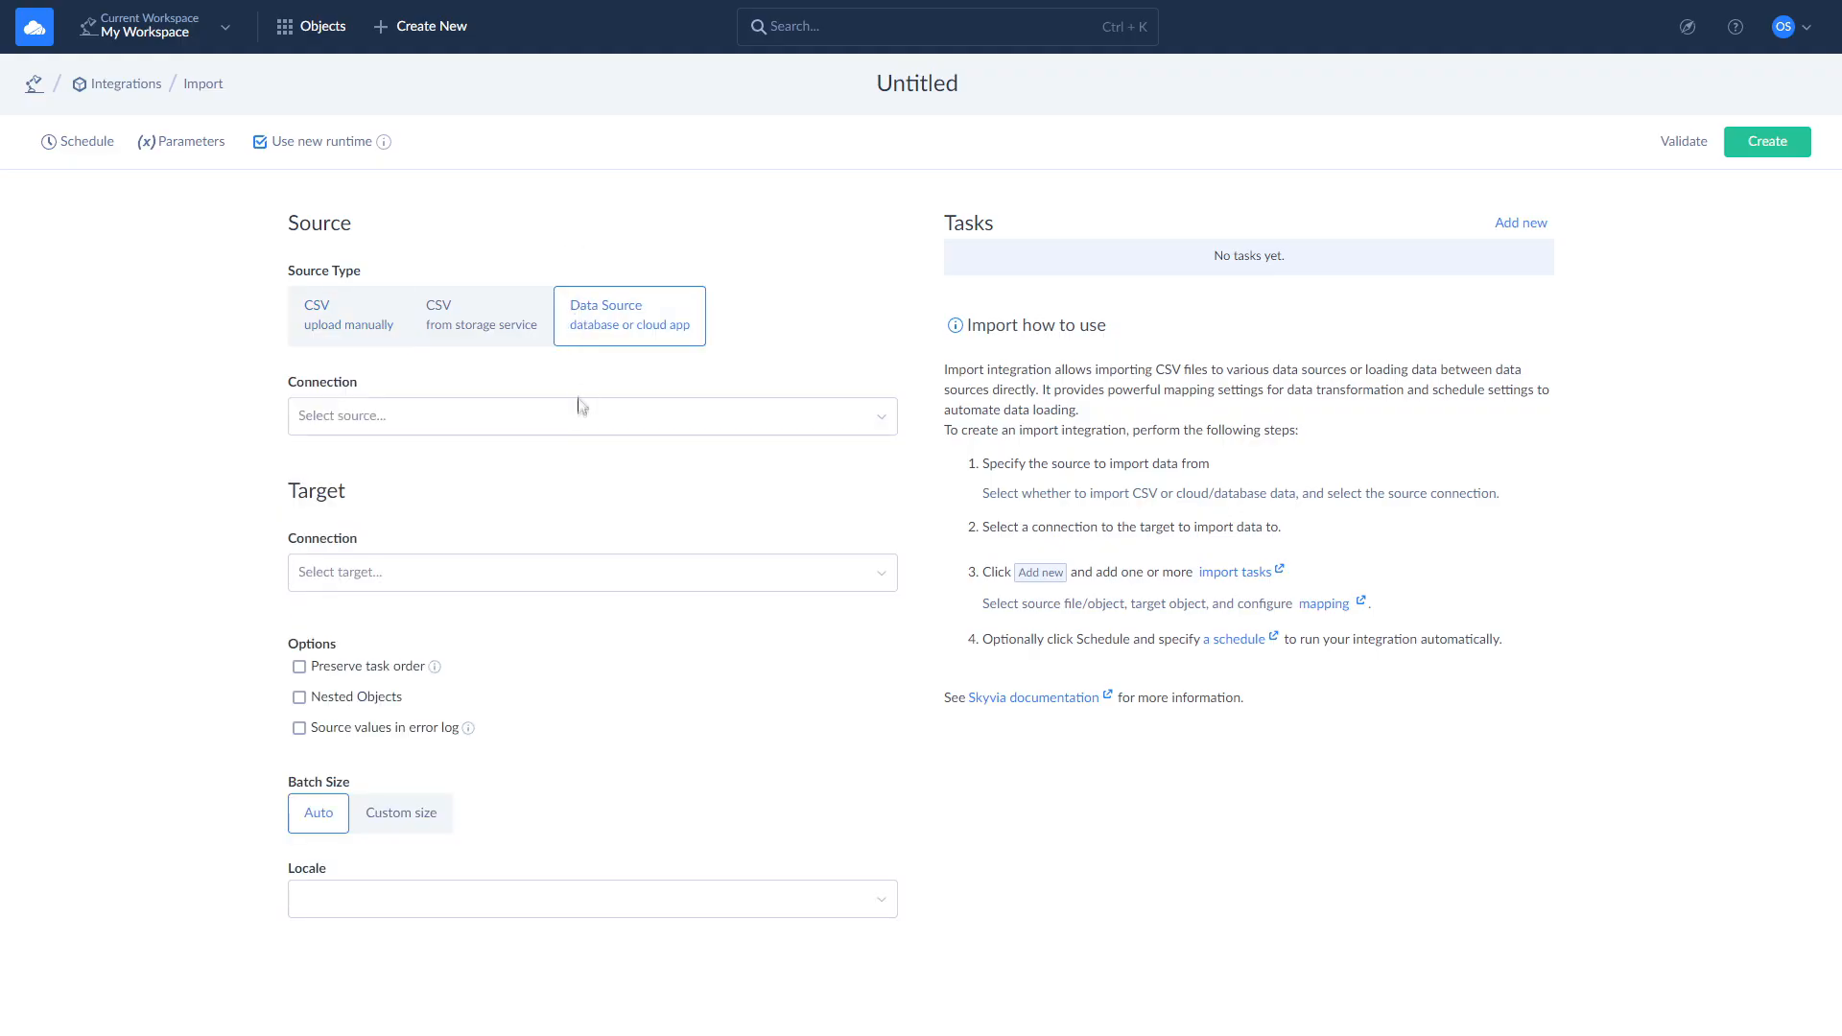
pyautogui.click(592, 415)
pyautogui.write('sales')
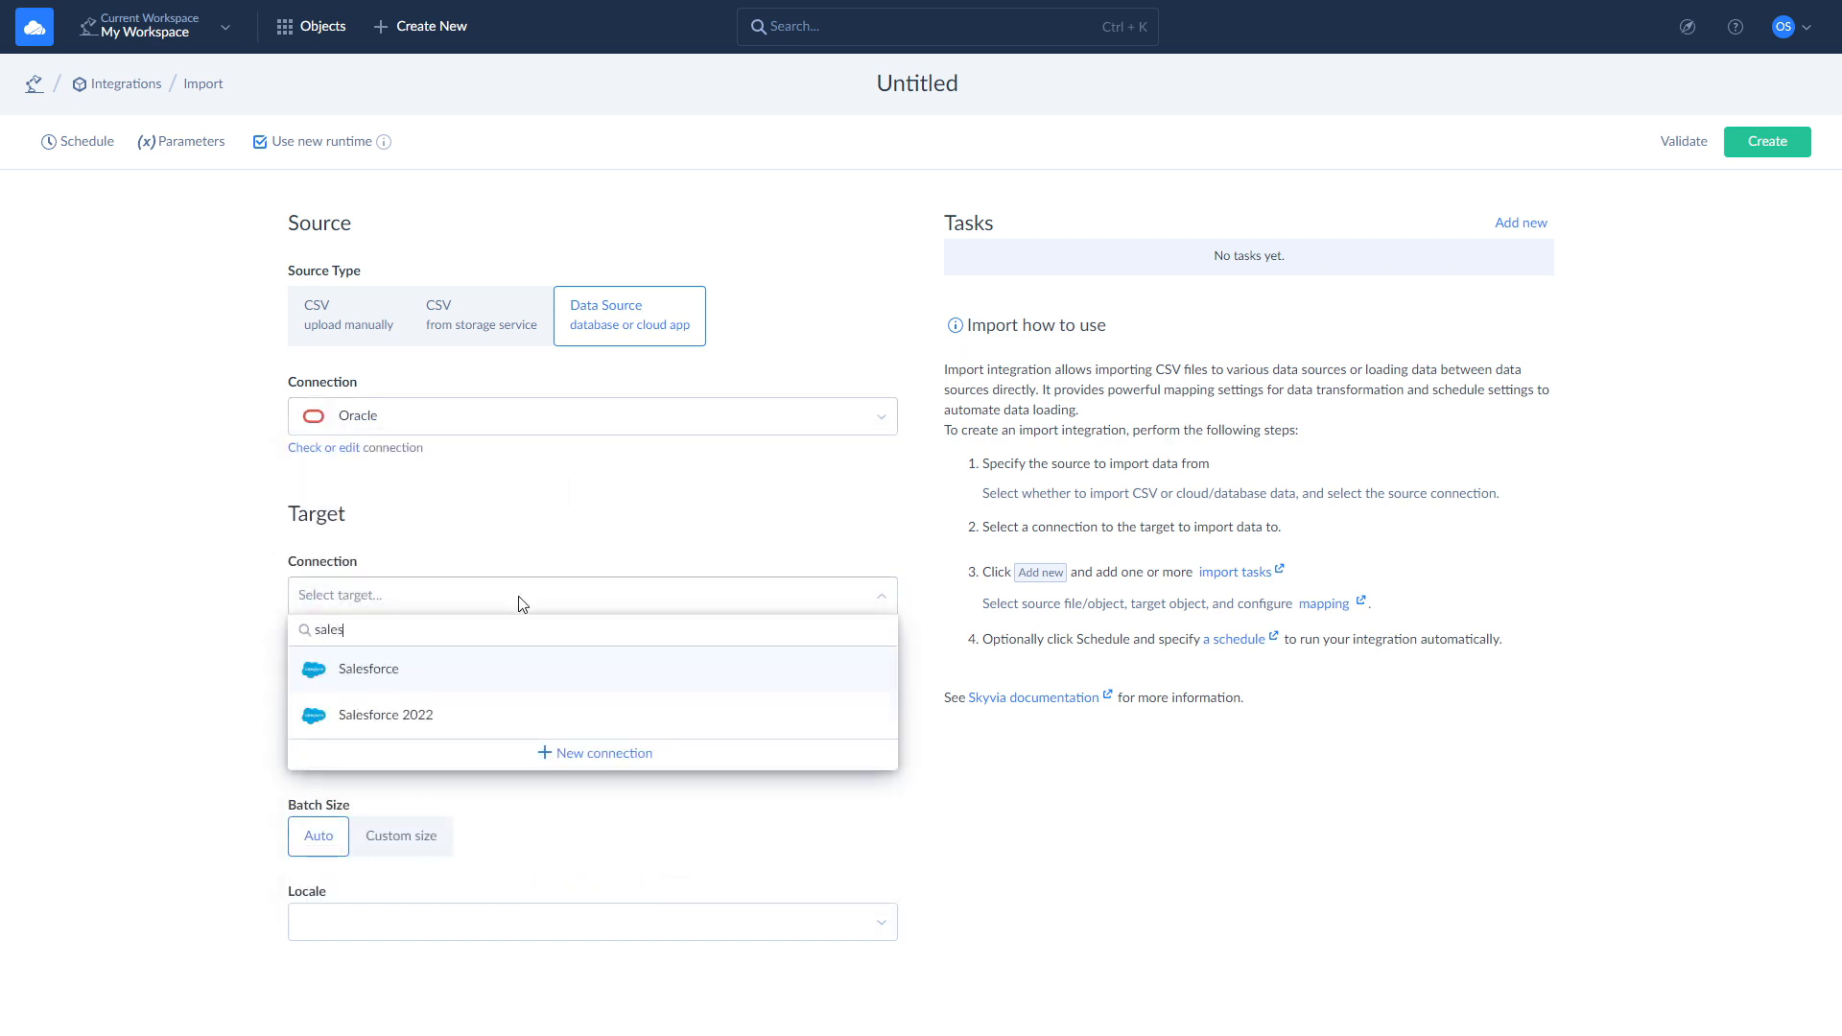
pyautogui.click(367, 669)
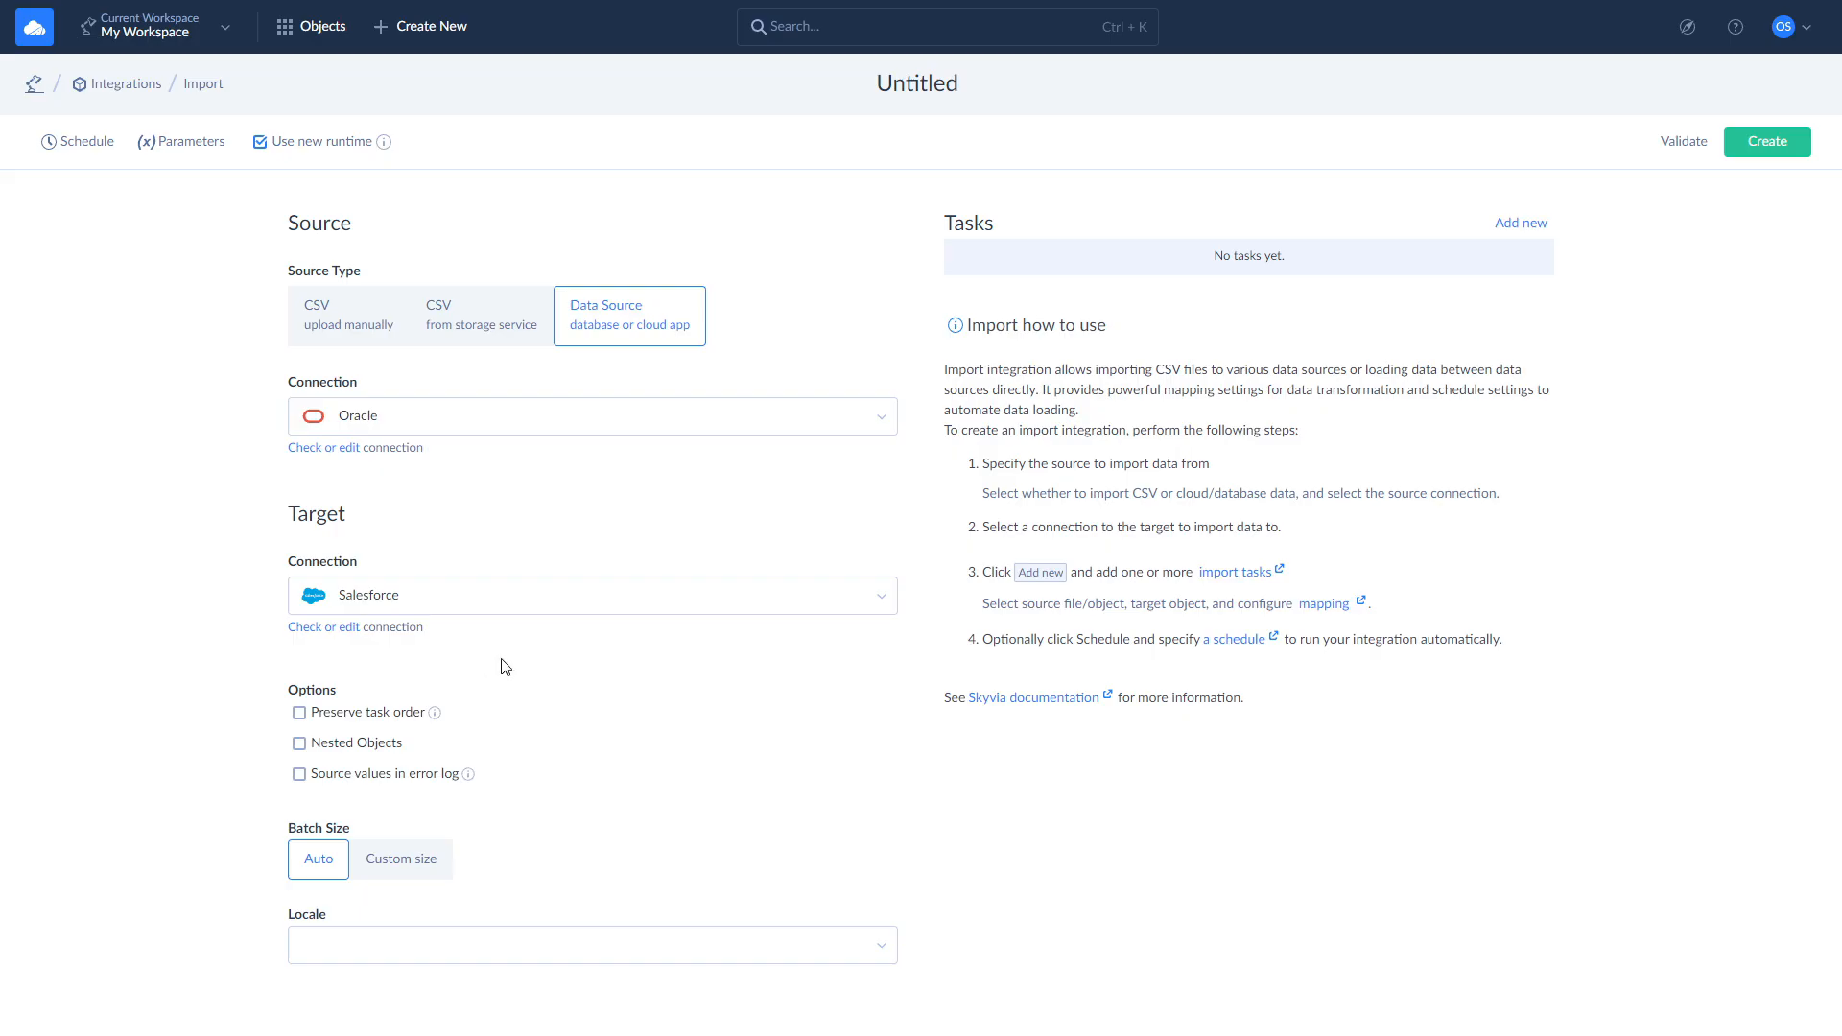
pyautogui.click(1519, 224)
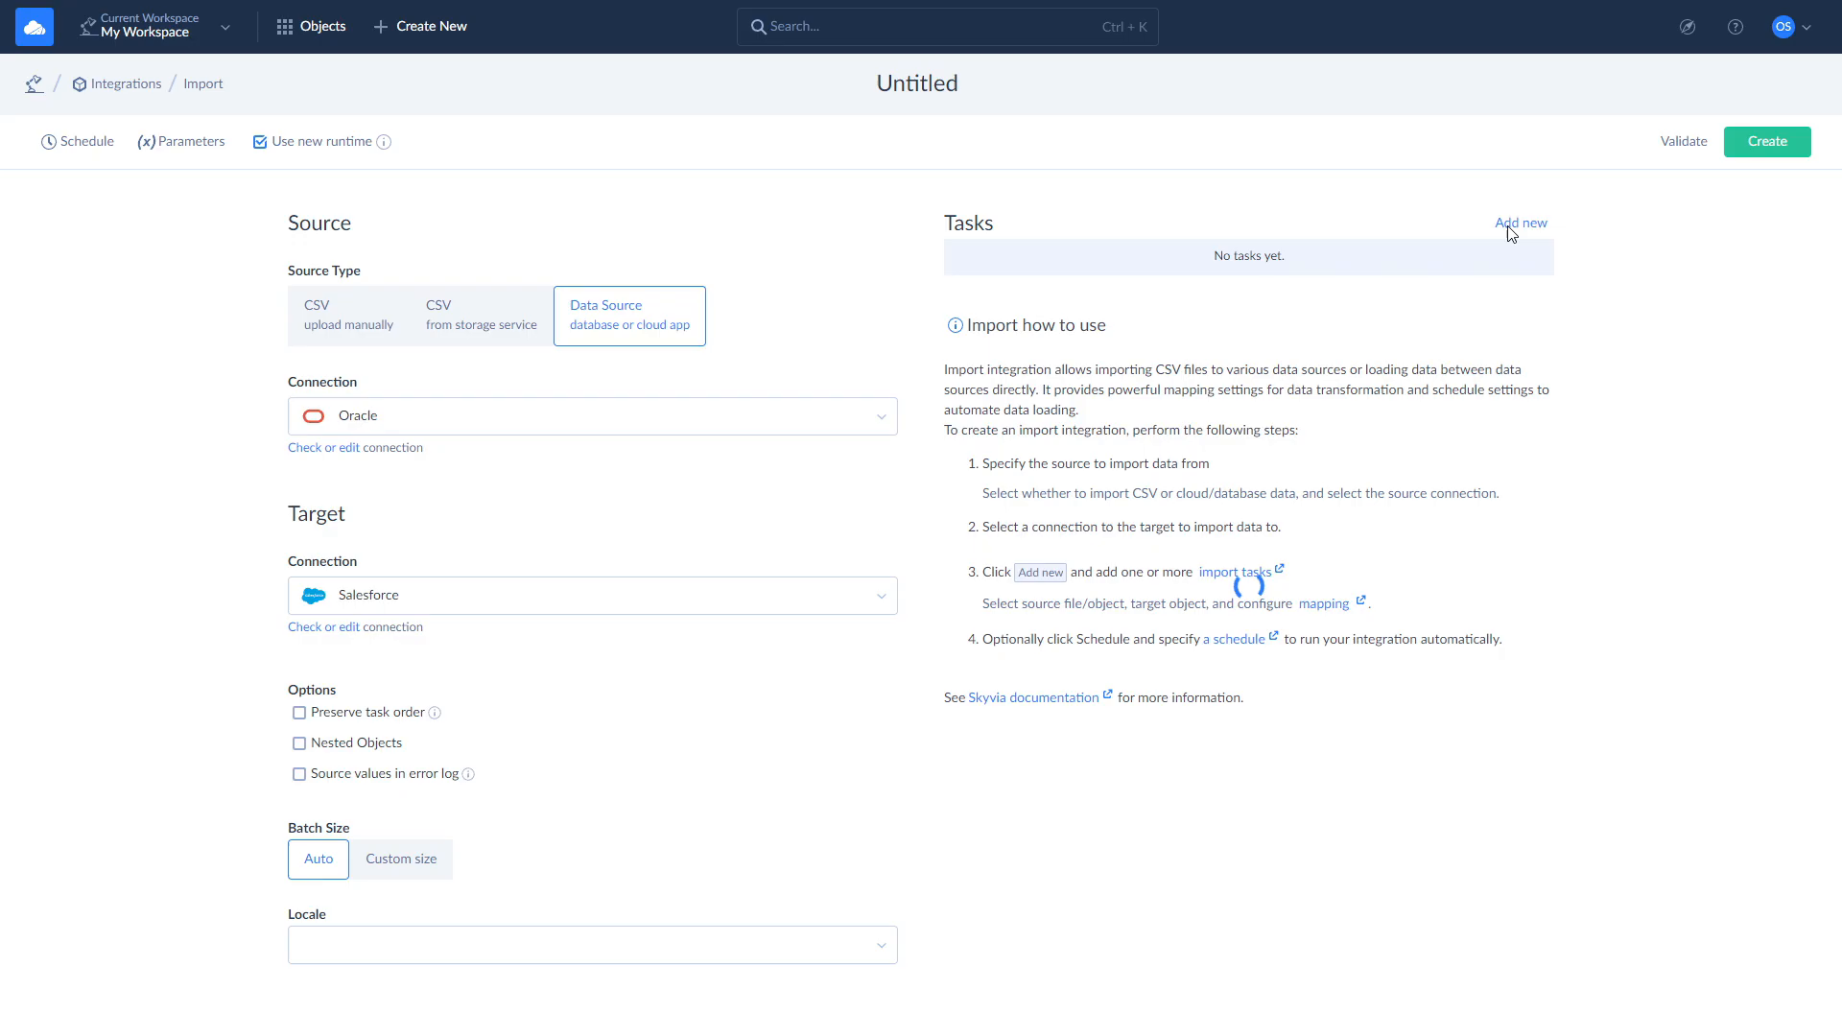
pyautogui.click(1520, 224)
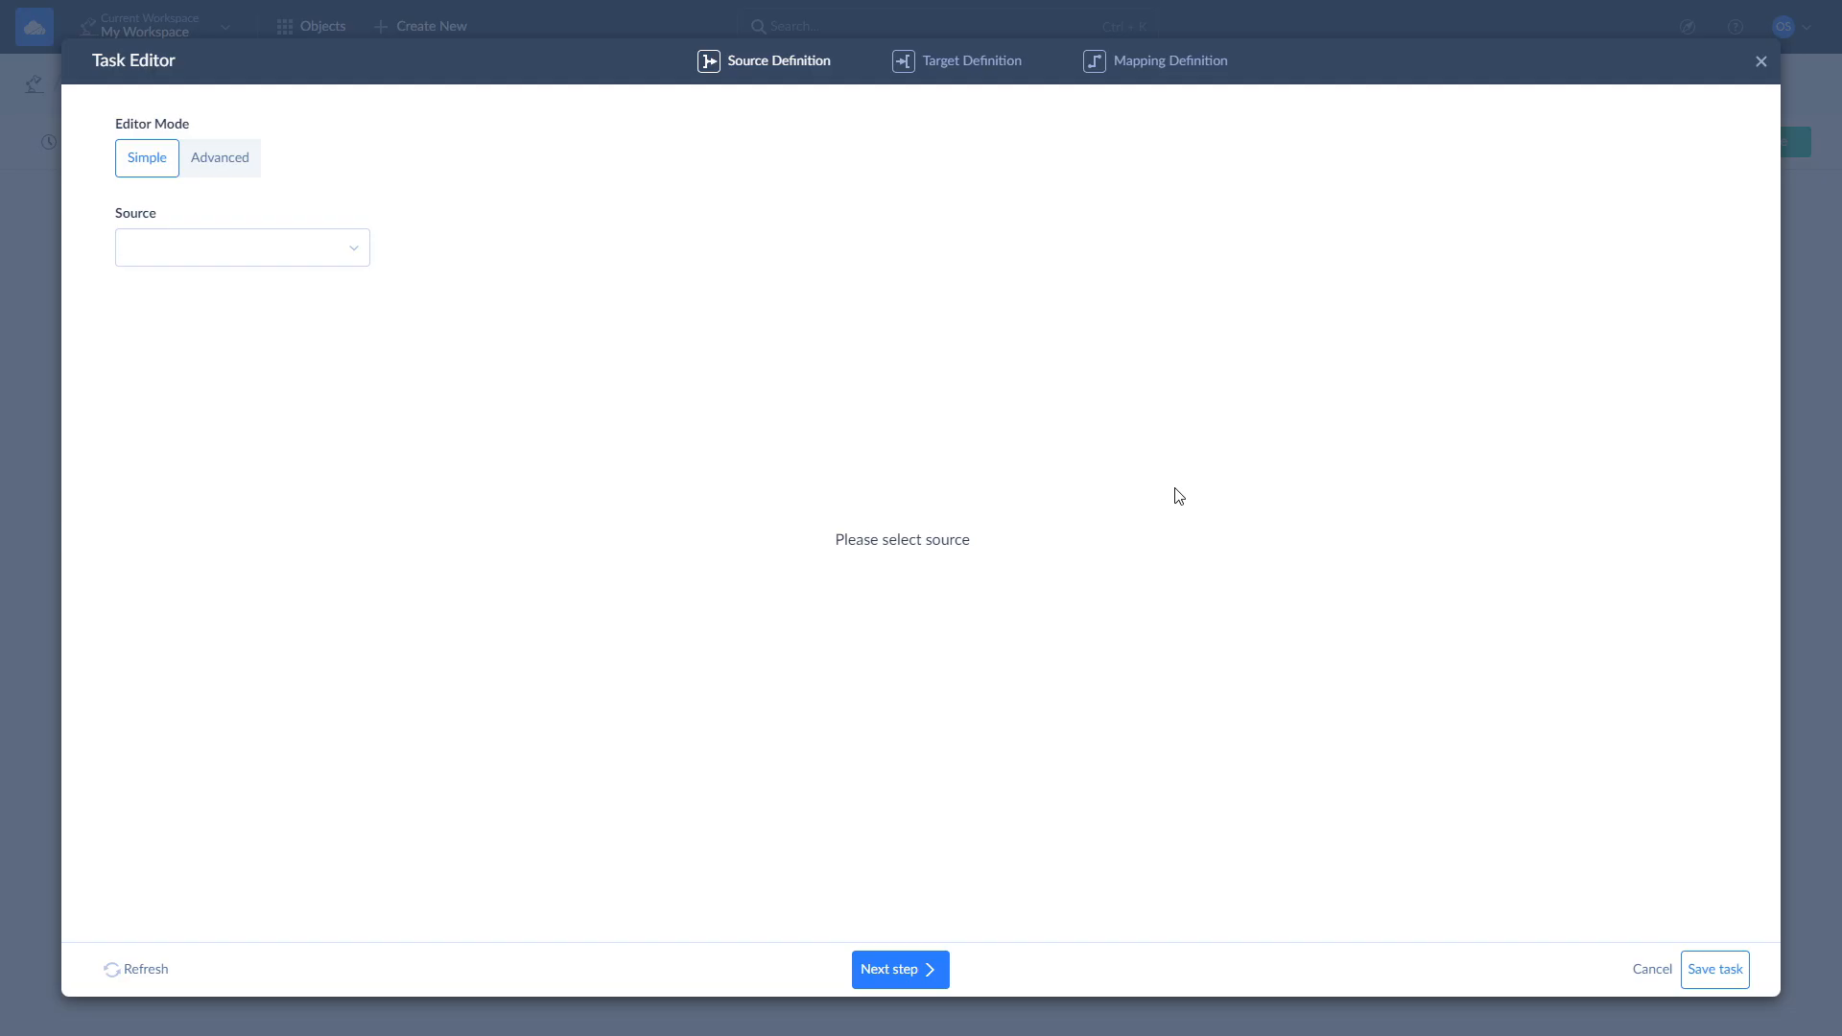
# Use Opportunity as source filtered to CloseDate on or after 03/01/2024, then proceed to target definition.
pyautogui.click(242, 246)
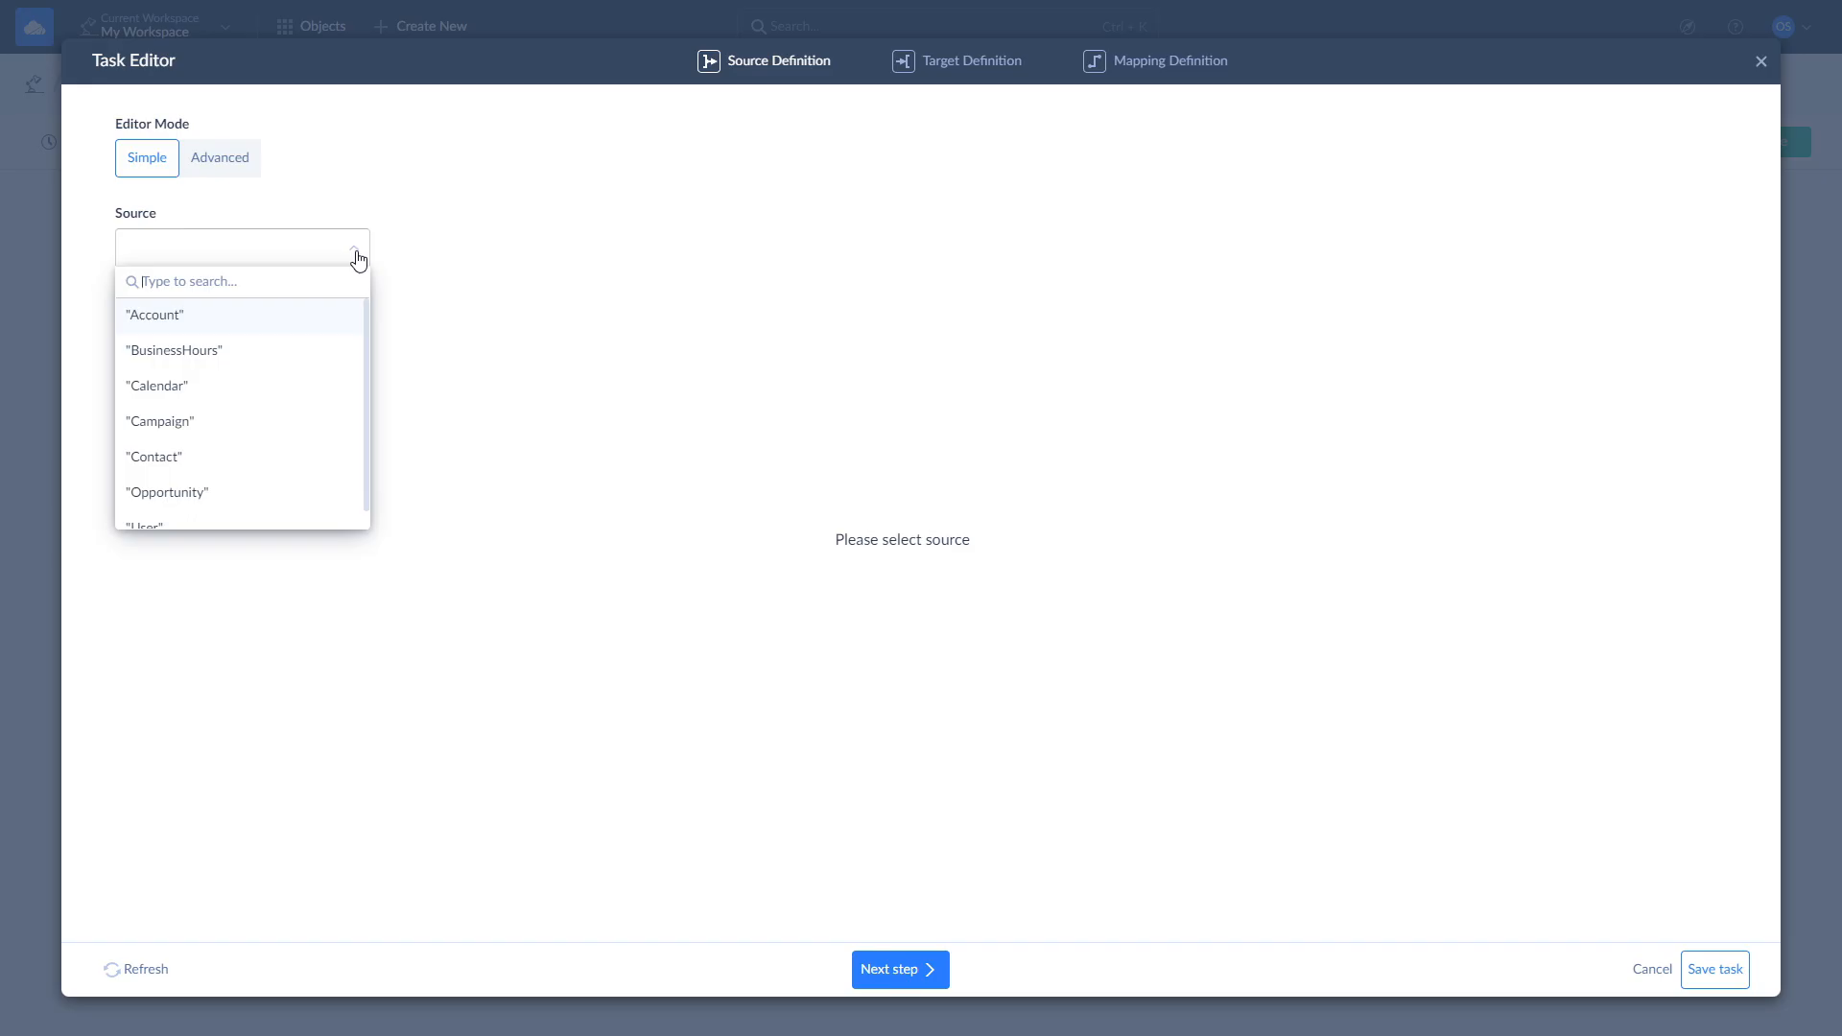
pyautogui.click(167, 492)
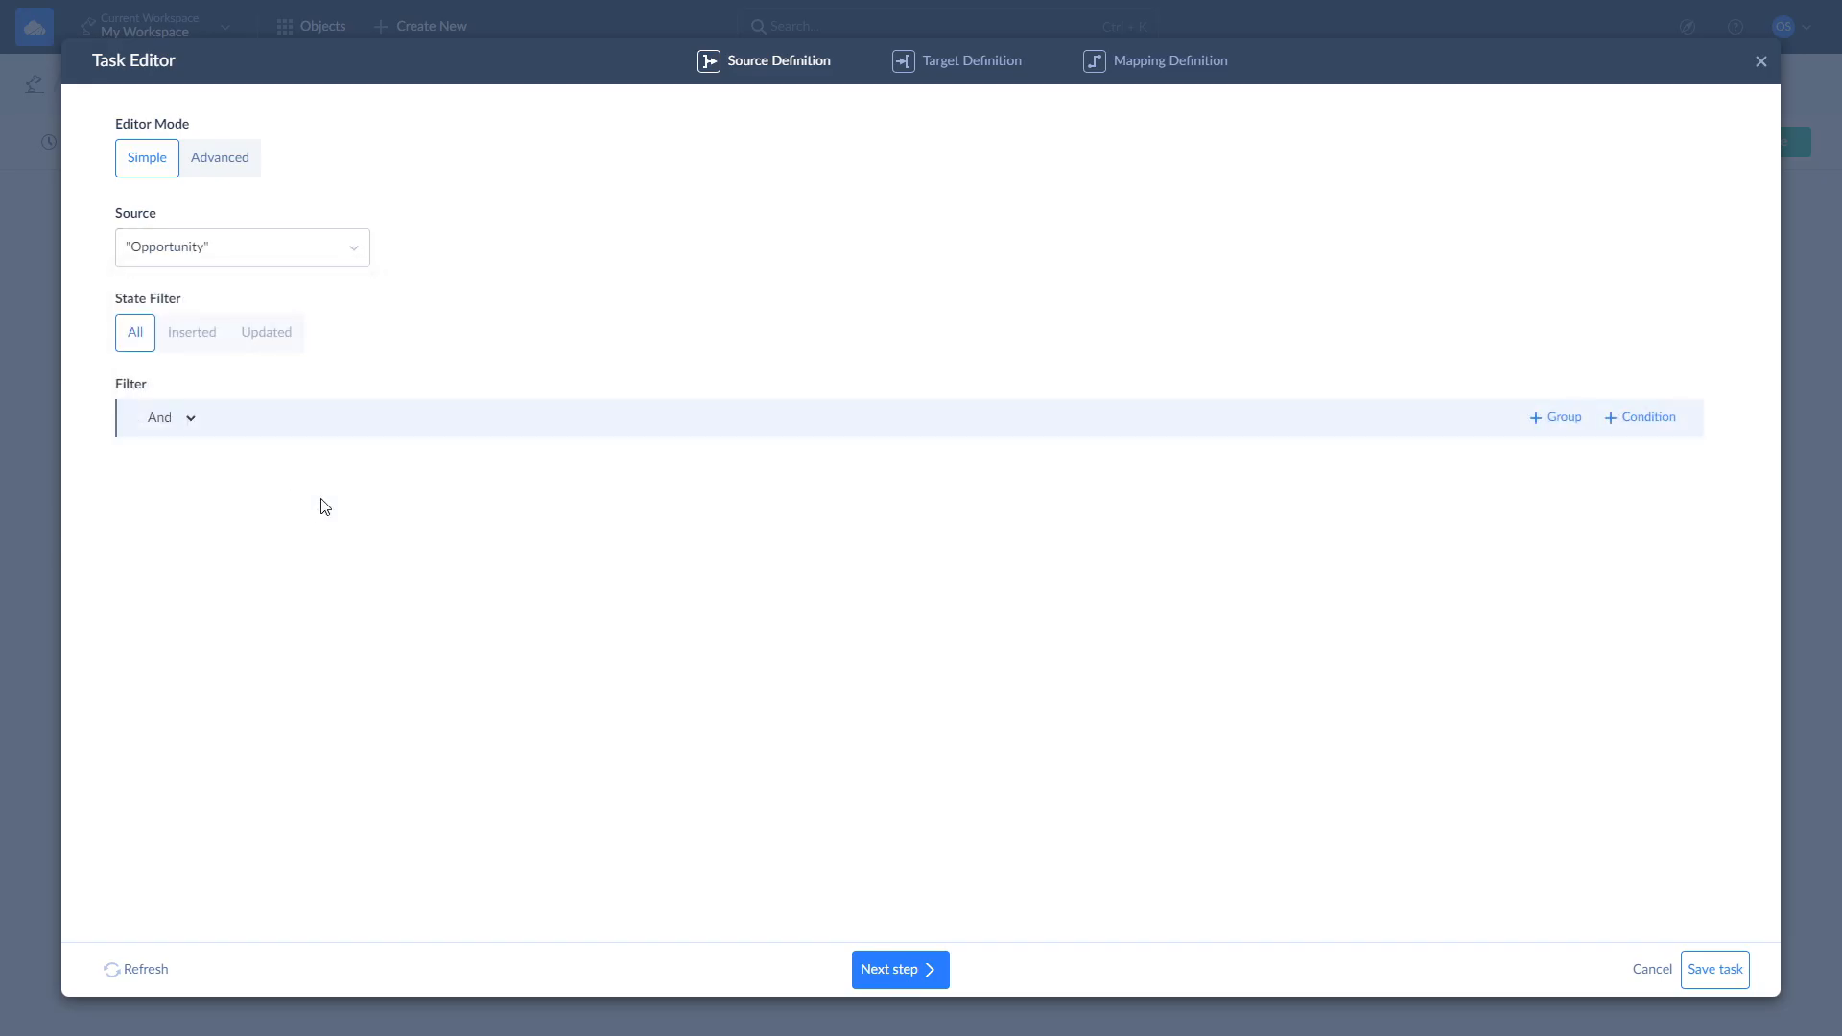
pyautogui.click(1644, 417)
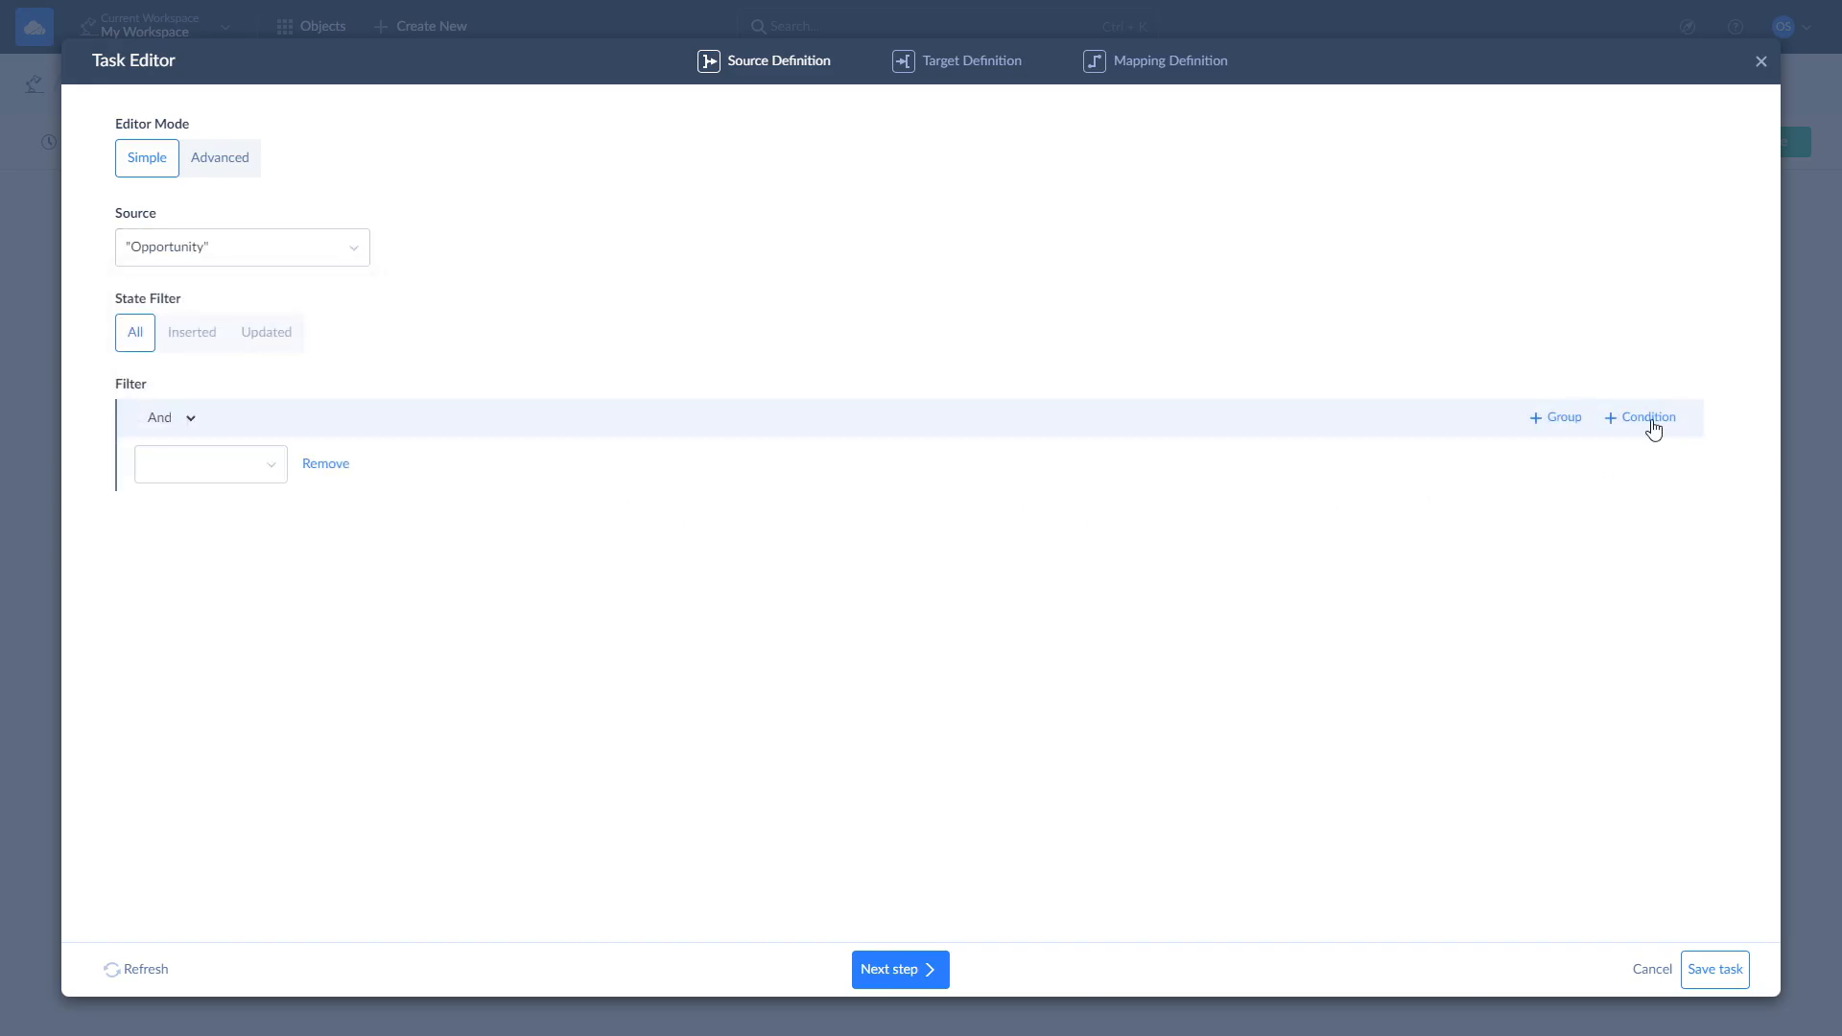
pyautogui.click(209, 463)
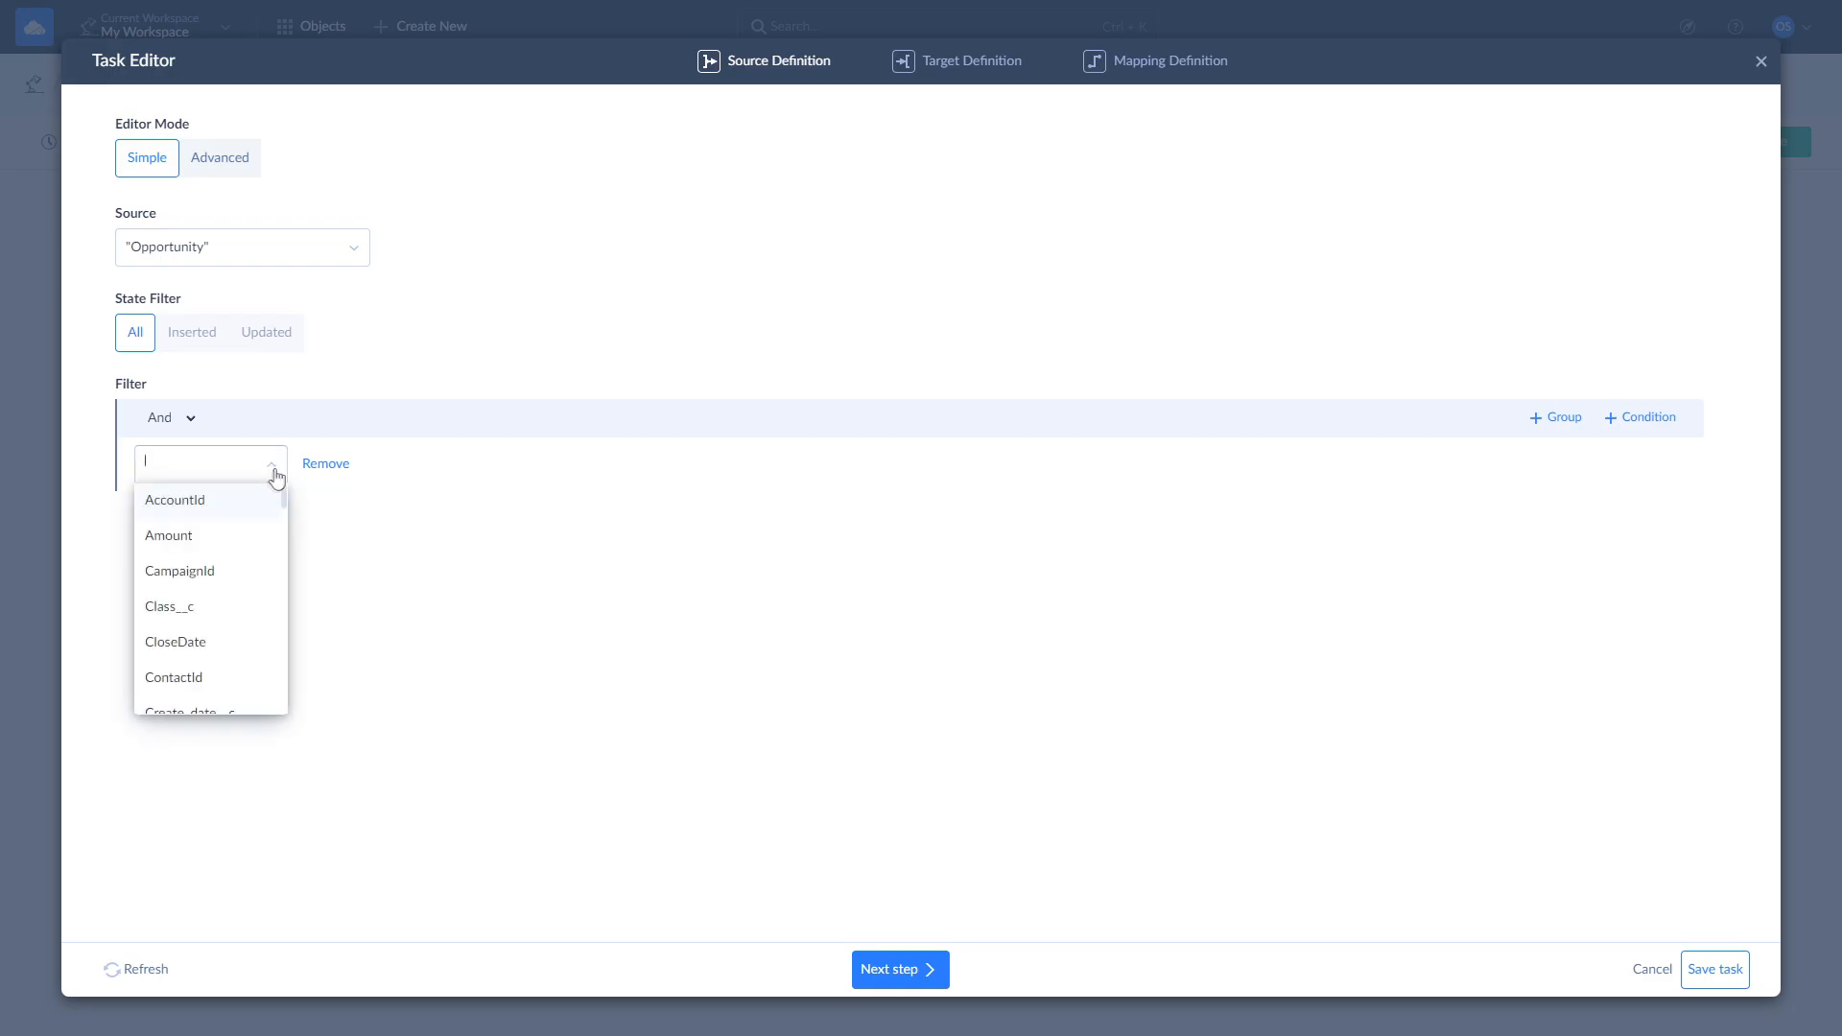
pyautogui.click(175, 642)
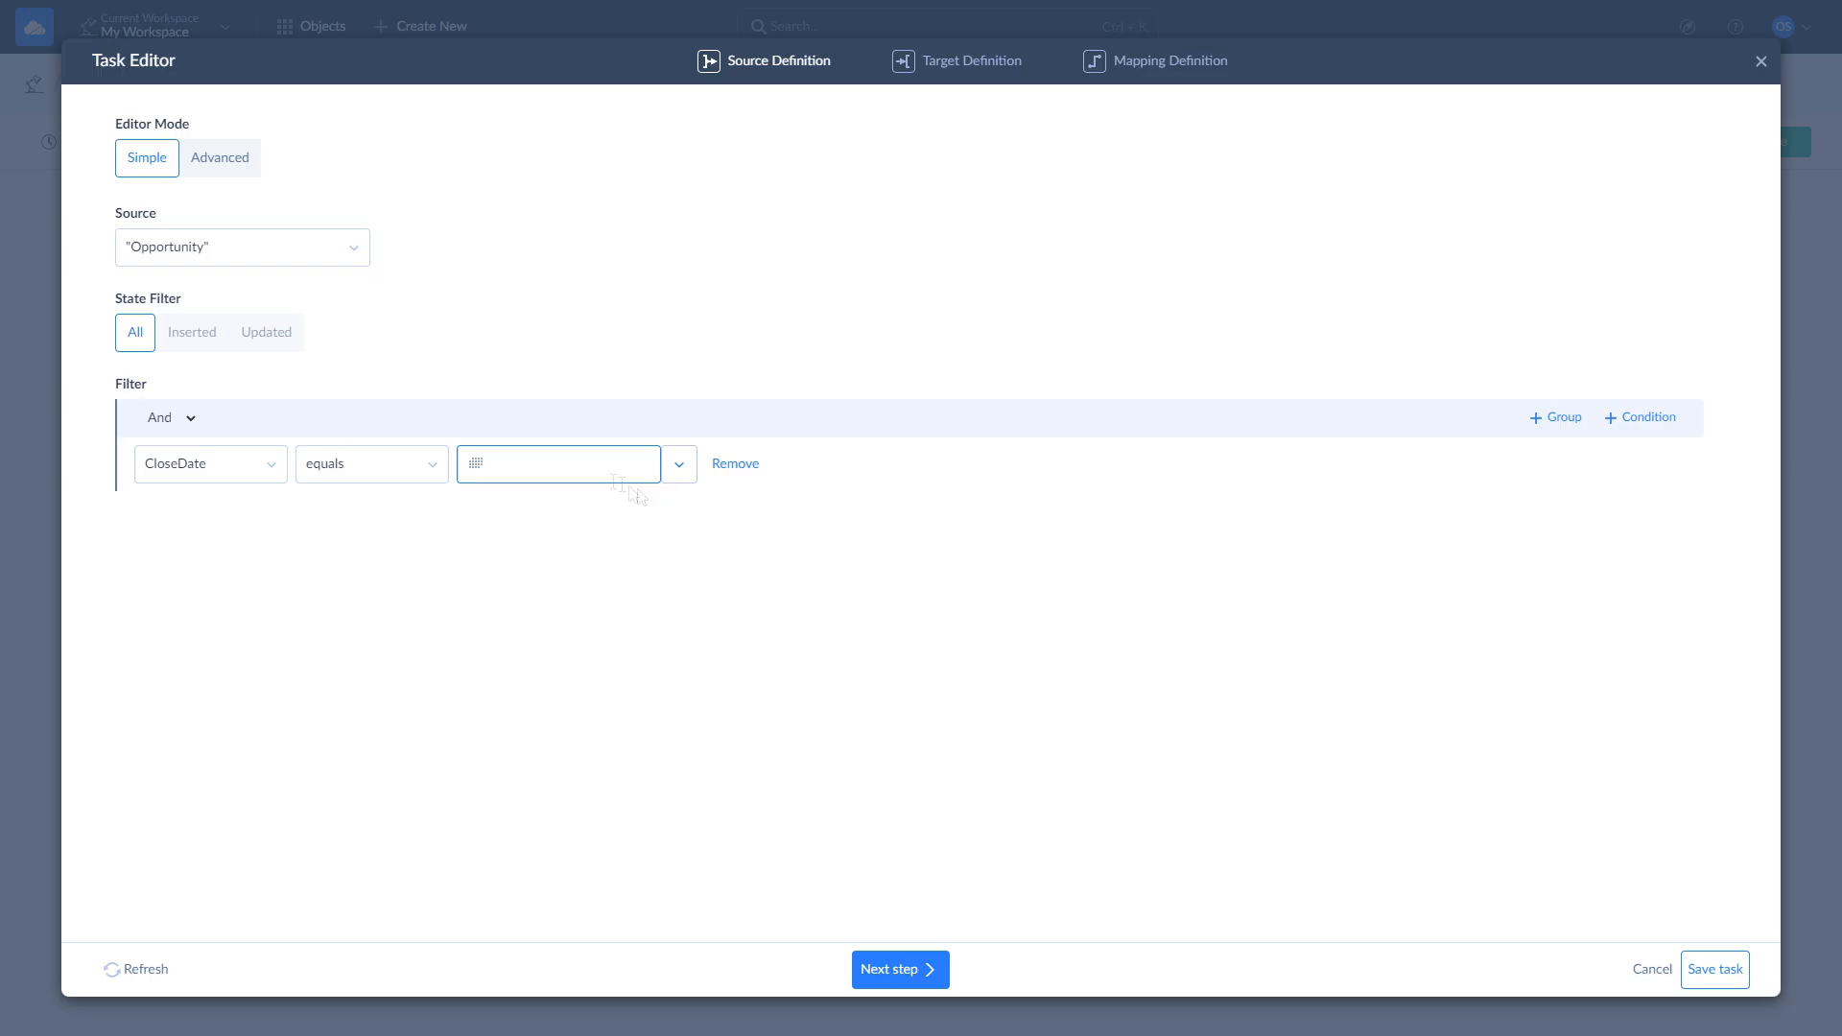
pyautogui.click(560, 463)
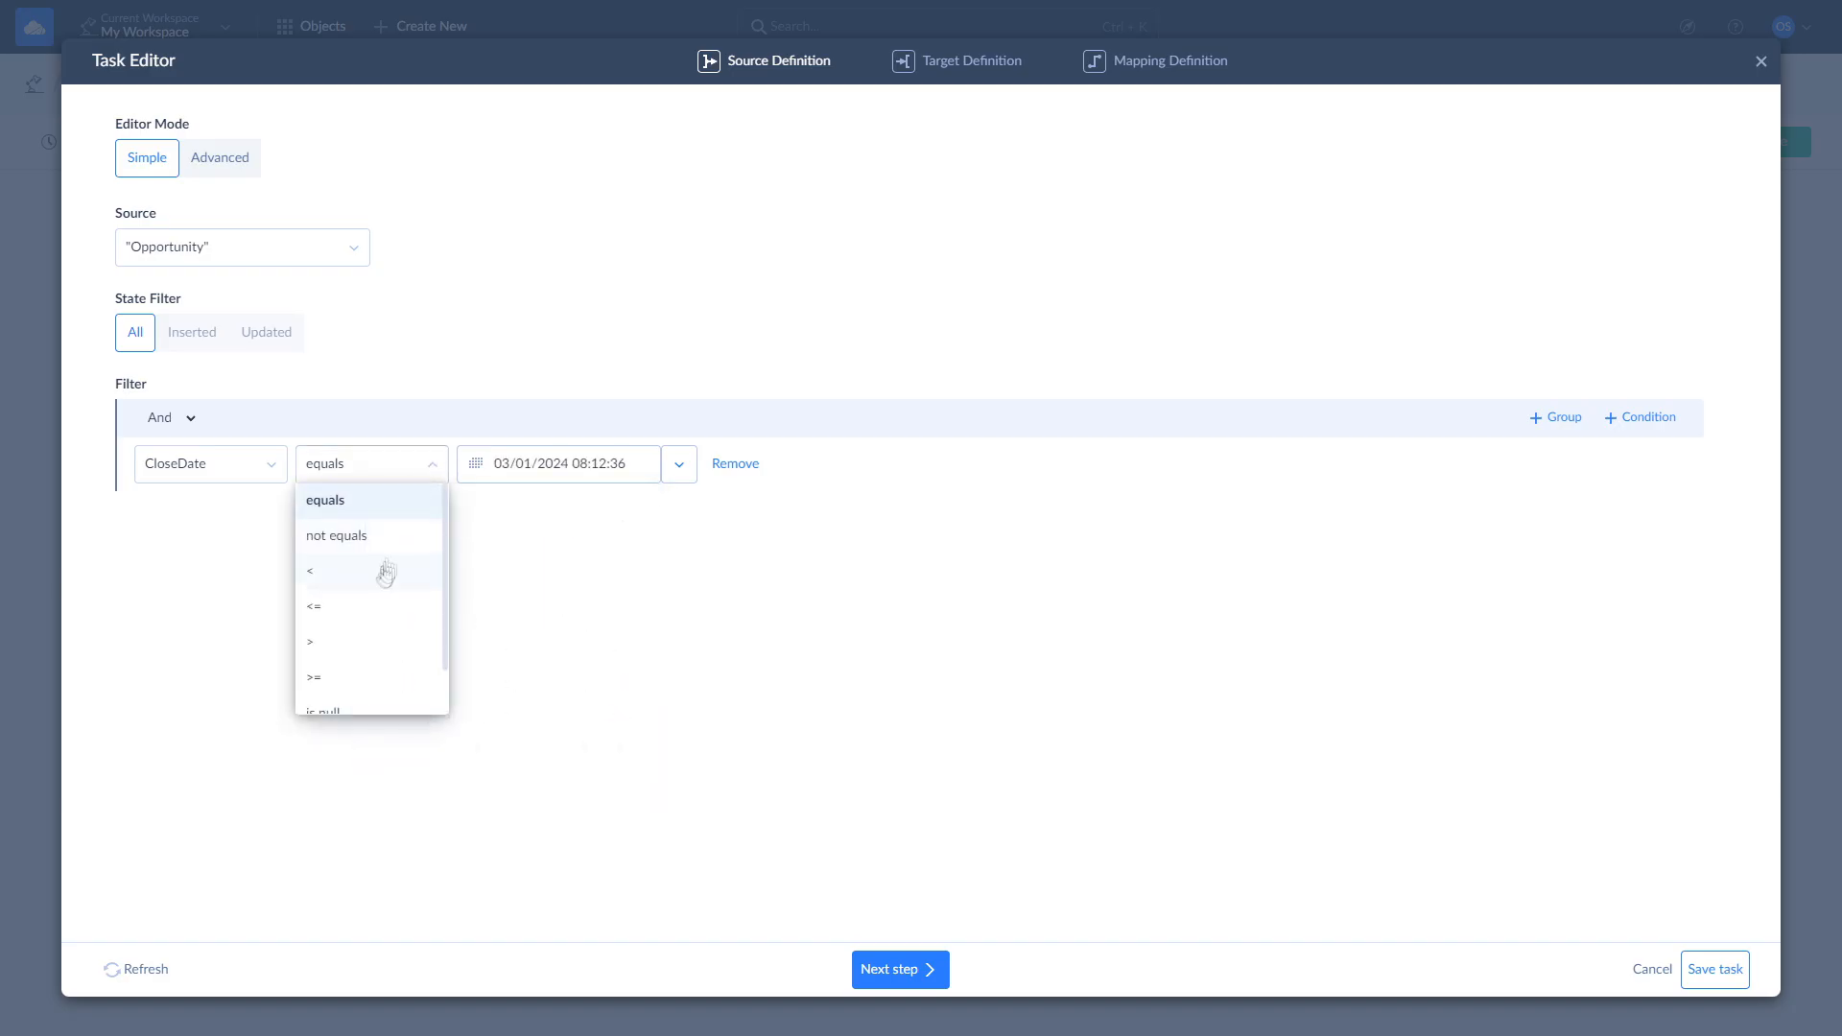
pyautogui.click(312, 676)
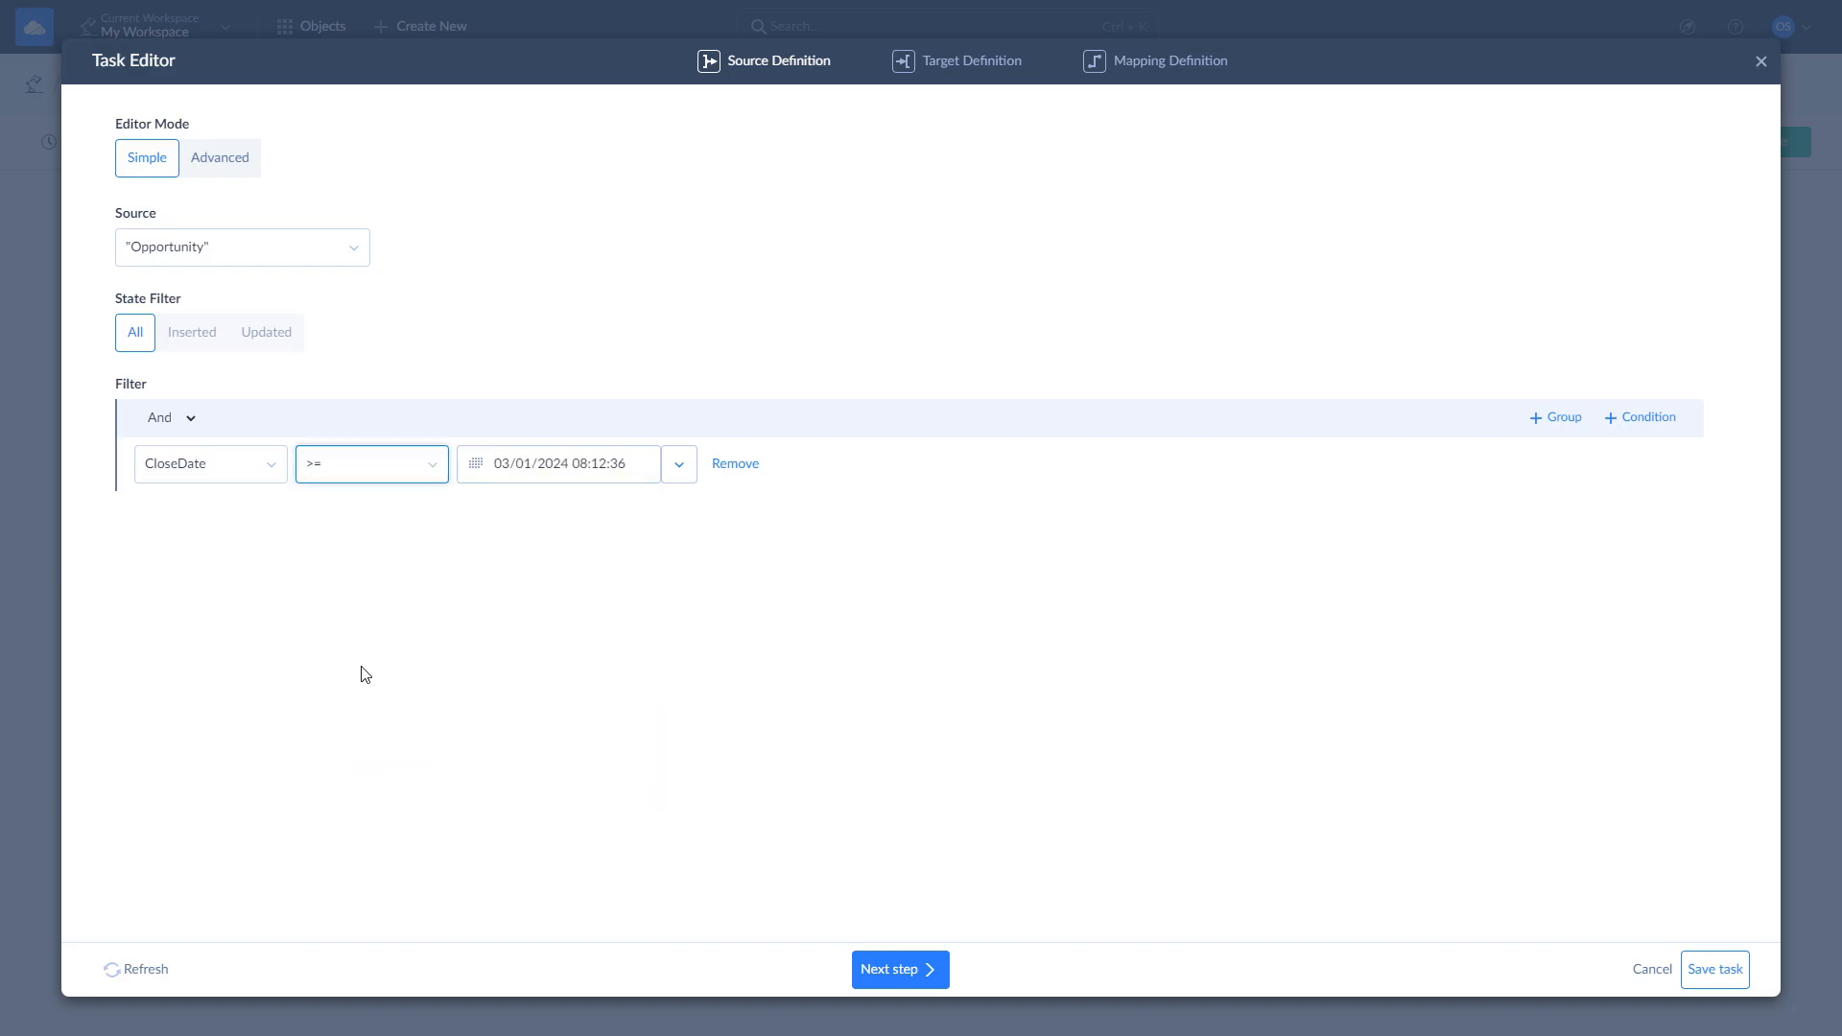
pyautogui.click(899, 969)
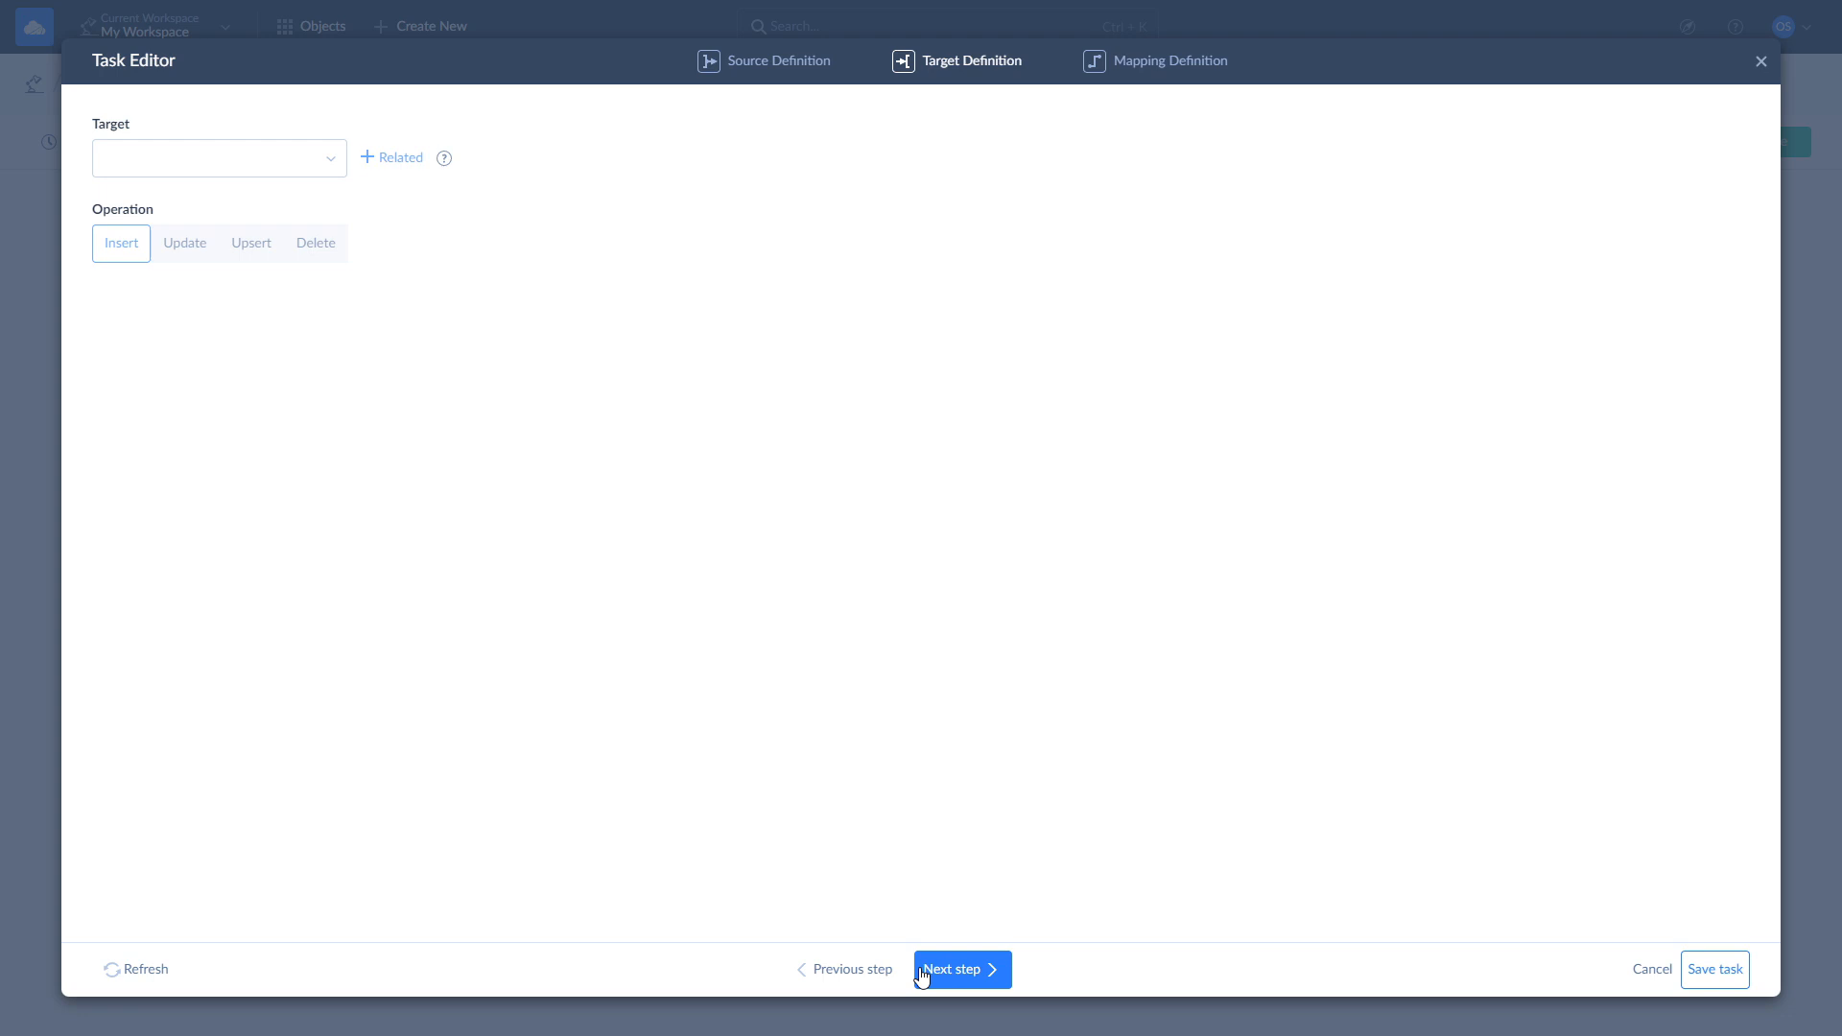
pyautogui.moveTo(552, 525)
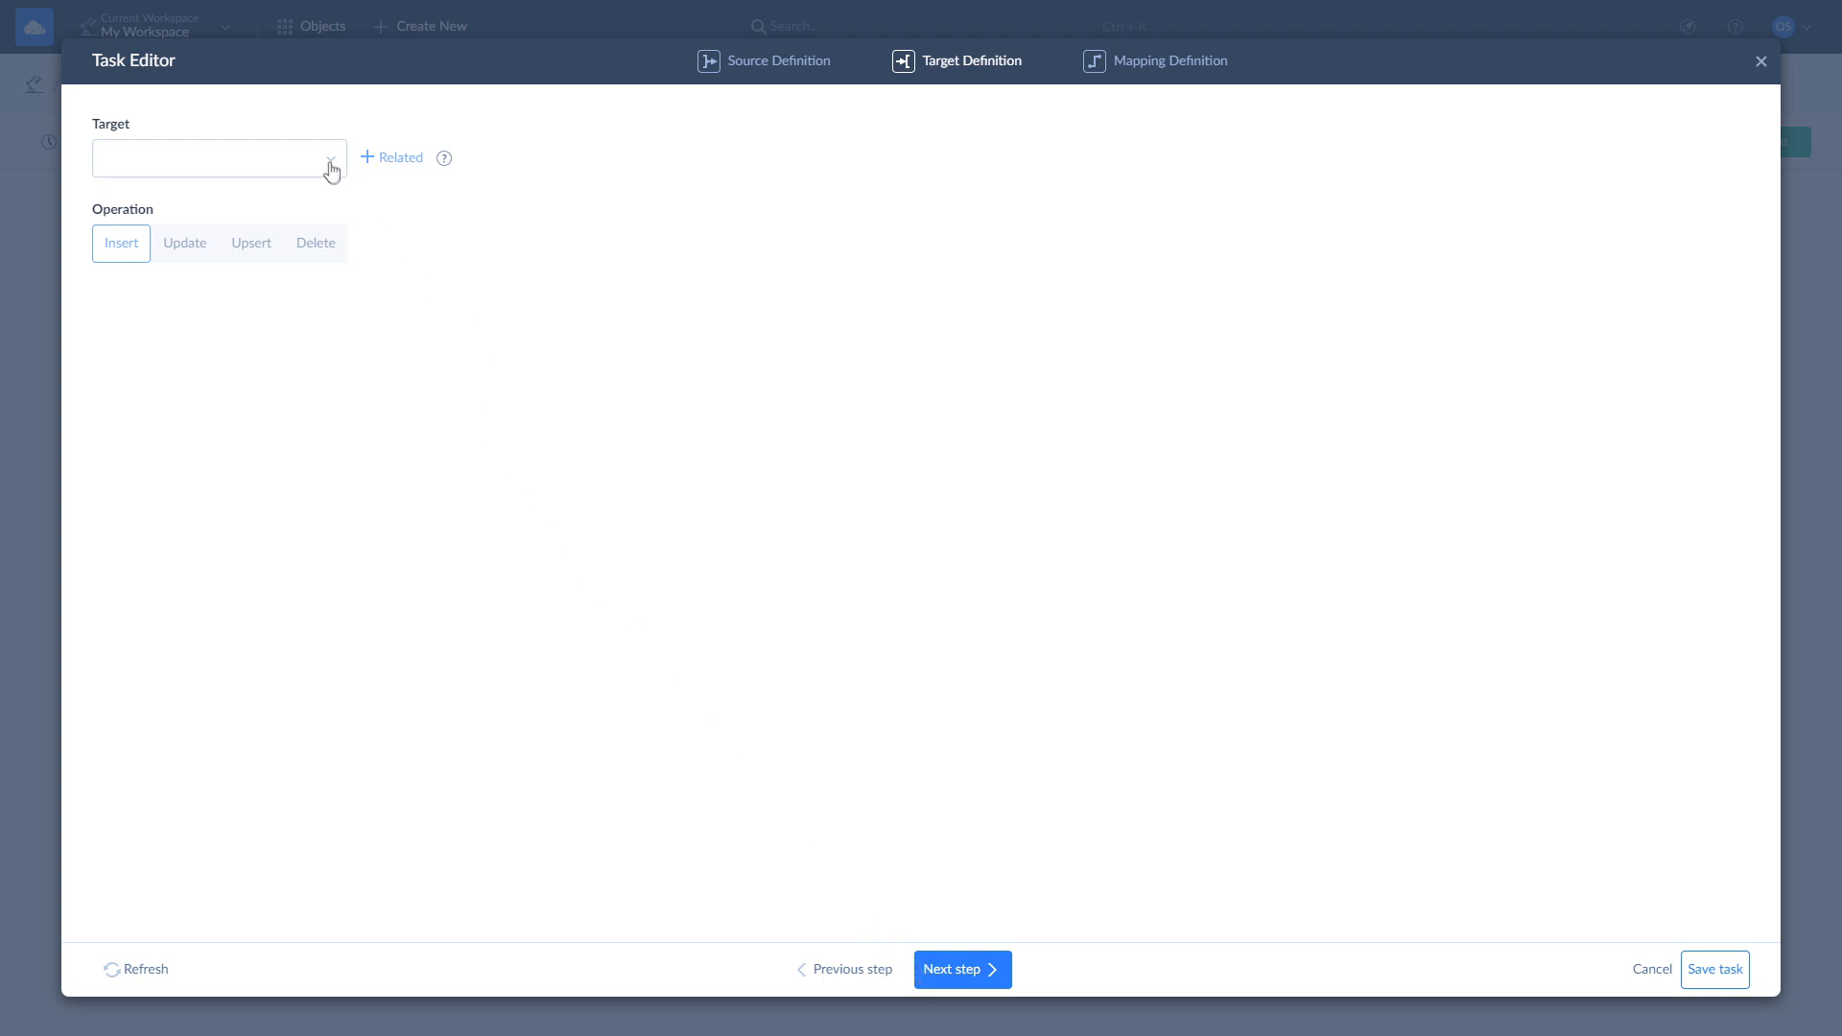
# Target the Salesforce Opportunity object with Insert and proceed to mapping.
pyautogui.click(218, 157)
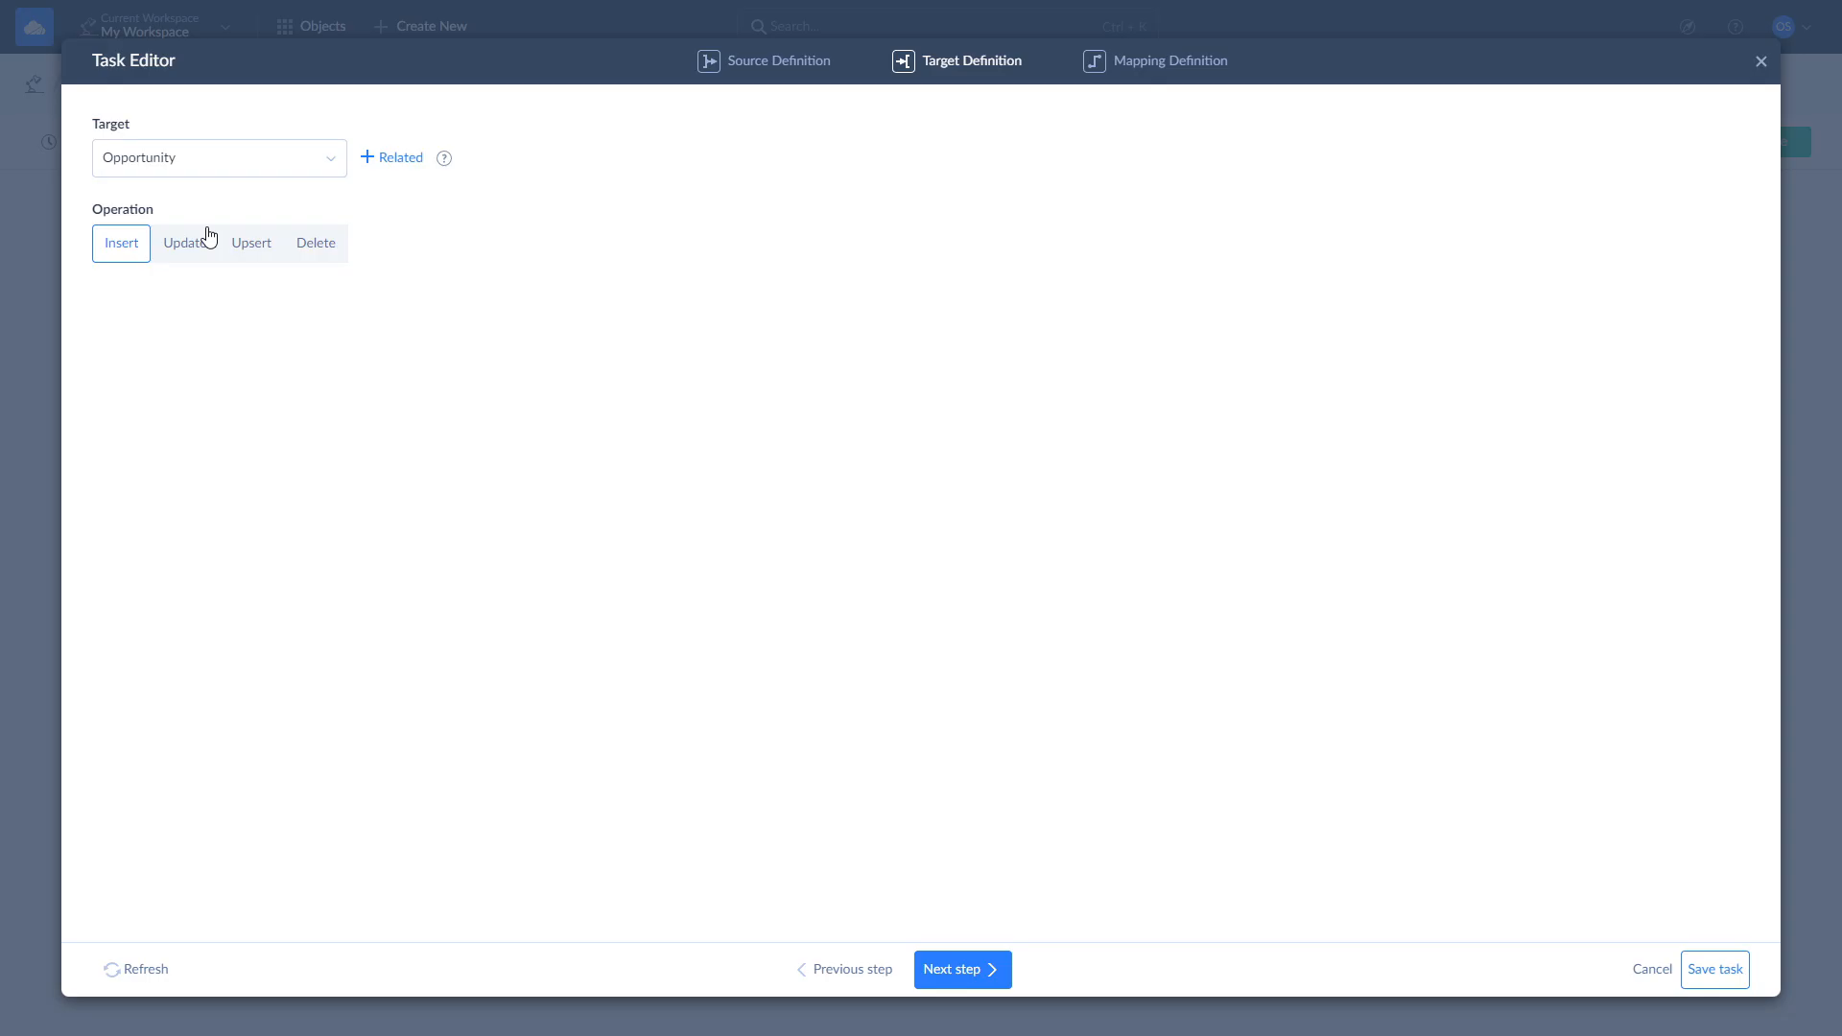
pyautogui.moveTo(121, 277)
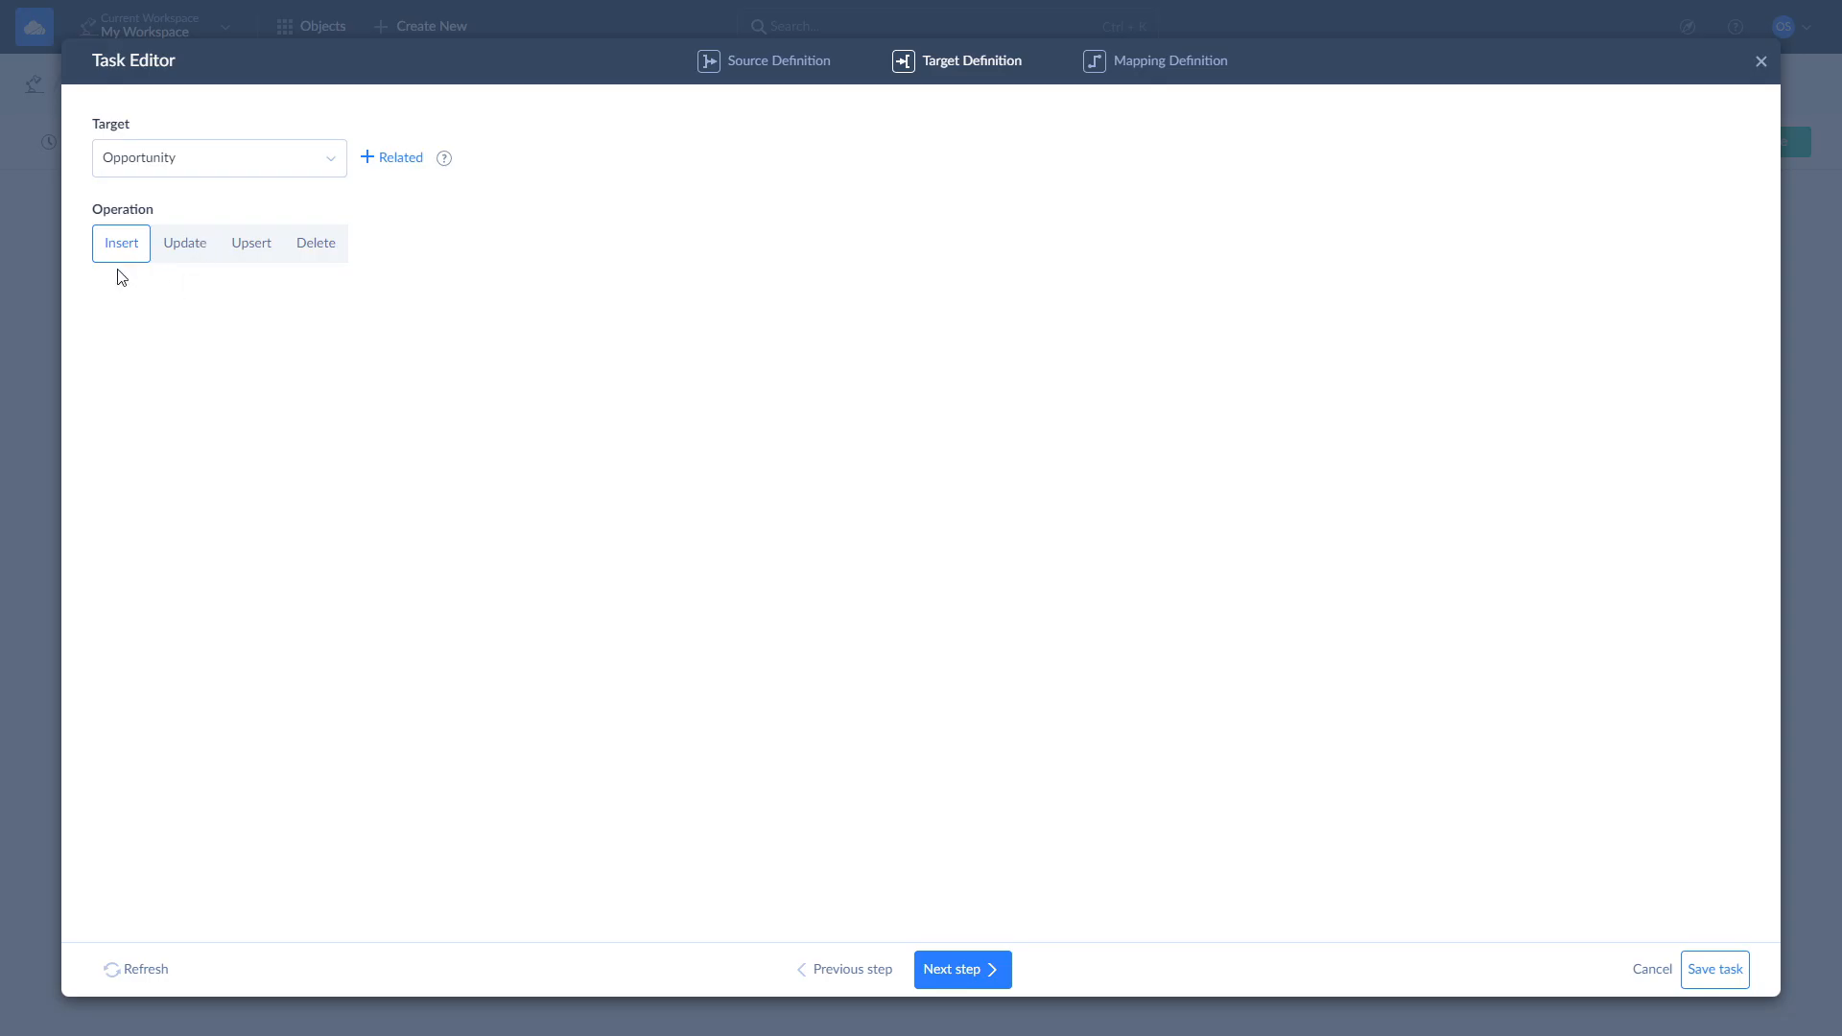
pyautogui.moveTo(187, 272)
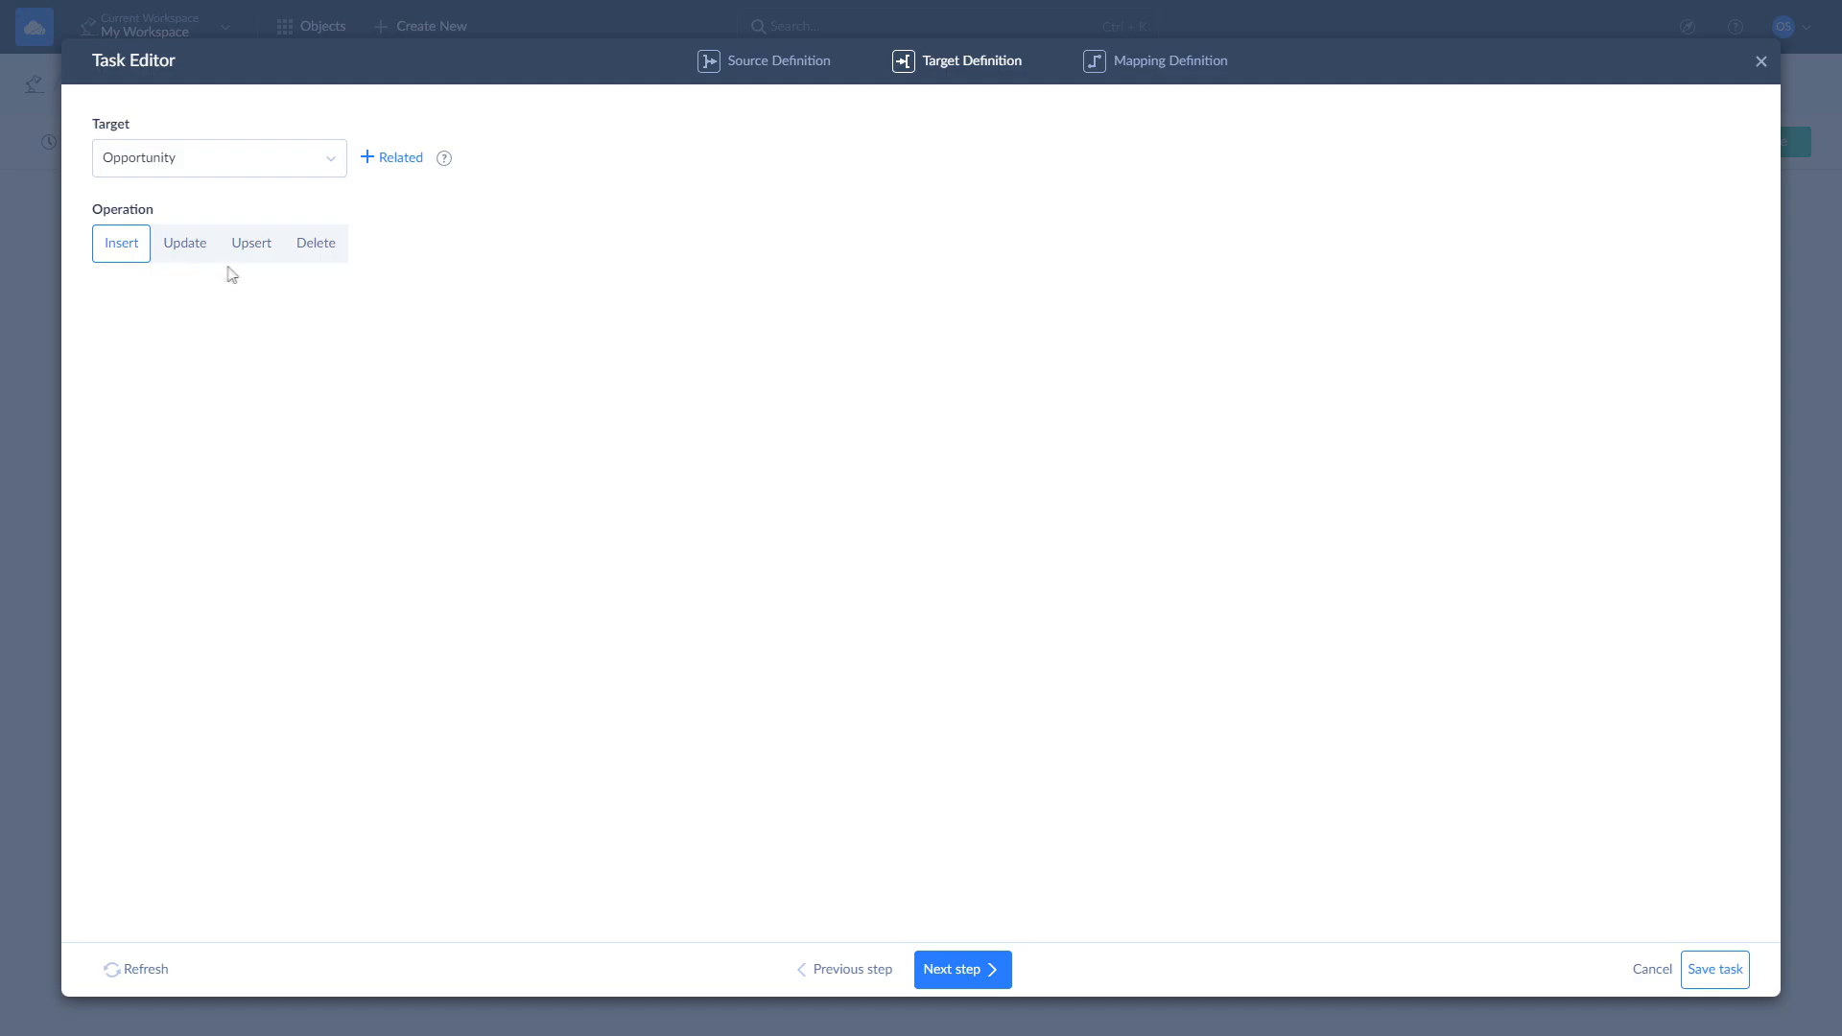
pyautogui.moveTo(251, 276)
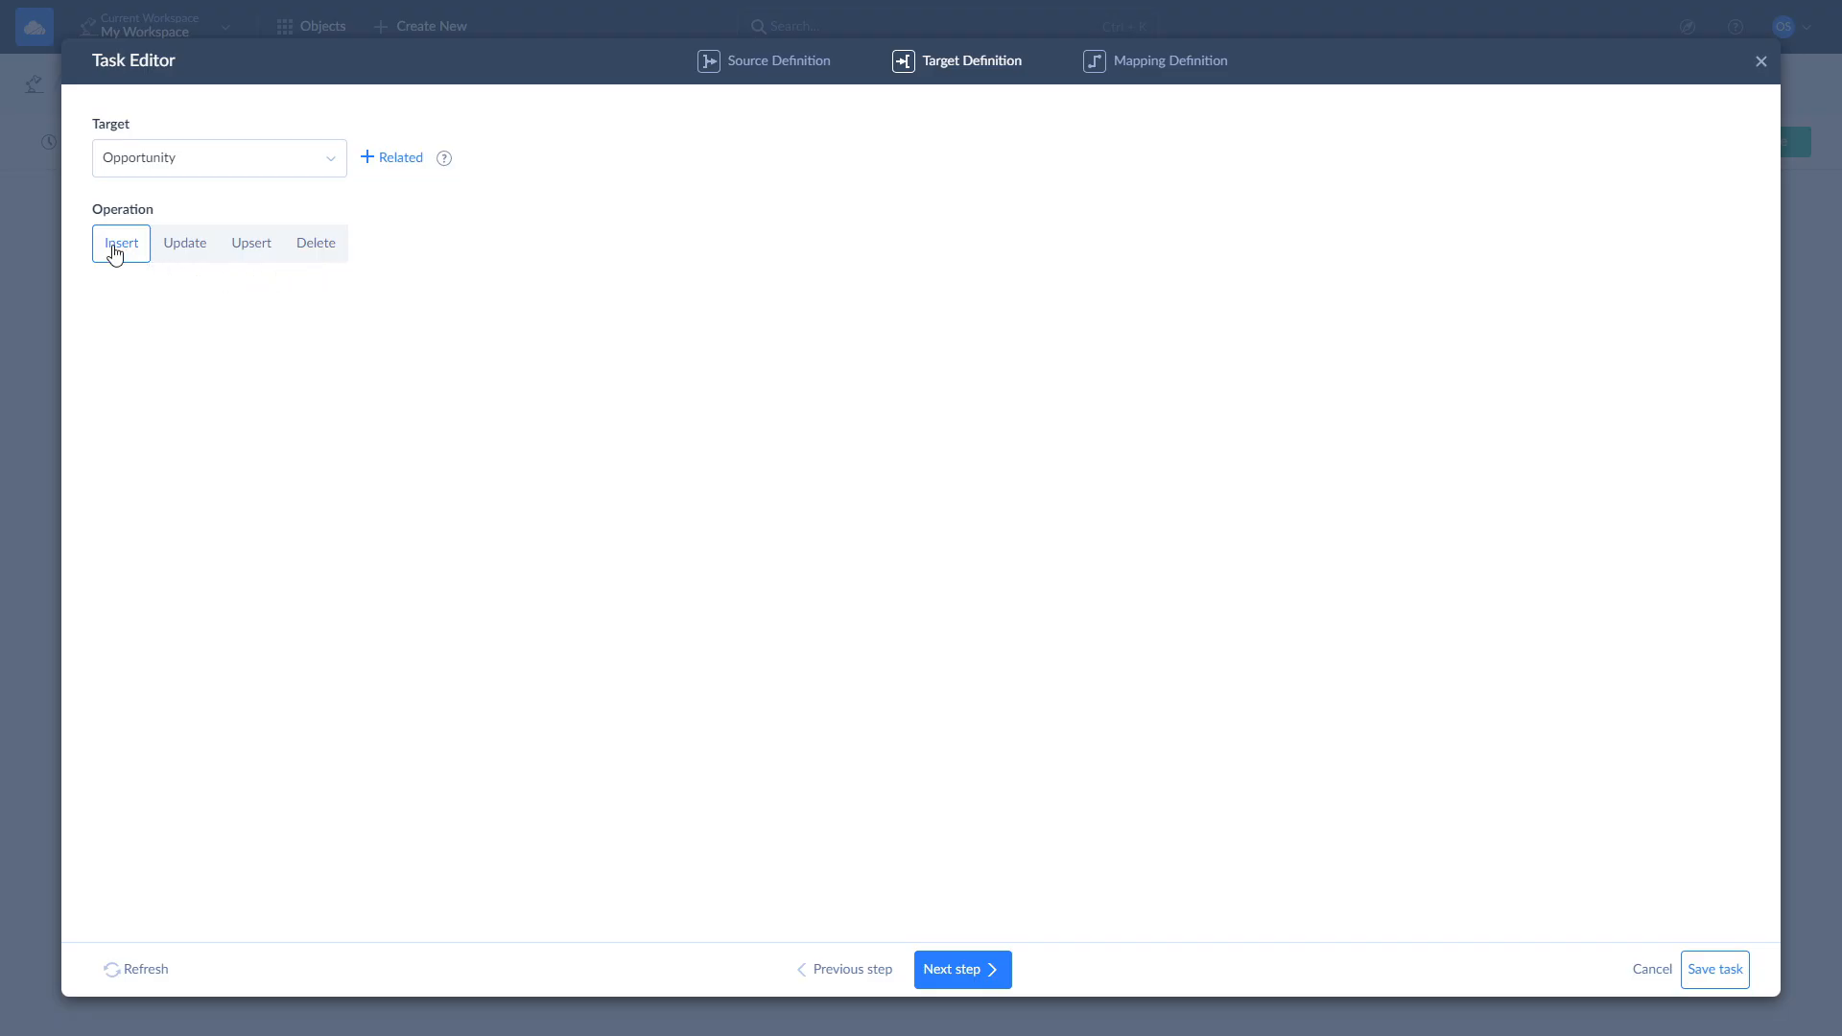
pyautogui.moveTo(558, 690)
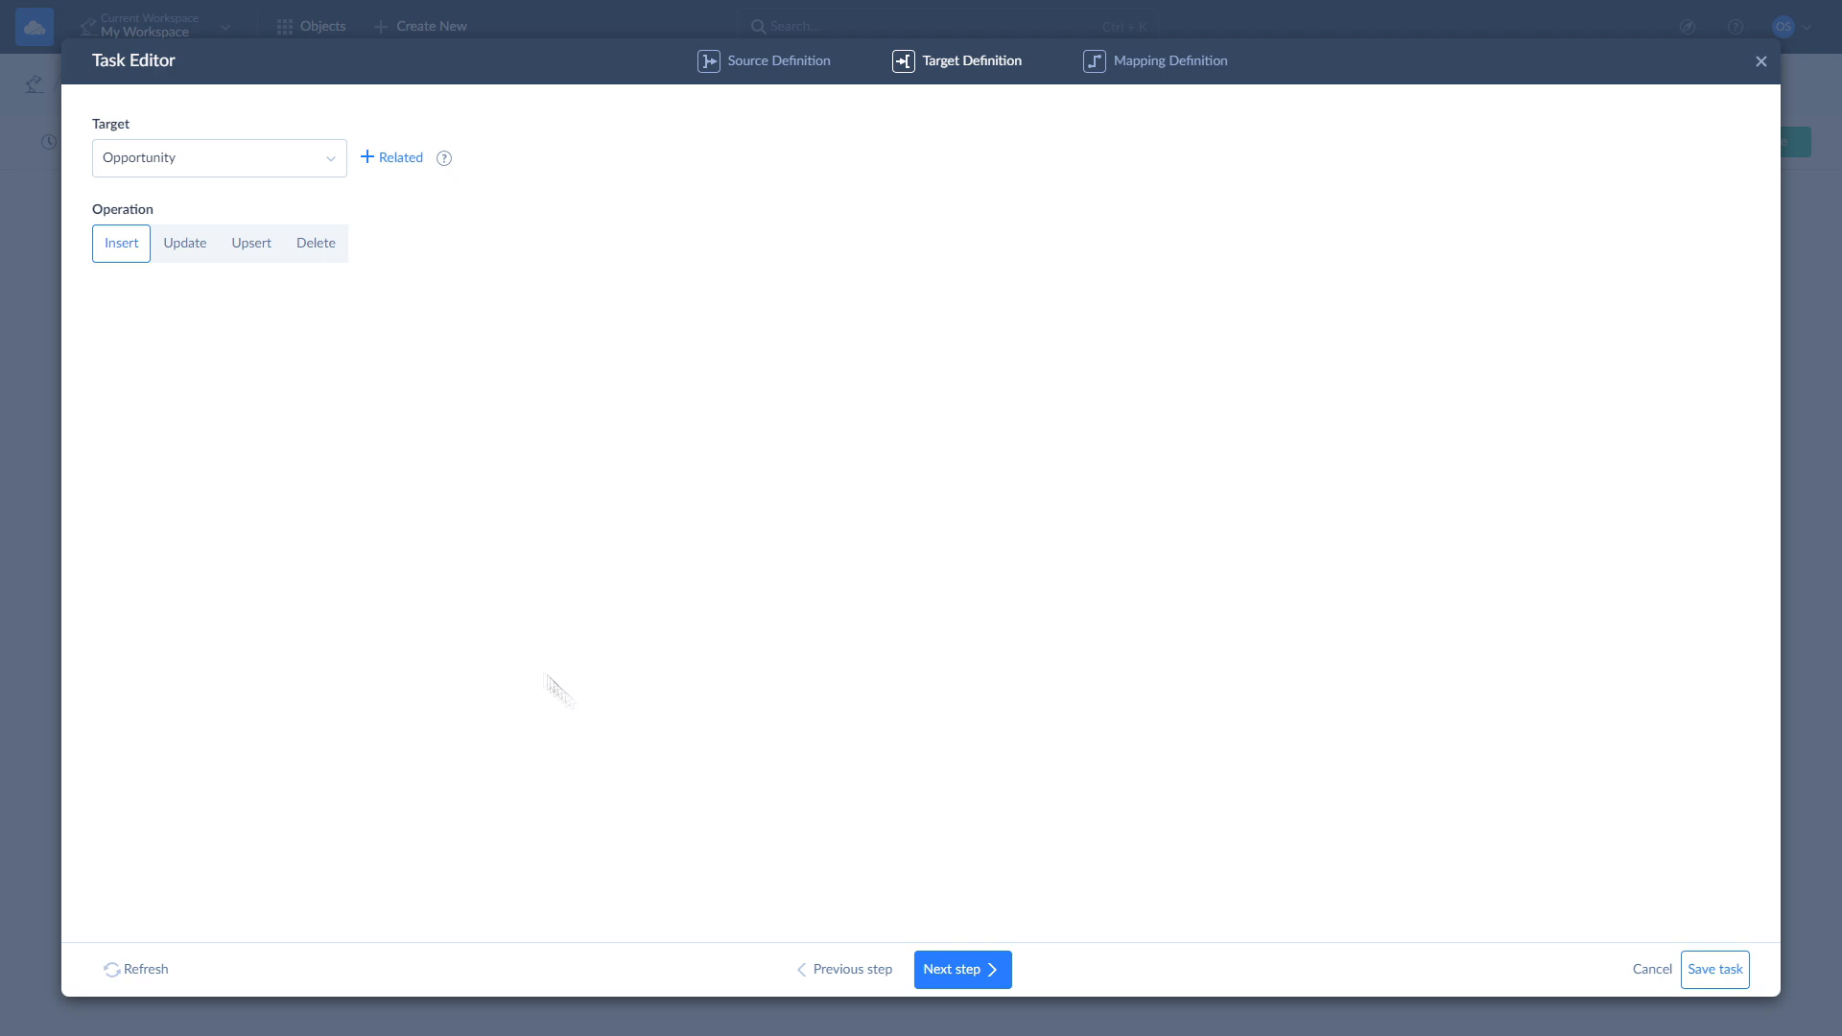
pyautogui.click(961, 969)
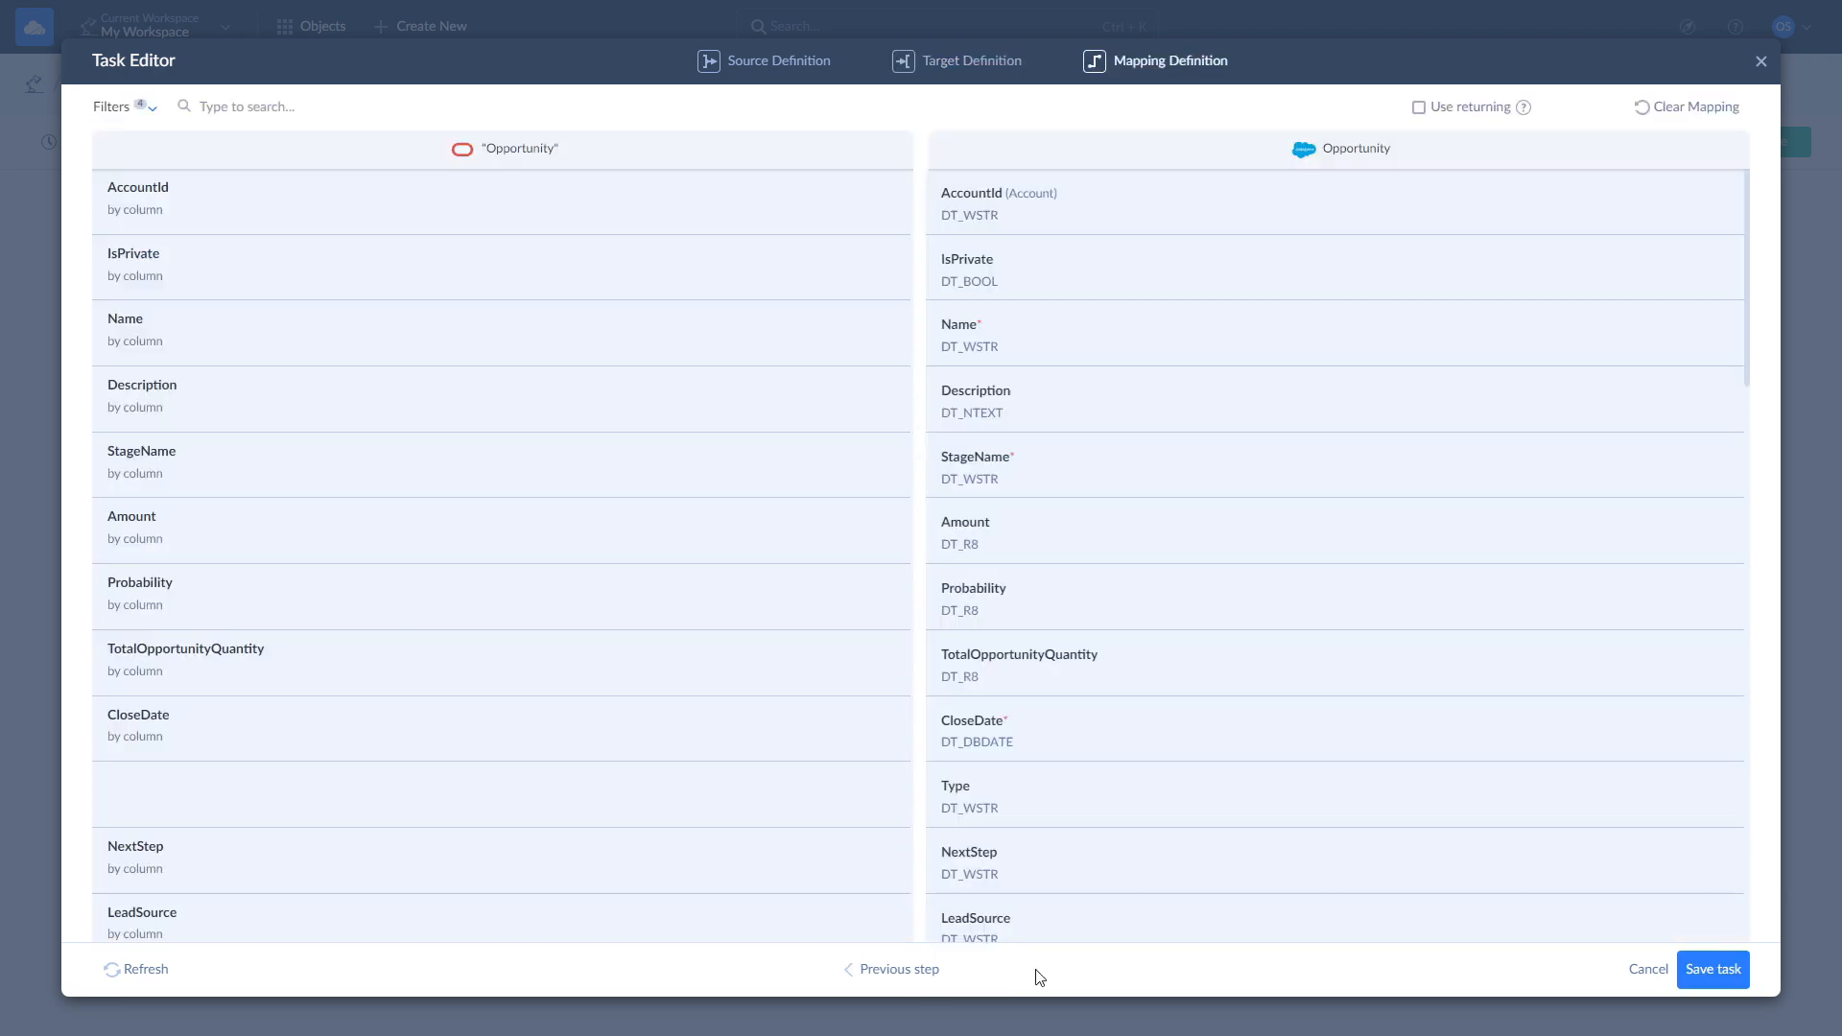
pyautogui.moveTo(402, 812)
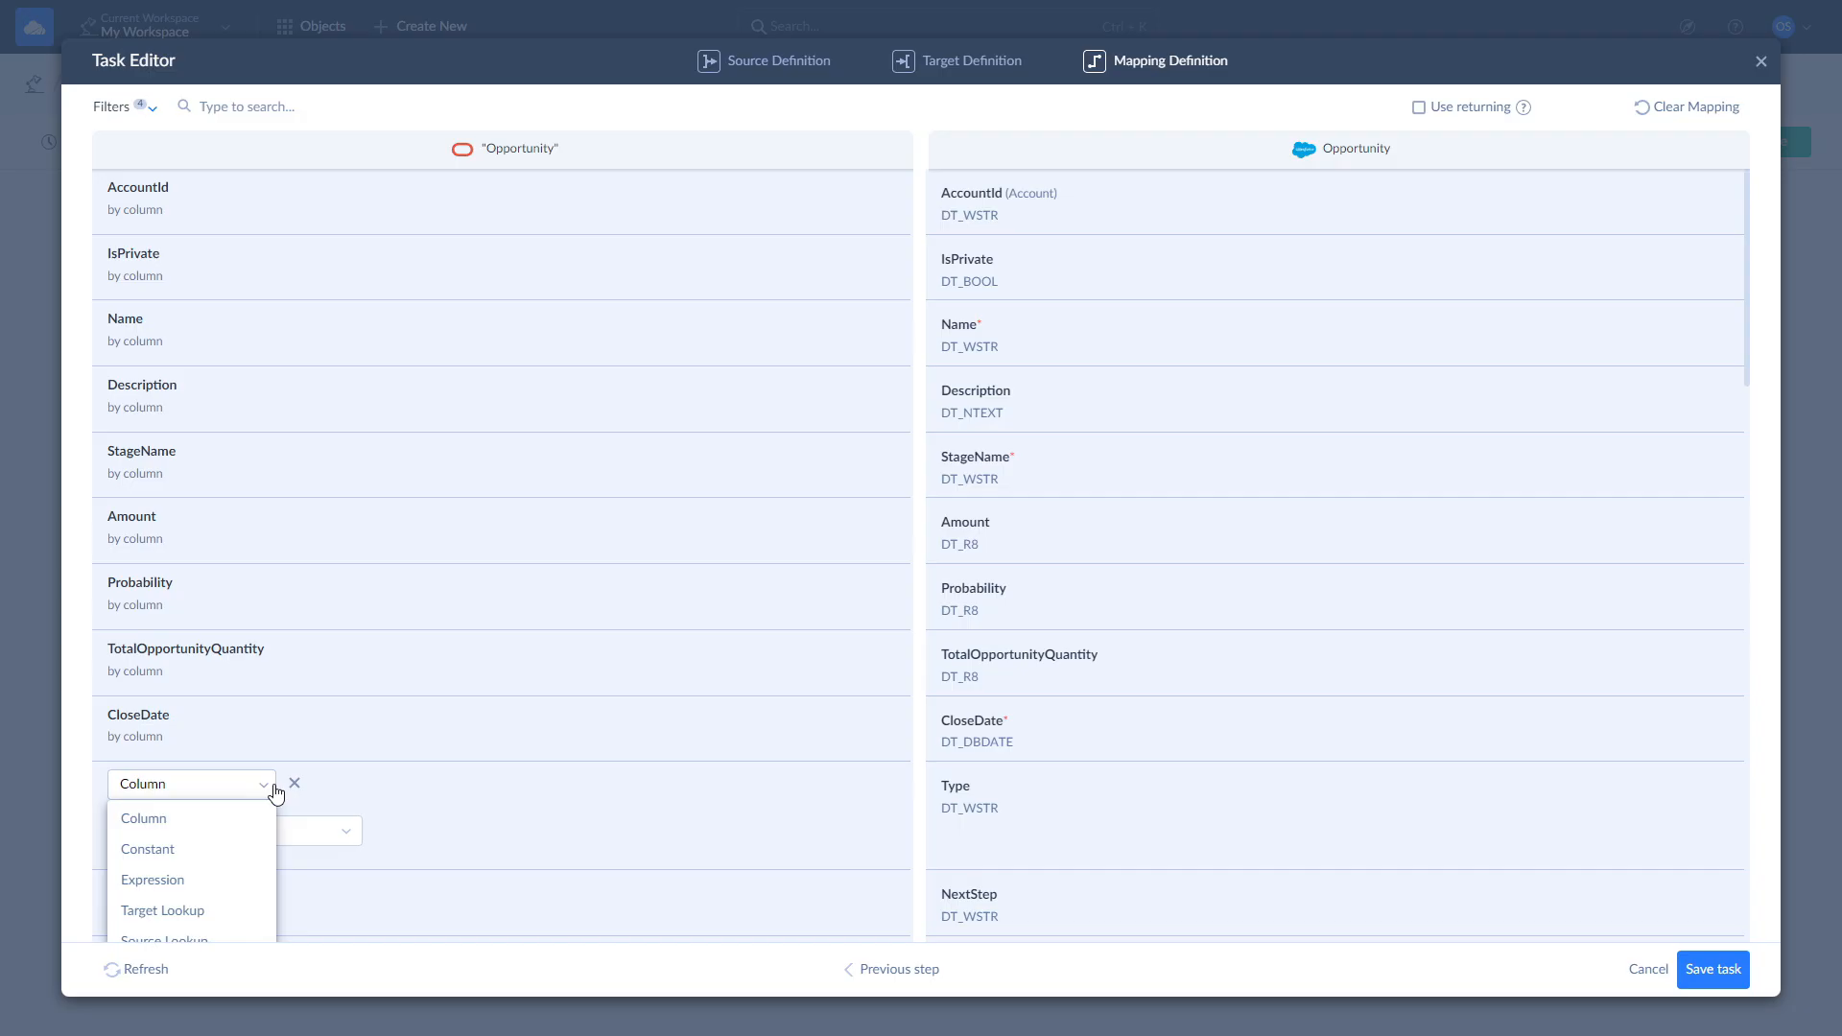
# Map Type to the constant New Customer and save the task.
pyautogui.click(147, 848)
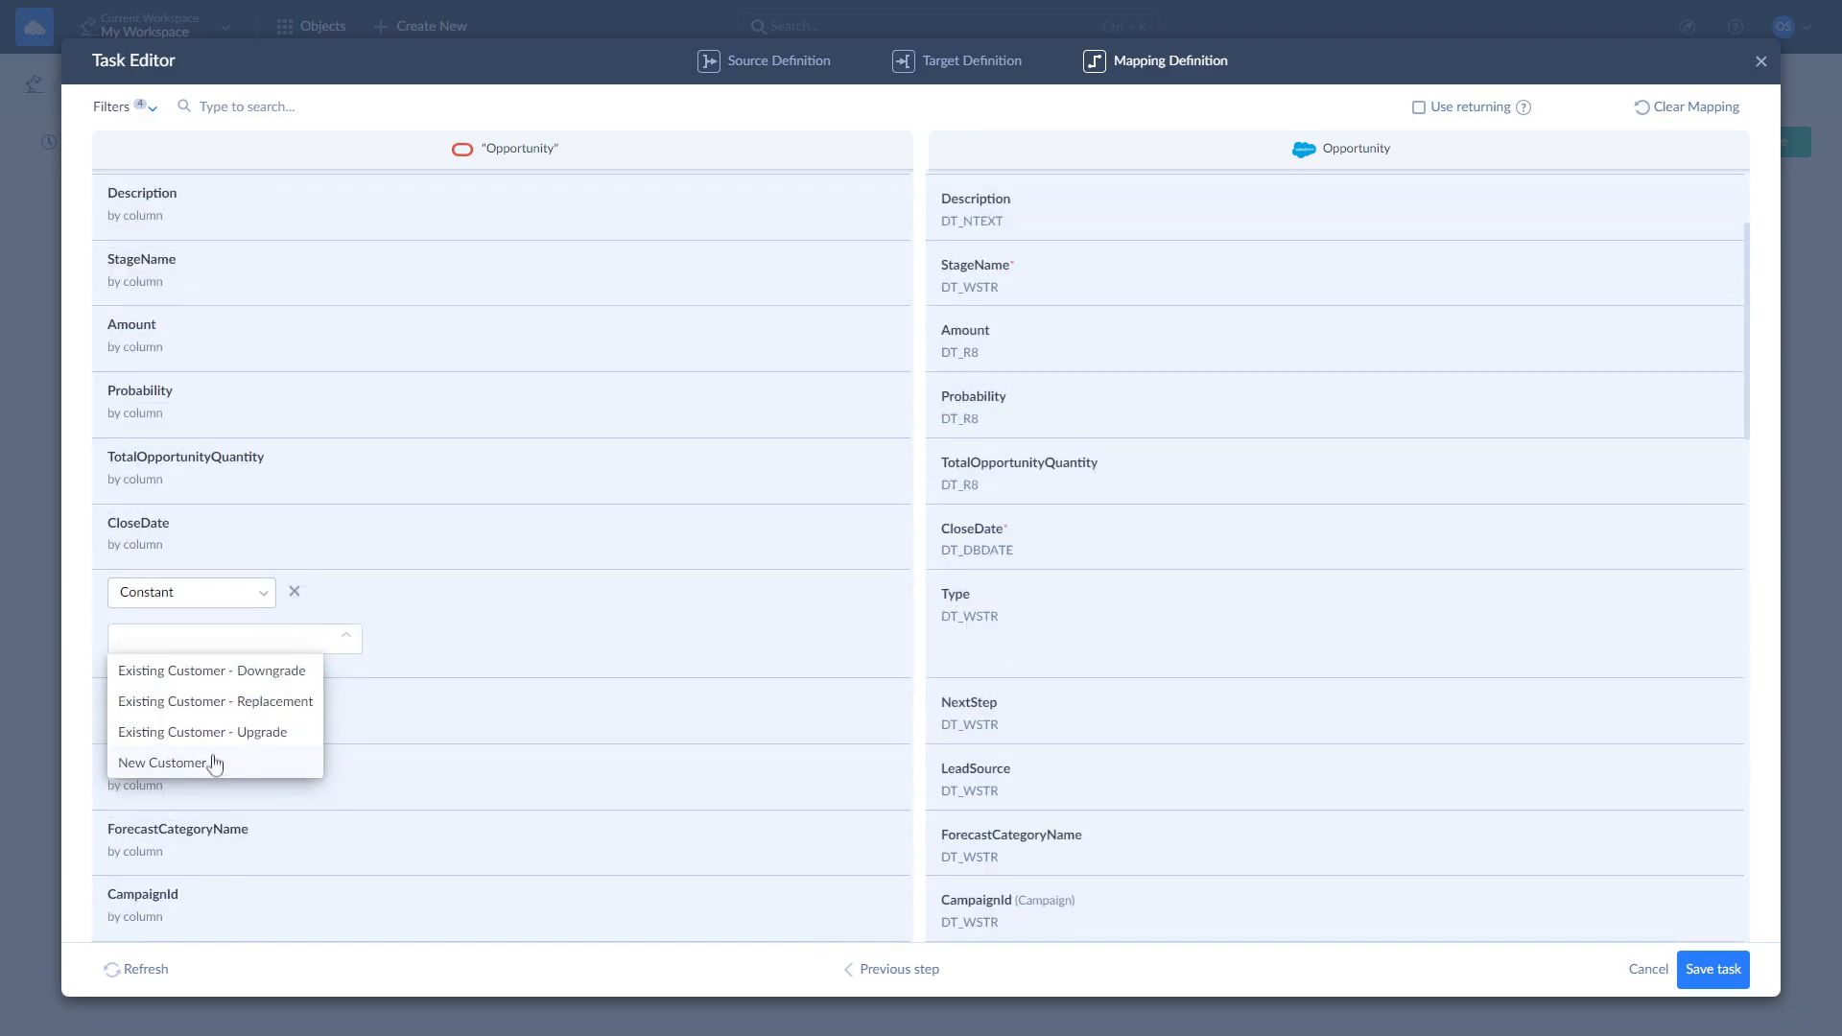
pyautogui.click(167, 763)
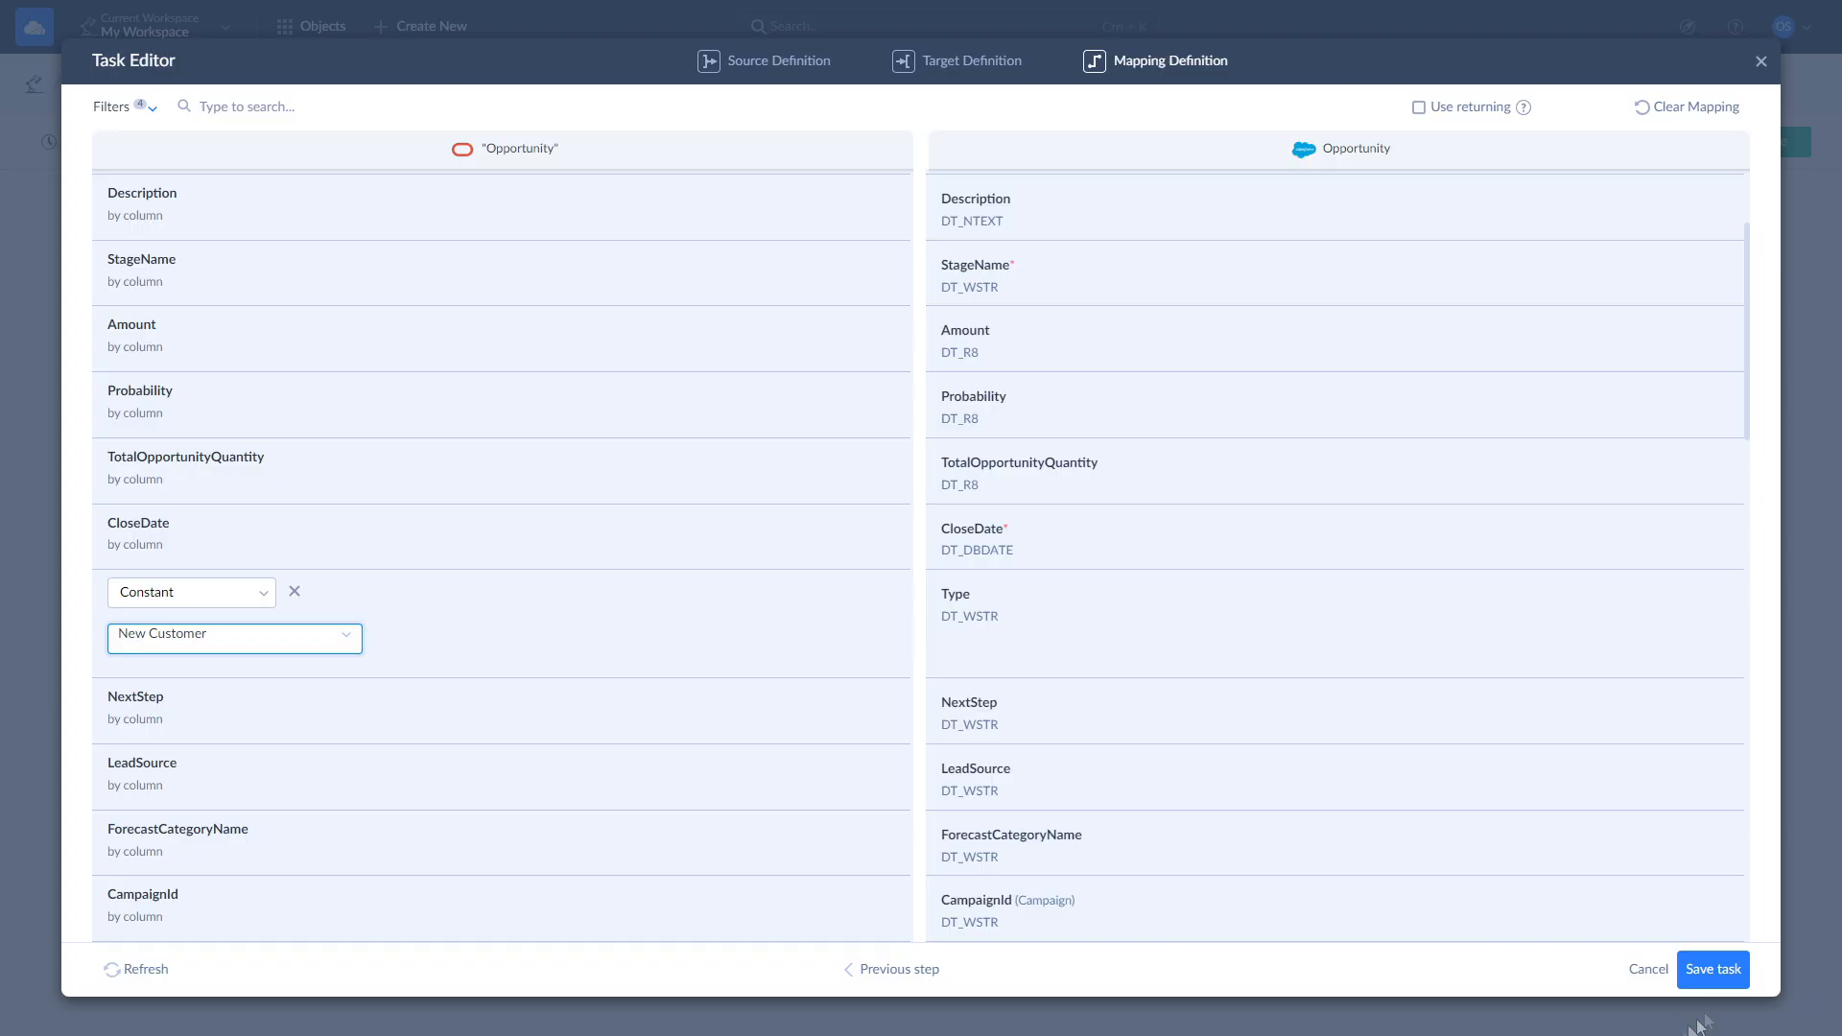
pyautogui.click(1711, 969)
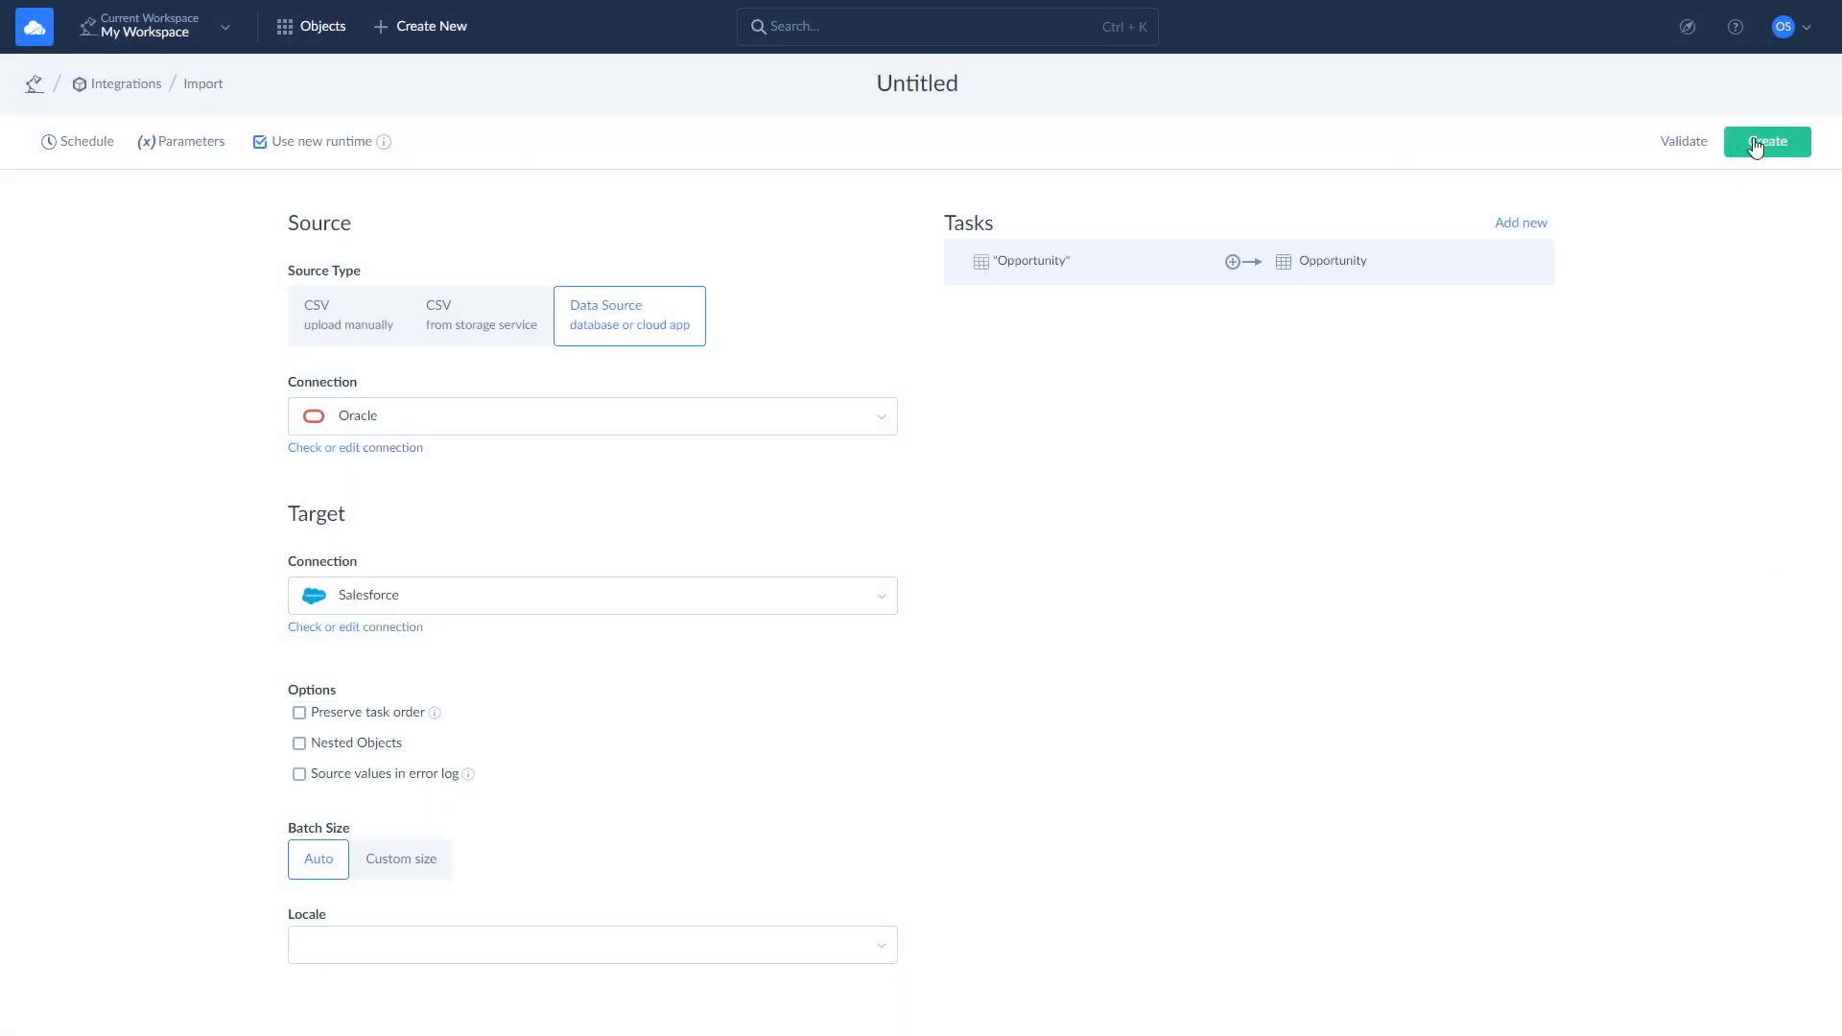
# Create the import, save a daily 09:00 schedule, and confirm running it.
pyautogui.click(1766, 141)
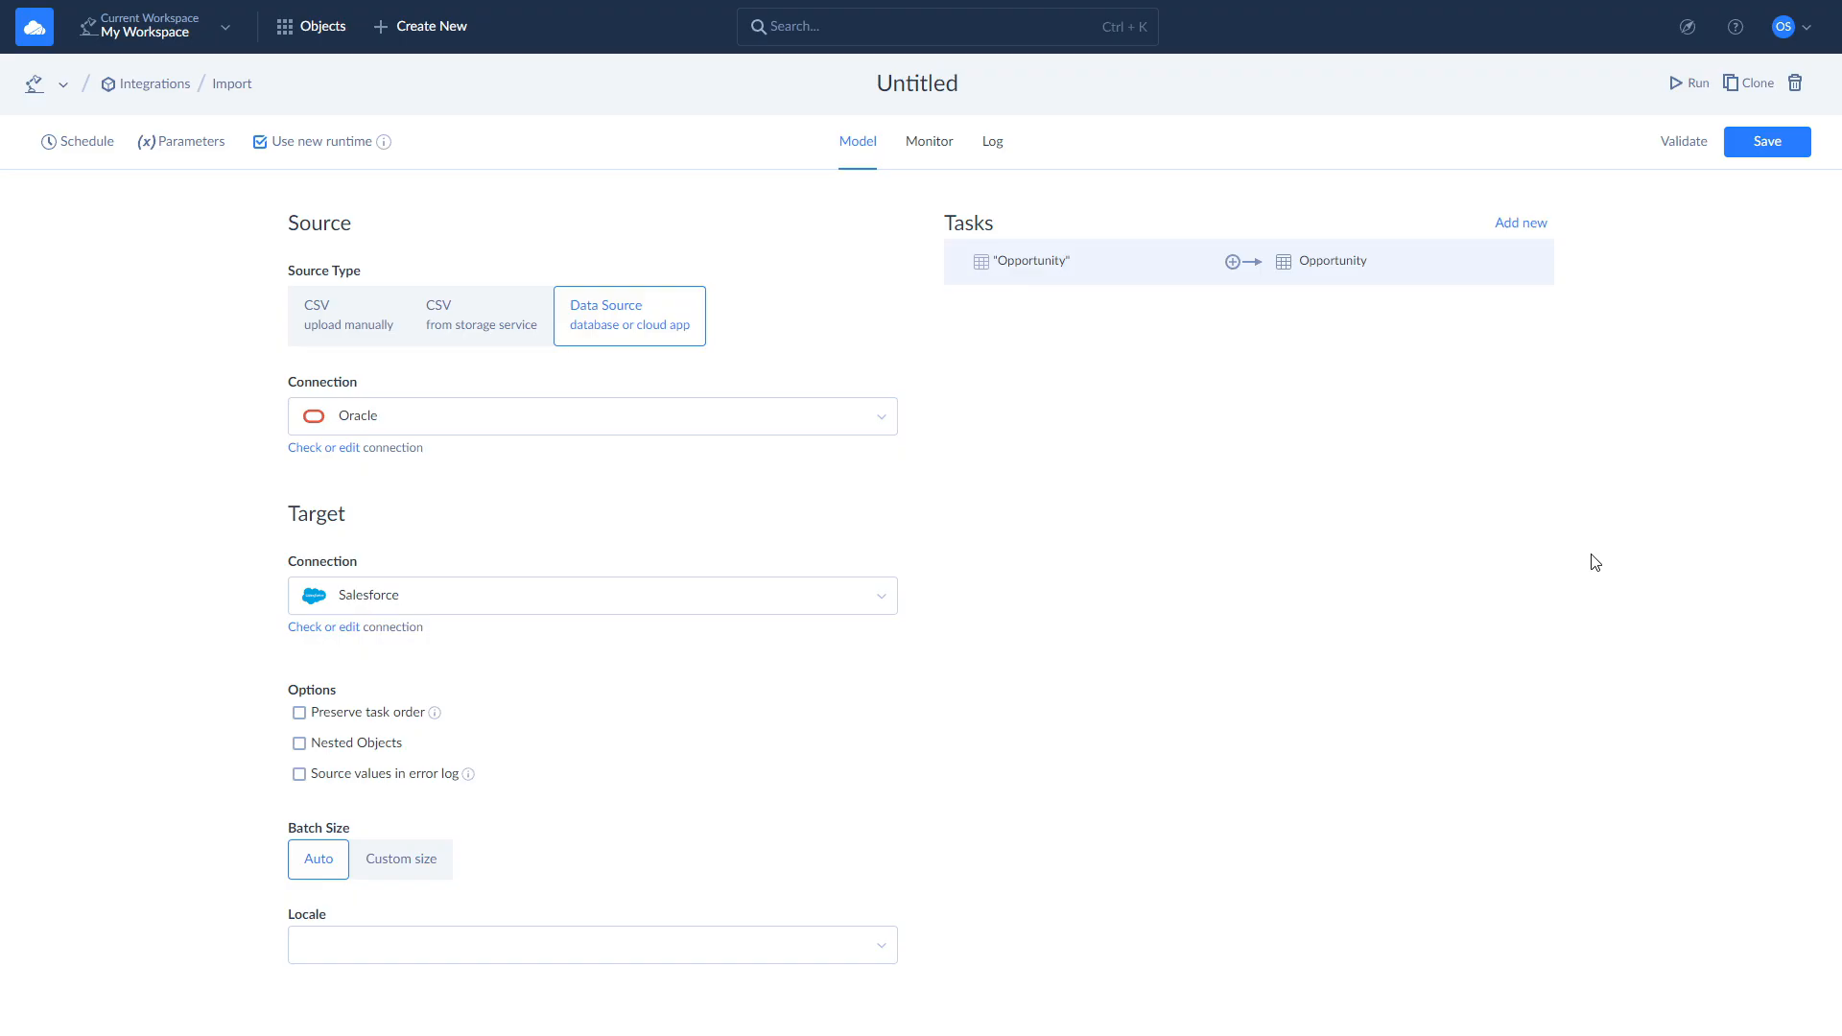
pyautogui.click(78, 141)
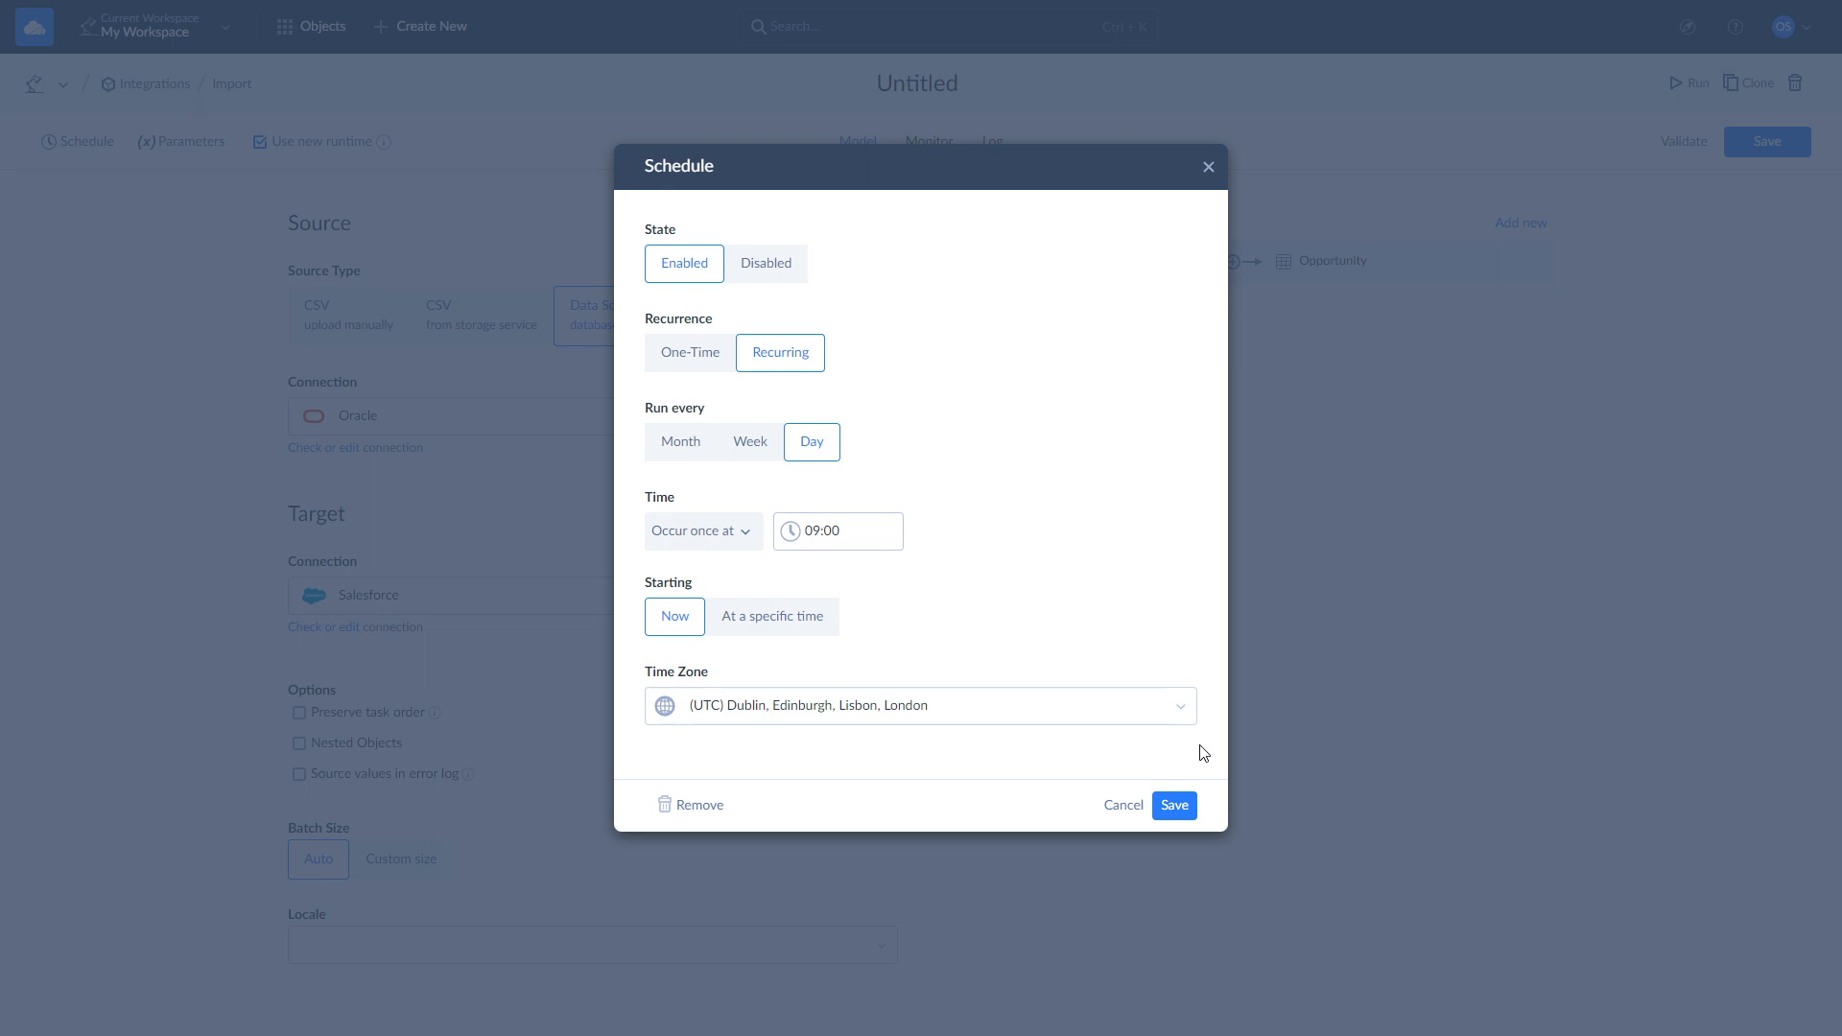
pyautogui.click(1171, 805)
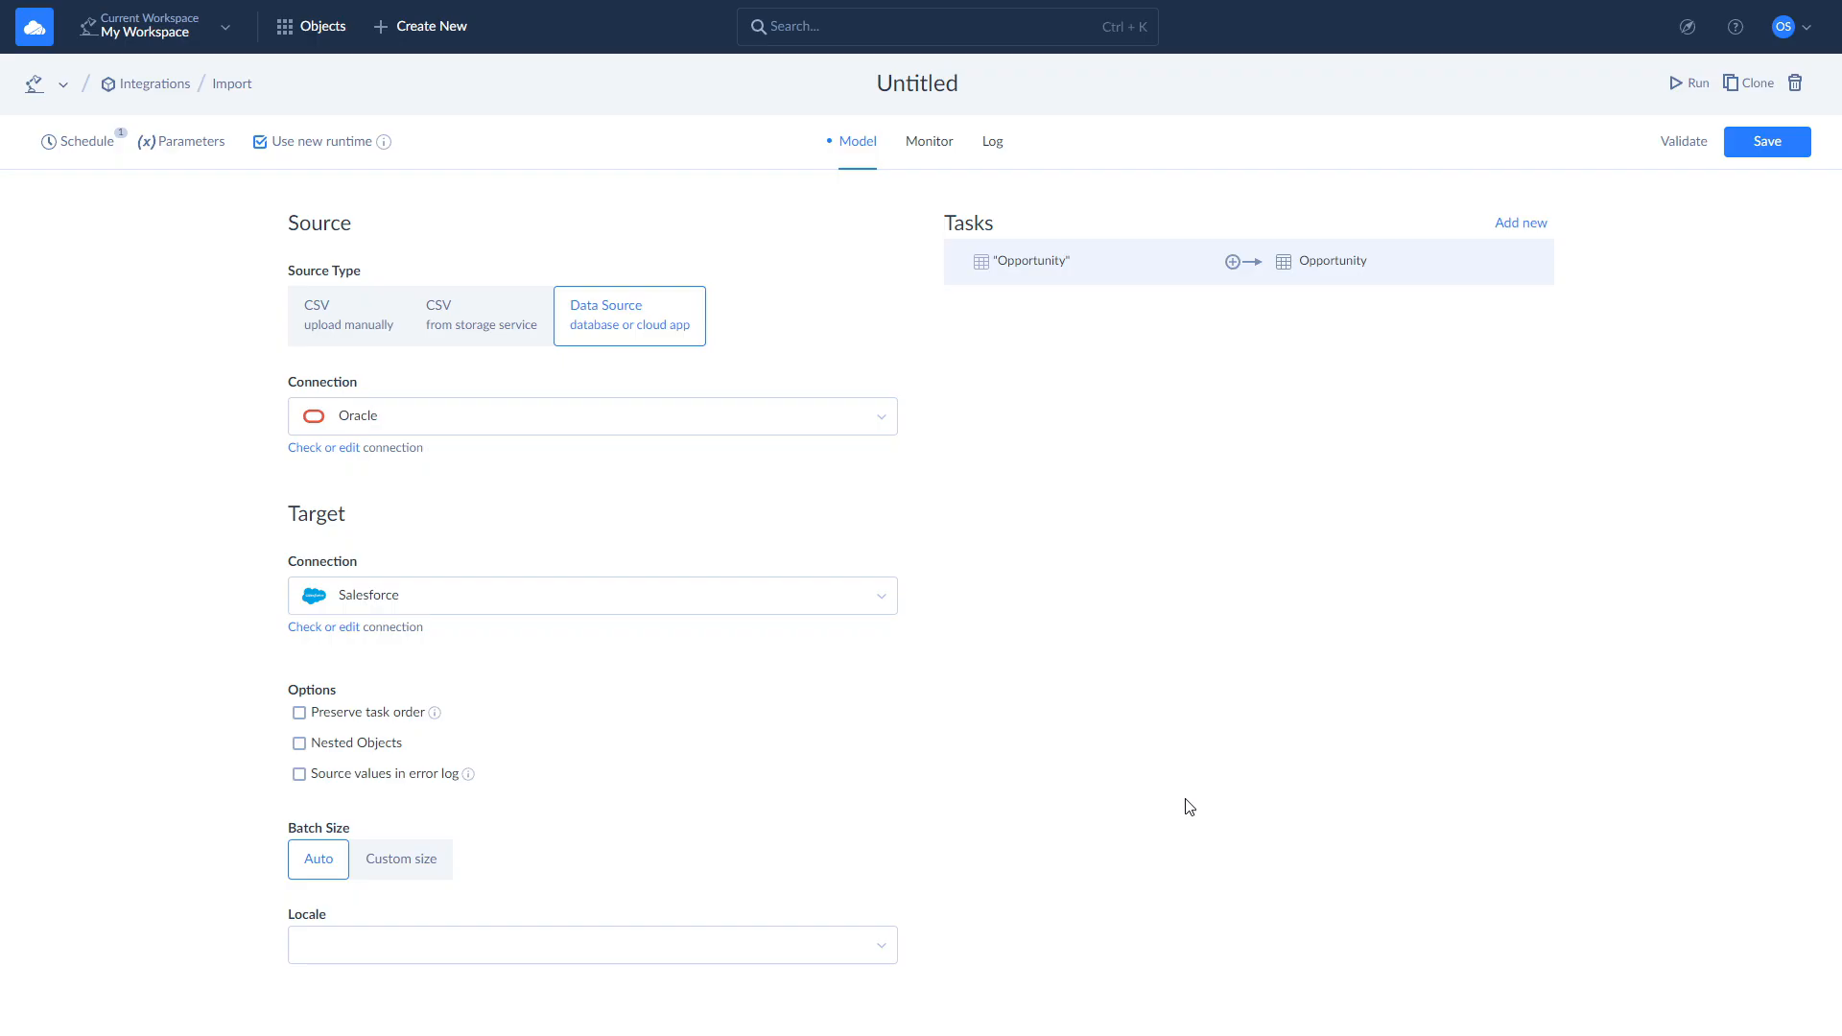
pyautogui.click(1692, 83)
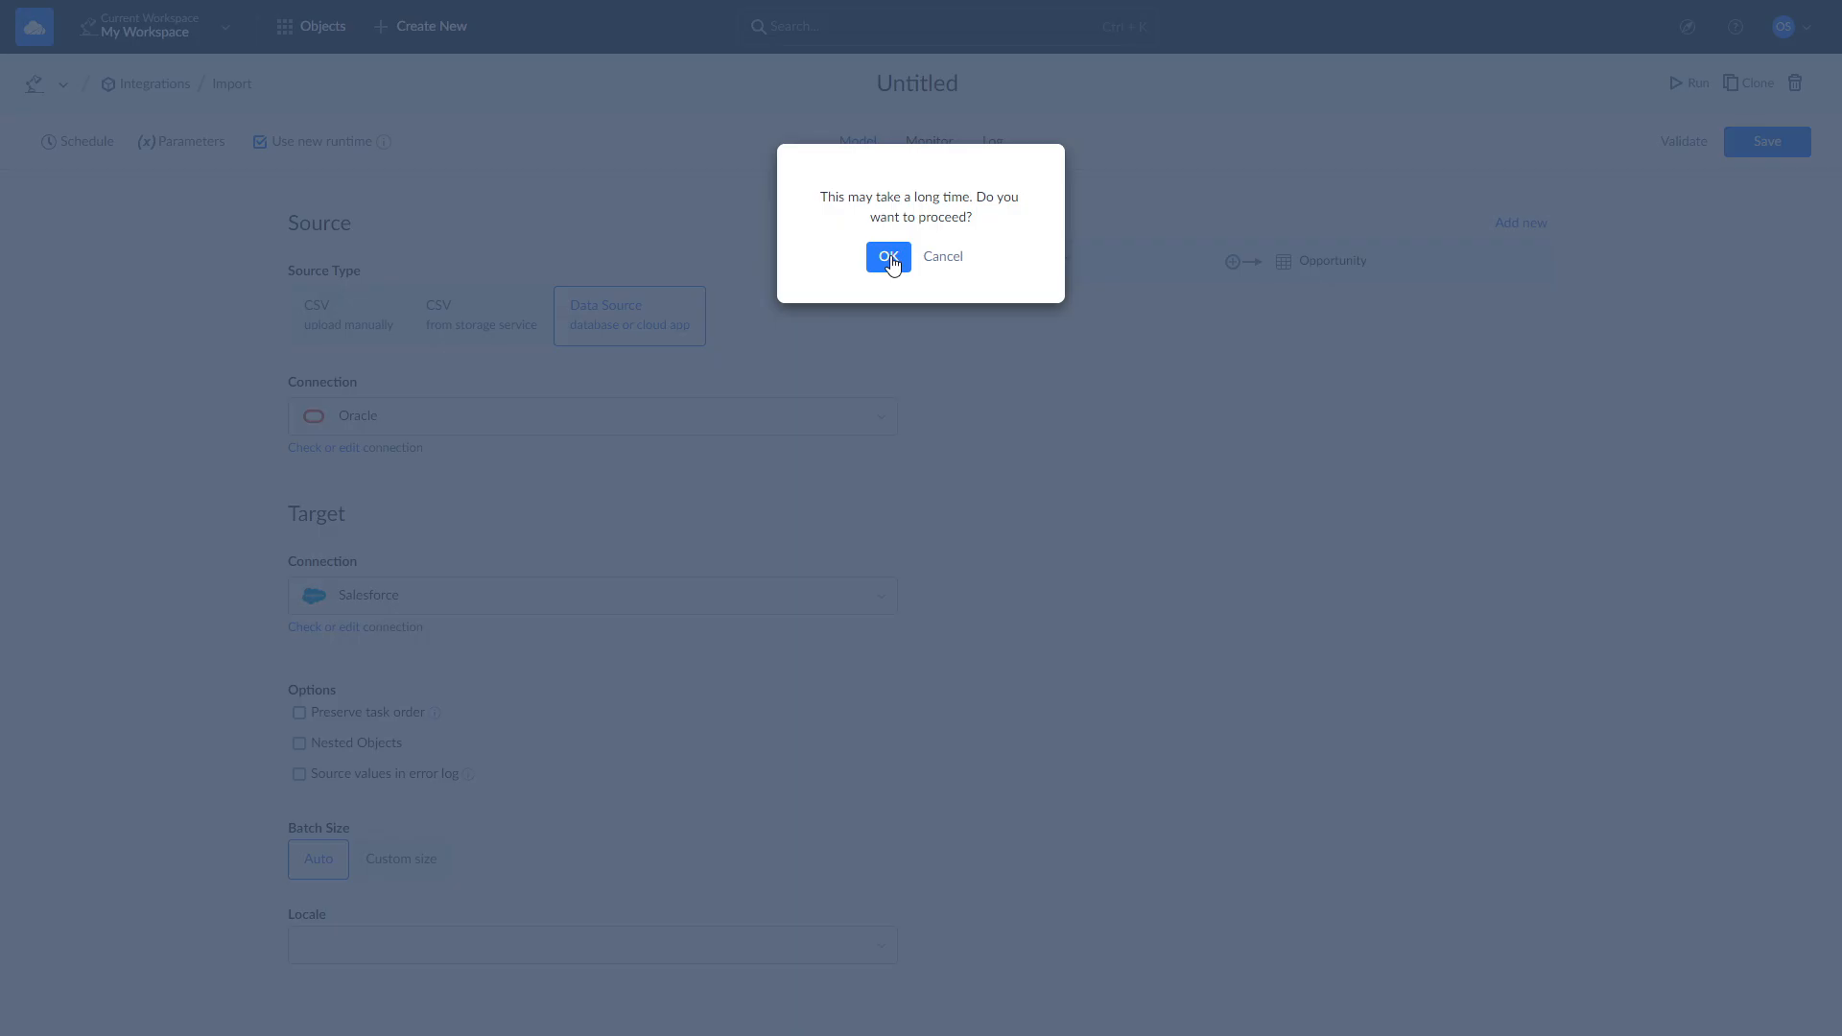
pyautogui.click(887, 257)
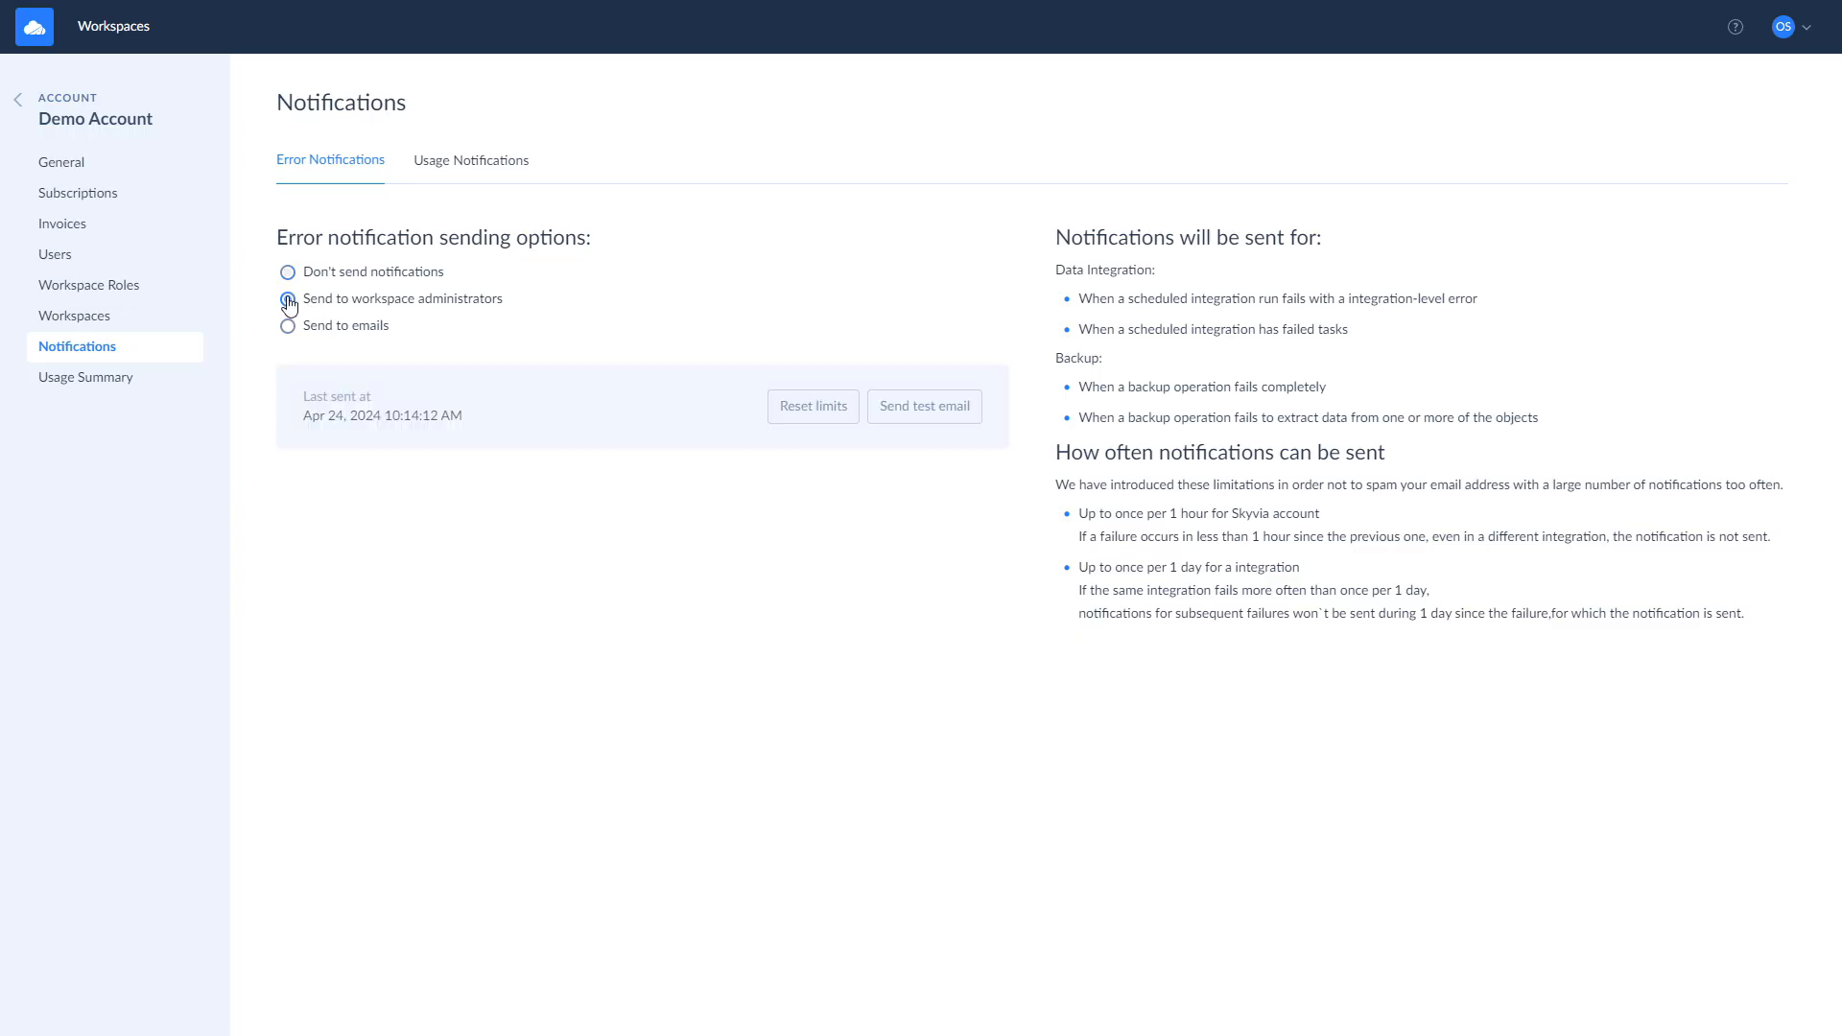
# Send error notifications to workspace administrators.
pyautogui.click(287, 298)
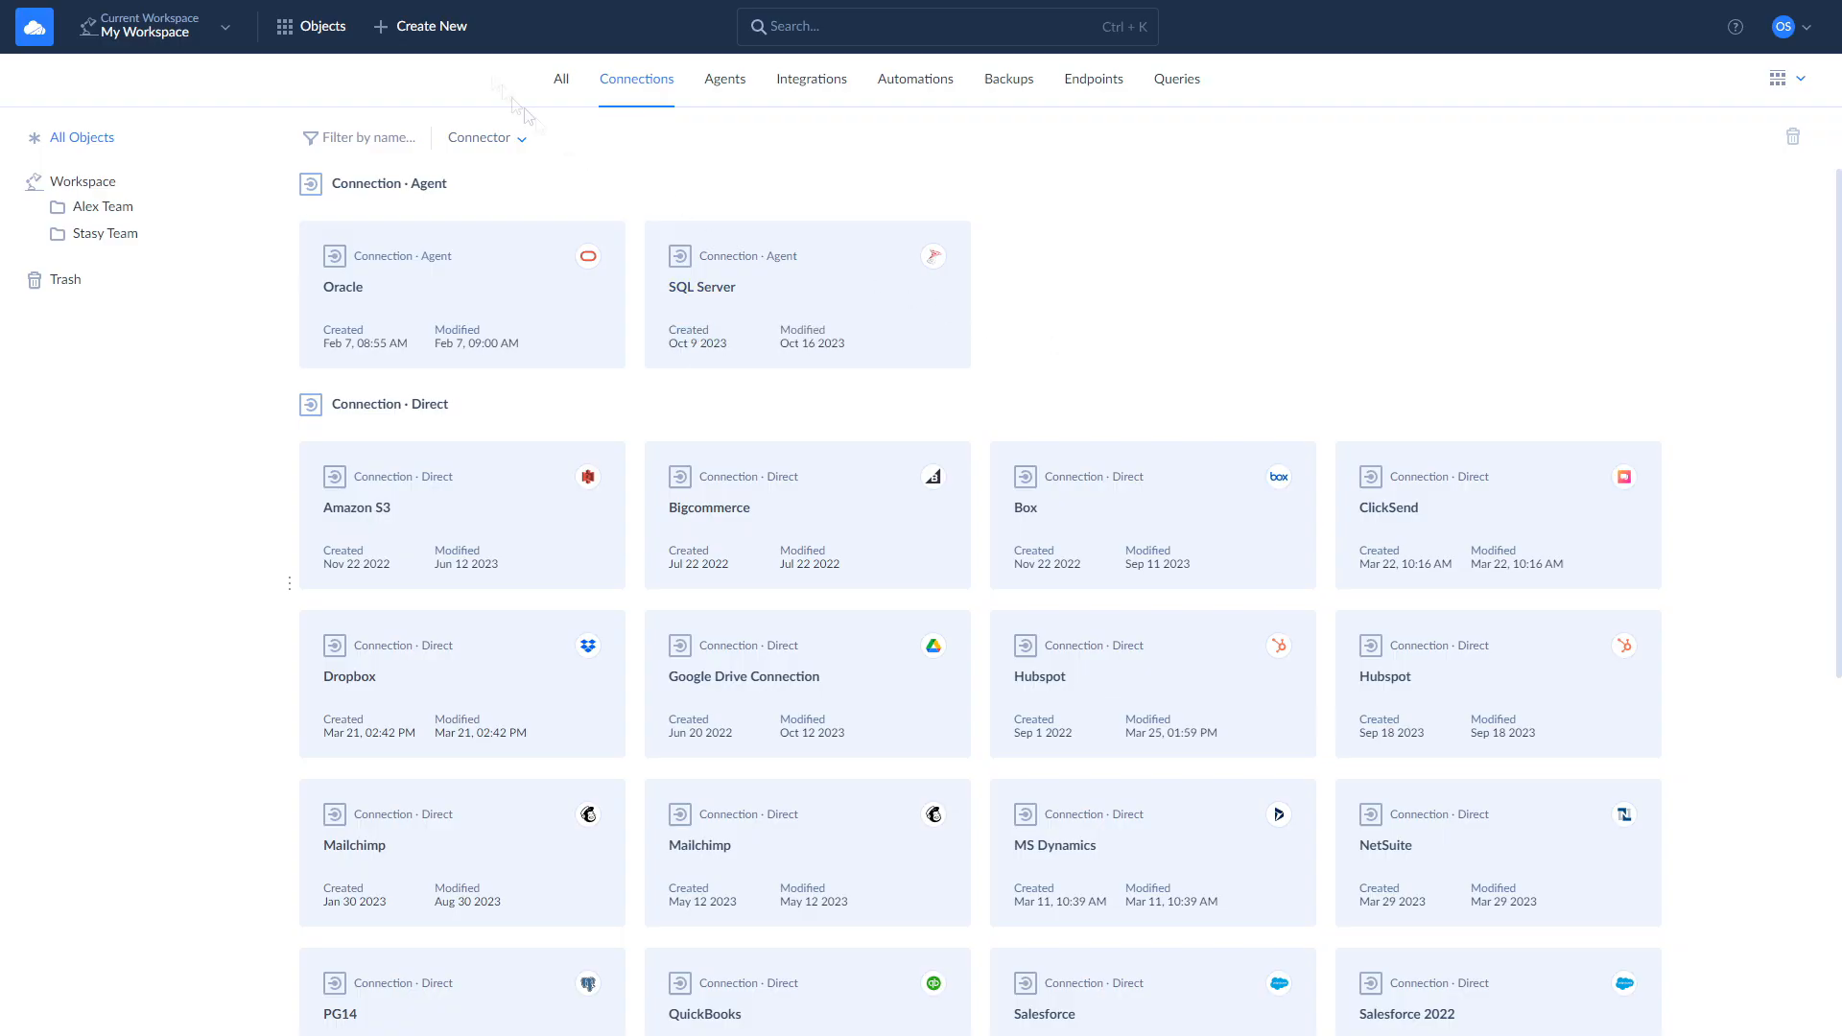
pyautogui.click(419, 26)
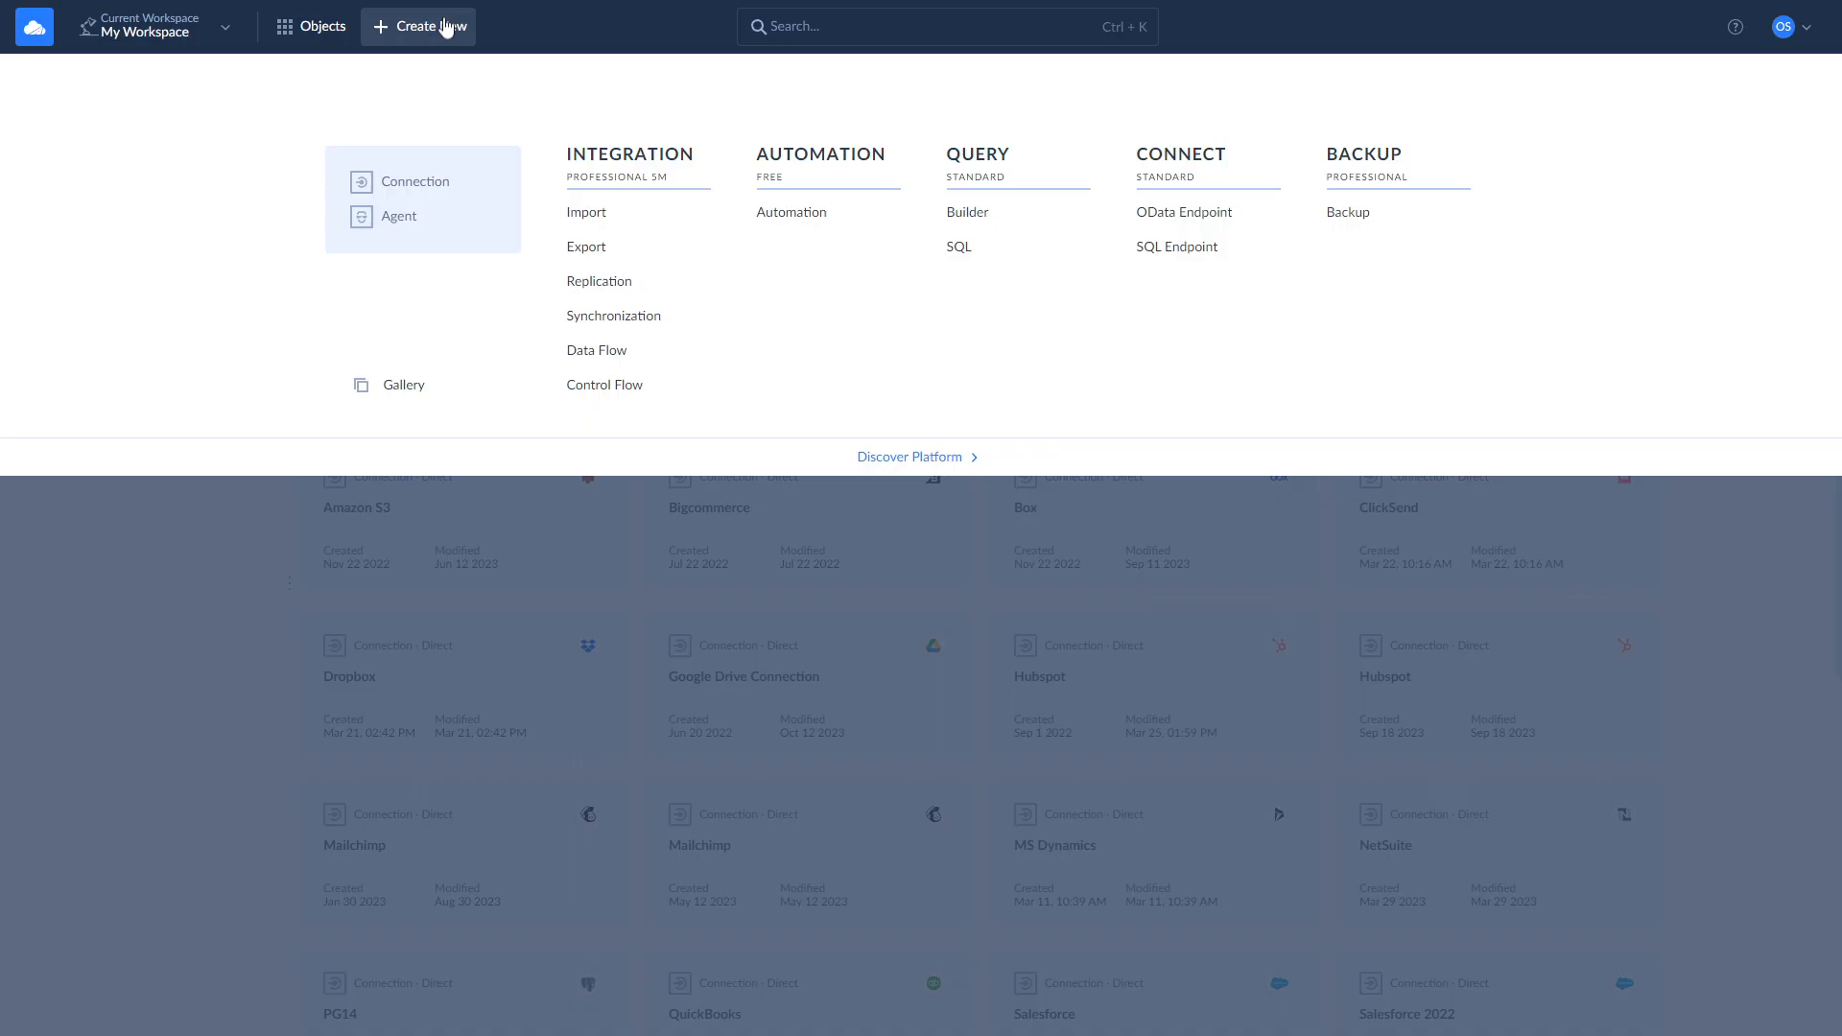
pyautogui.moveTo(597, 350)
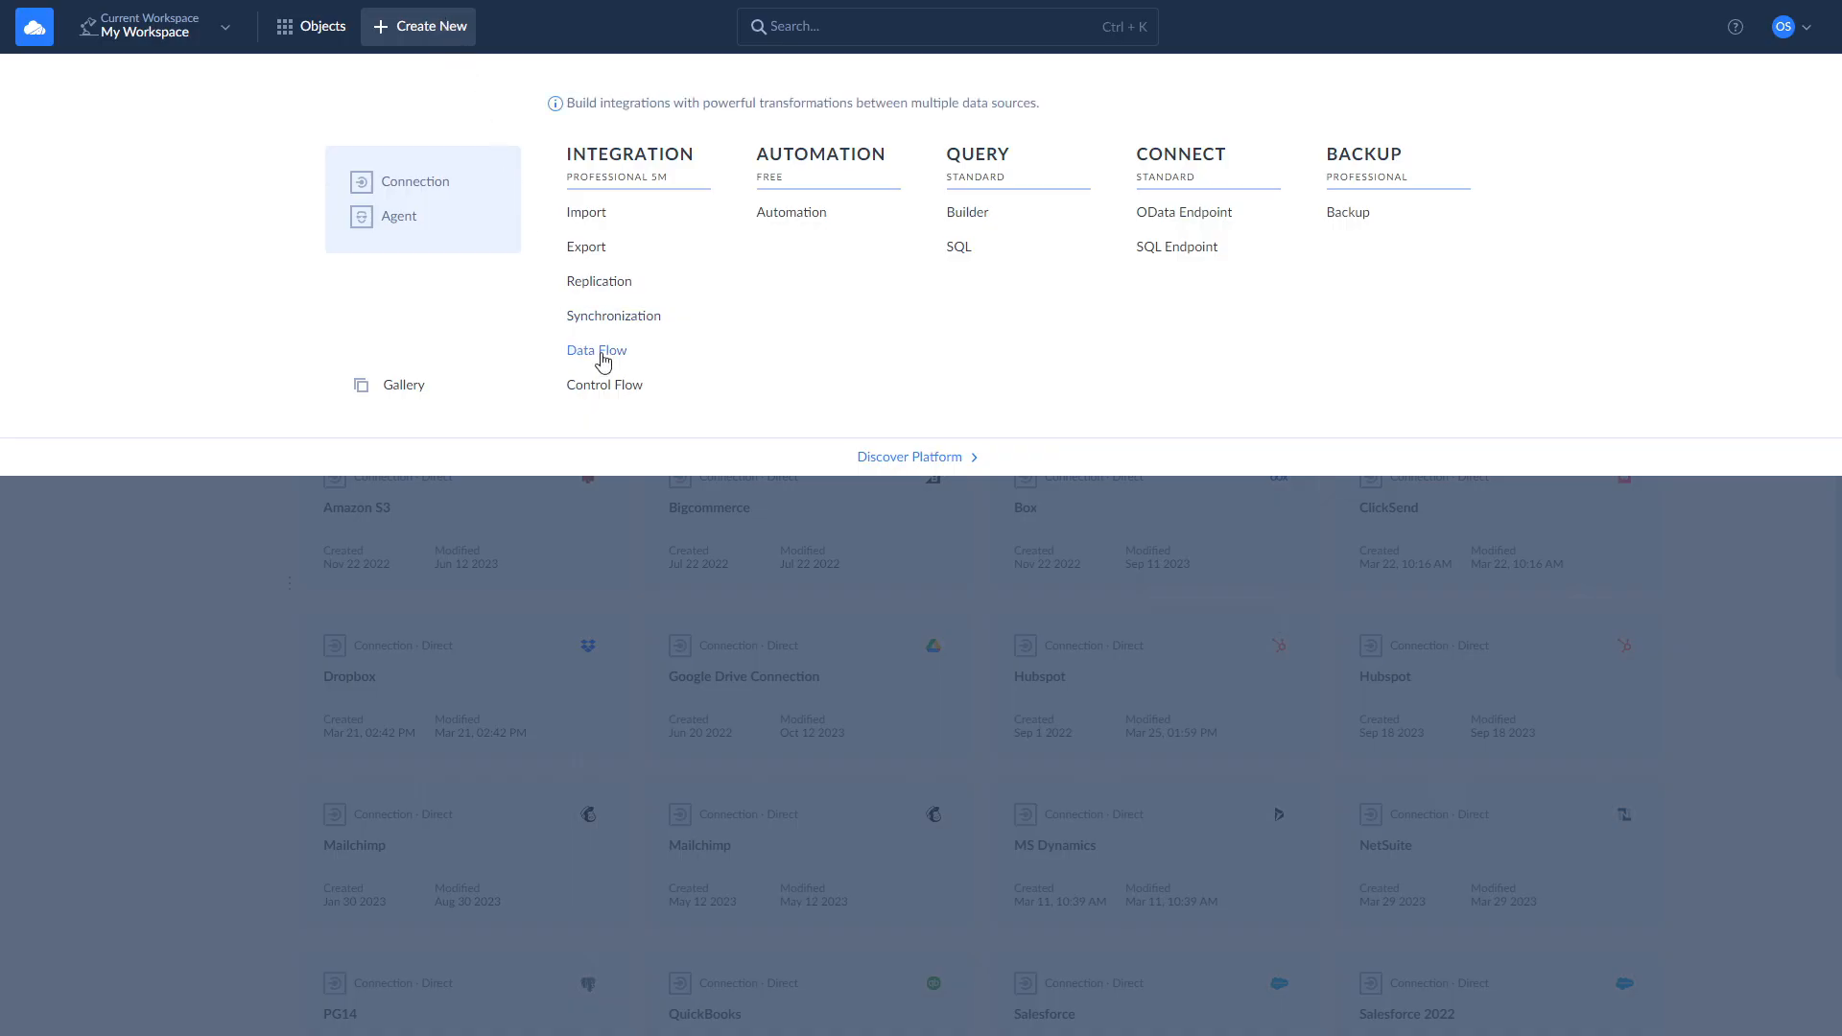
pyautogui.click(597, 350)
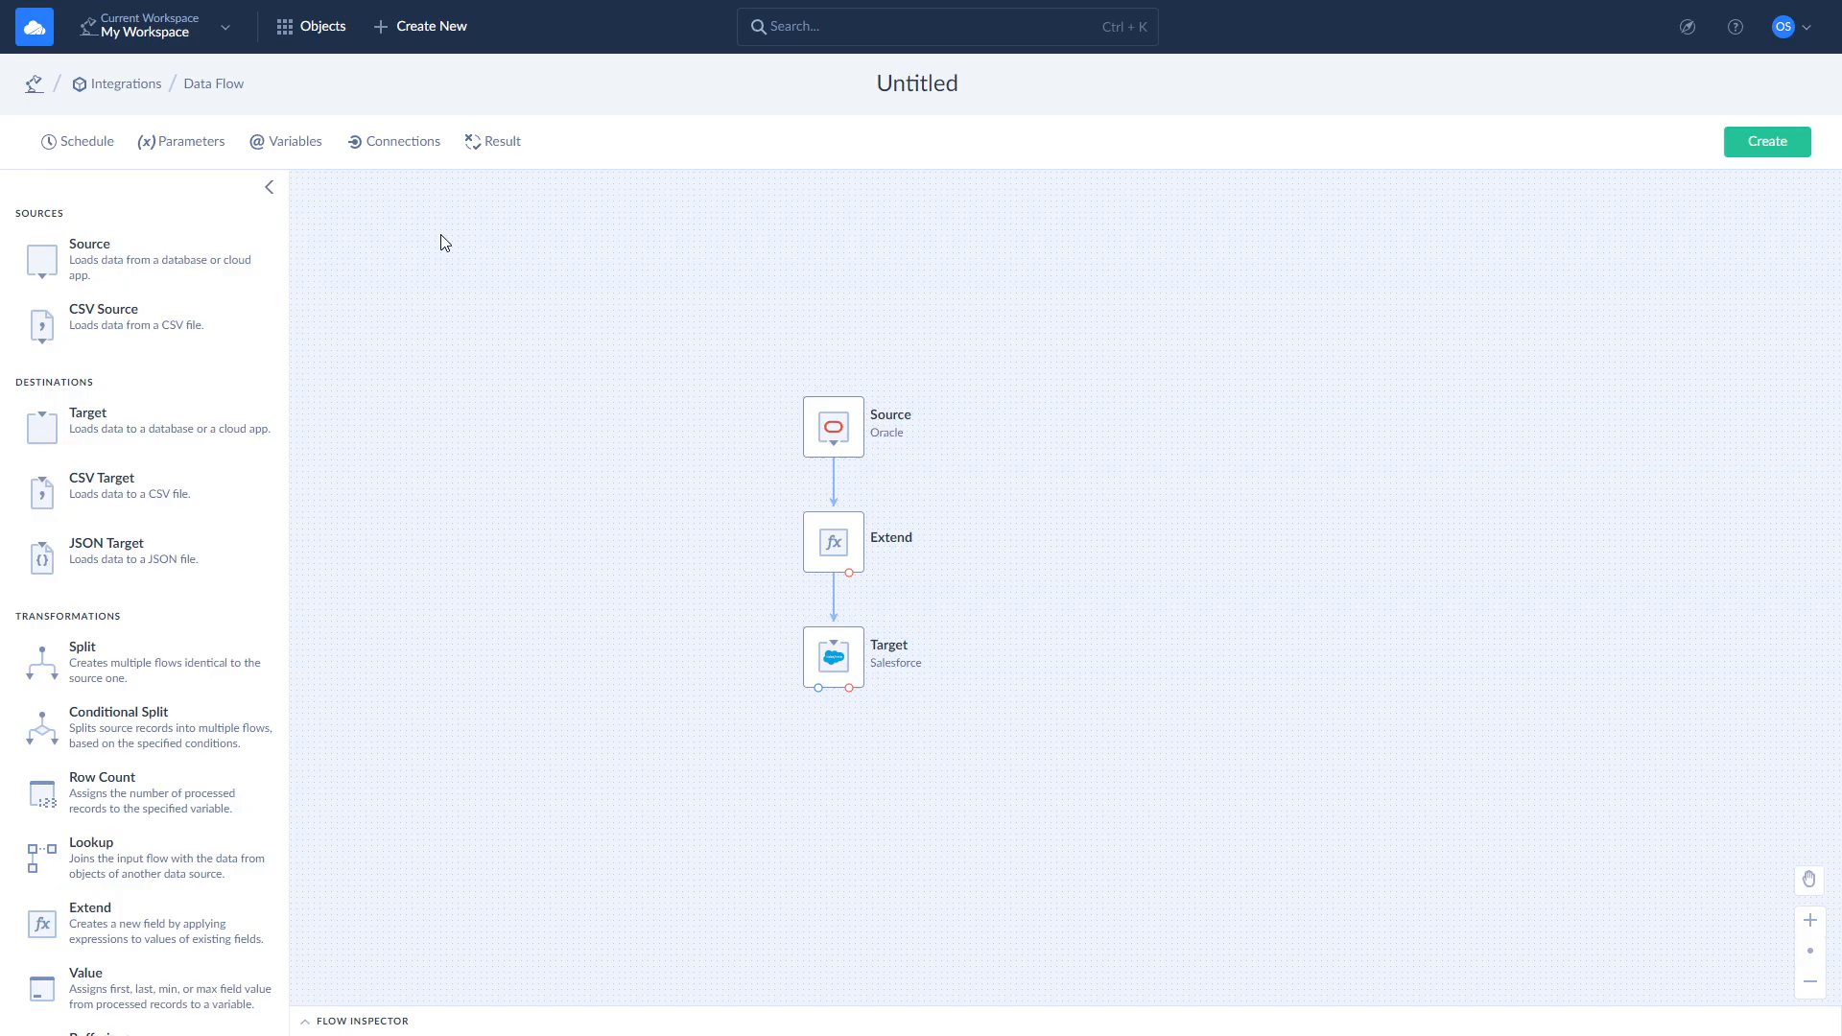
pyautogui.click(833, 425)
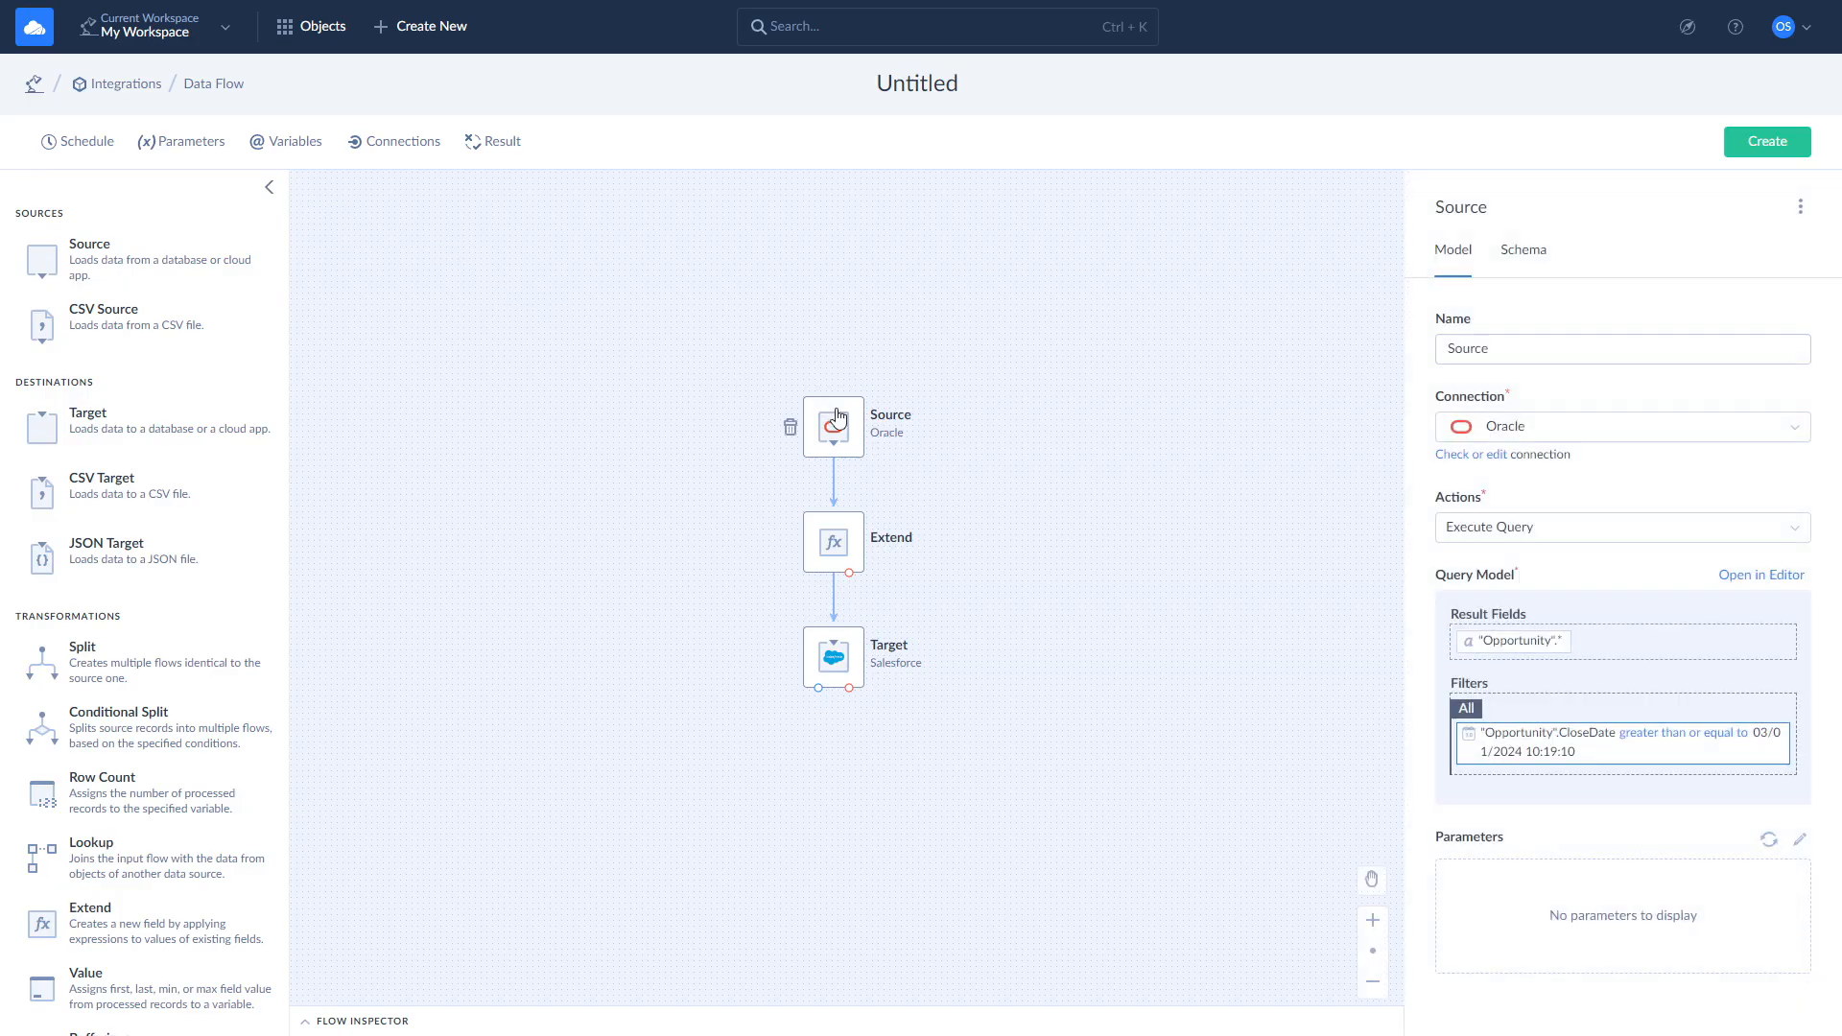
pyautogui.click(833, 425)
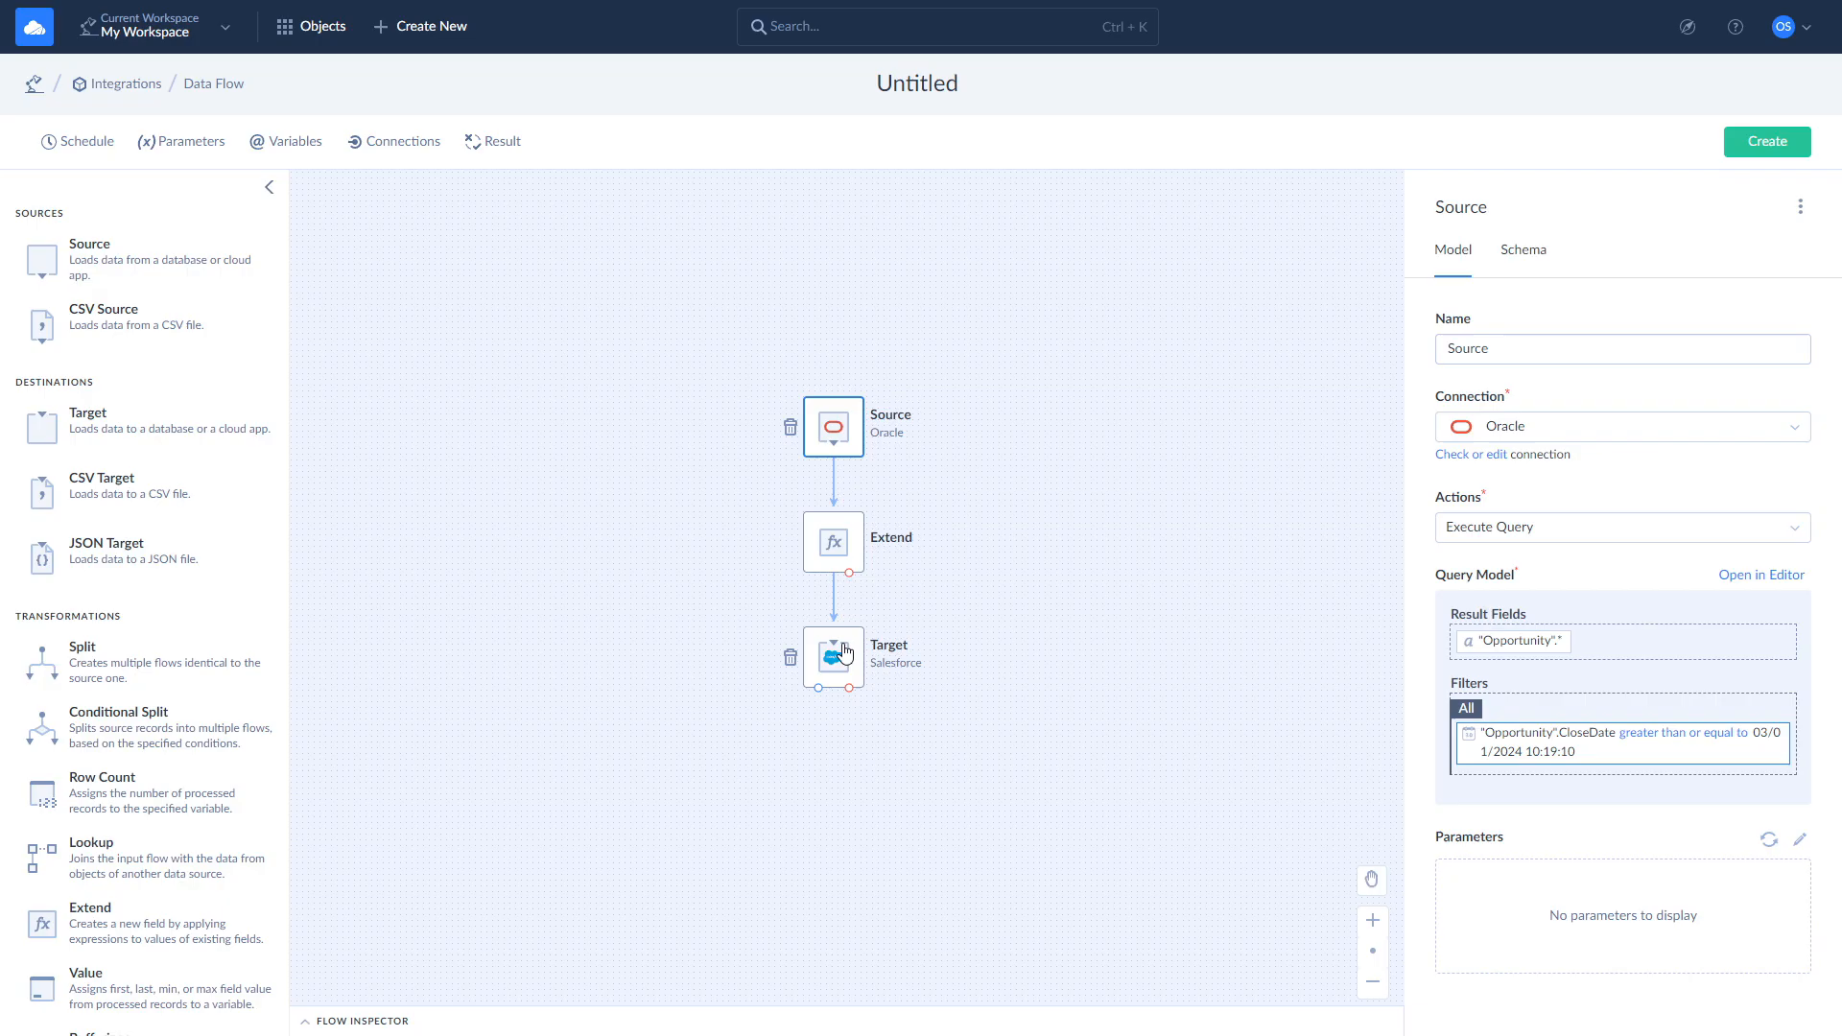
pyautogui.click(832, 656)
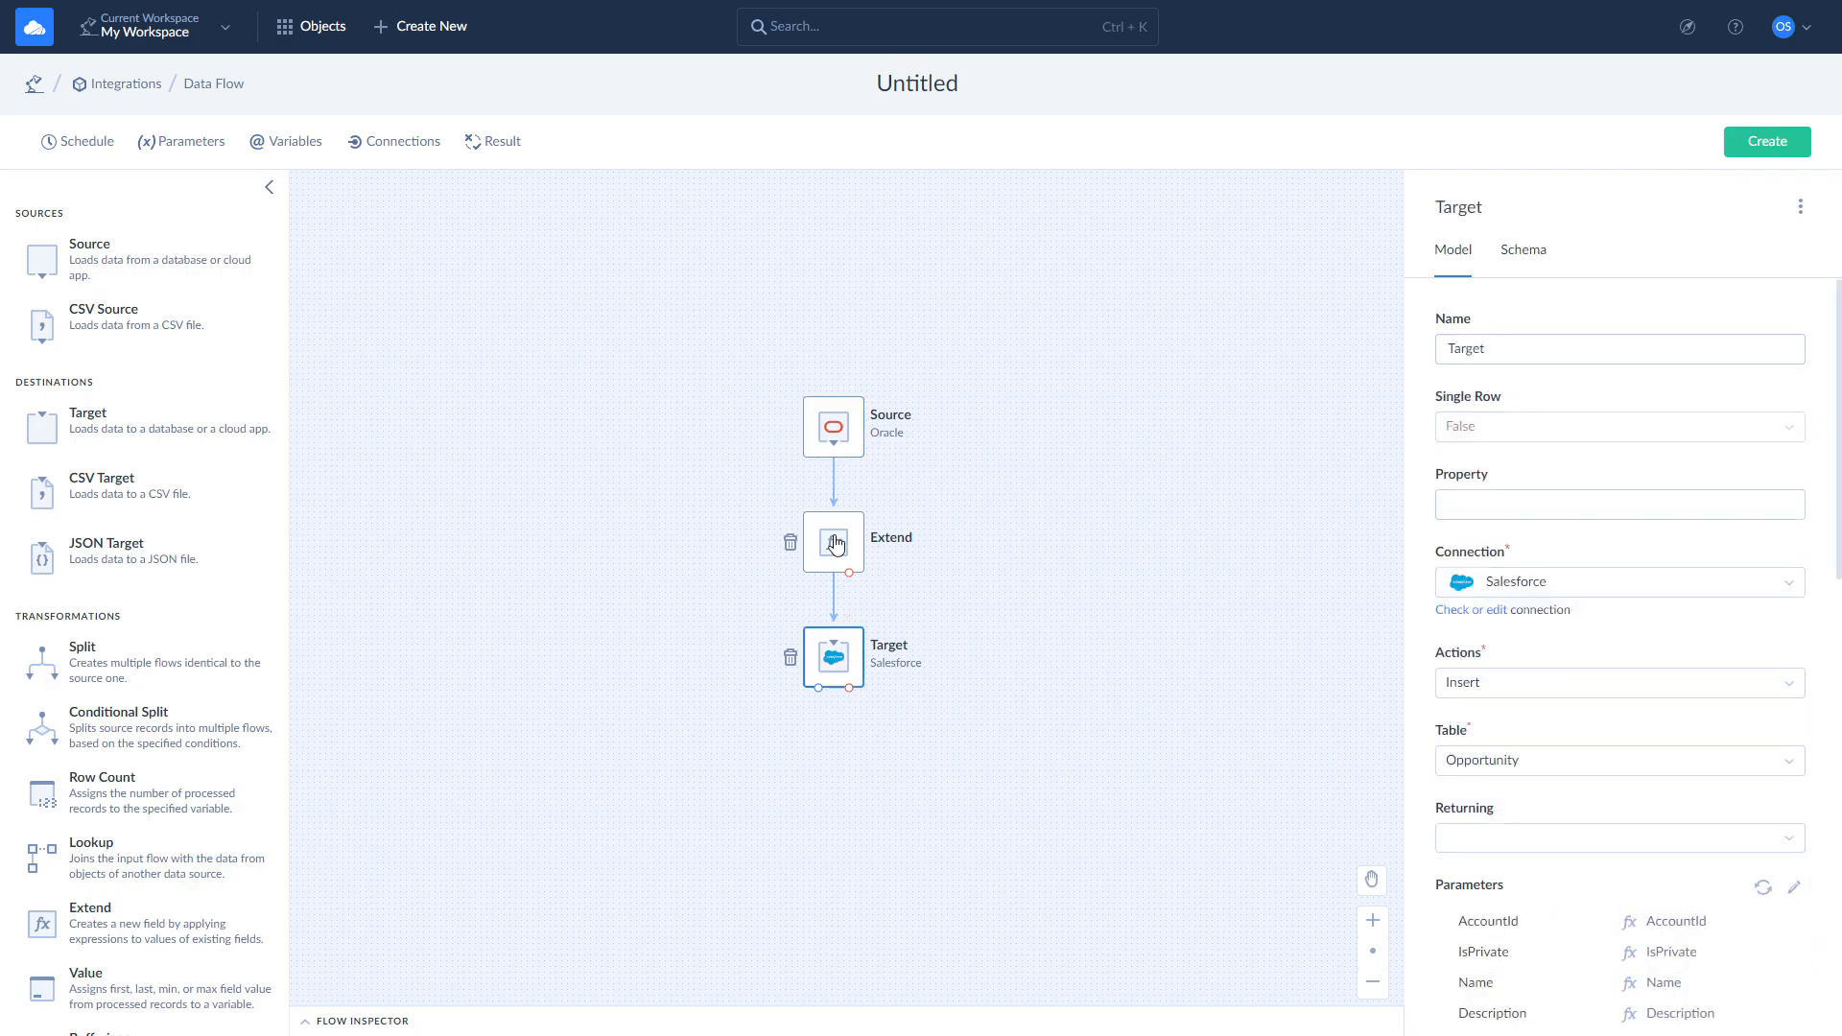
pyautogui.click(833, 543)
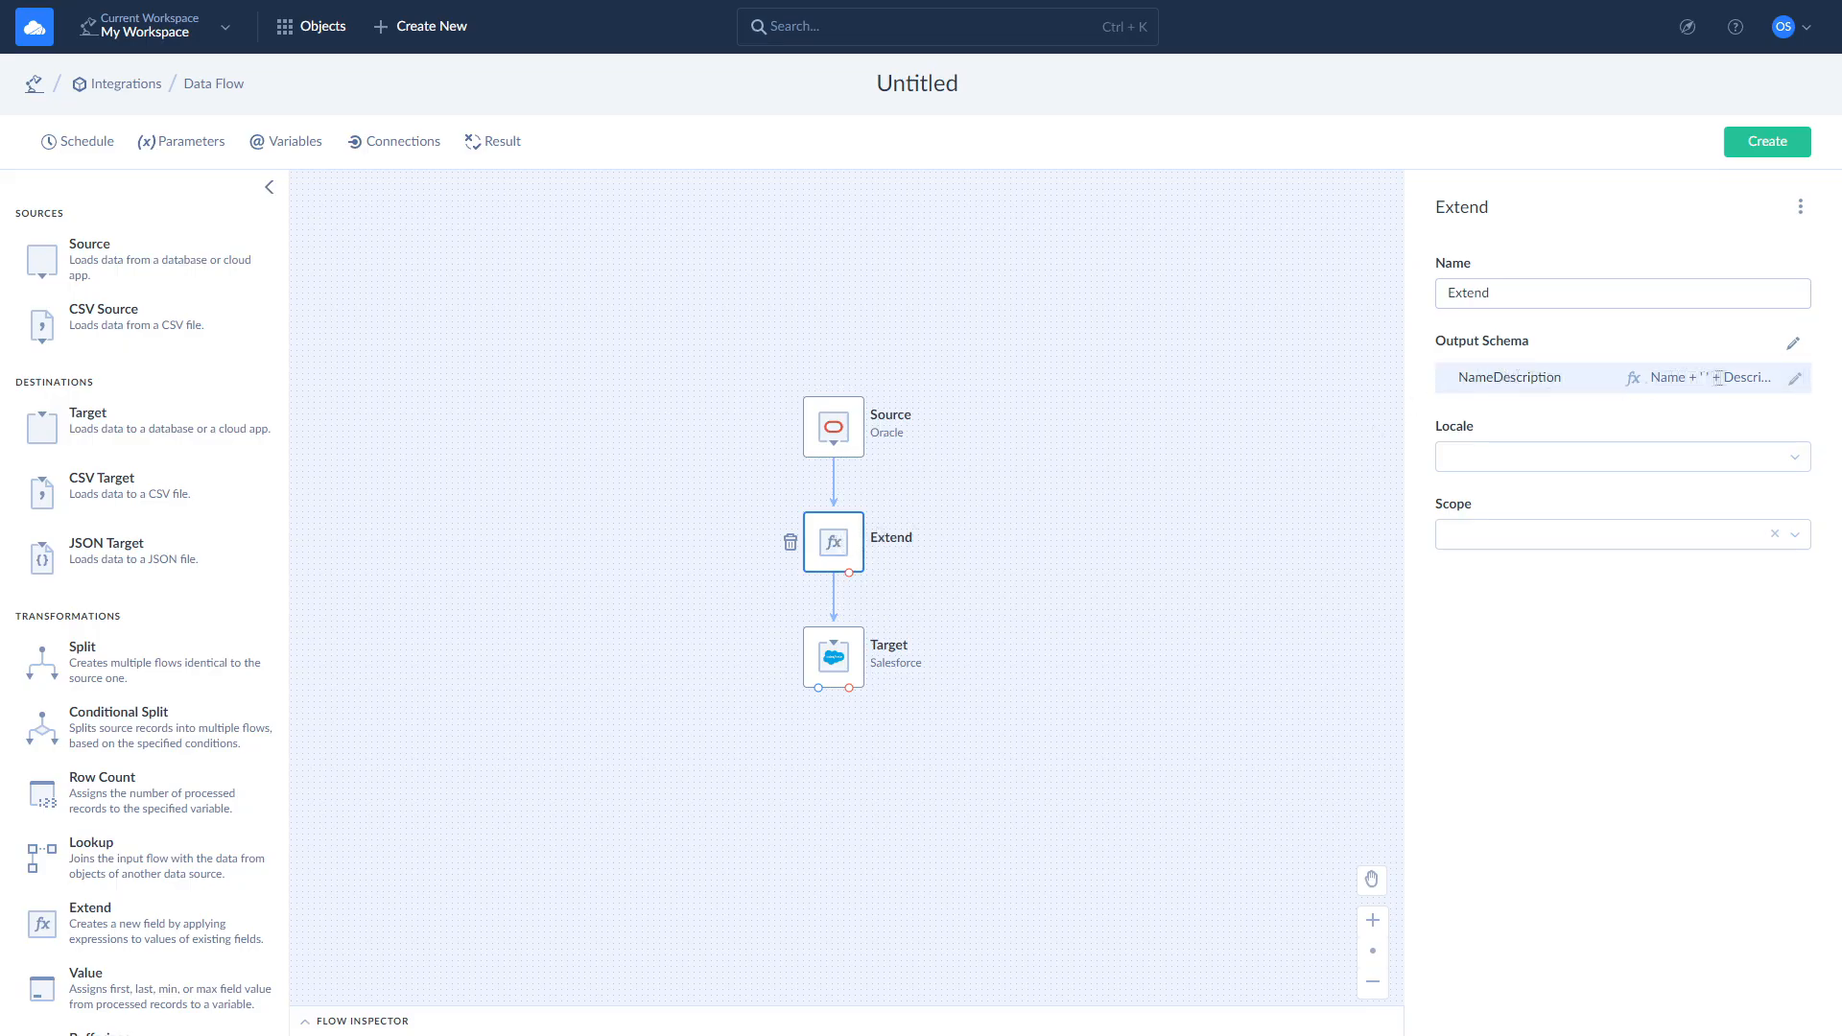
pyautogui.moveTo(1225, 381)
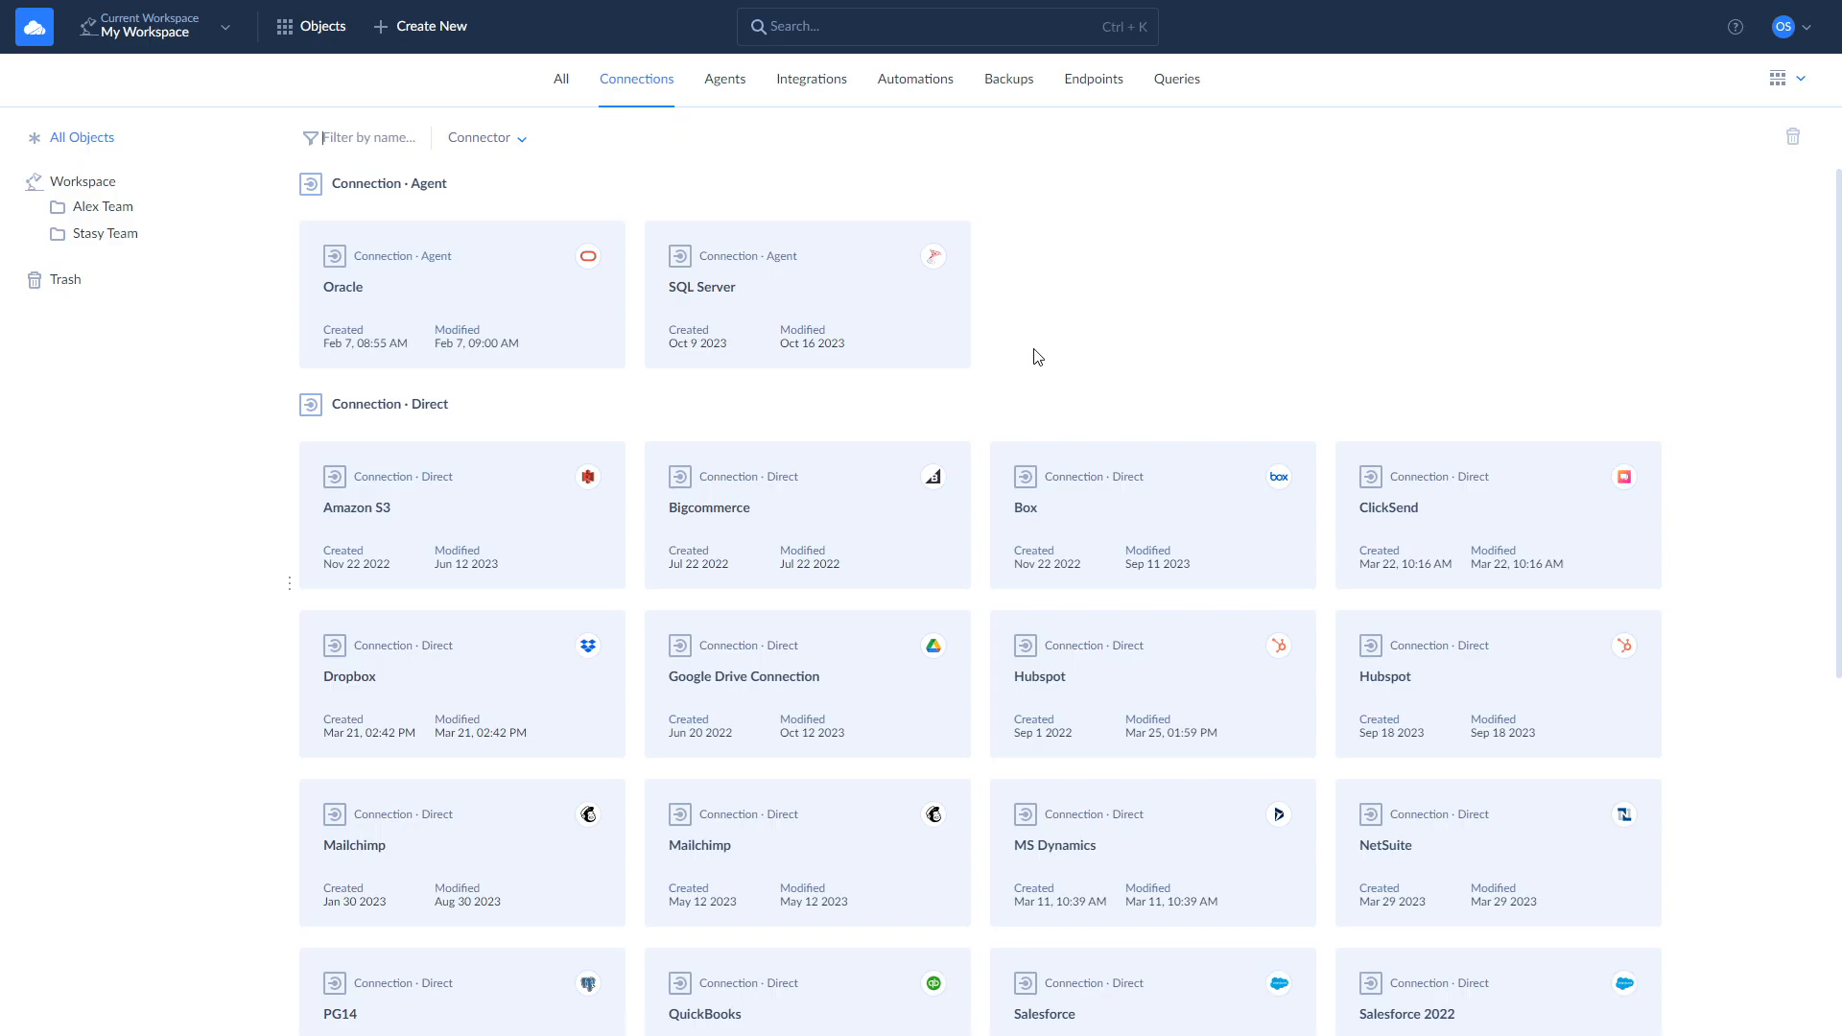
pyautogui.moveTo(1035, 355)
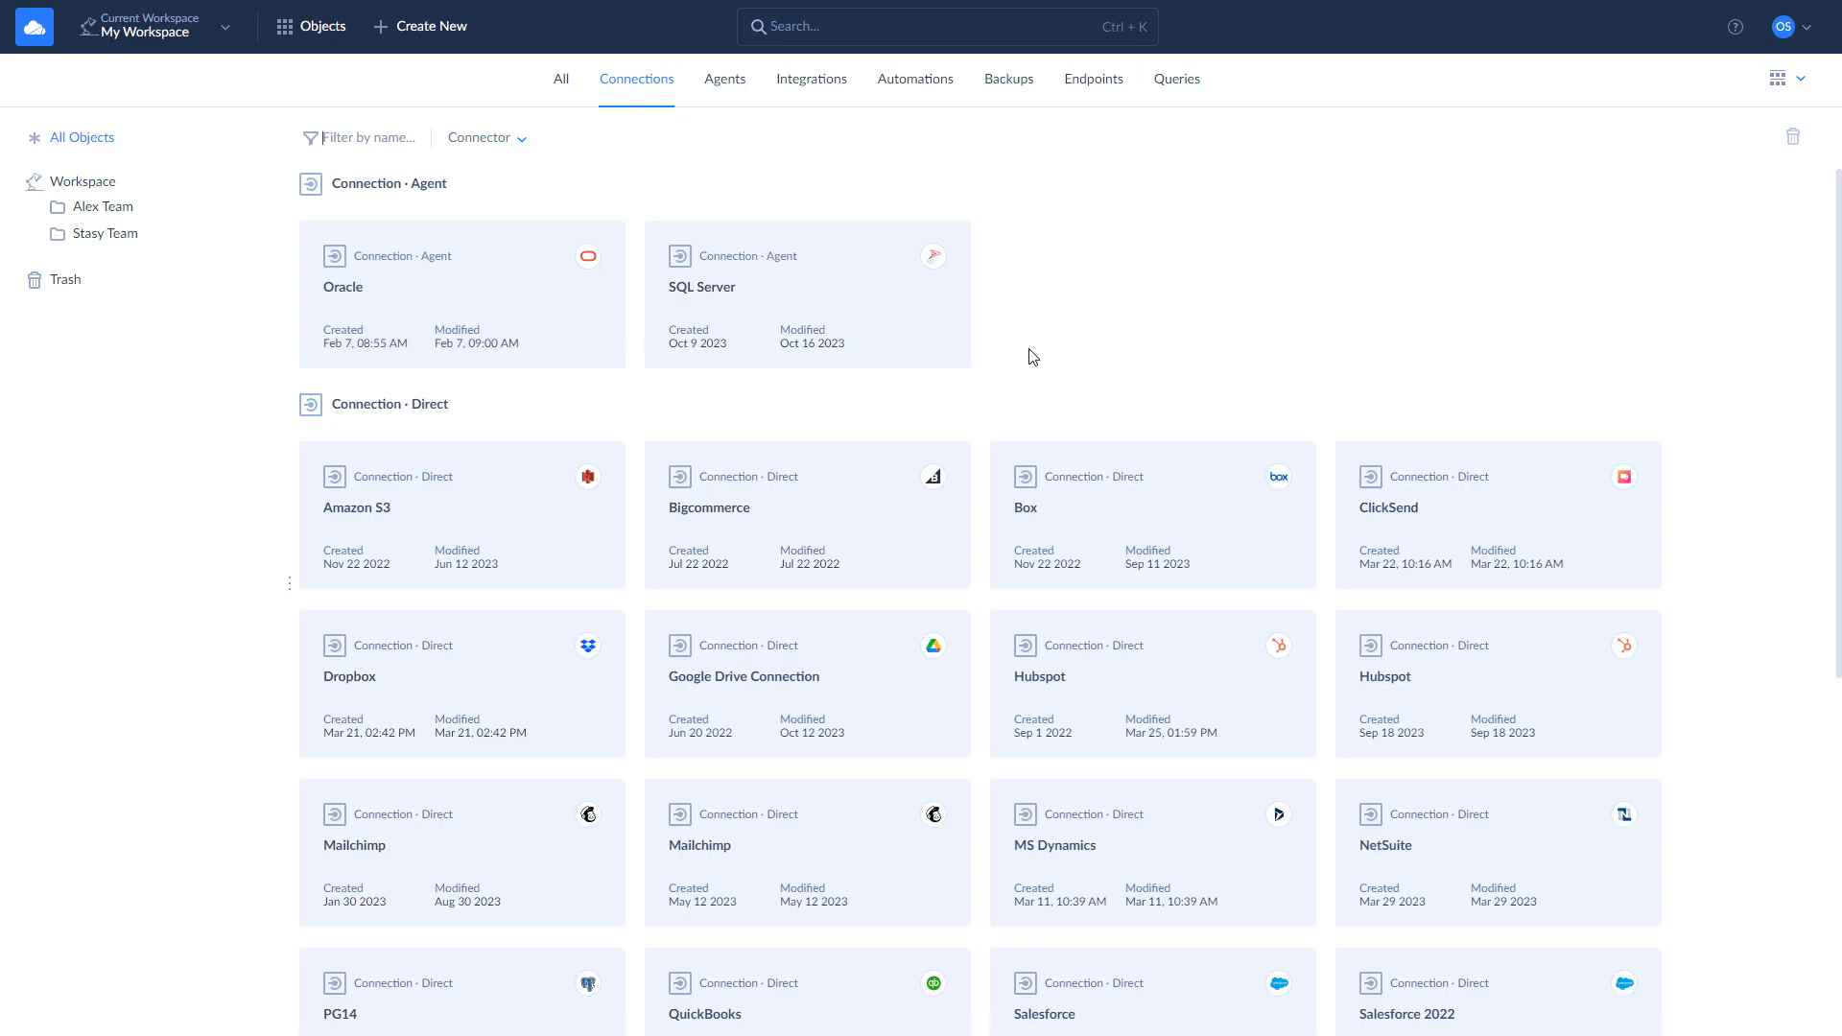
pyautogui.click(420, 26)
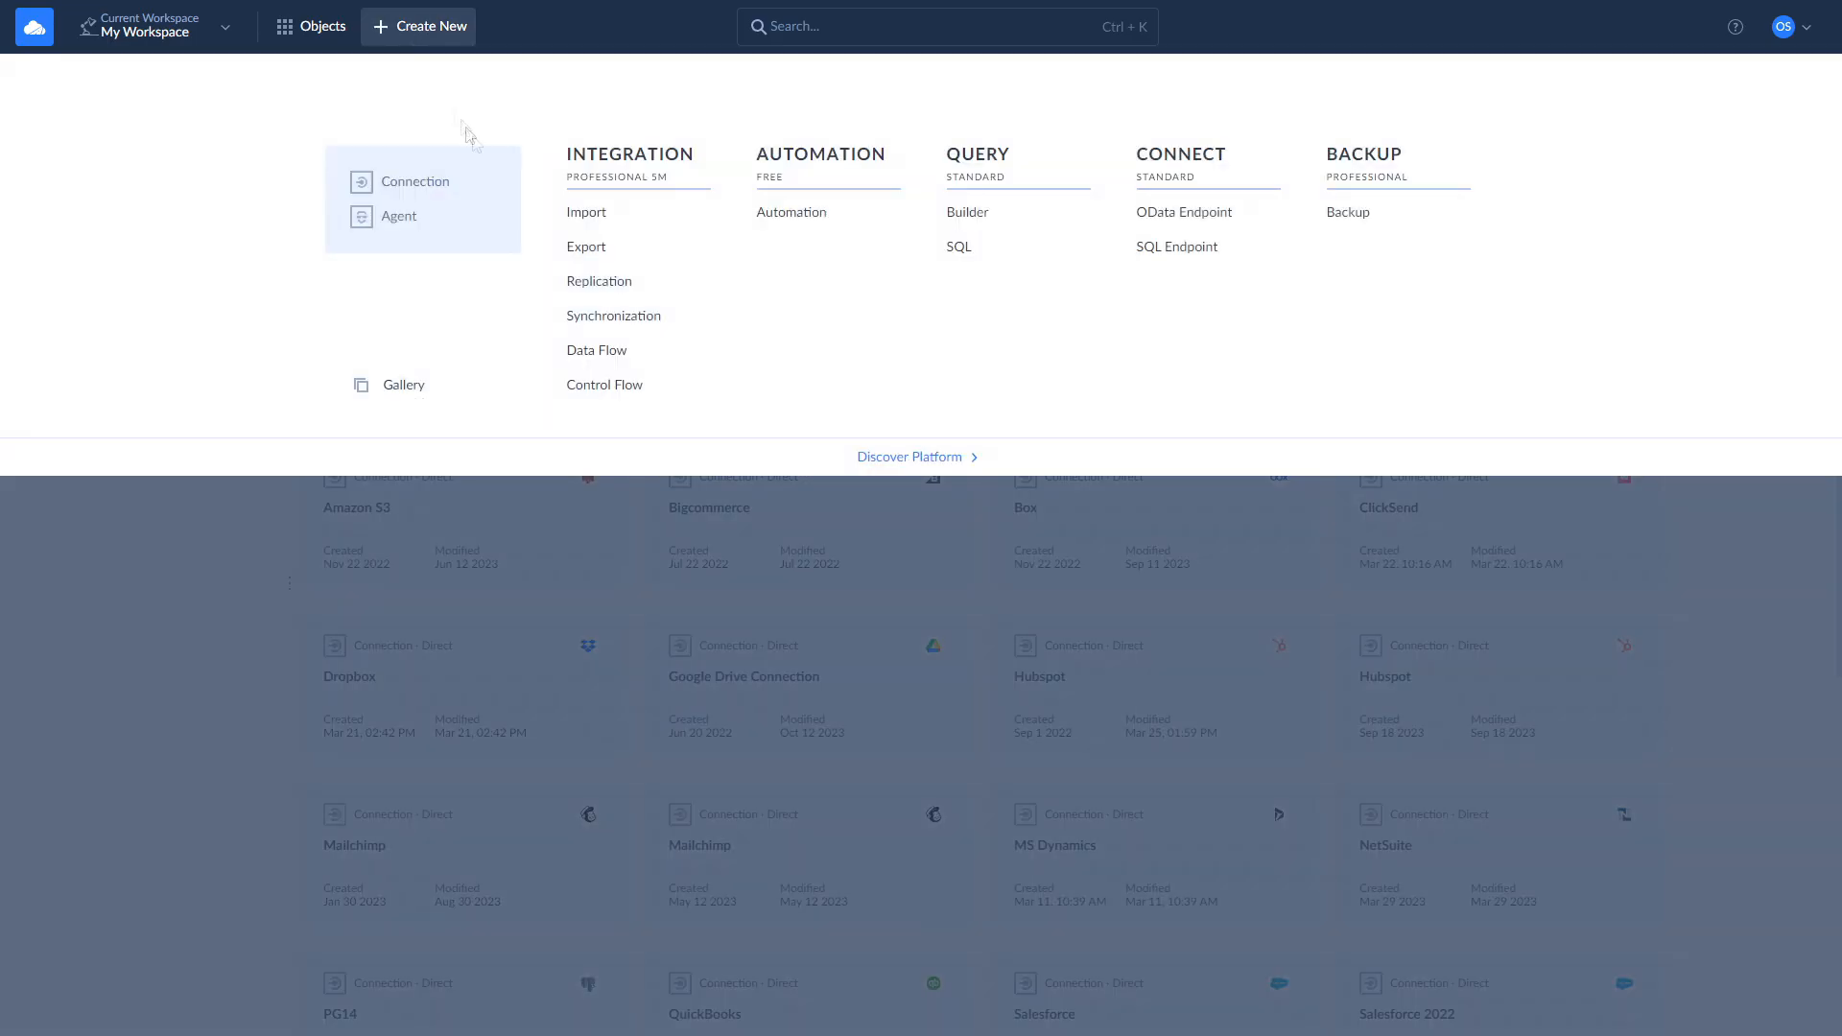
# Start a new Salesforce-to-Oracle replication with only the Account object selected.
pyautogui.click(599, 281)
pyautogui.write('ora')
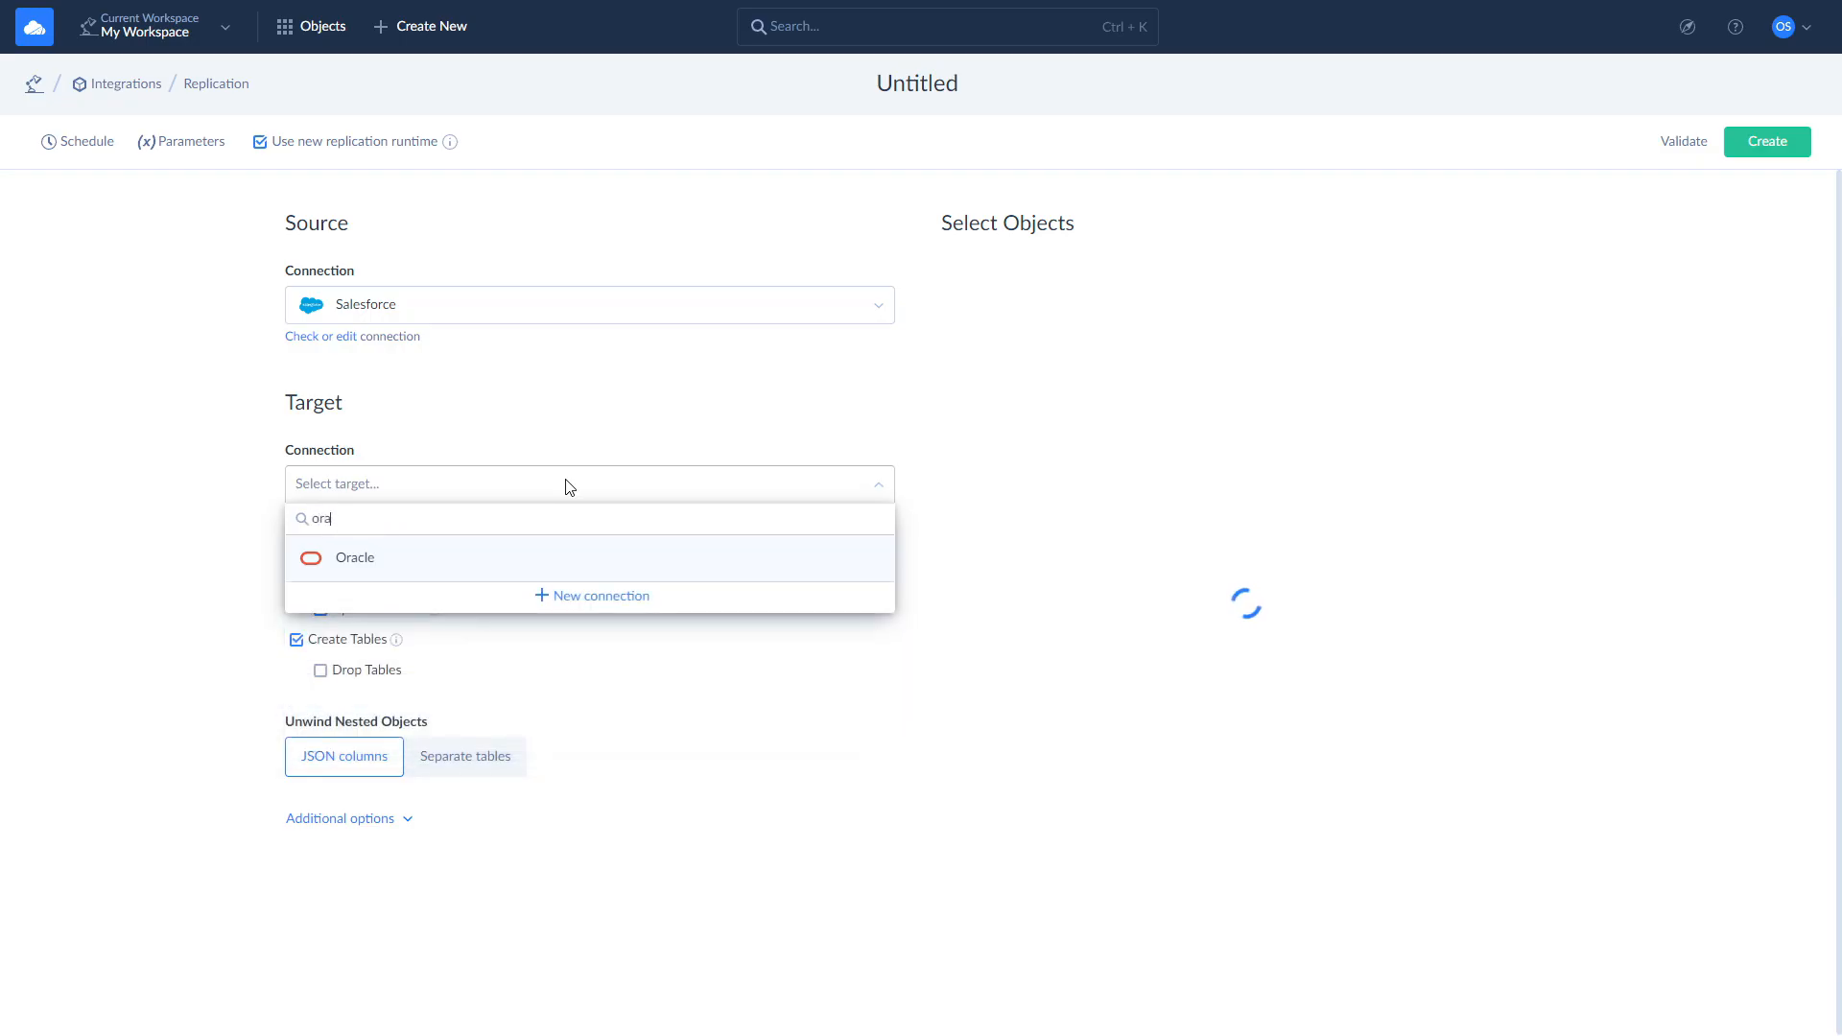
pyautogui.click(354, 556)
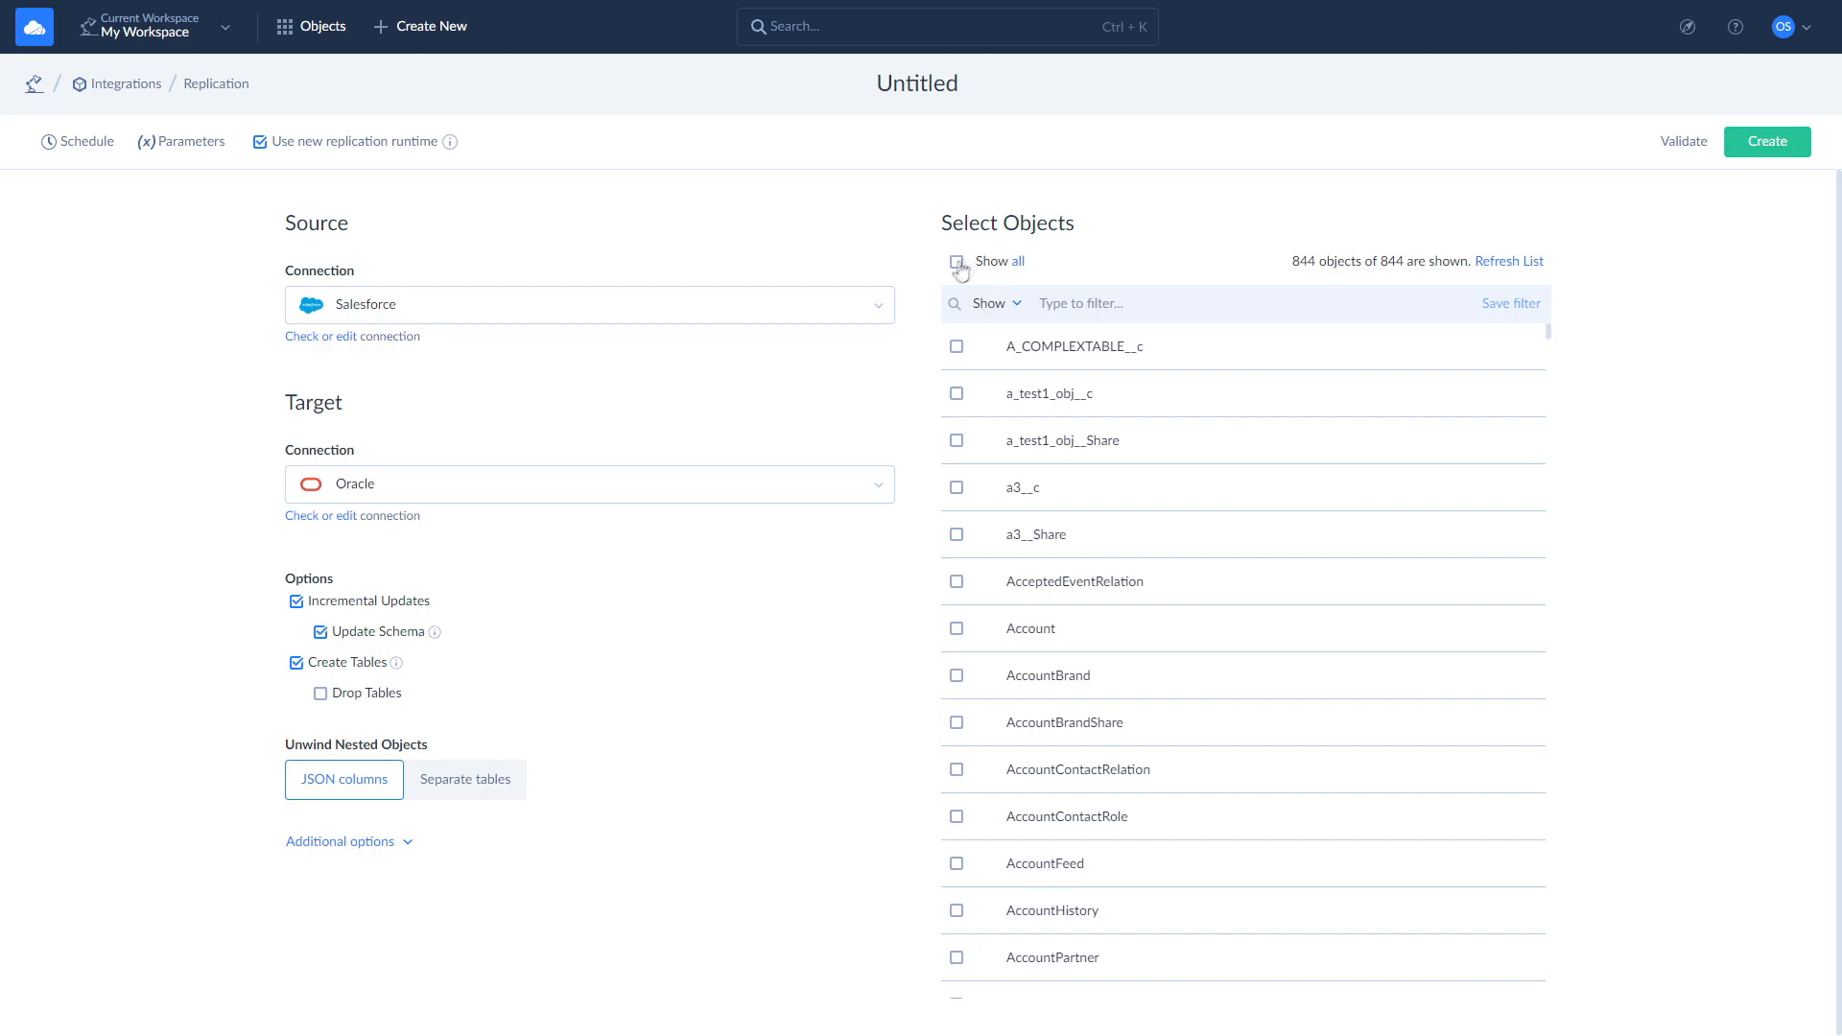
pyautogui.click(957, 261)
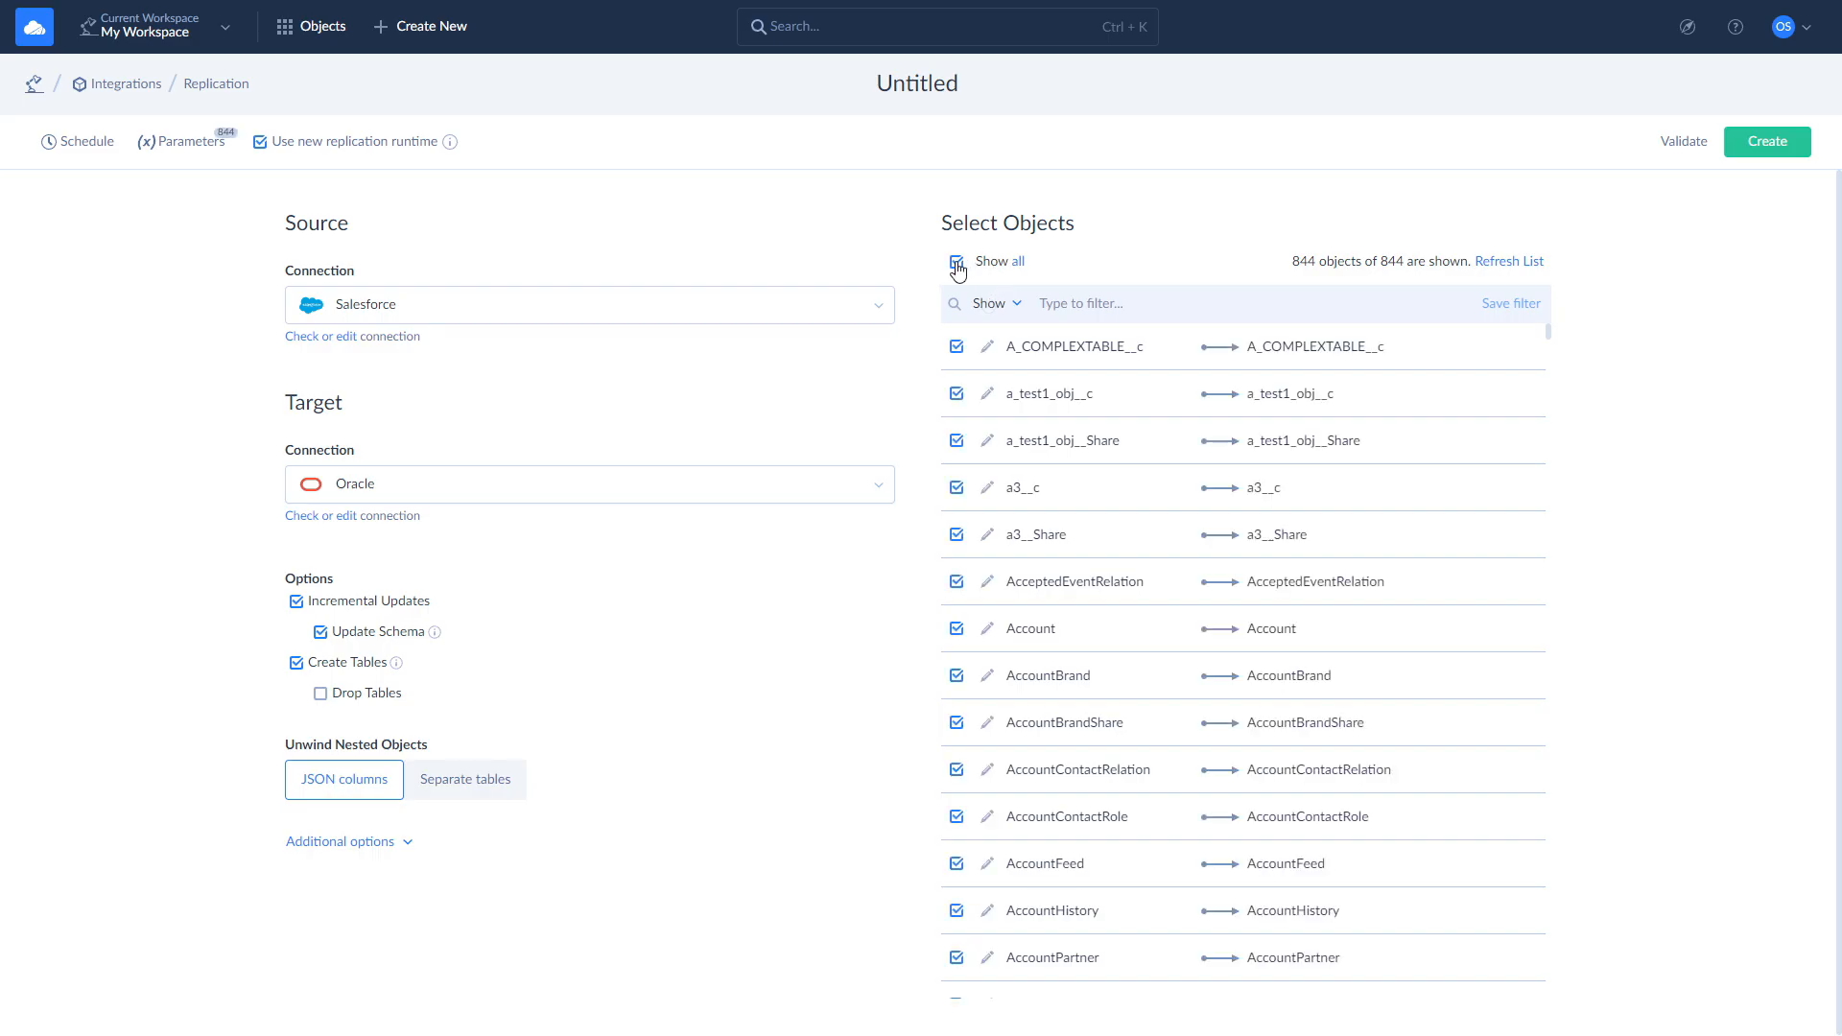
pyautogui.click(958, 262)
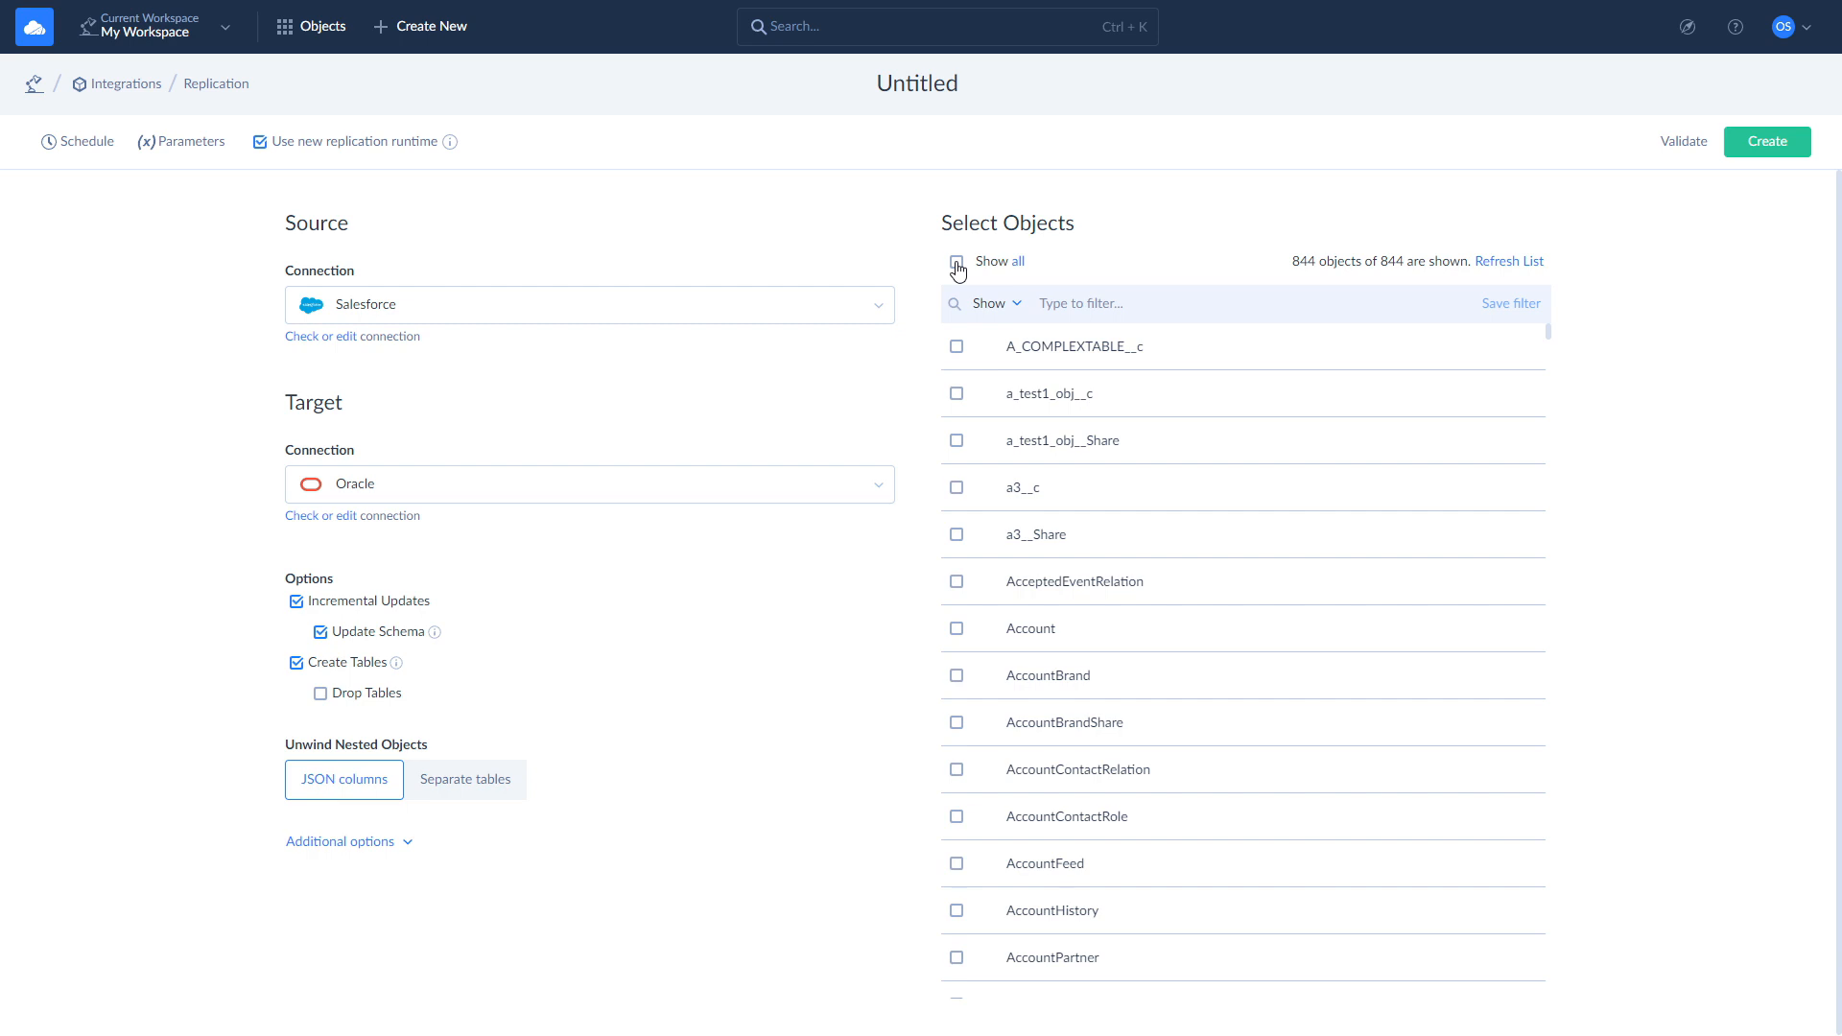
pyautogui.click(957, 627)
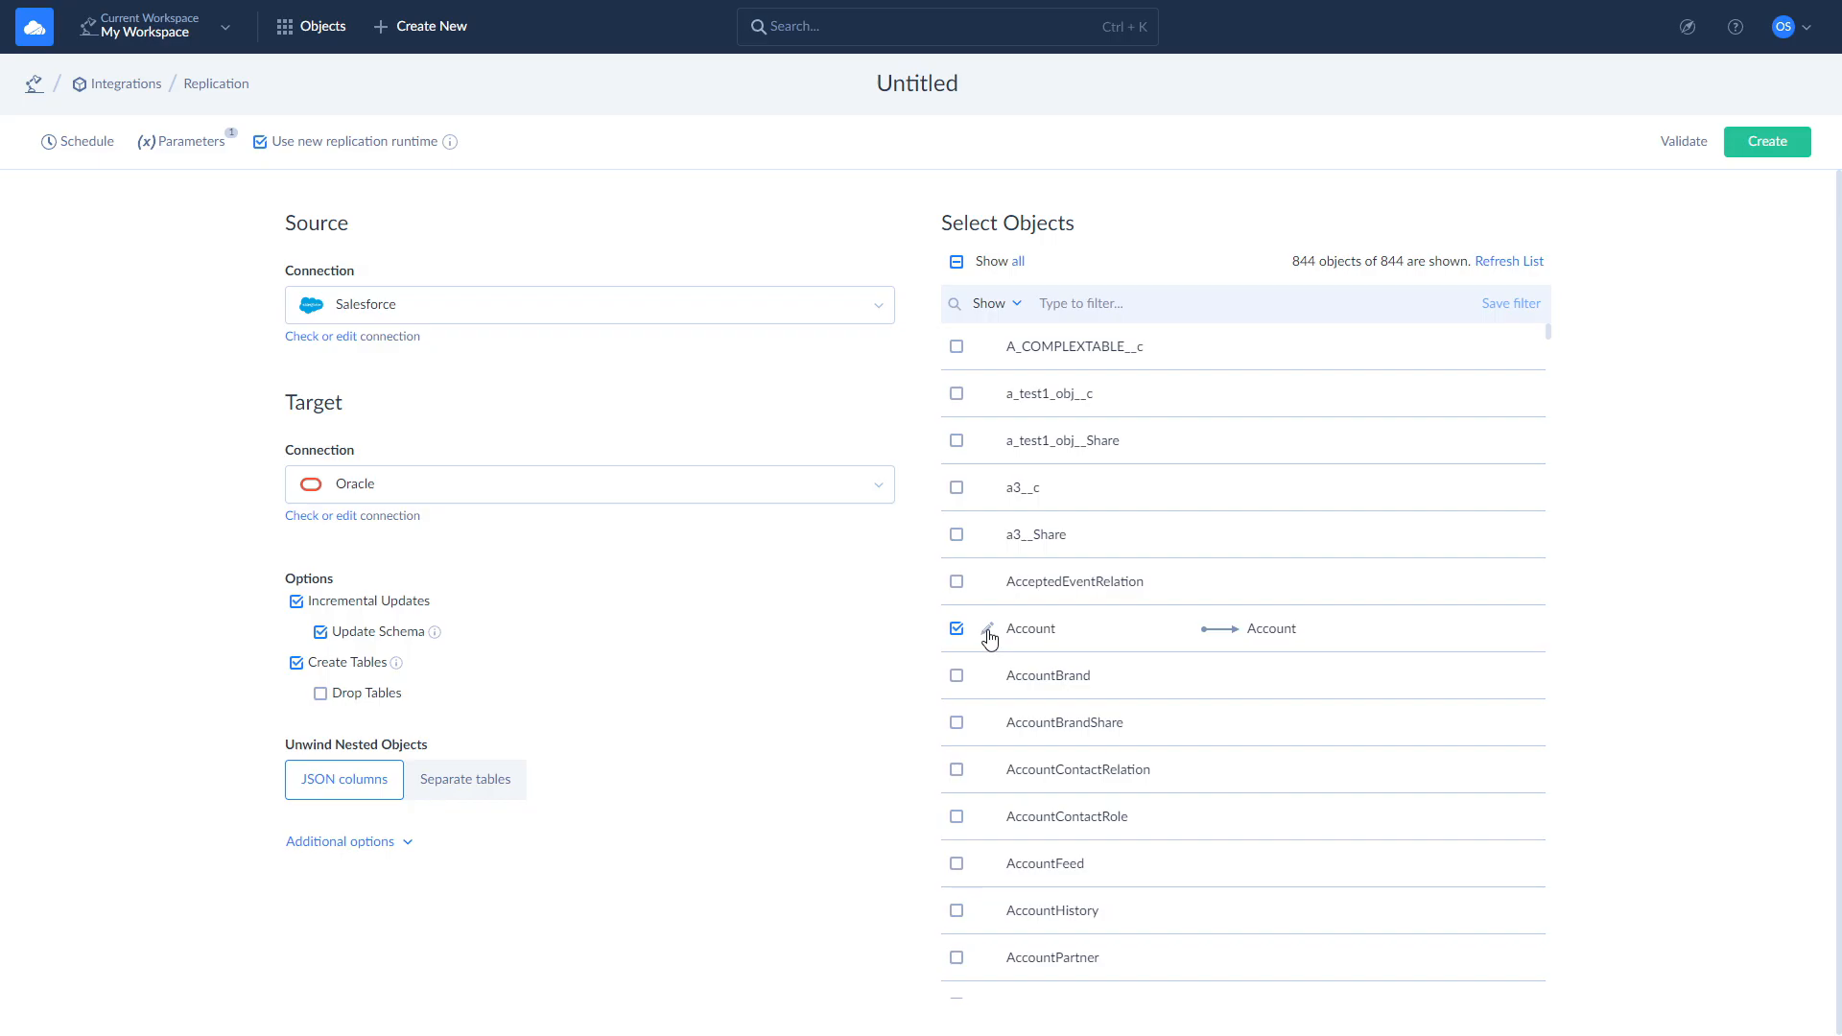
# Bring up the Account object's task editor listing its columns.
pyautogui.click(990, 632)
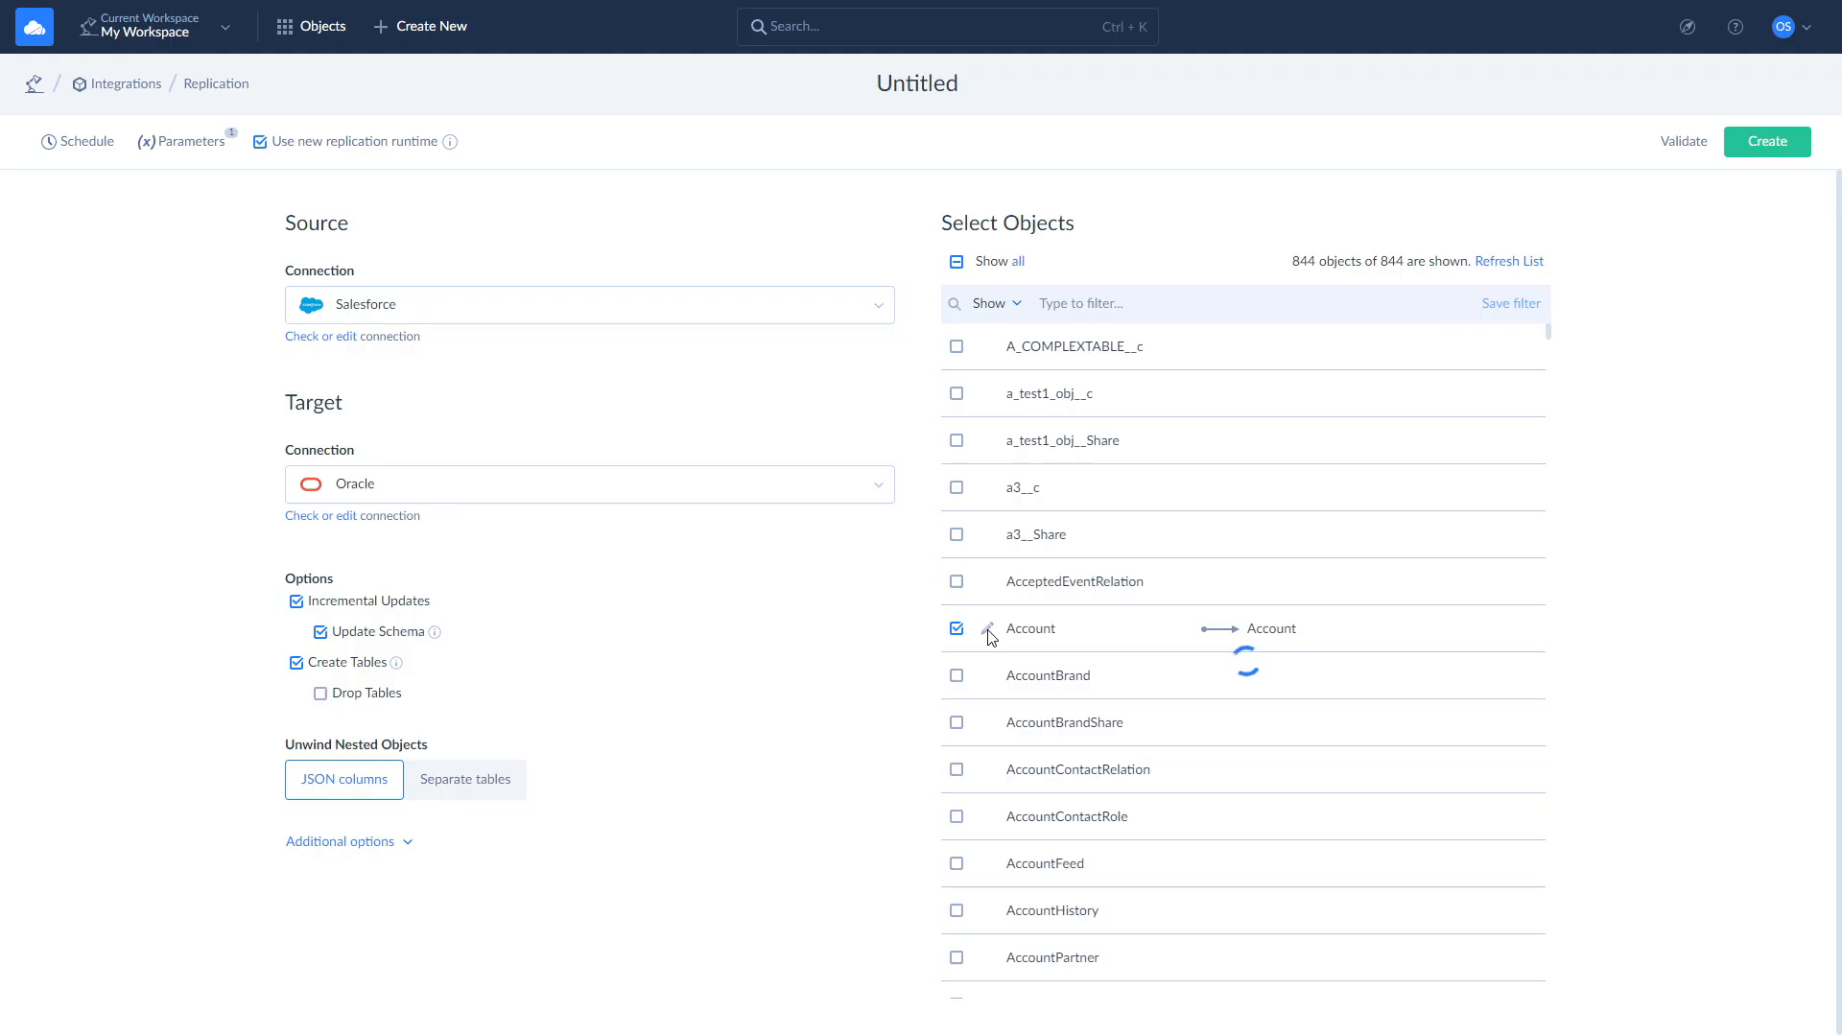
pyautogui.click(991, 629)
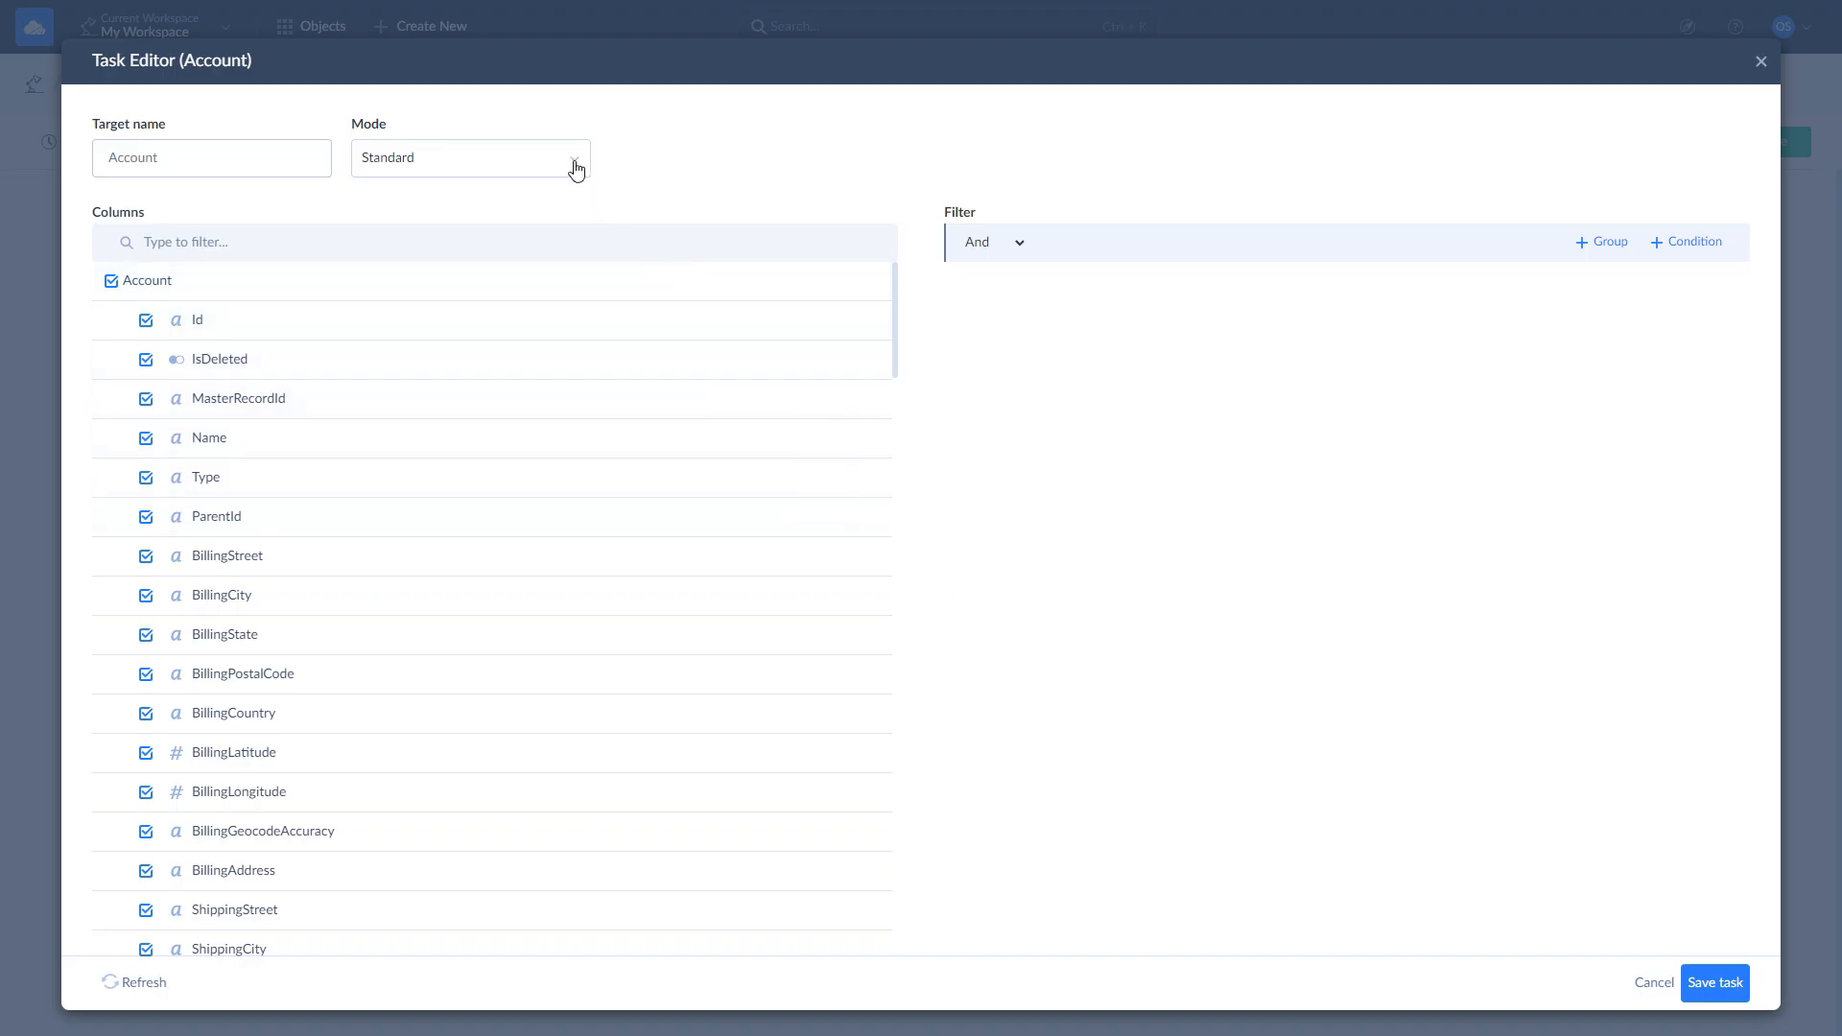
# Keep Standard replication mode with all Account columns and save the task.
pyautogui.click(470, 158)
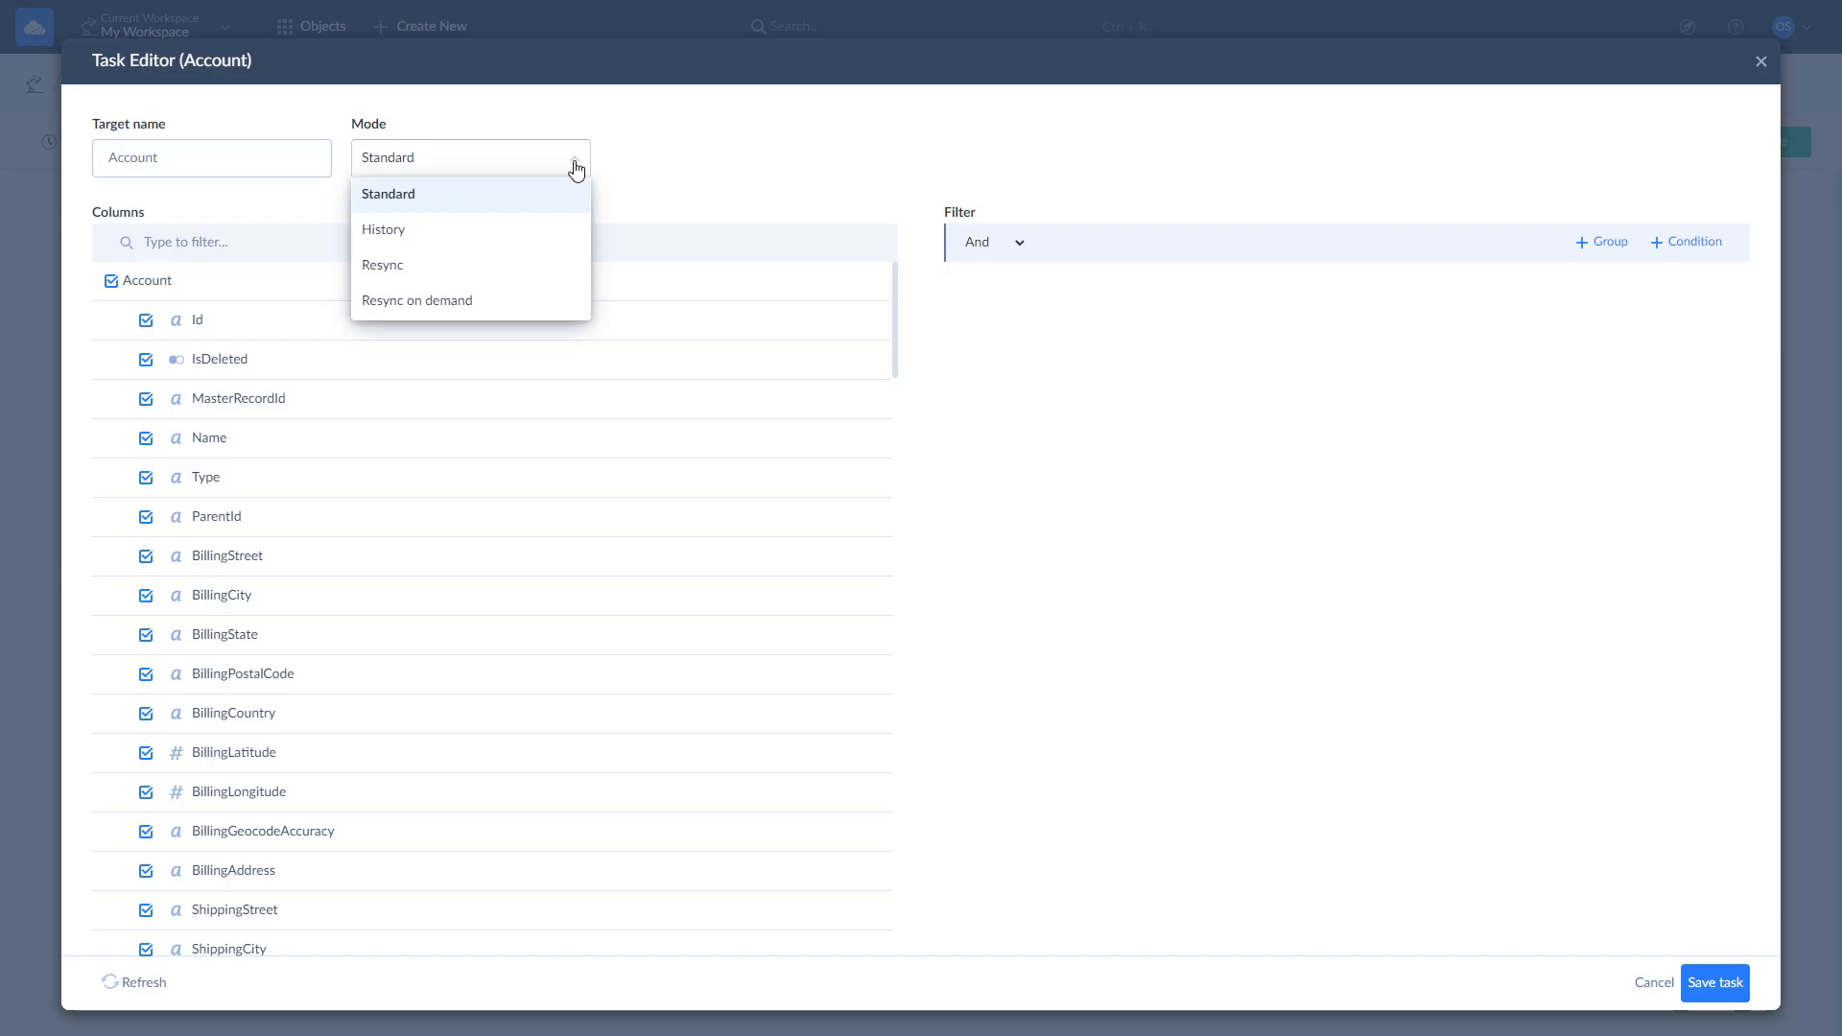
pyautogui.moveTo(553, 205)
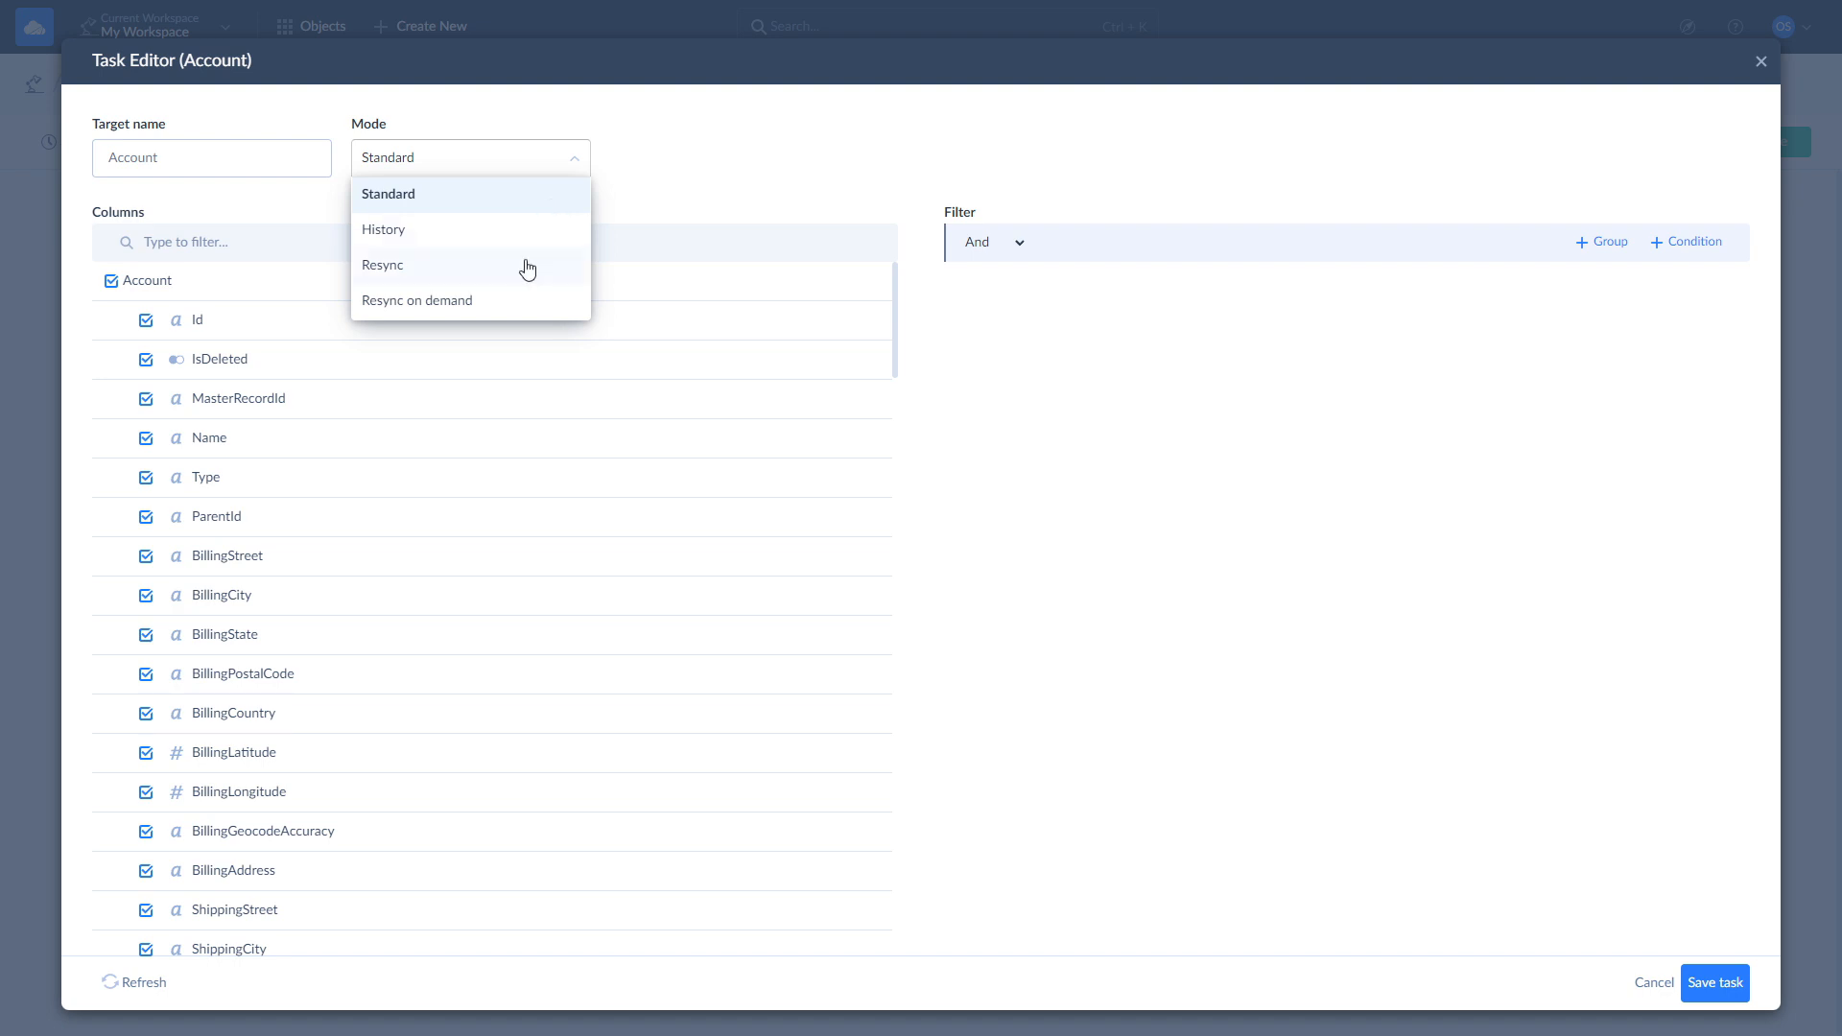
pyautogui.moveTo(530, 272)
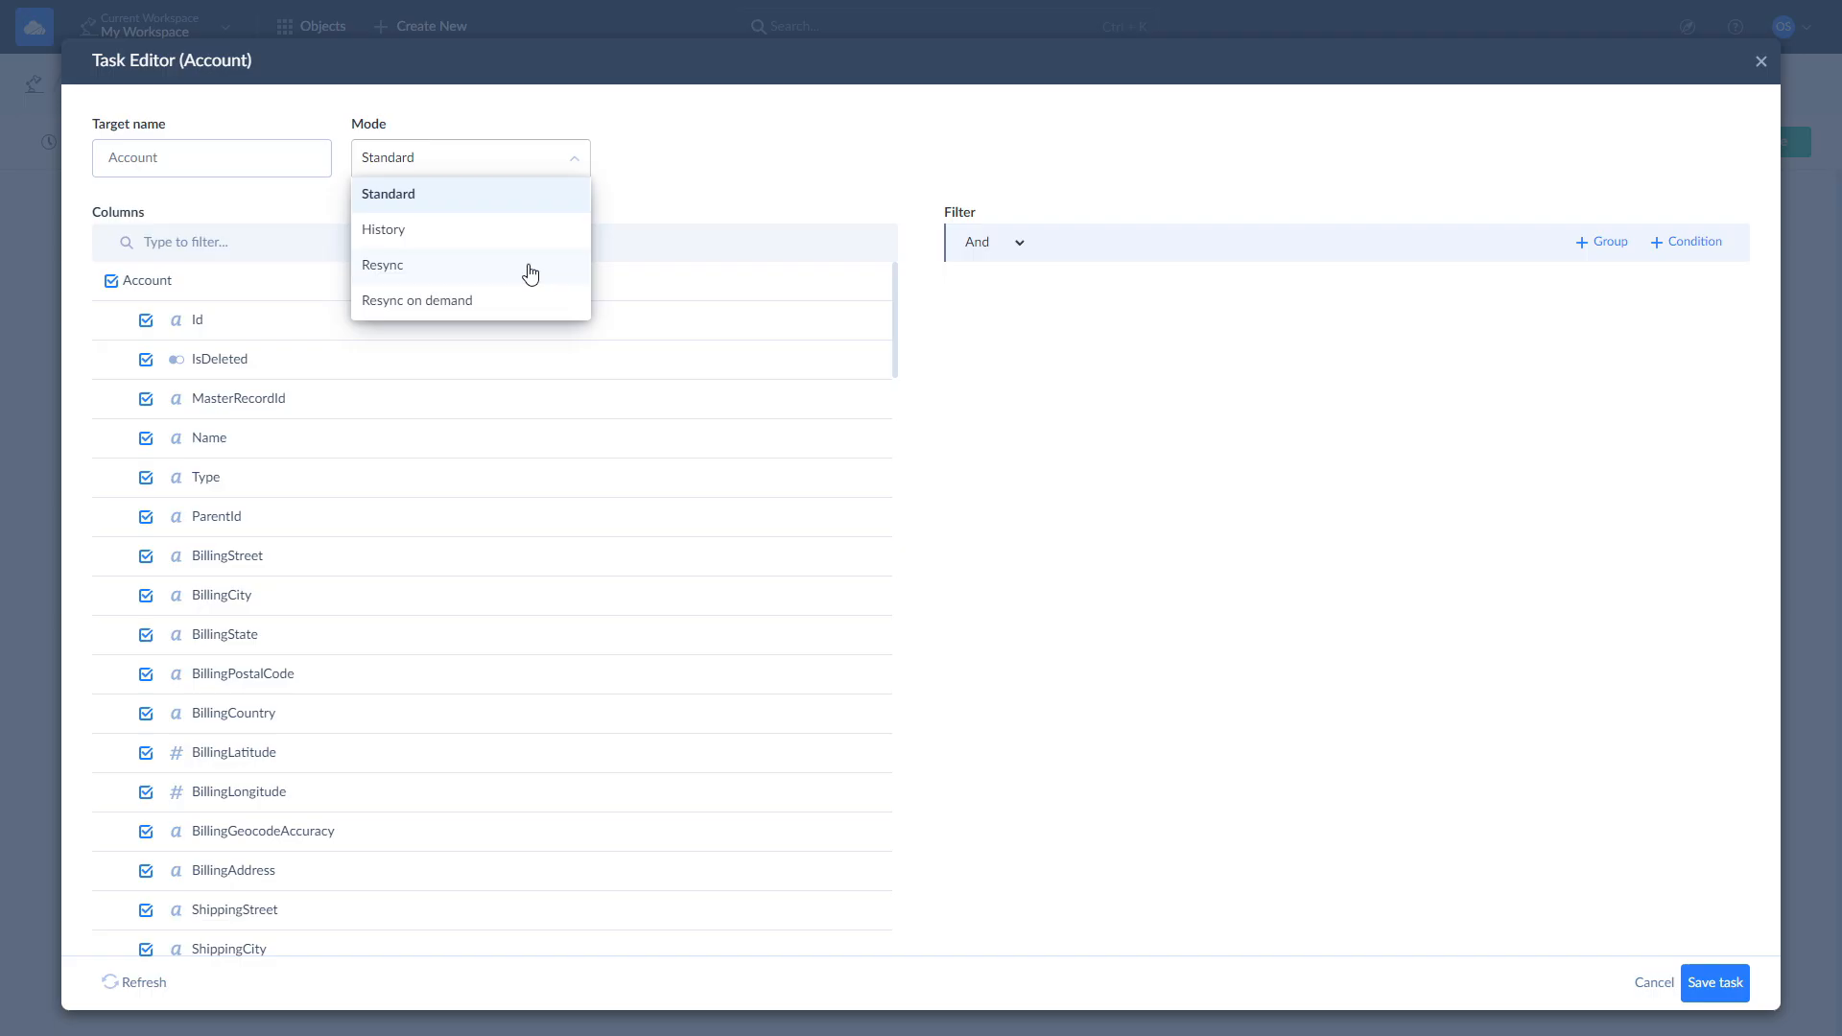
pyautogui.moveTo(524, 300)
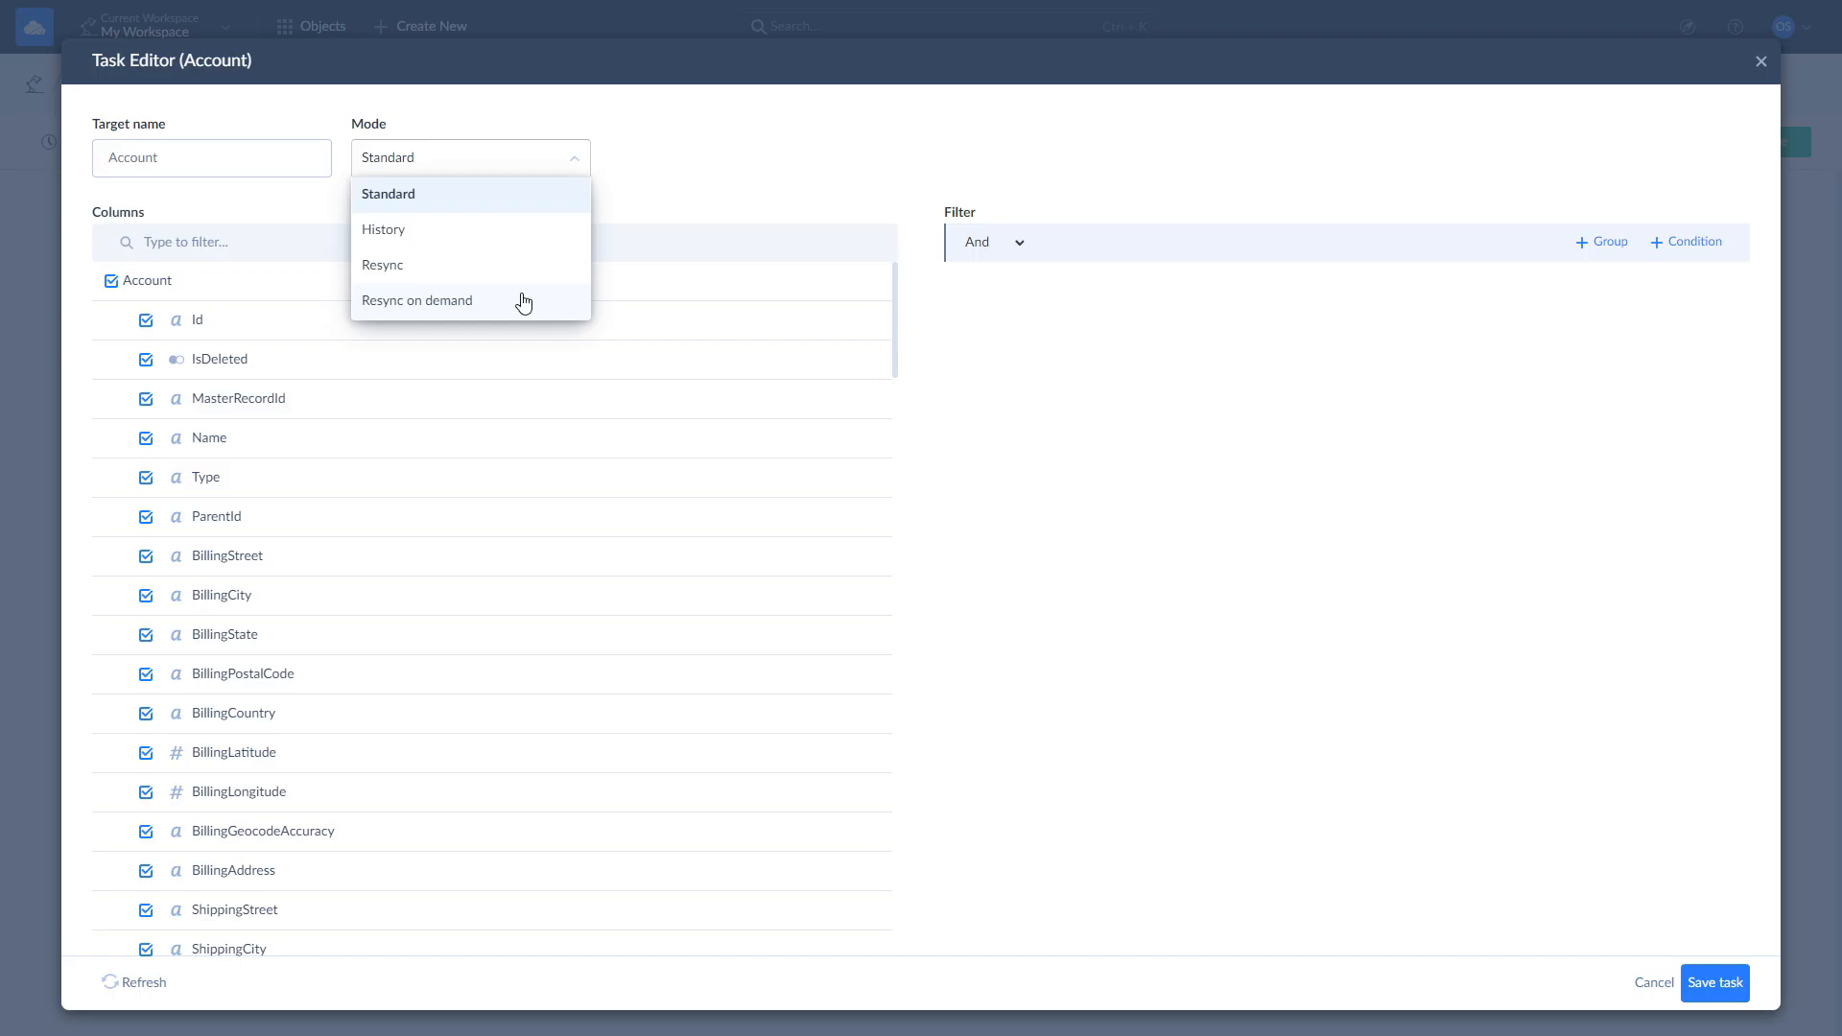
pyautogui.moveTo(520, 241)
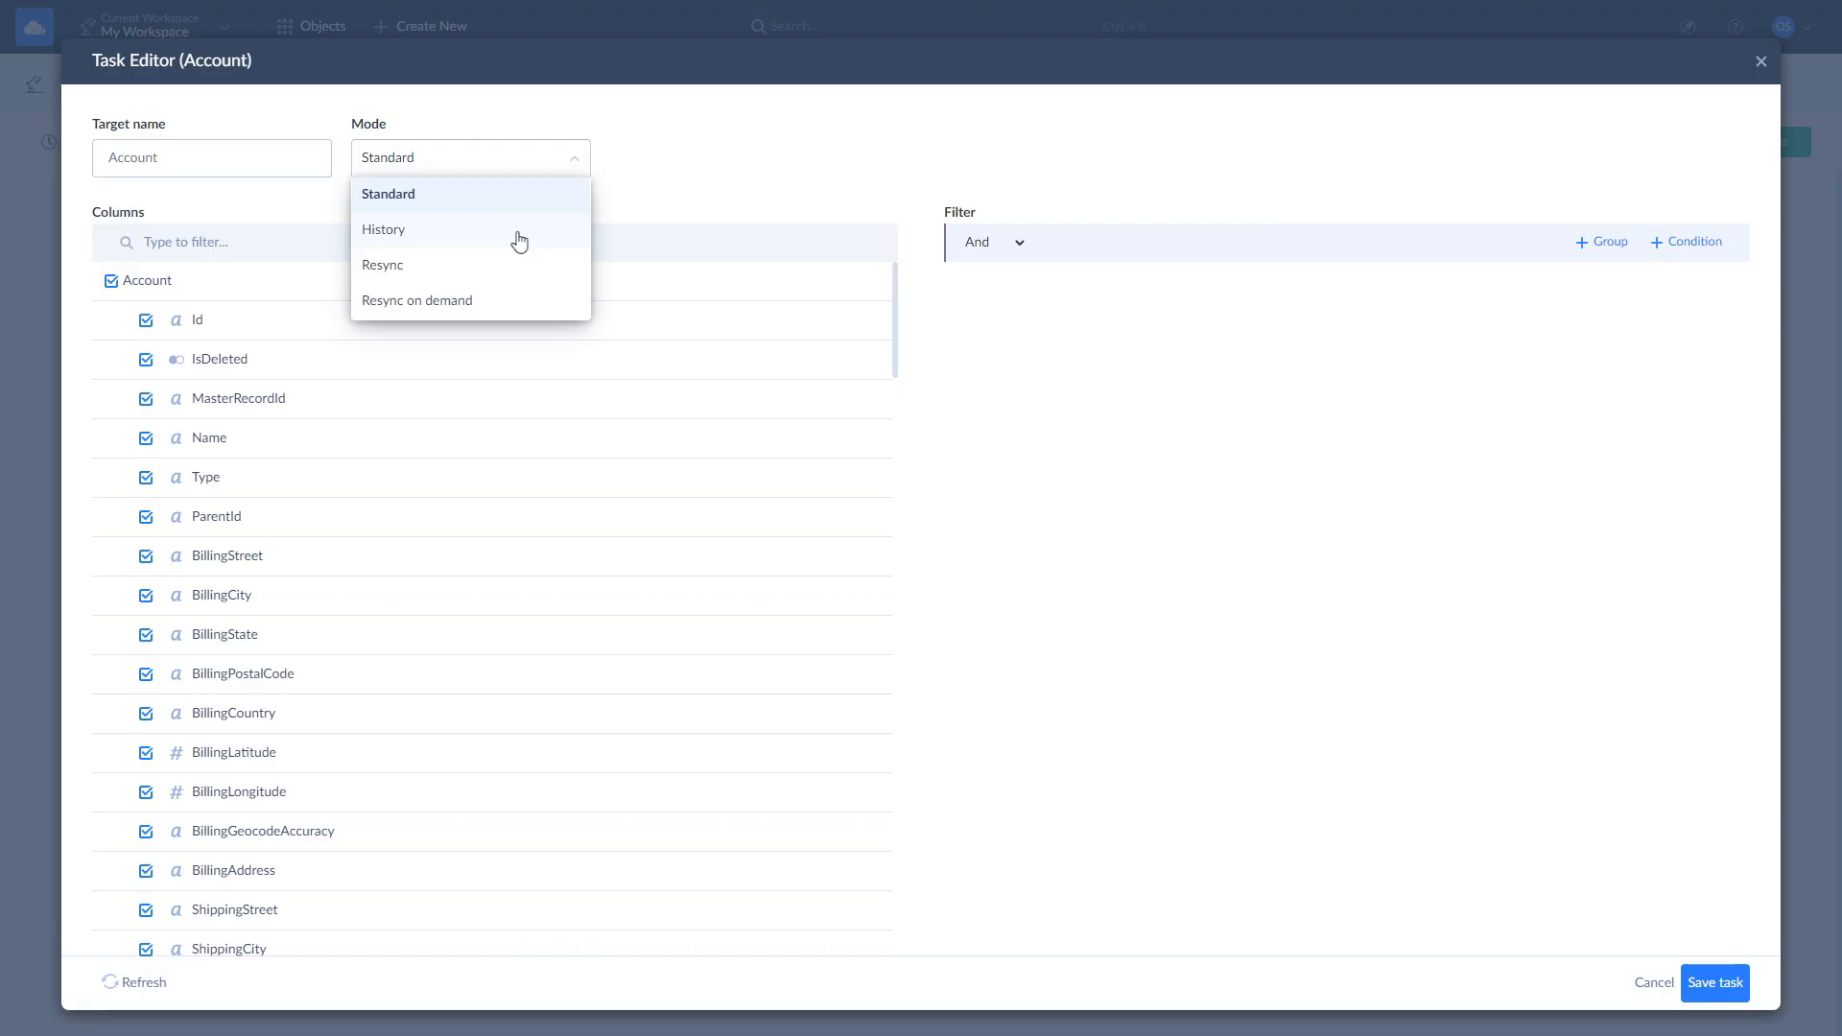
pyautogui.click(388, 194)
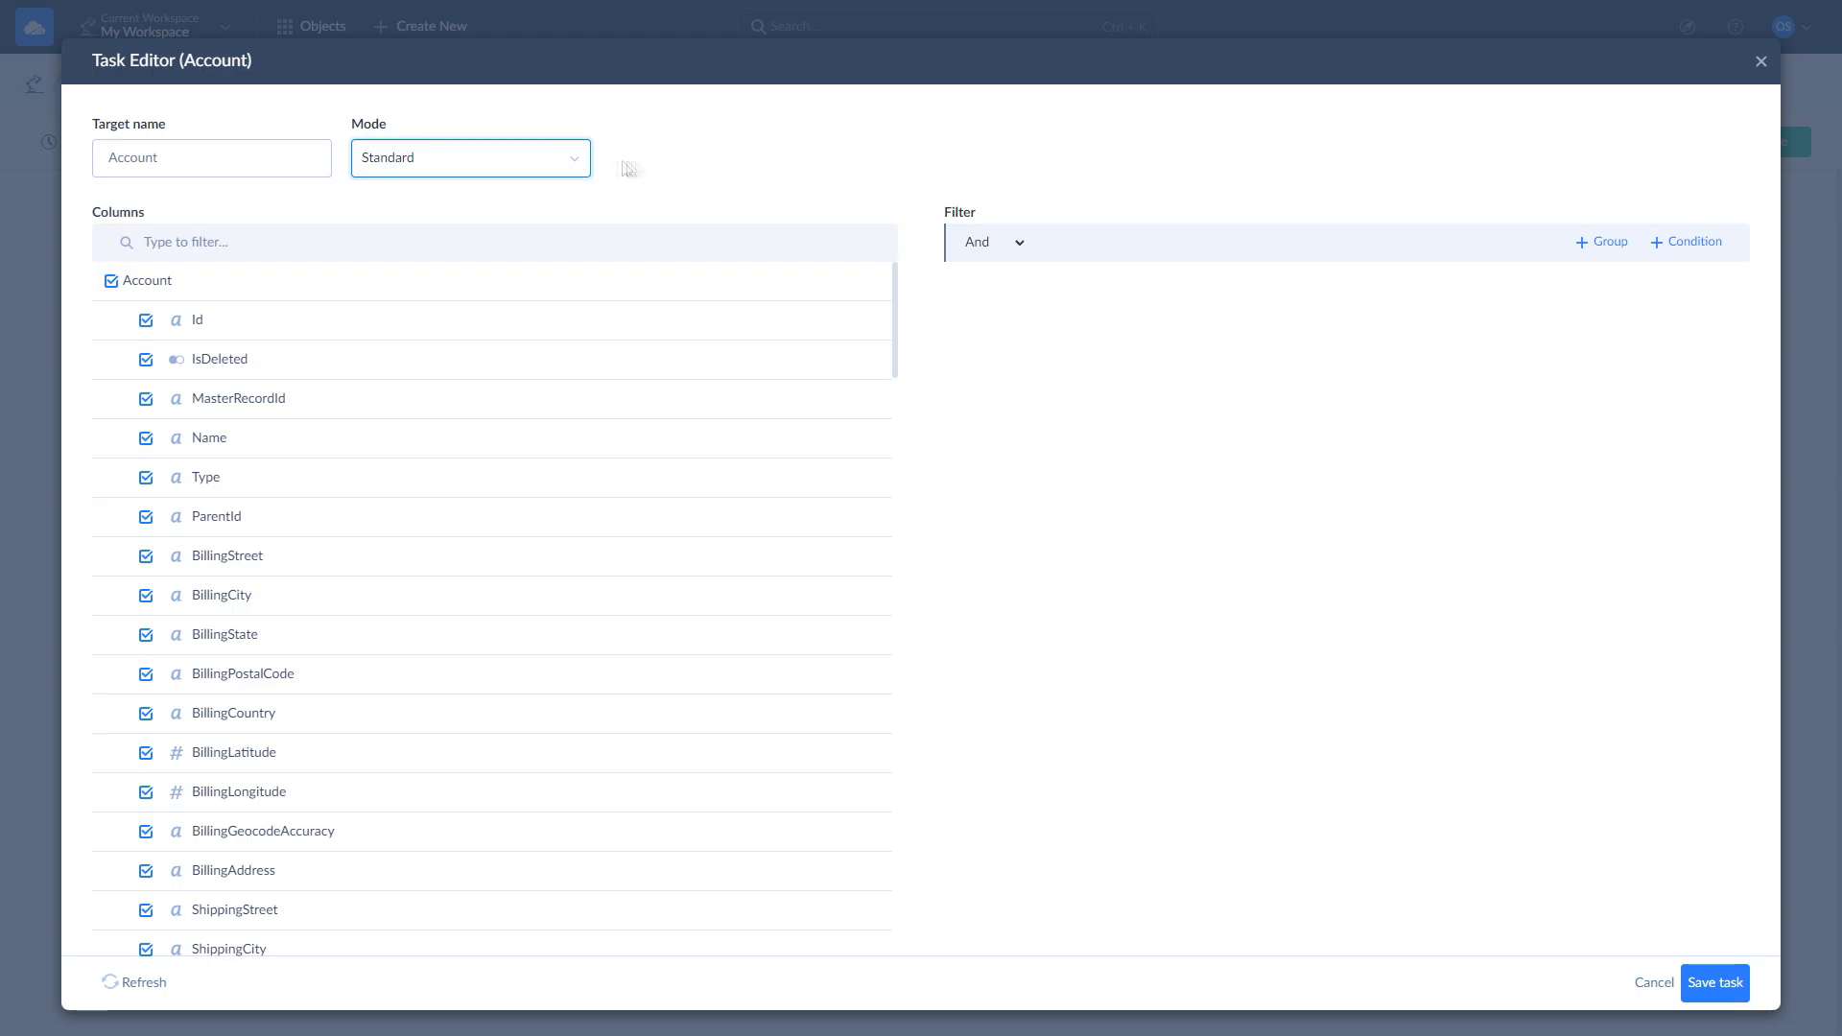
pyautogui.moveTo(637, 168)
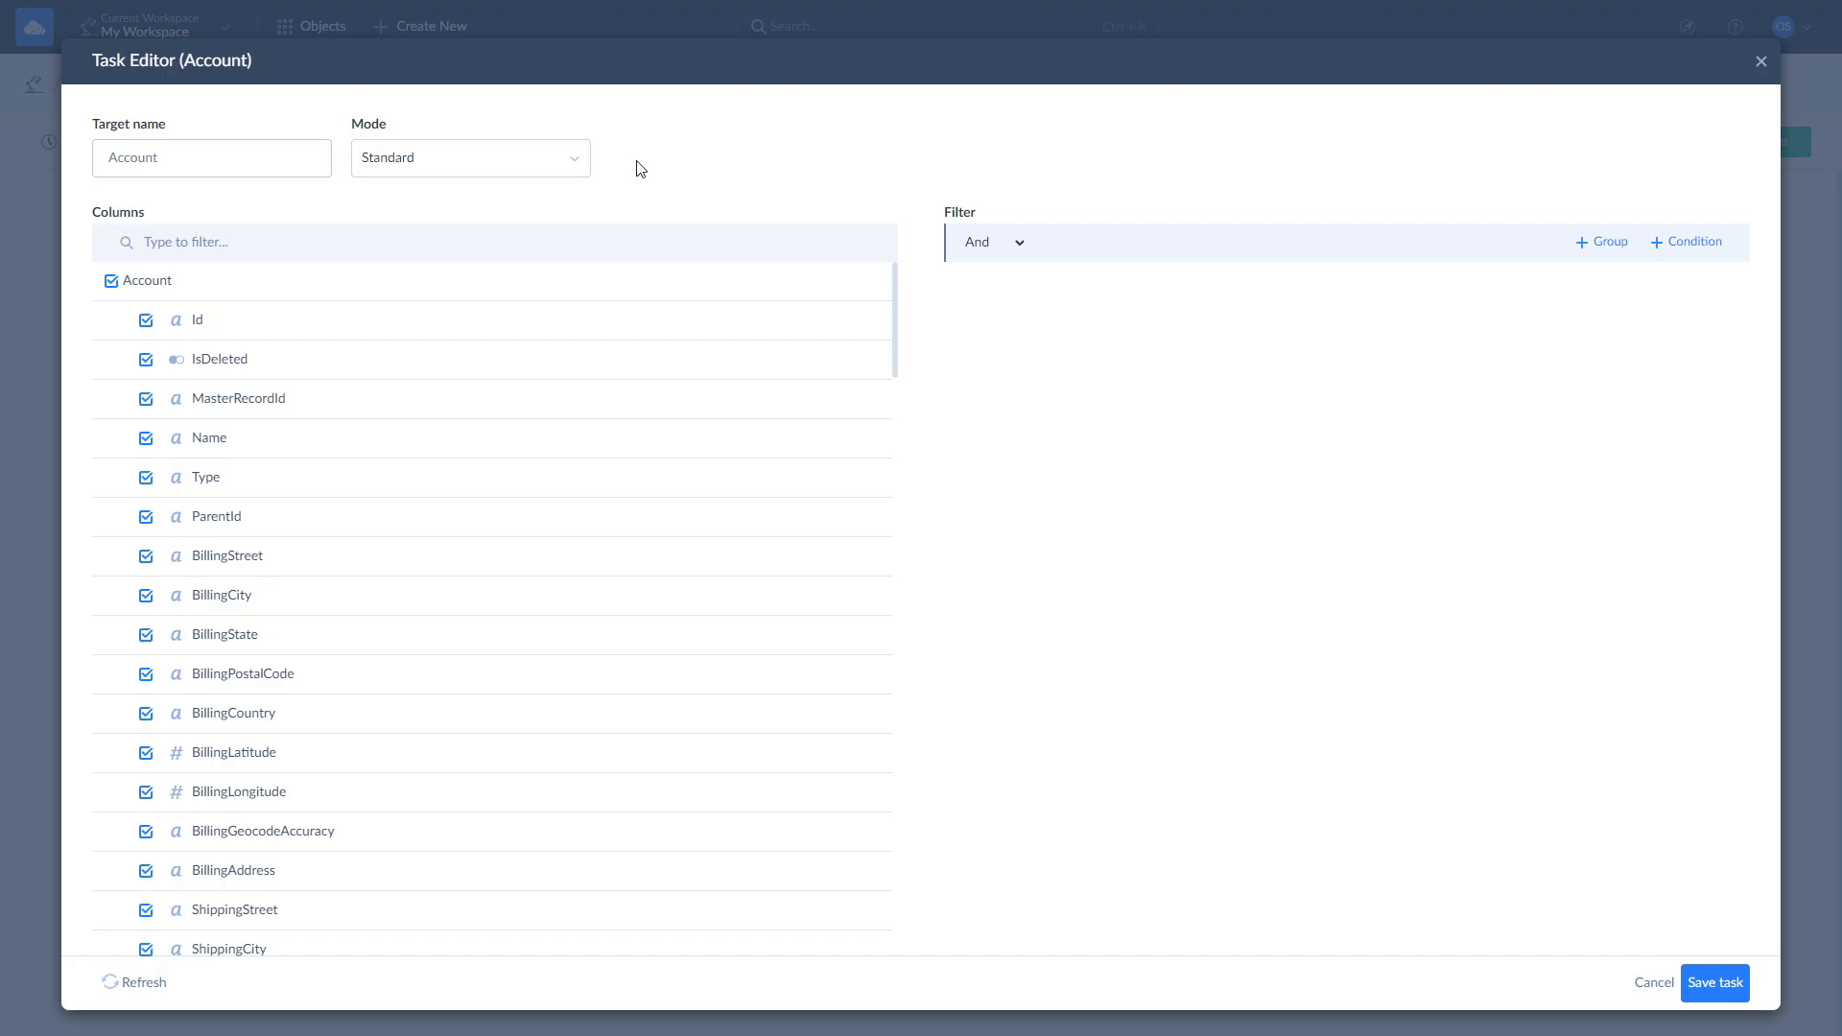
pyautogui.moveTo(727, 340)
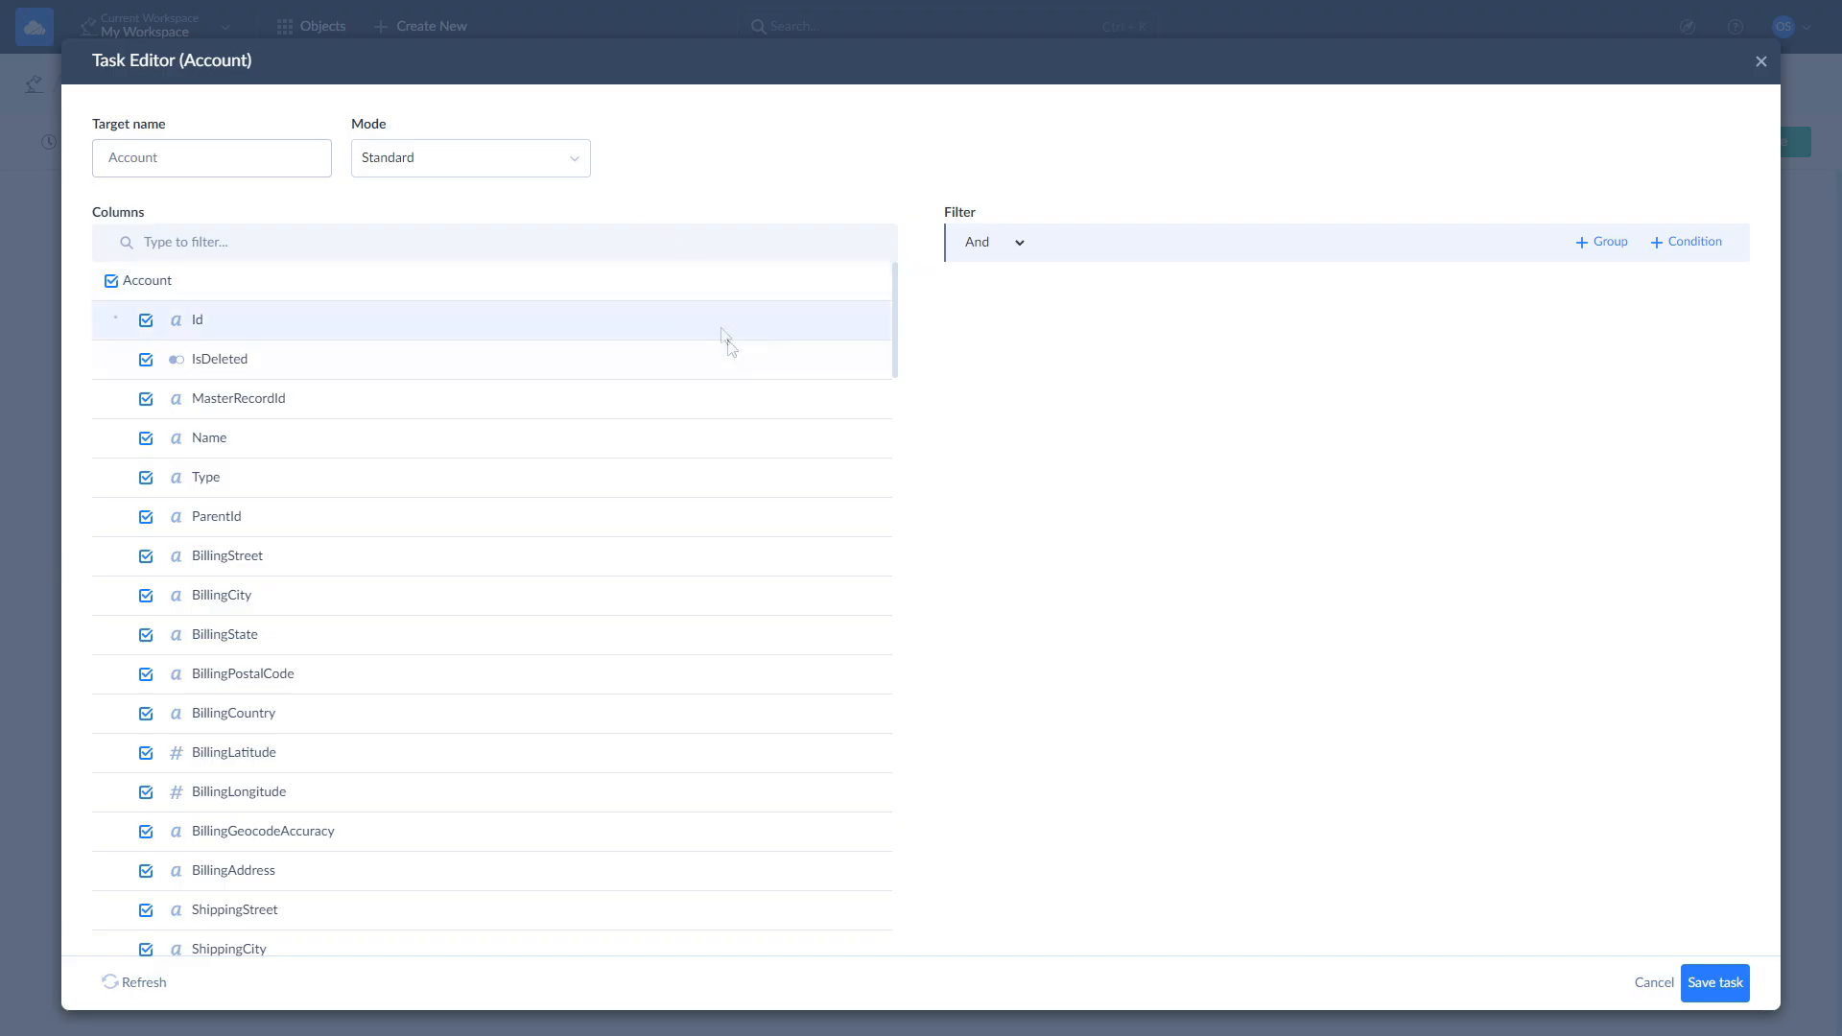
pyautogui.click(828, 398)
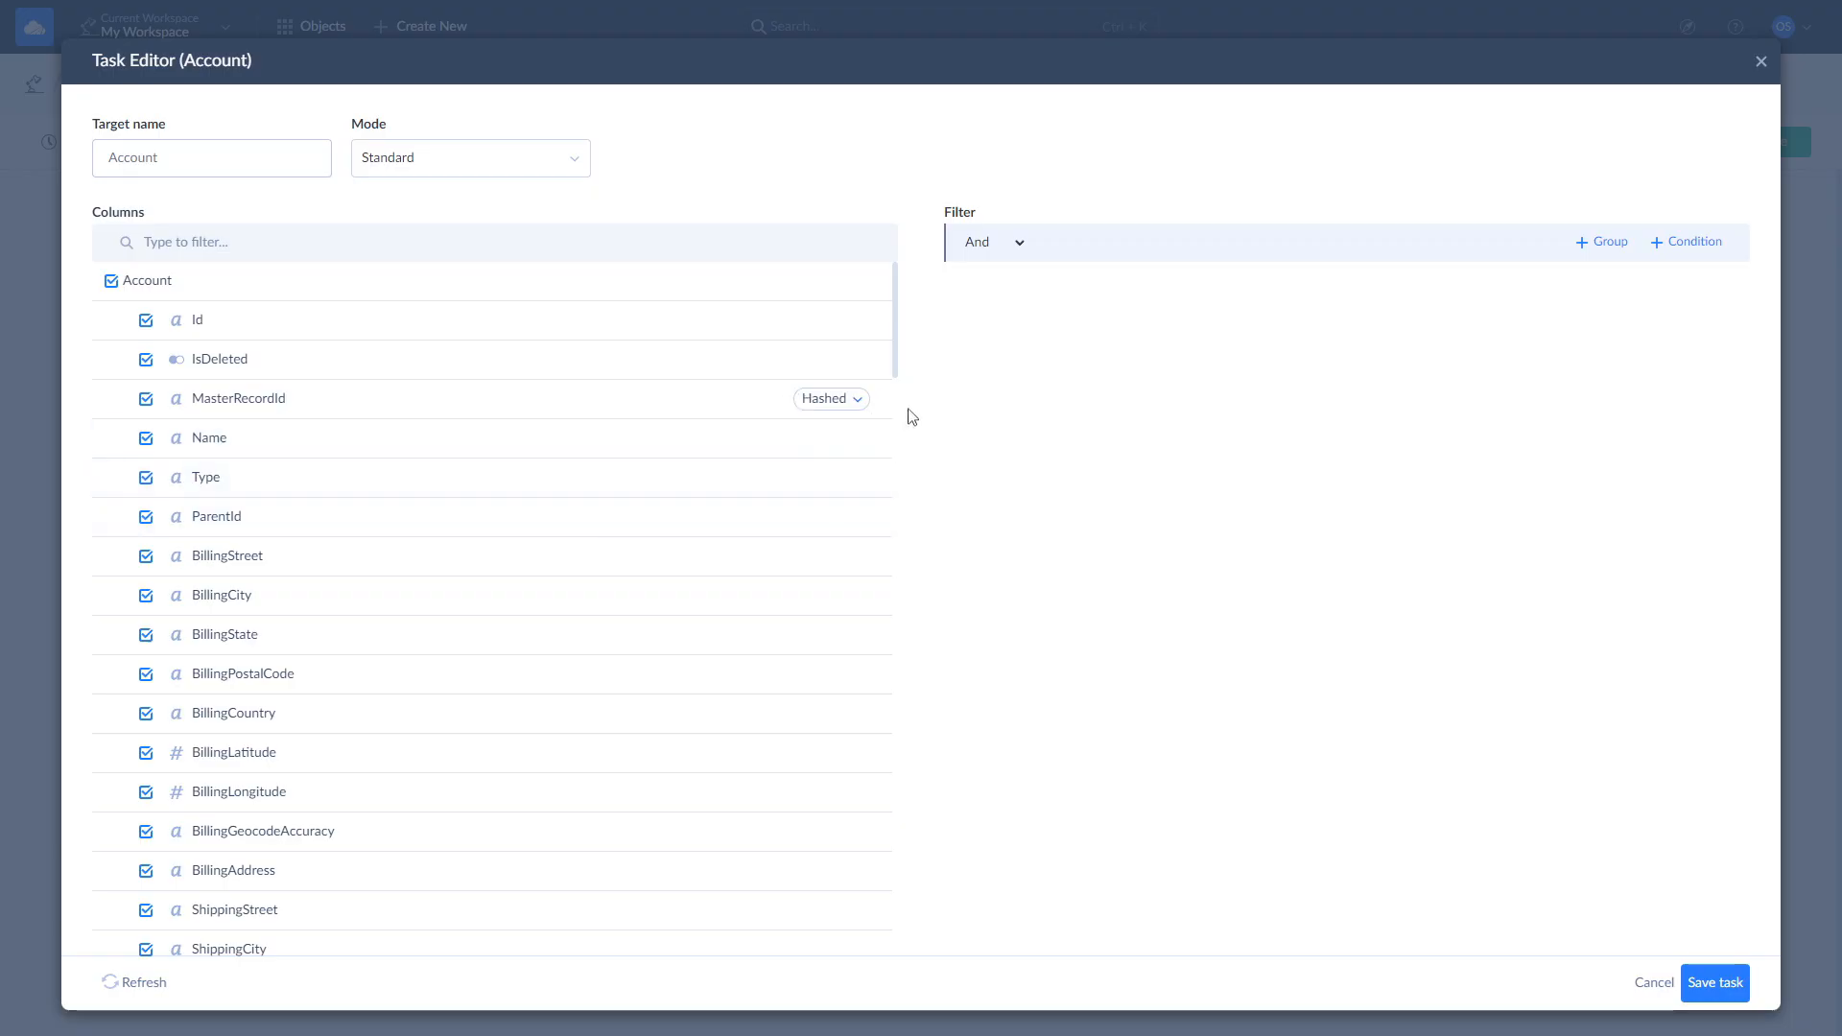
pyautogui.click(1714, 982)
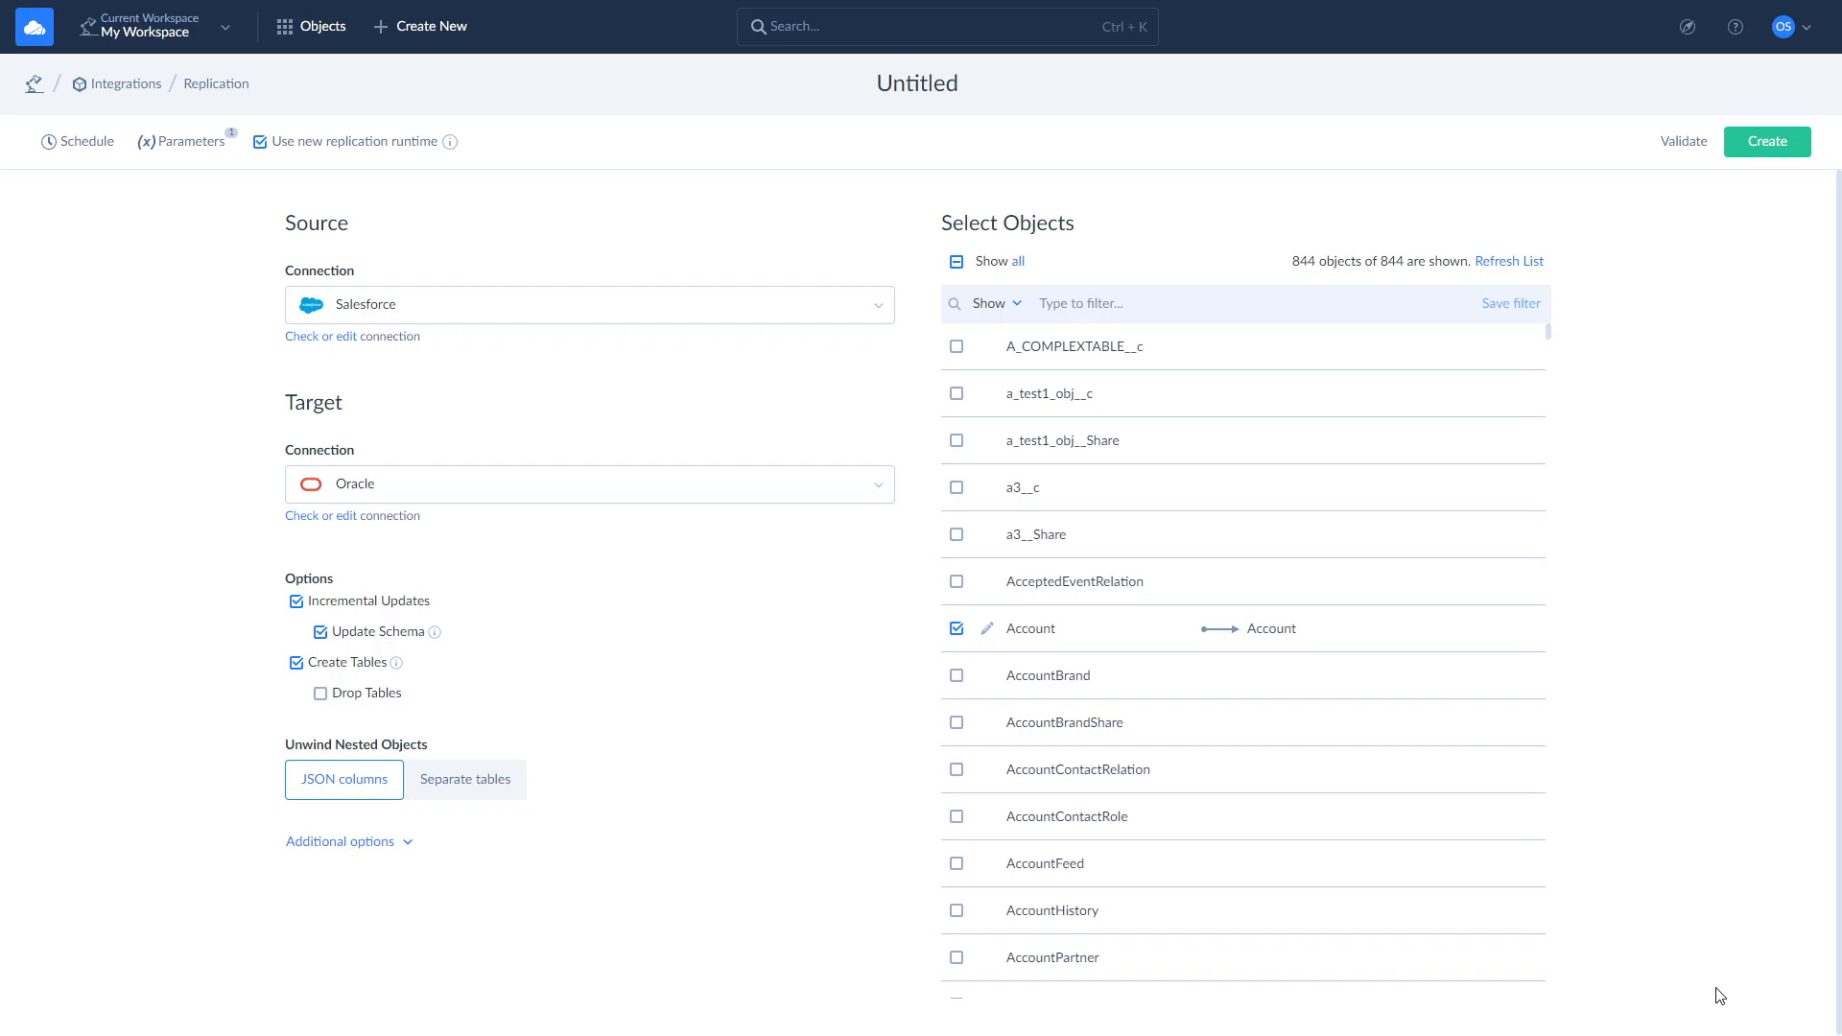
pyautogui.moveTo(551, 667)
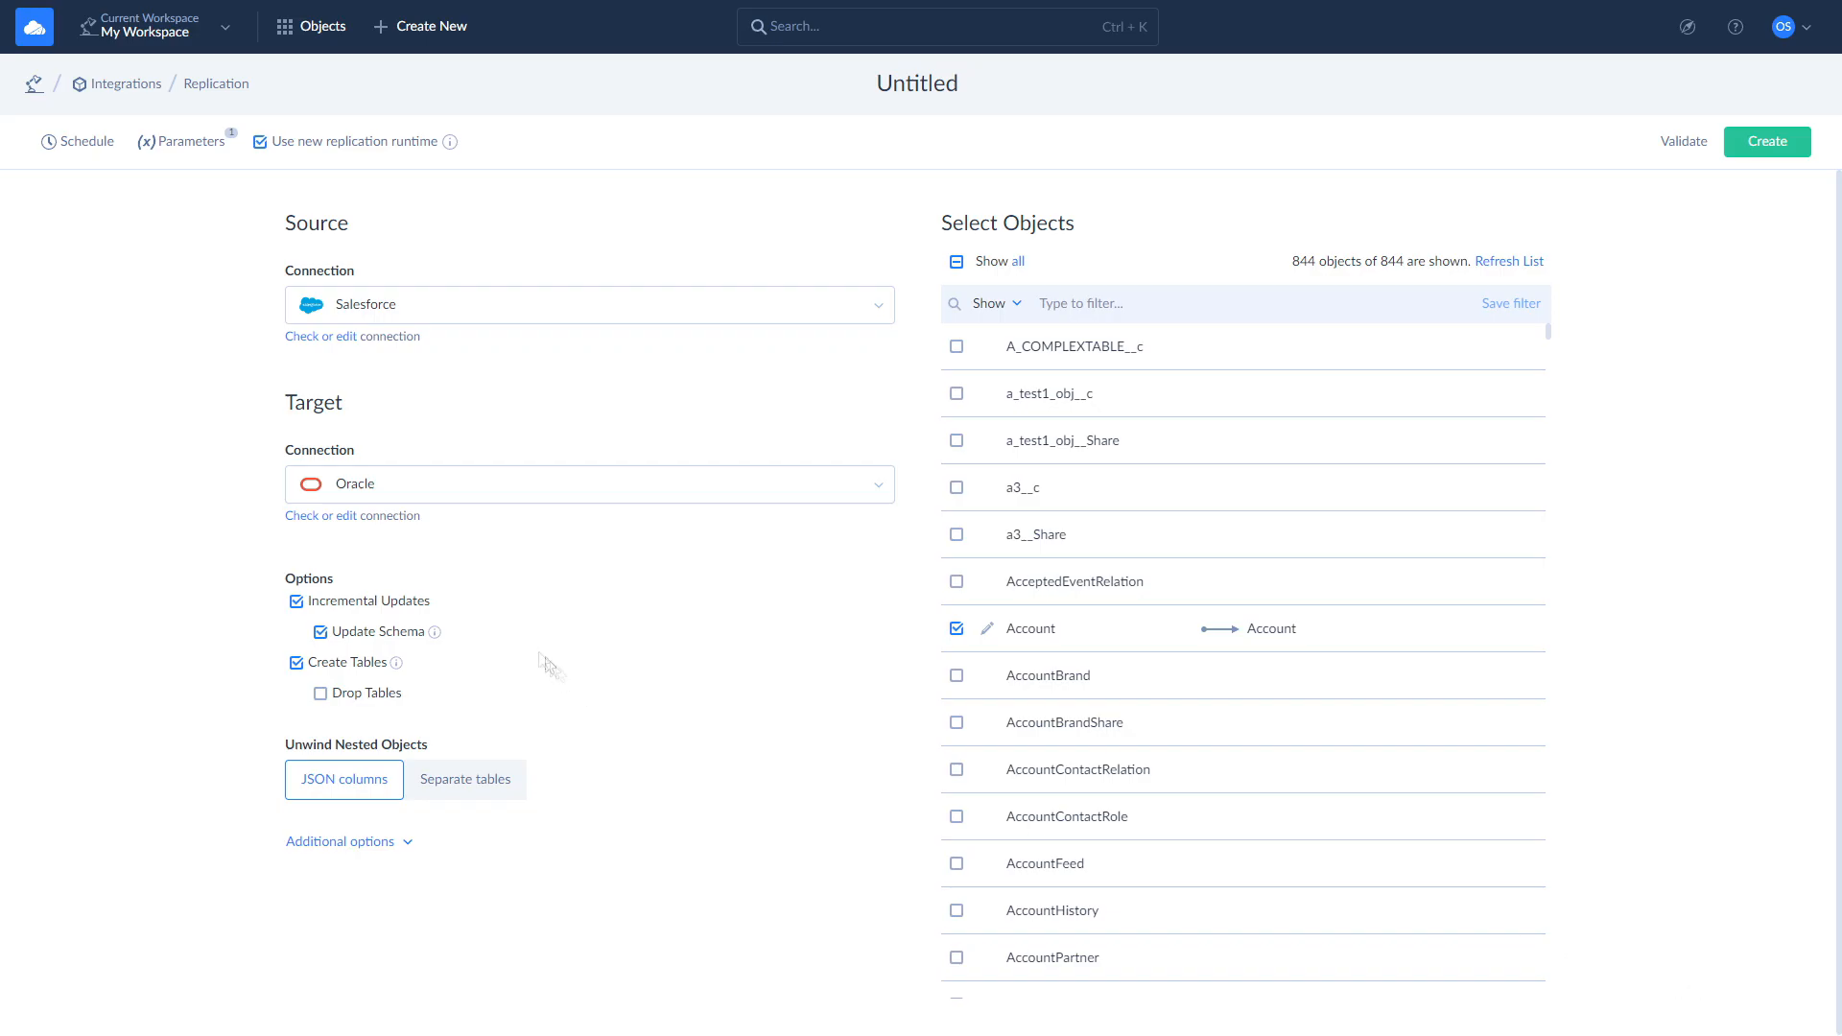
pyautogui.moveTo(408, 608)
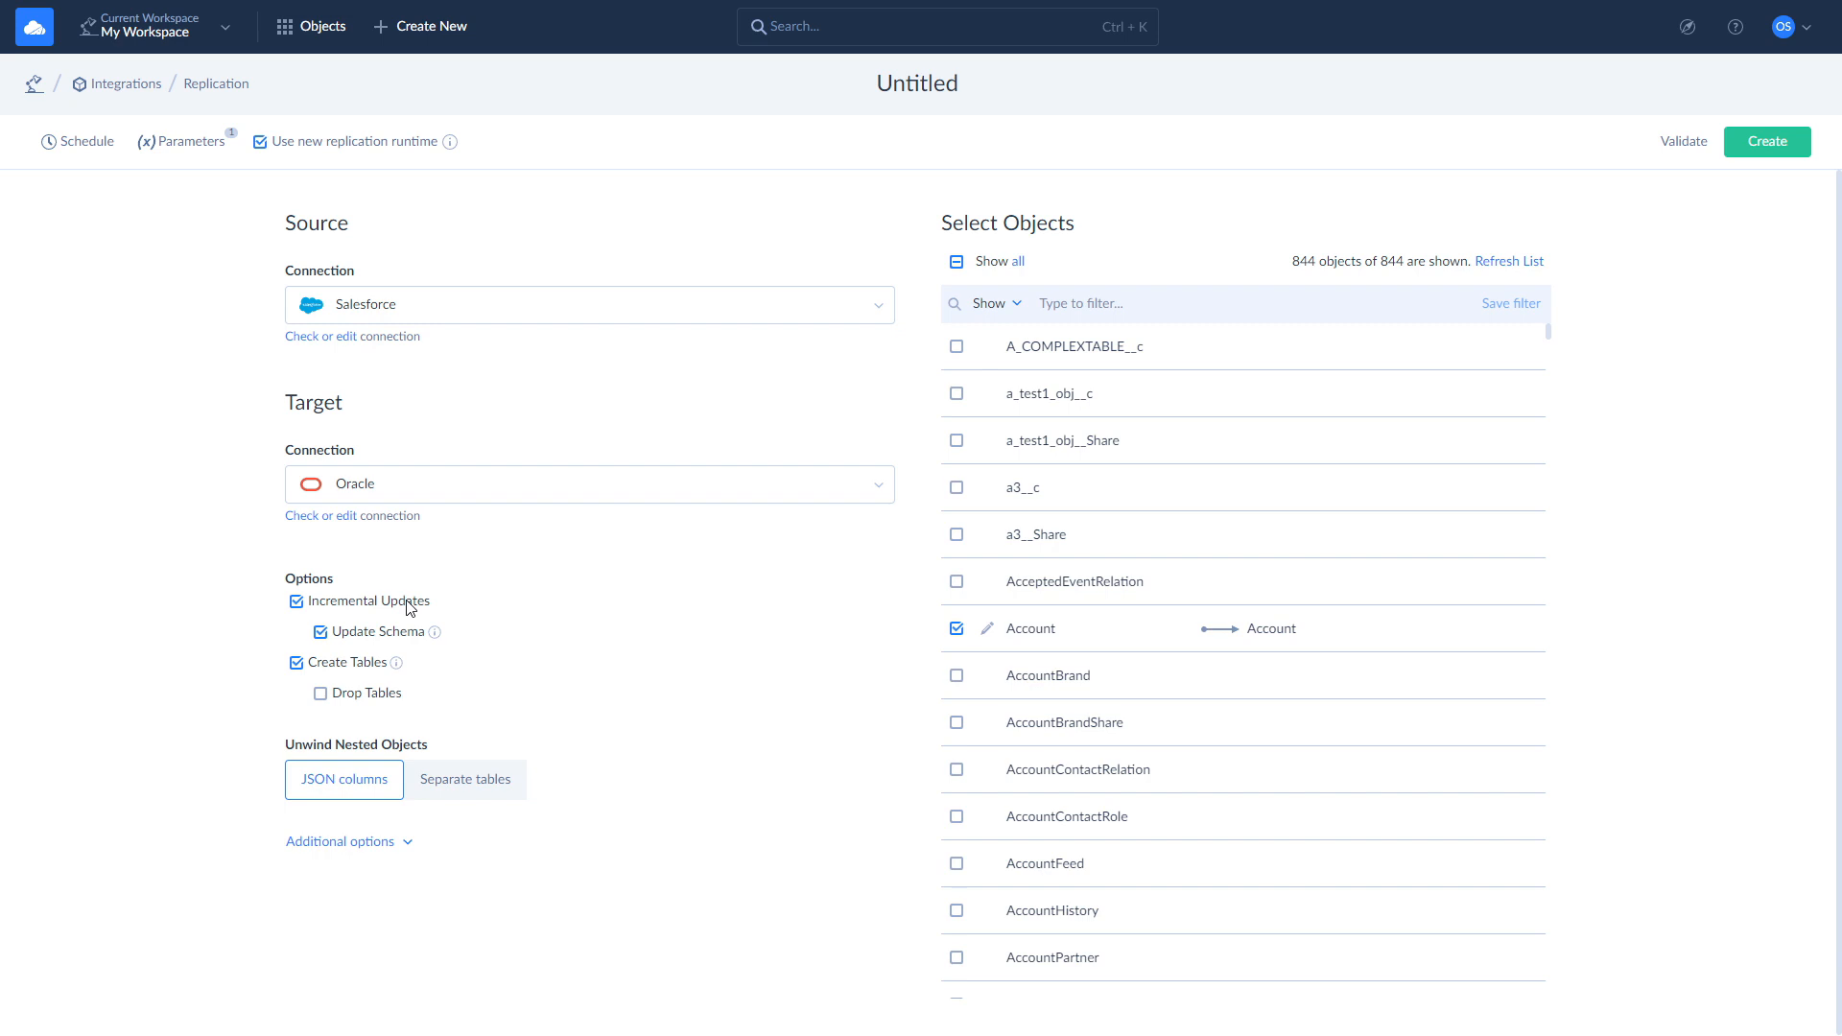
pyautogui.moveTo(405, 644)
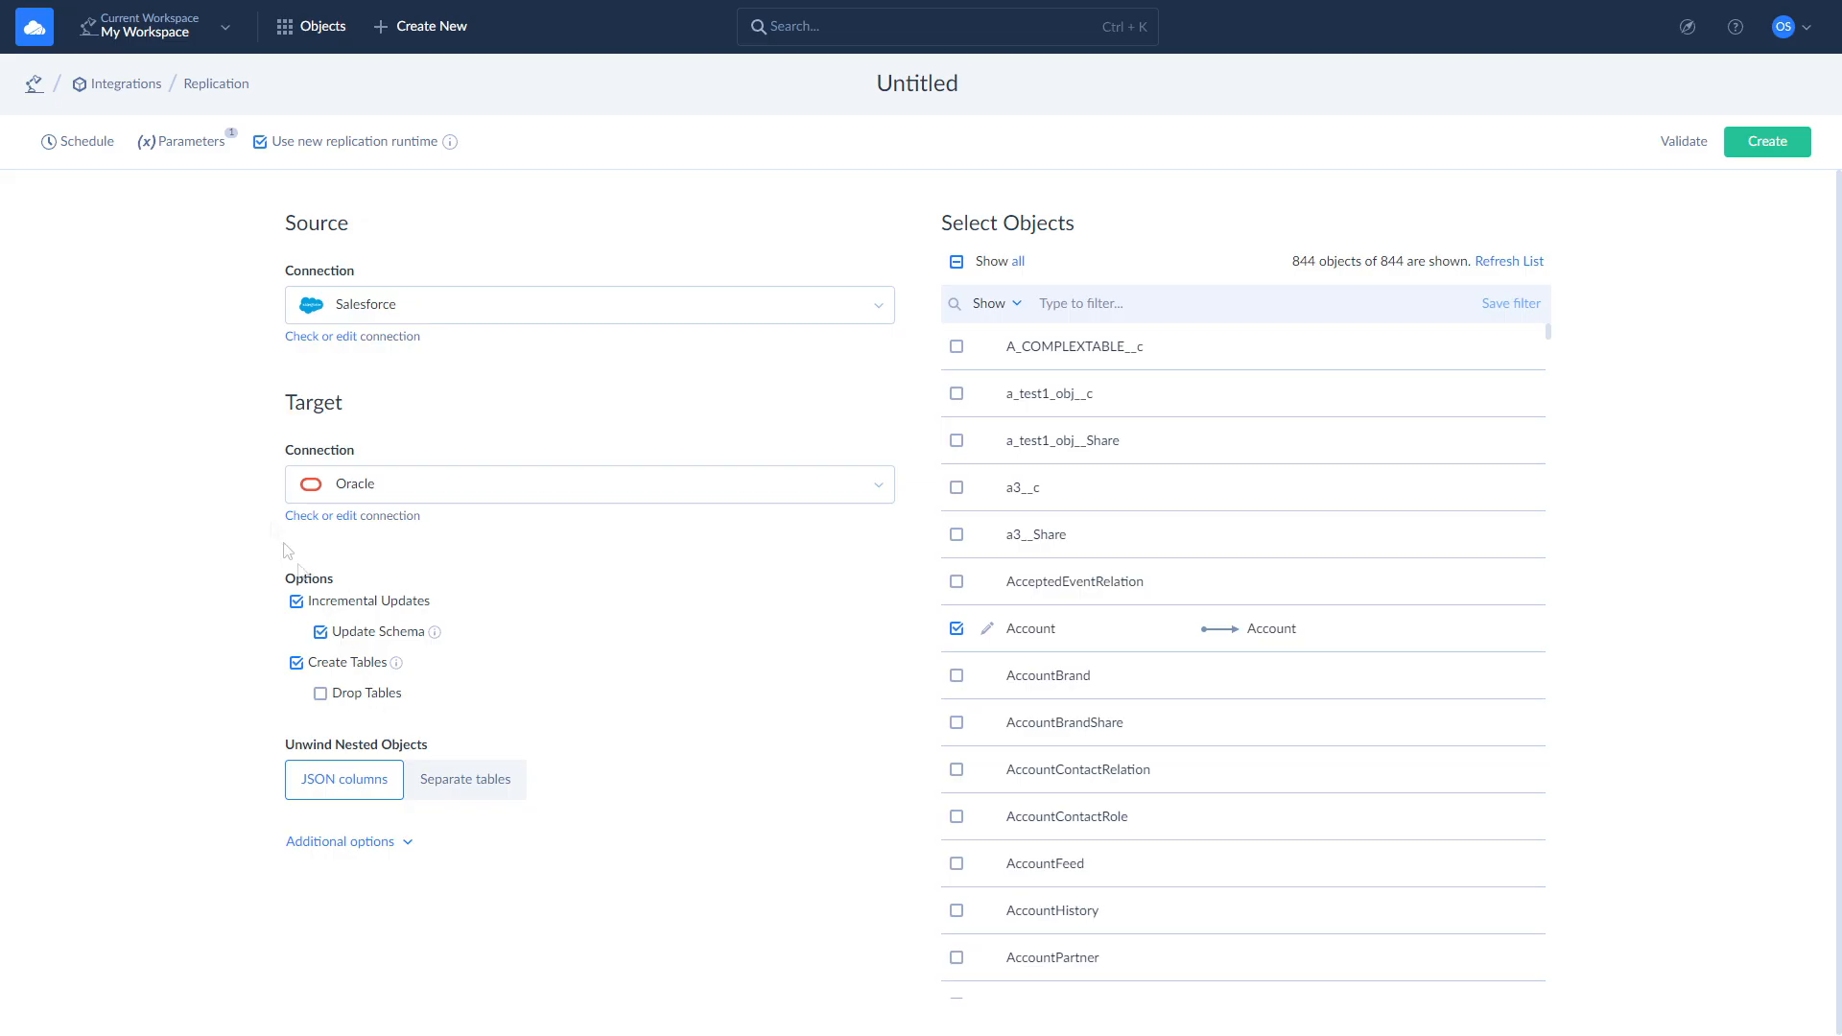
# Save the daily 07:00 schedule, then run the replication to a succeeded 16-row result.
pyautogui.click(75, 141)
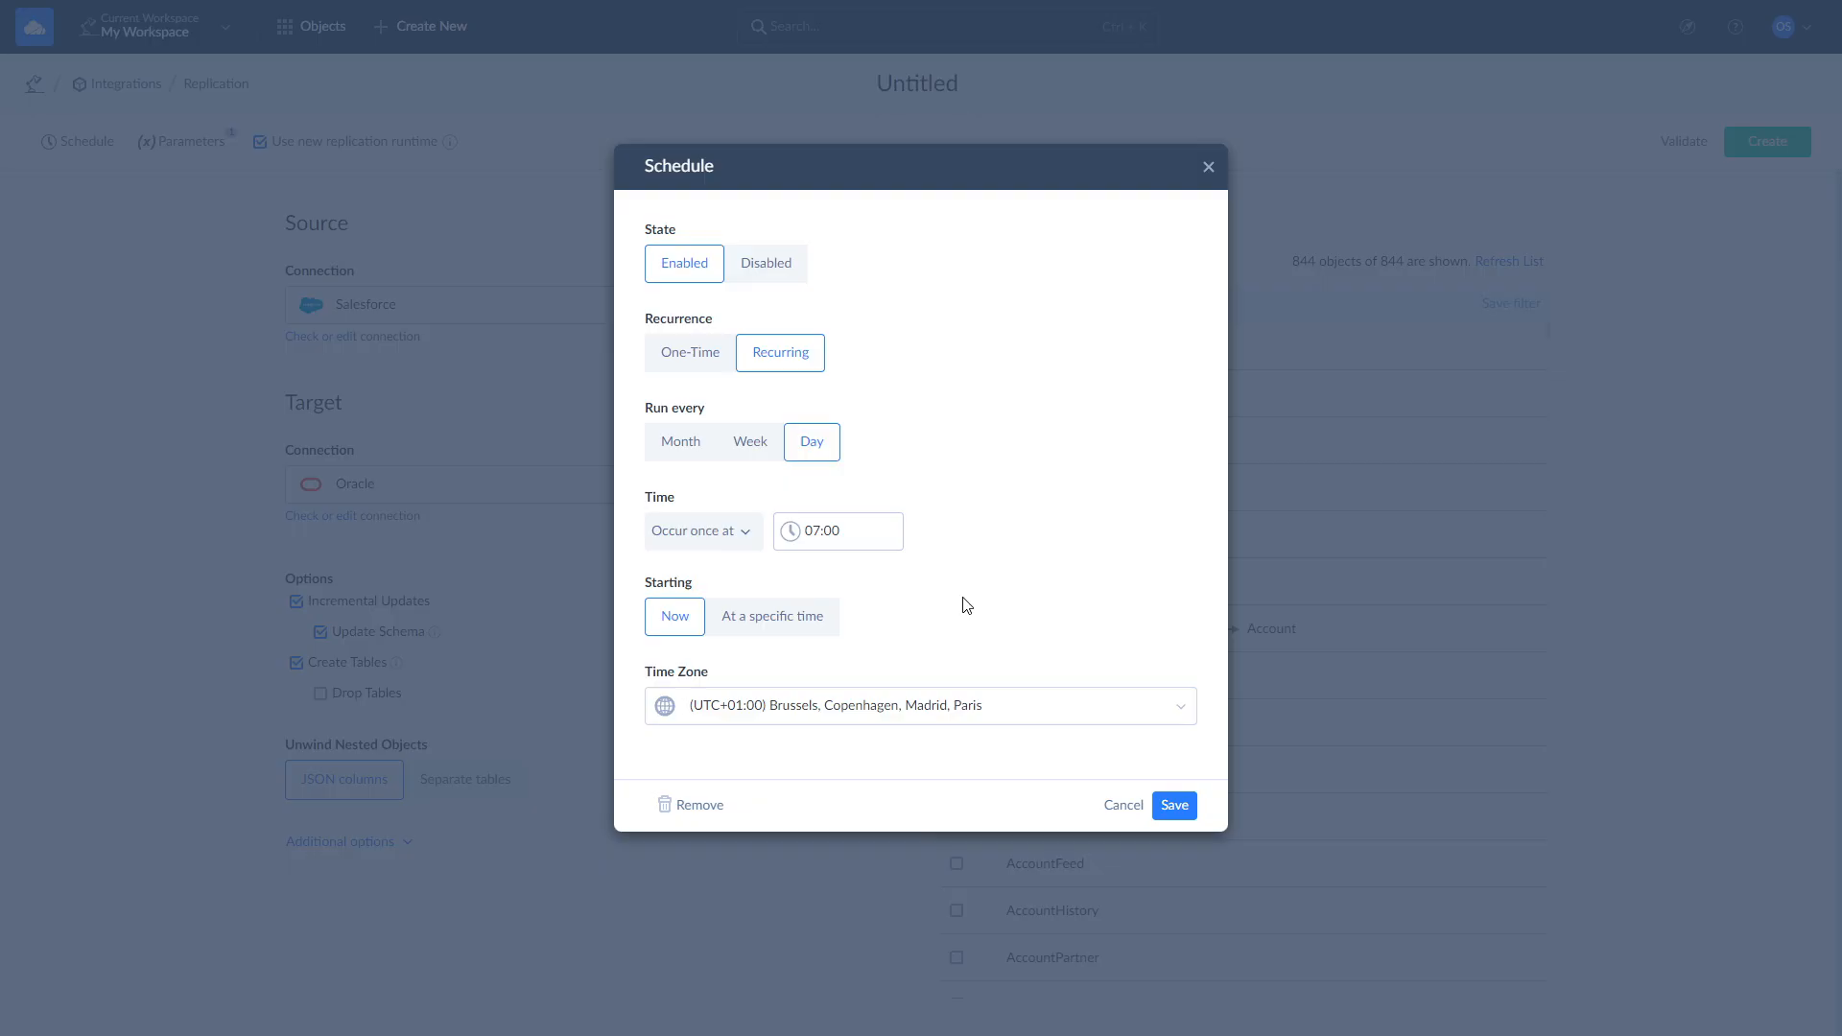
pyautogui.click(1172, 805)
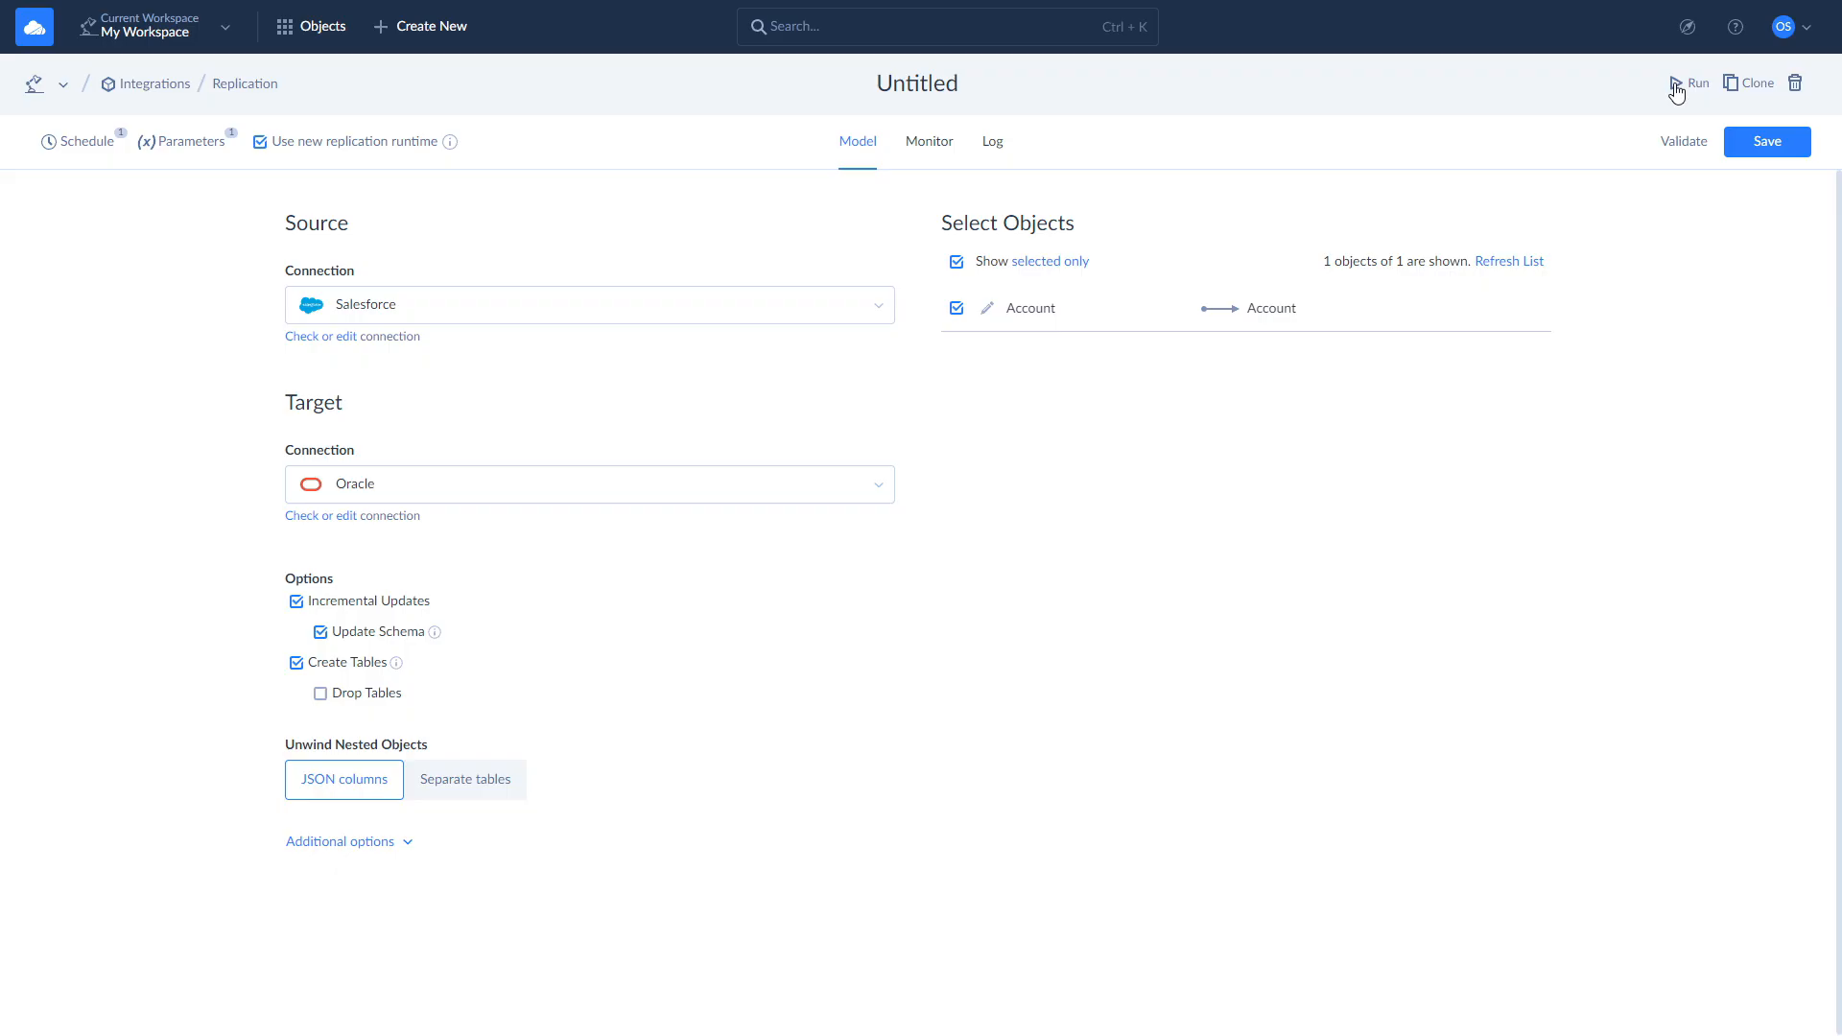
pyautogui.click(1695, 83)
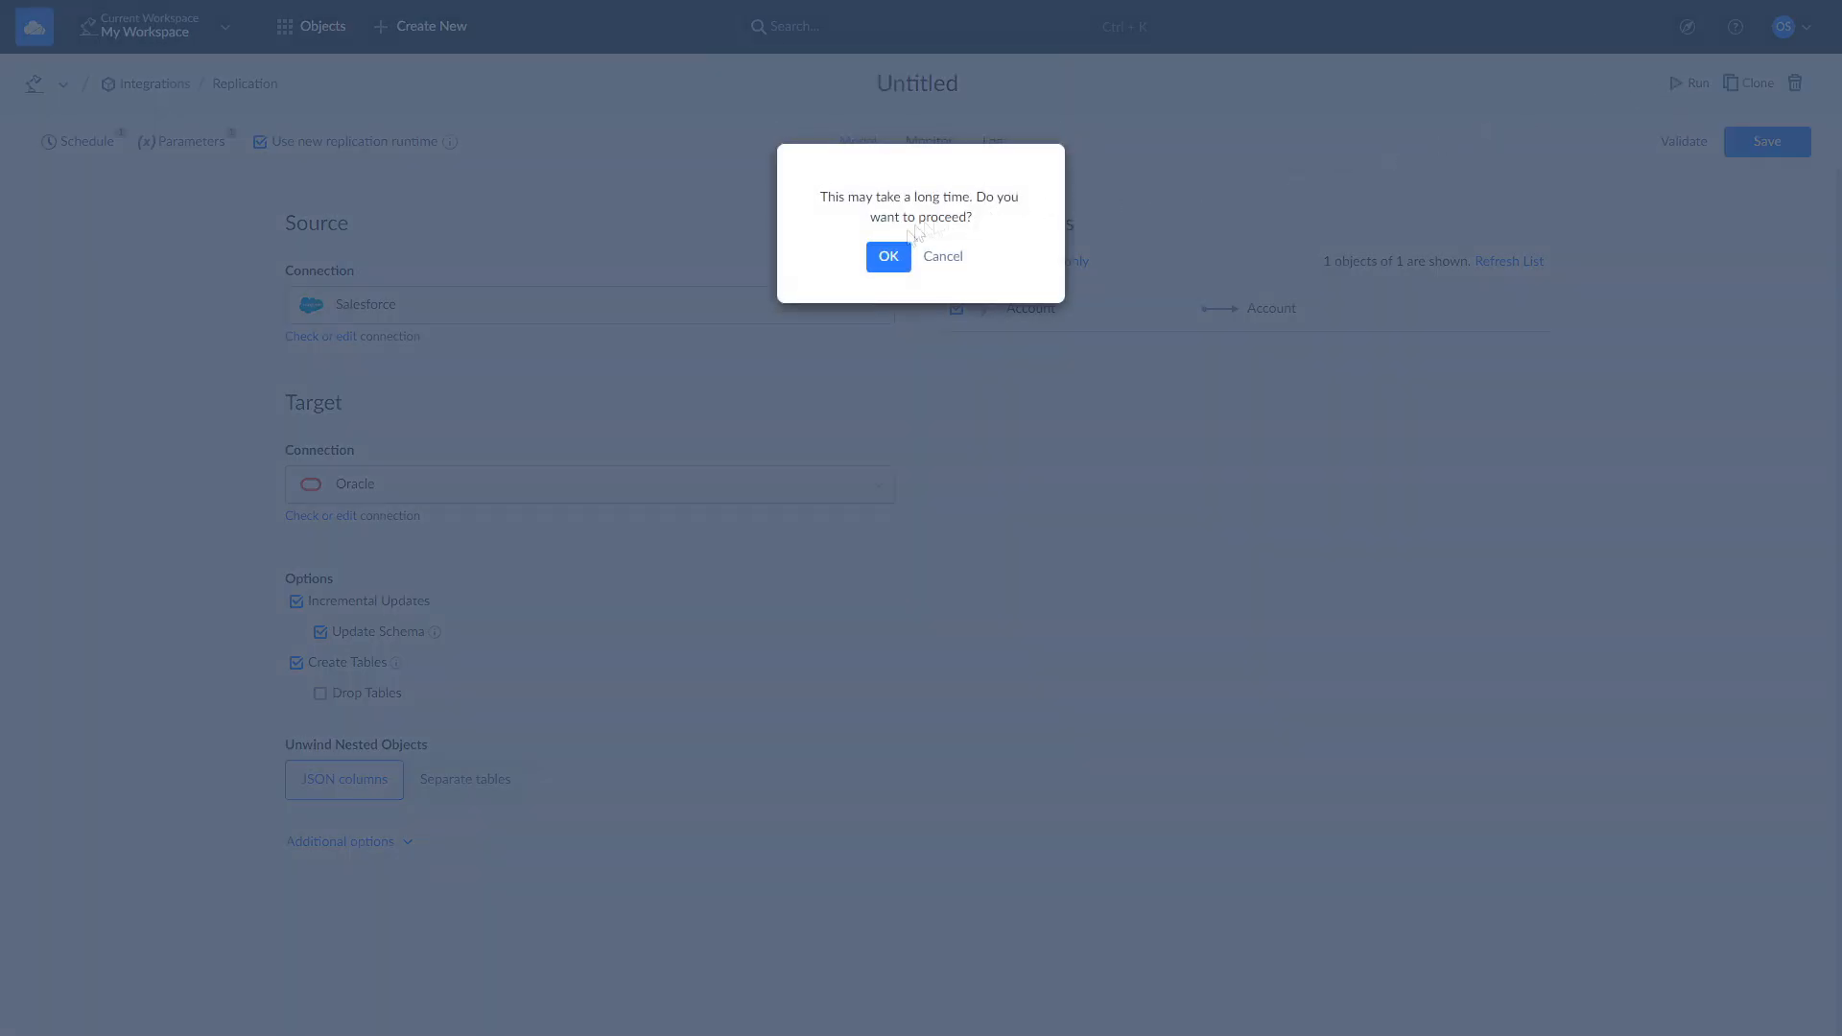
pyautogui.click(889, 256)
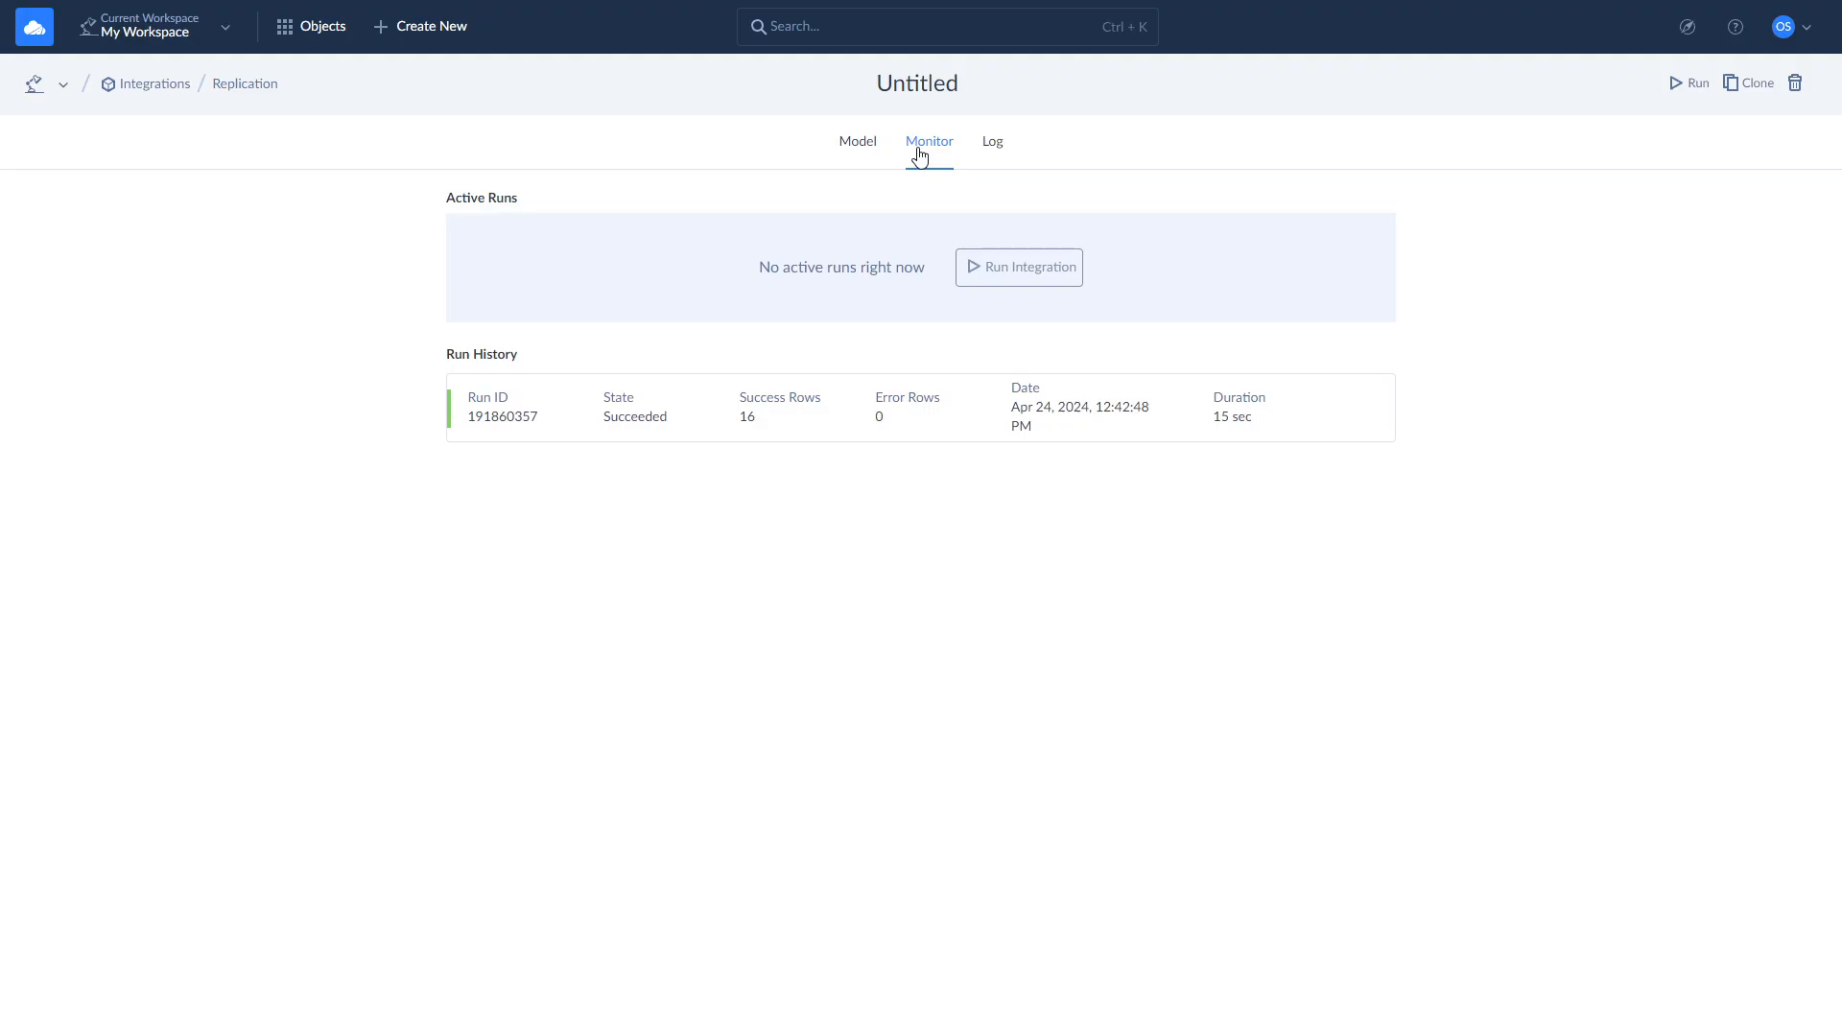
pyautogui.moveTo(991, 141)
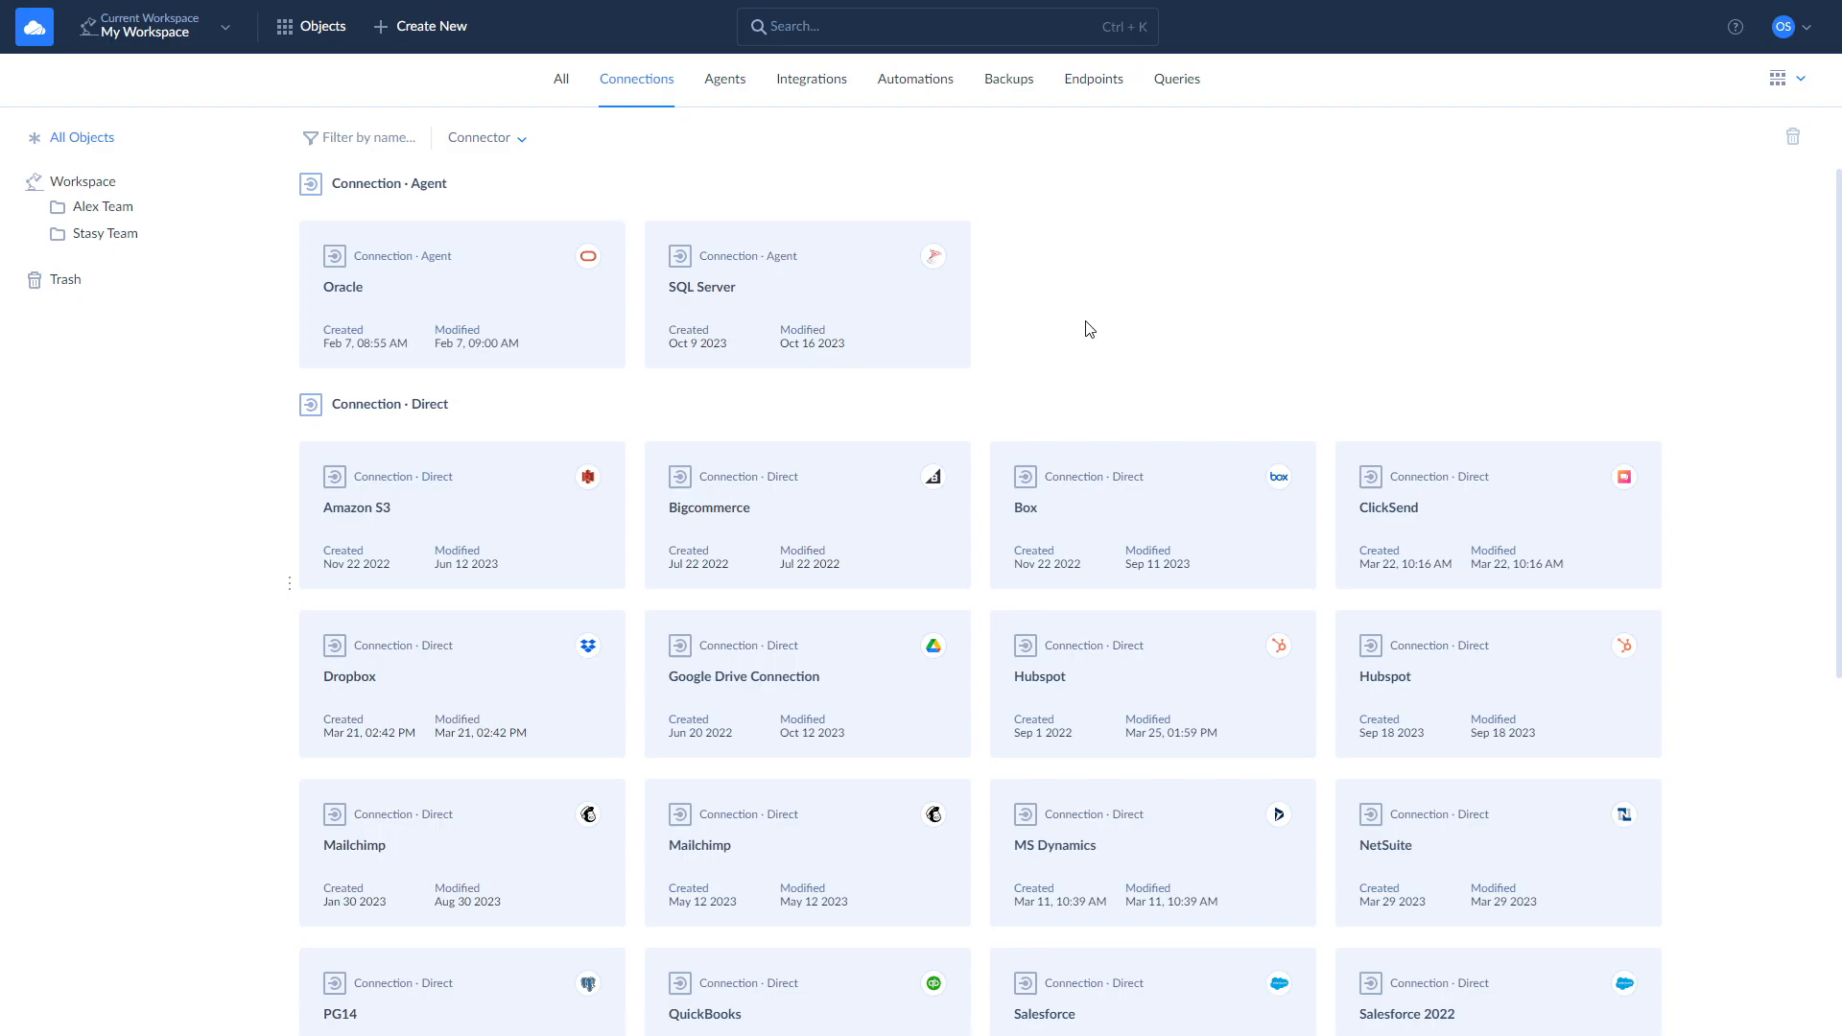
# Start the OData Endpoint Wizard at its connection-selection step.
pyautogui.click(430, 26)
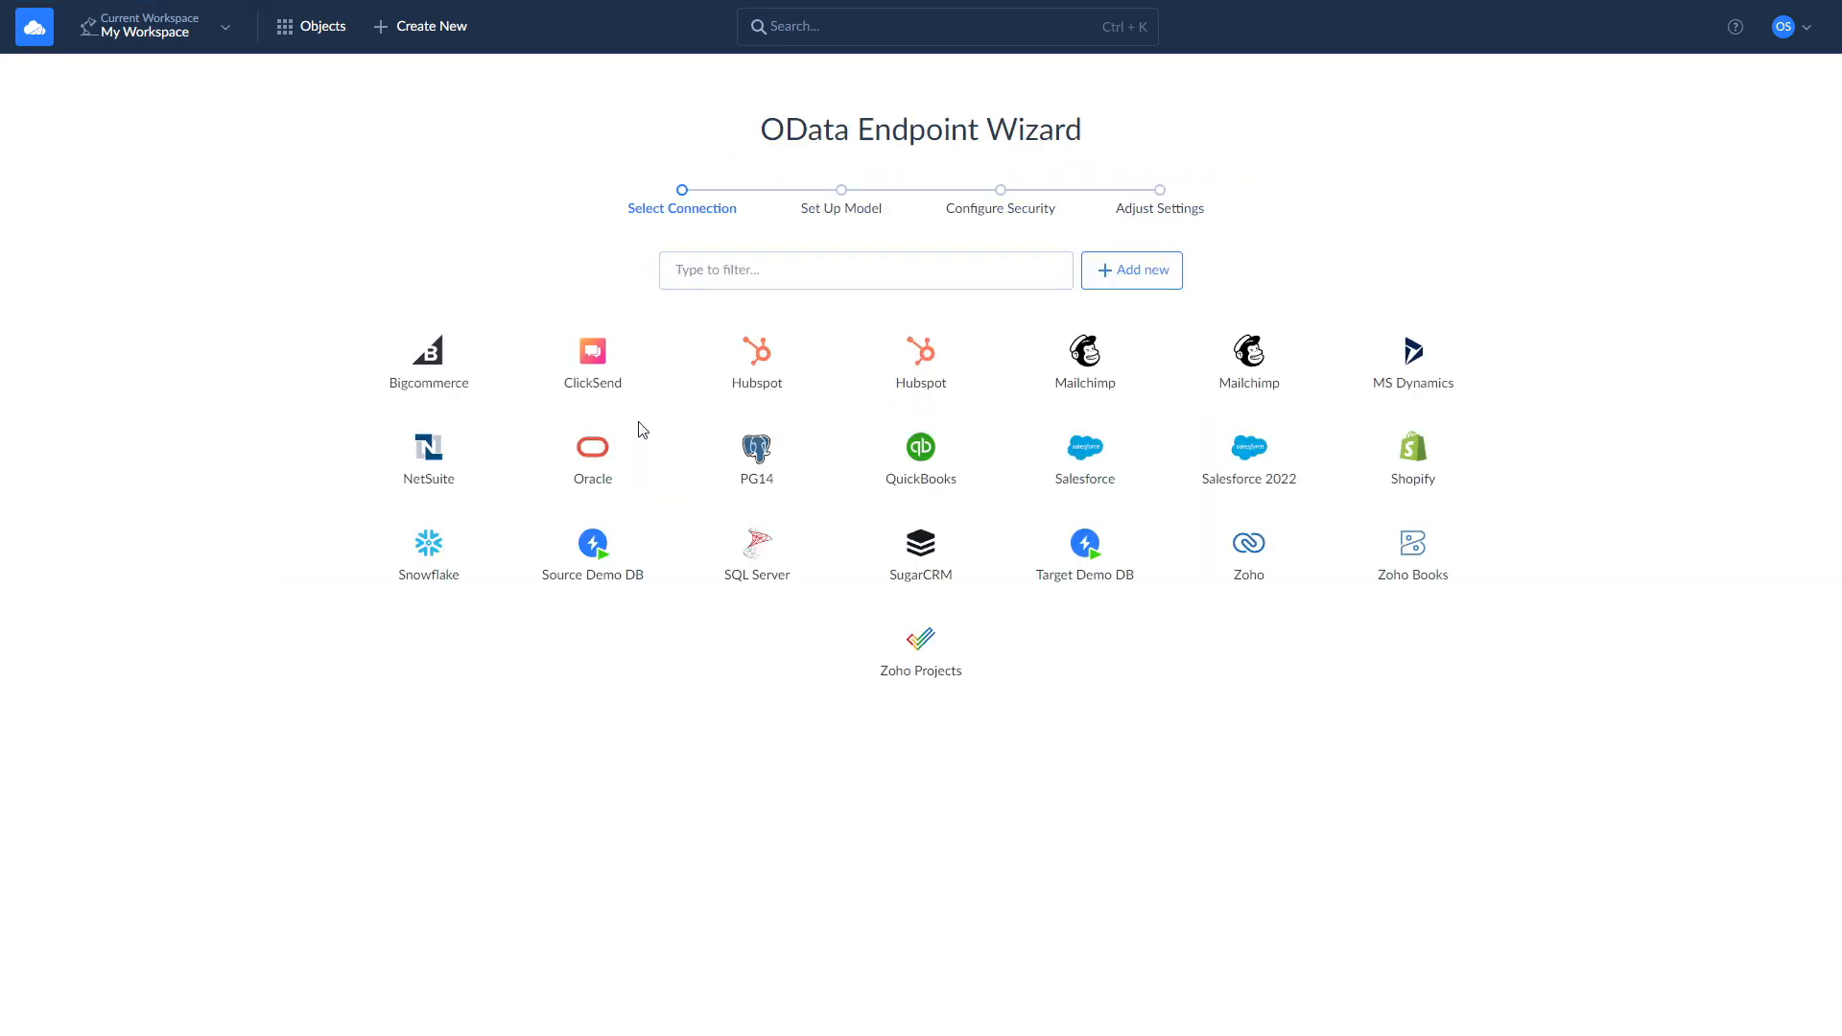
# Base the endpoint on the Oracle connection with Company and Product objects, then continue to security.
pyautogui.click(864, 270)
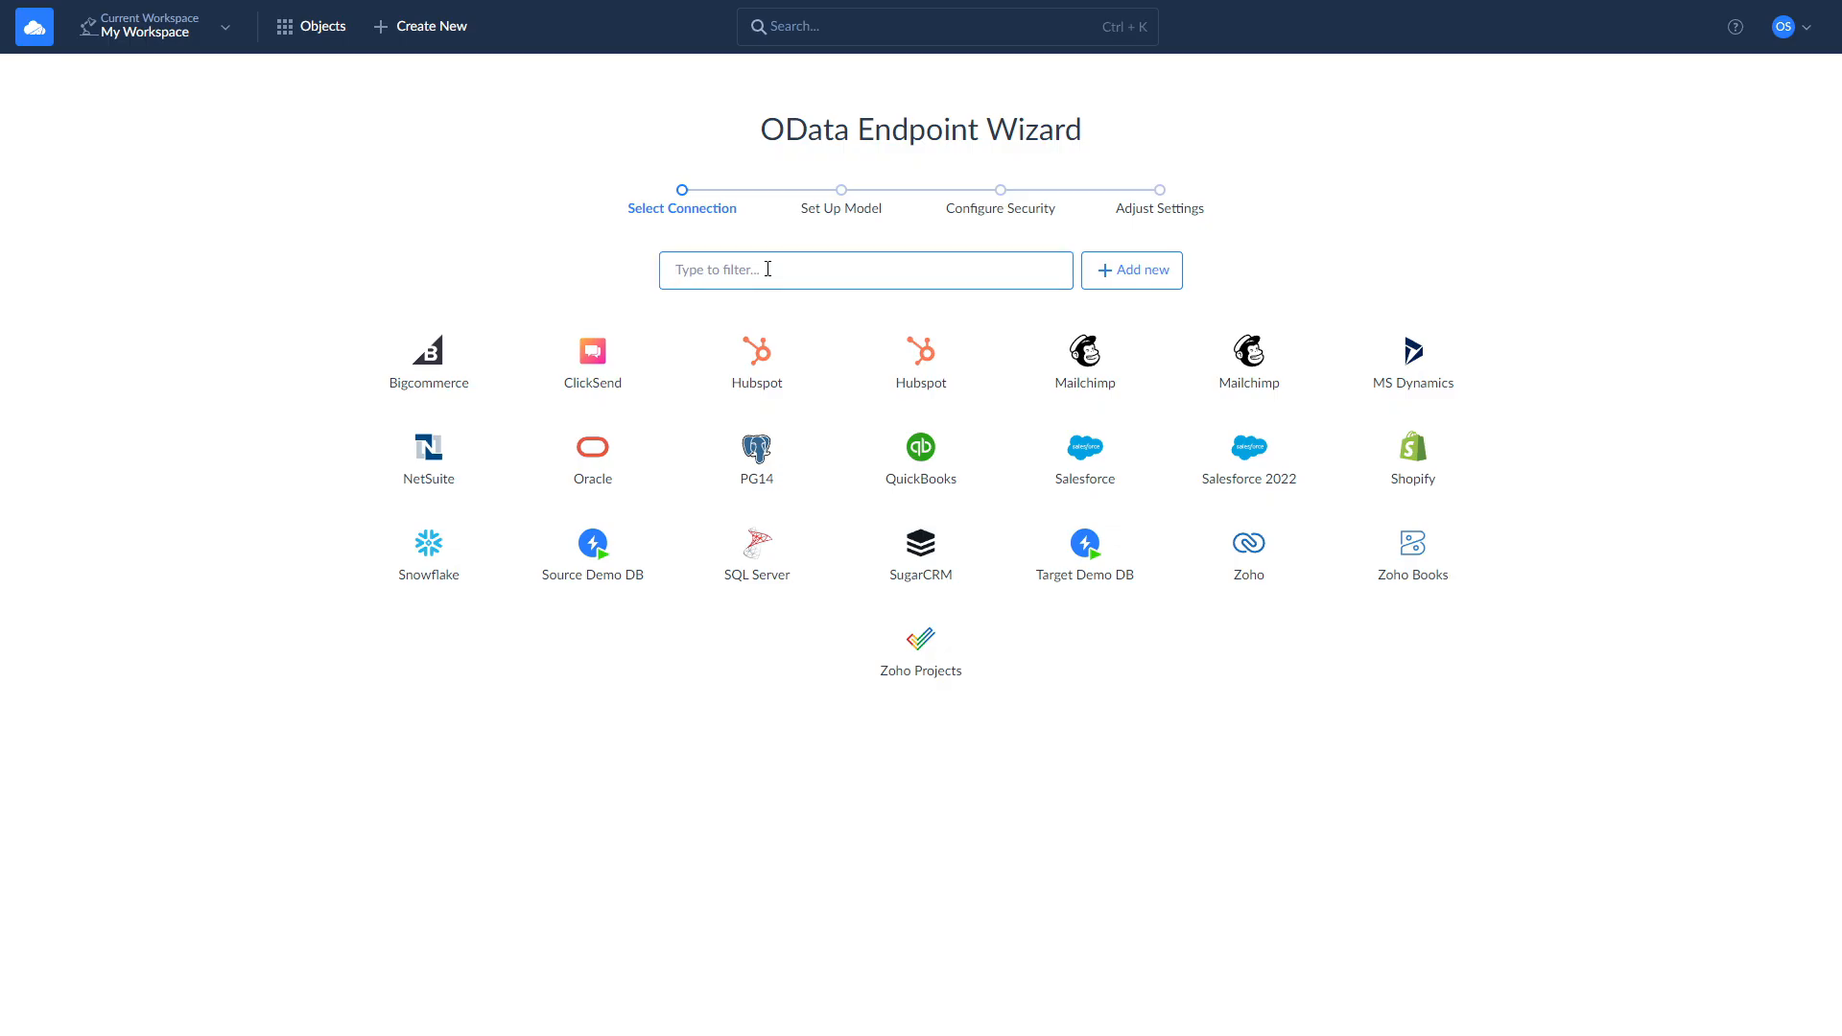
pyautogui.click(592, 448)
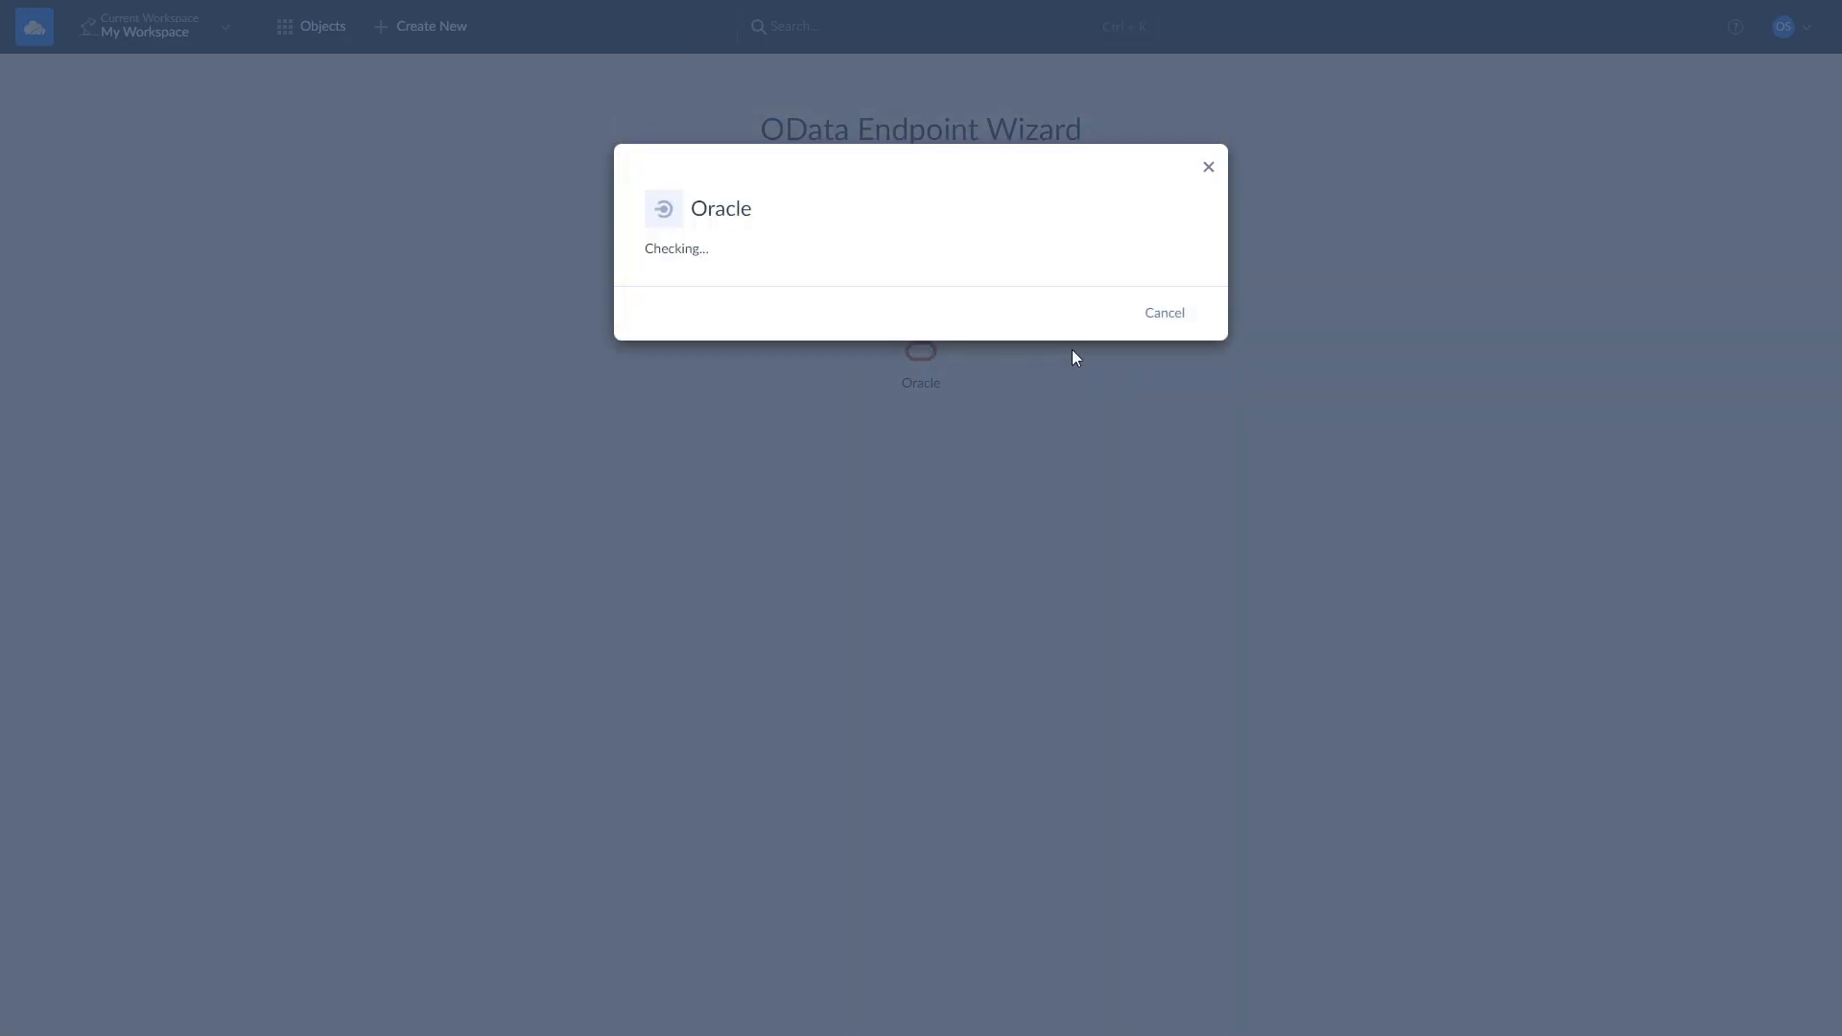
pyautogui.click(606, 434)
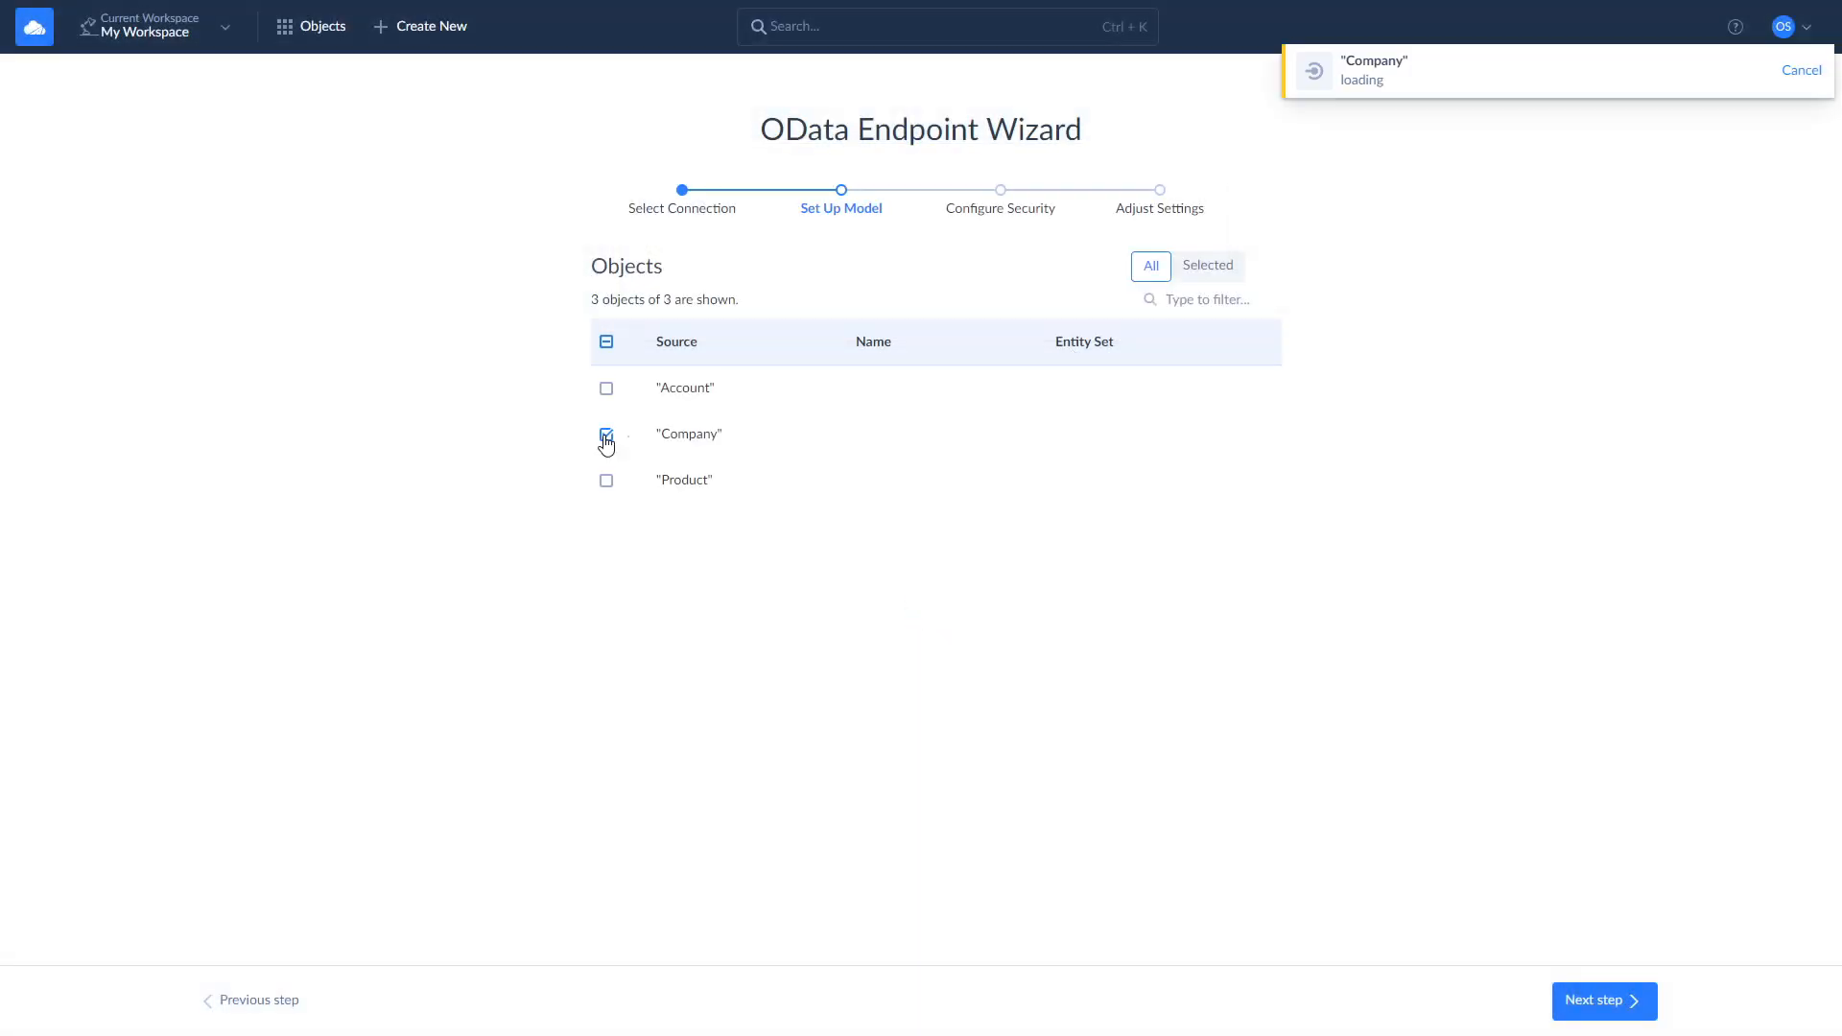
pyautogui.click(606, 479)
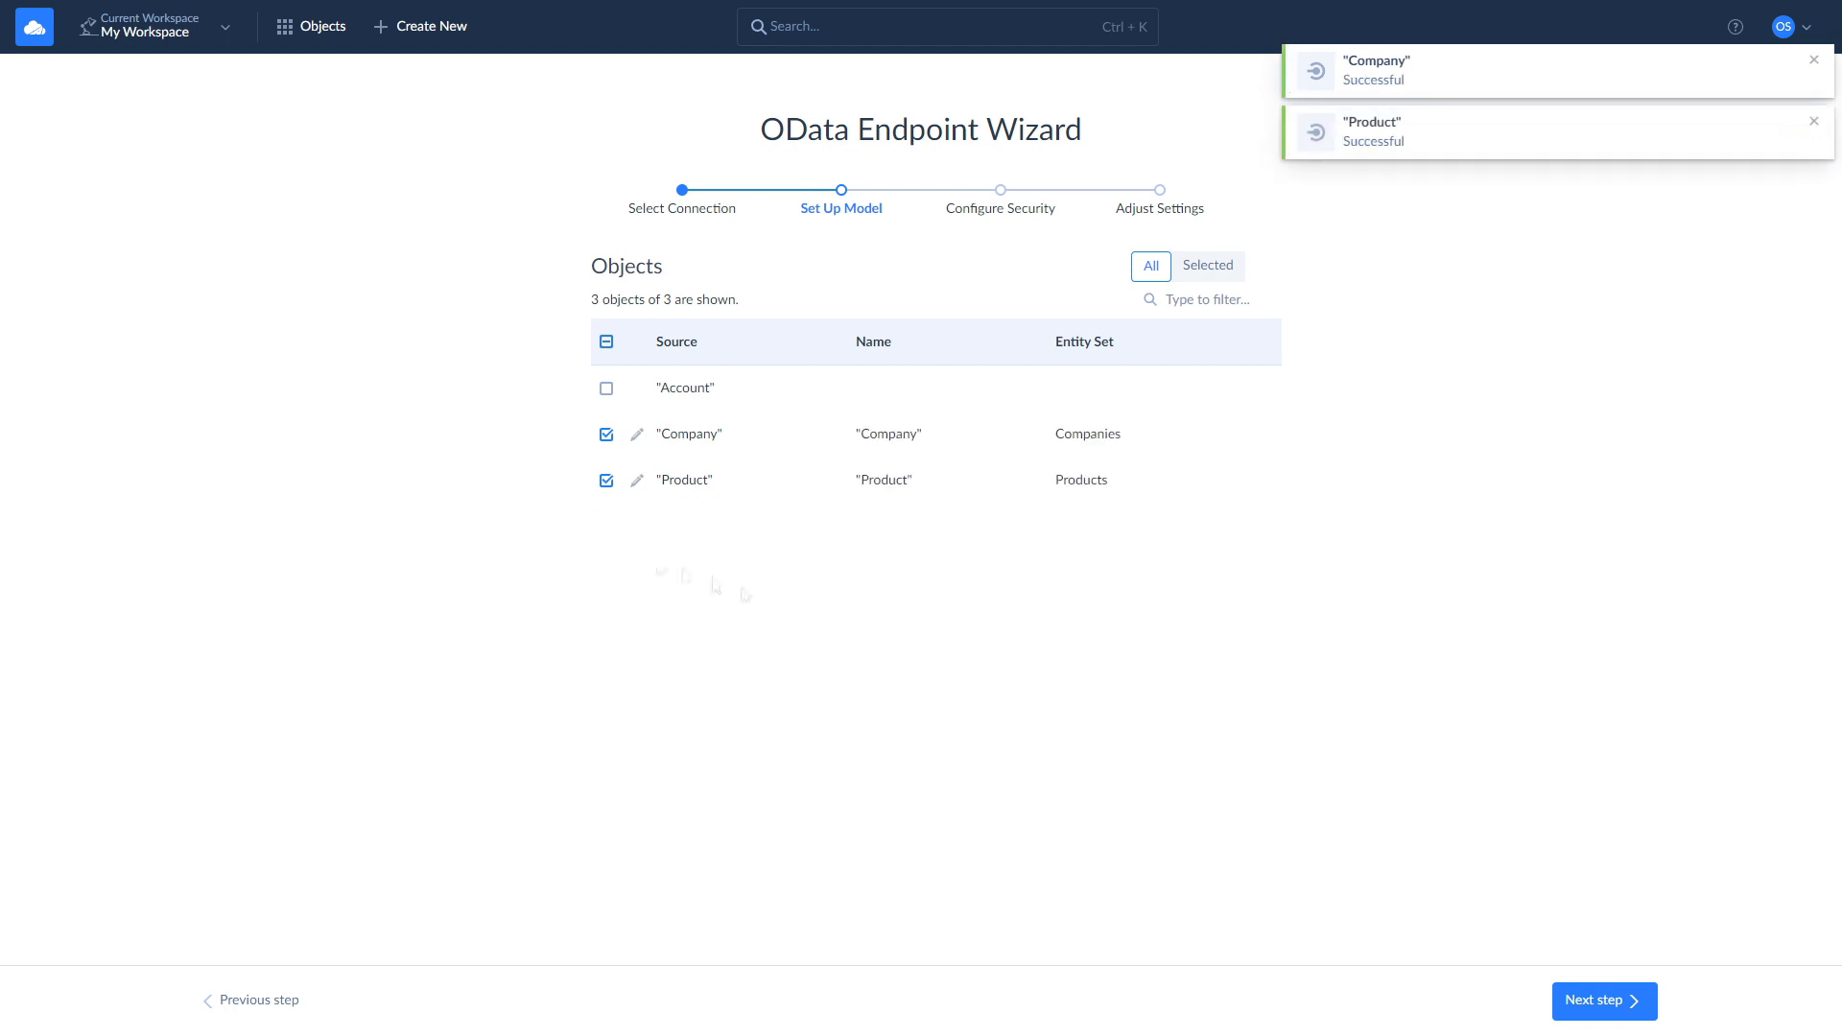
pyautogui.click(1602, 1000)
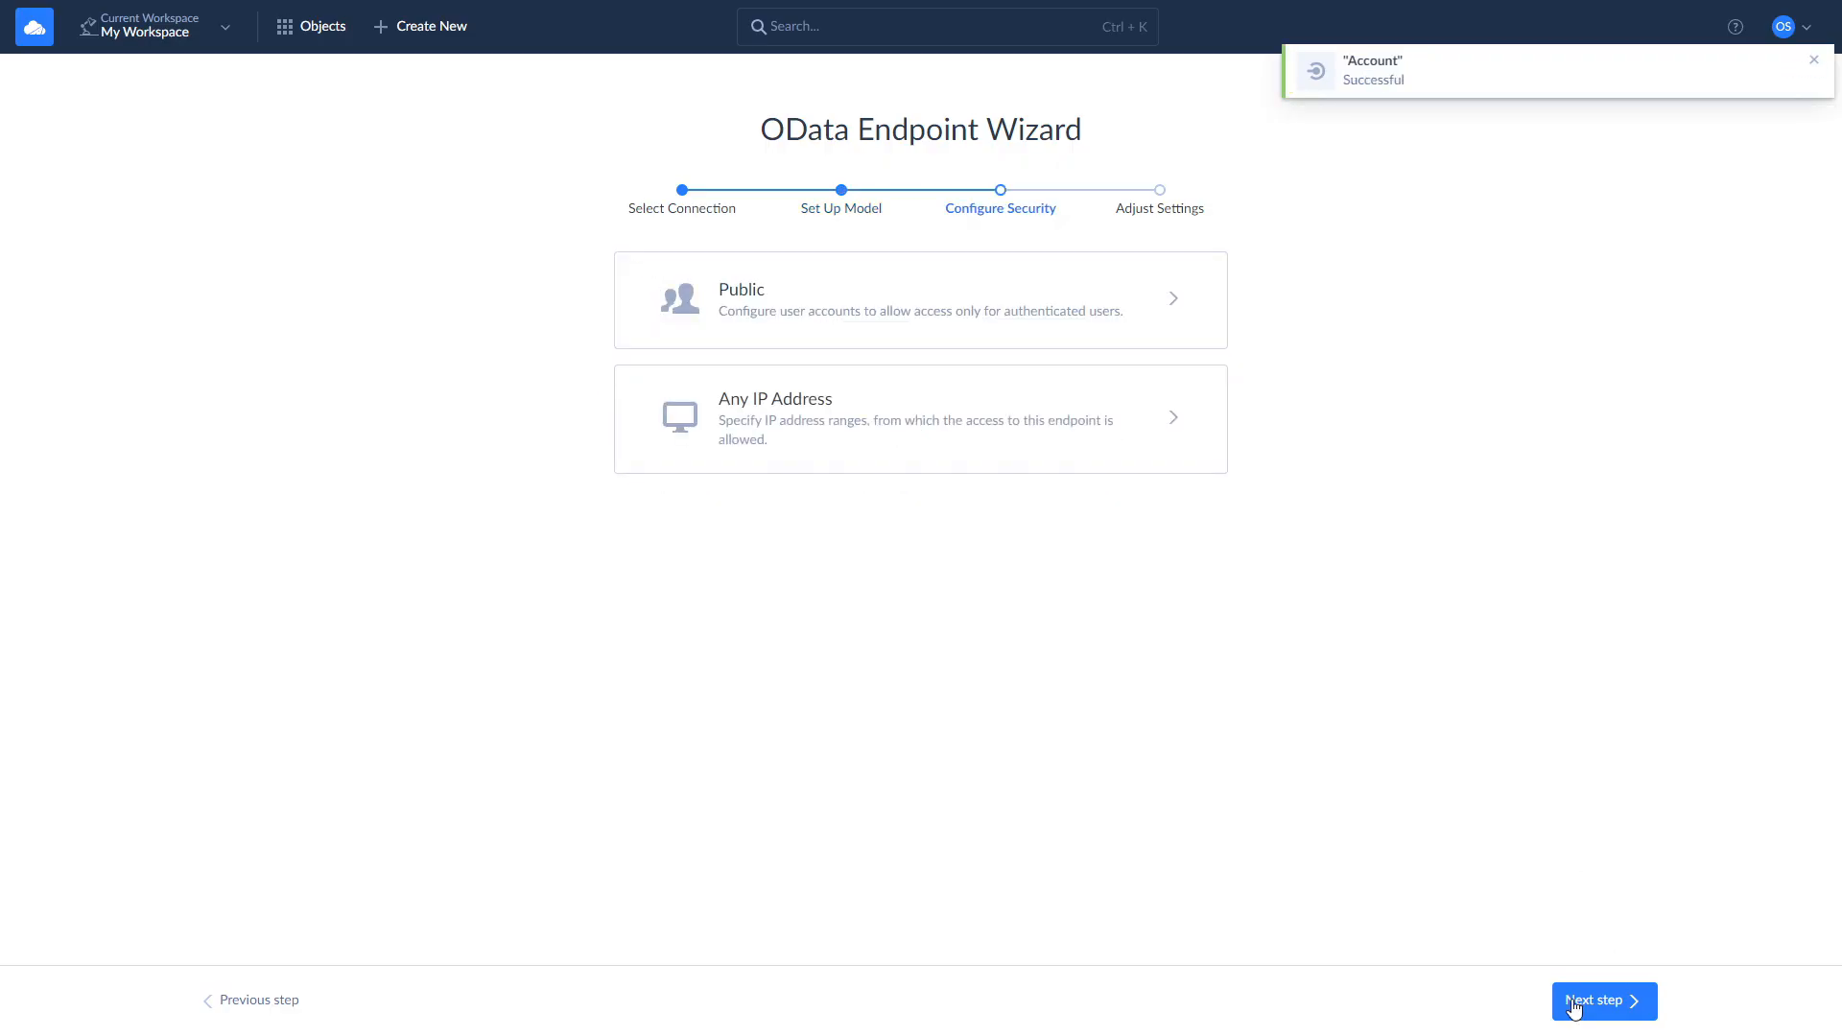
pyautogui.moveTo(1522, 952)
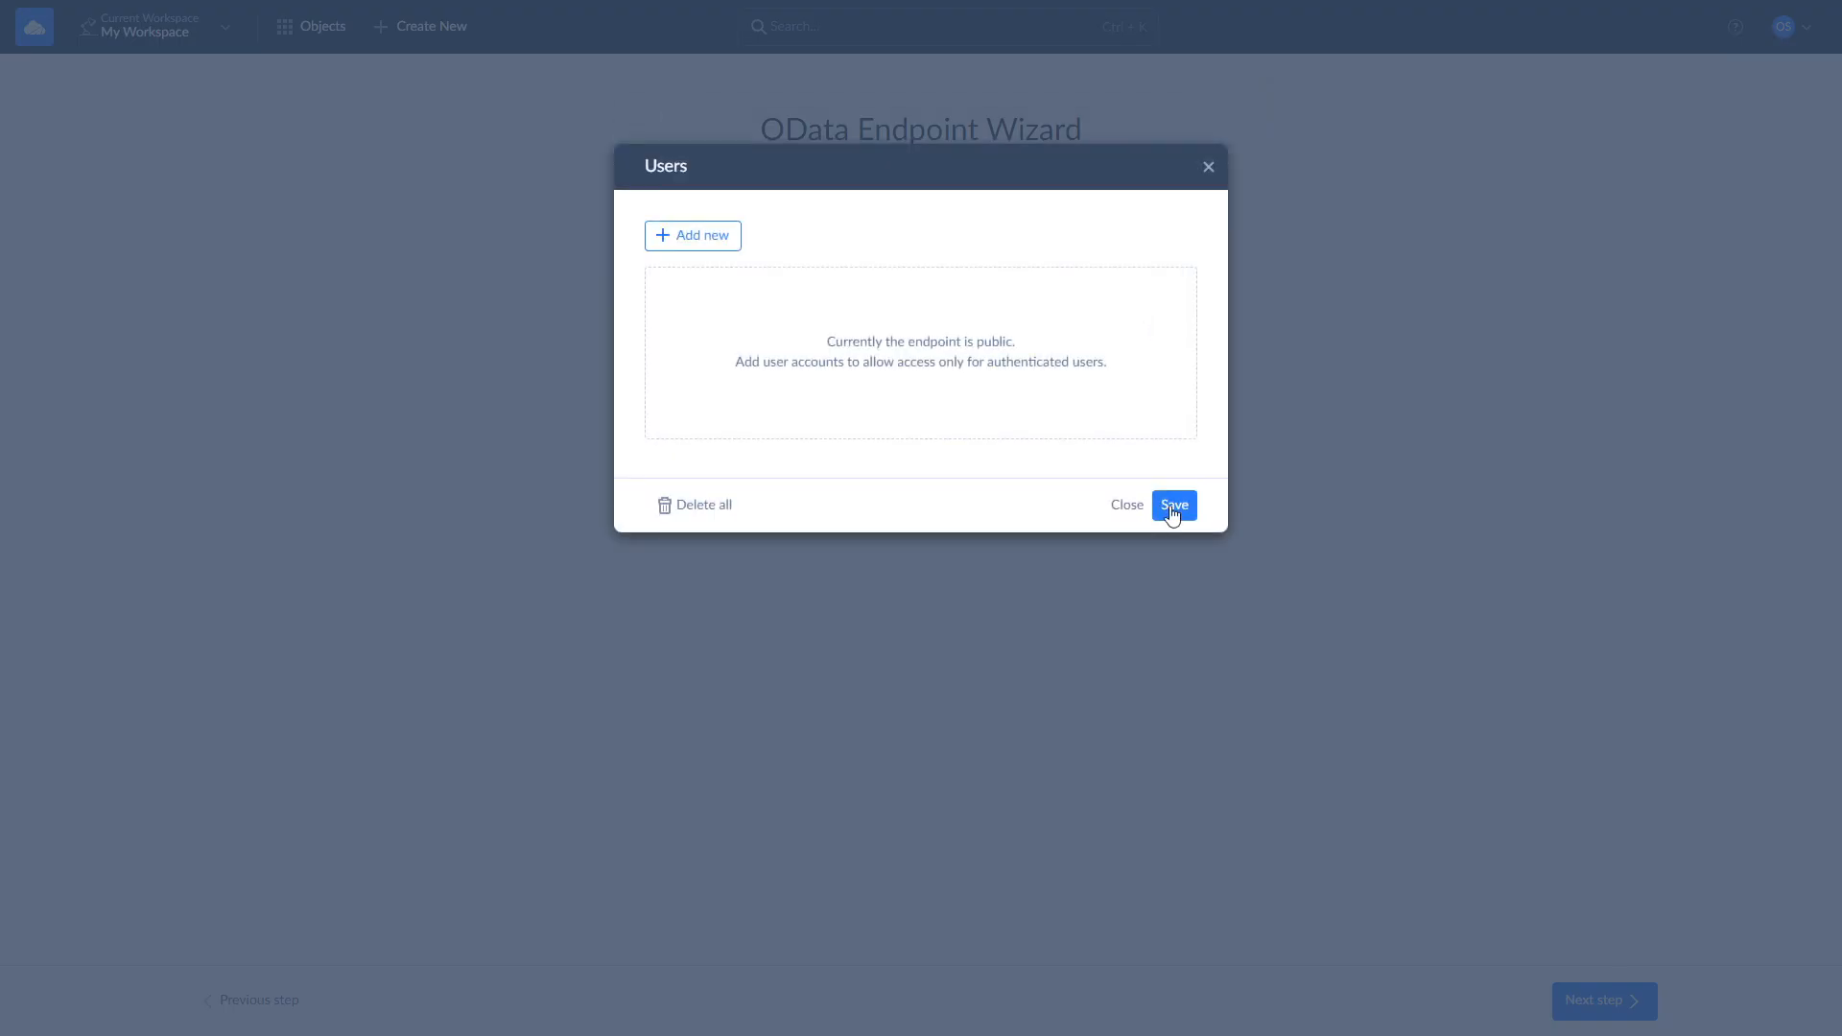
# Keep the endpoint public with no users and advance to the Adjust Settings step.
pyautogui.click(1173, 504)
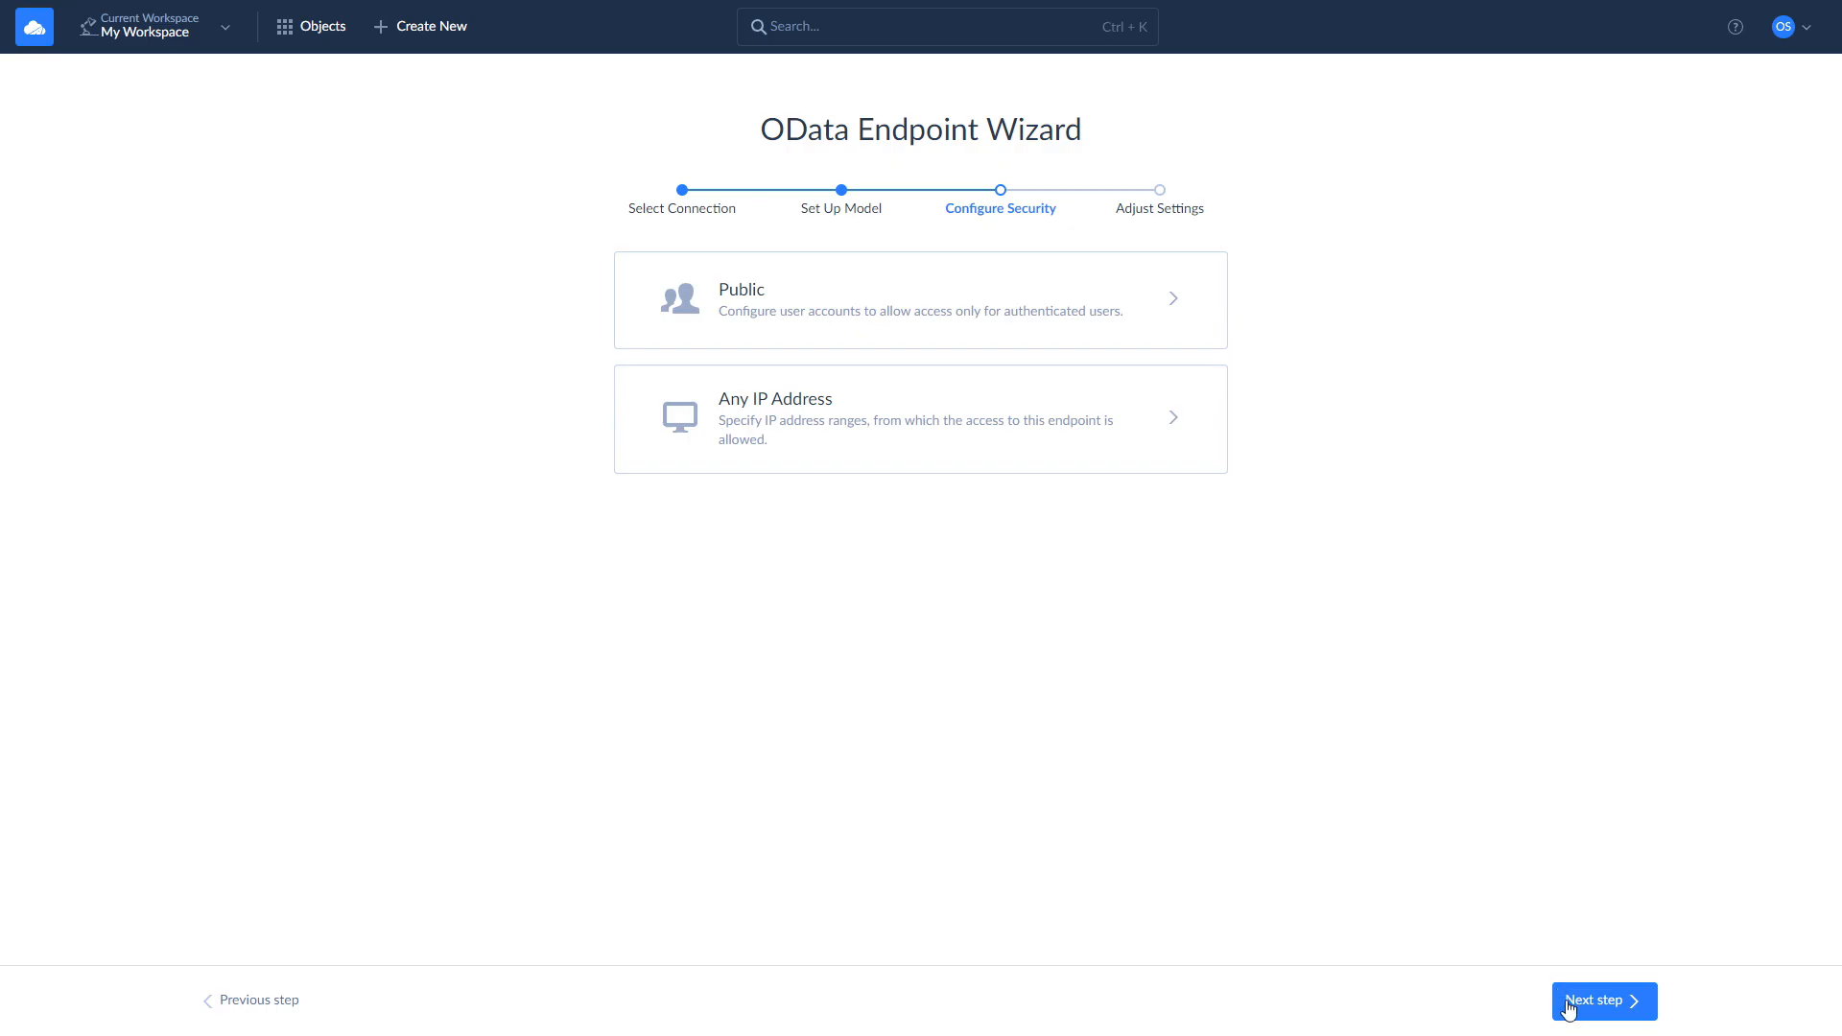
pyautogui.click(1601, 1000)
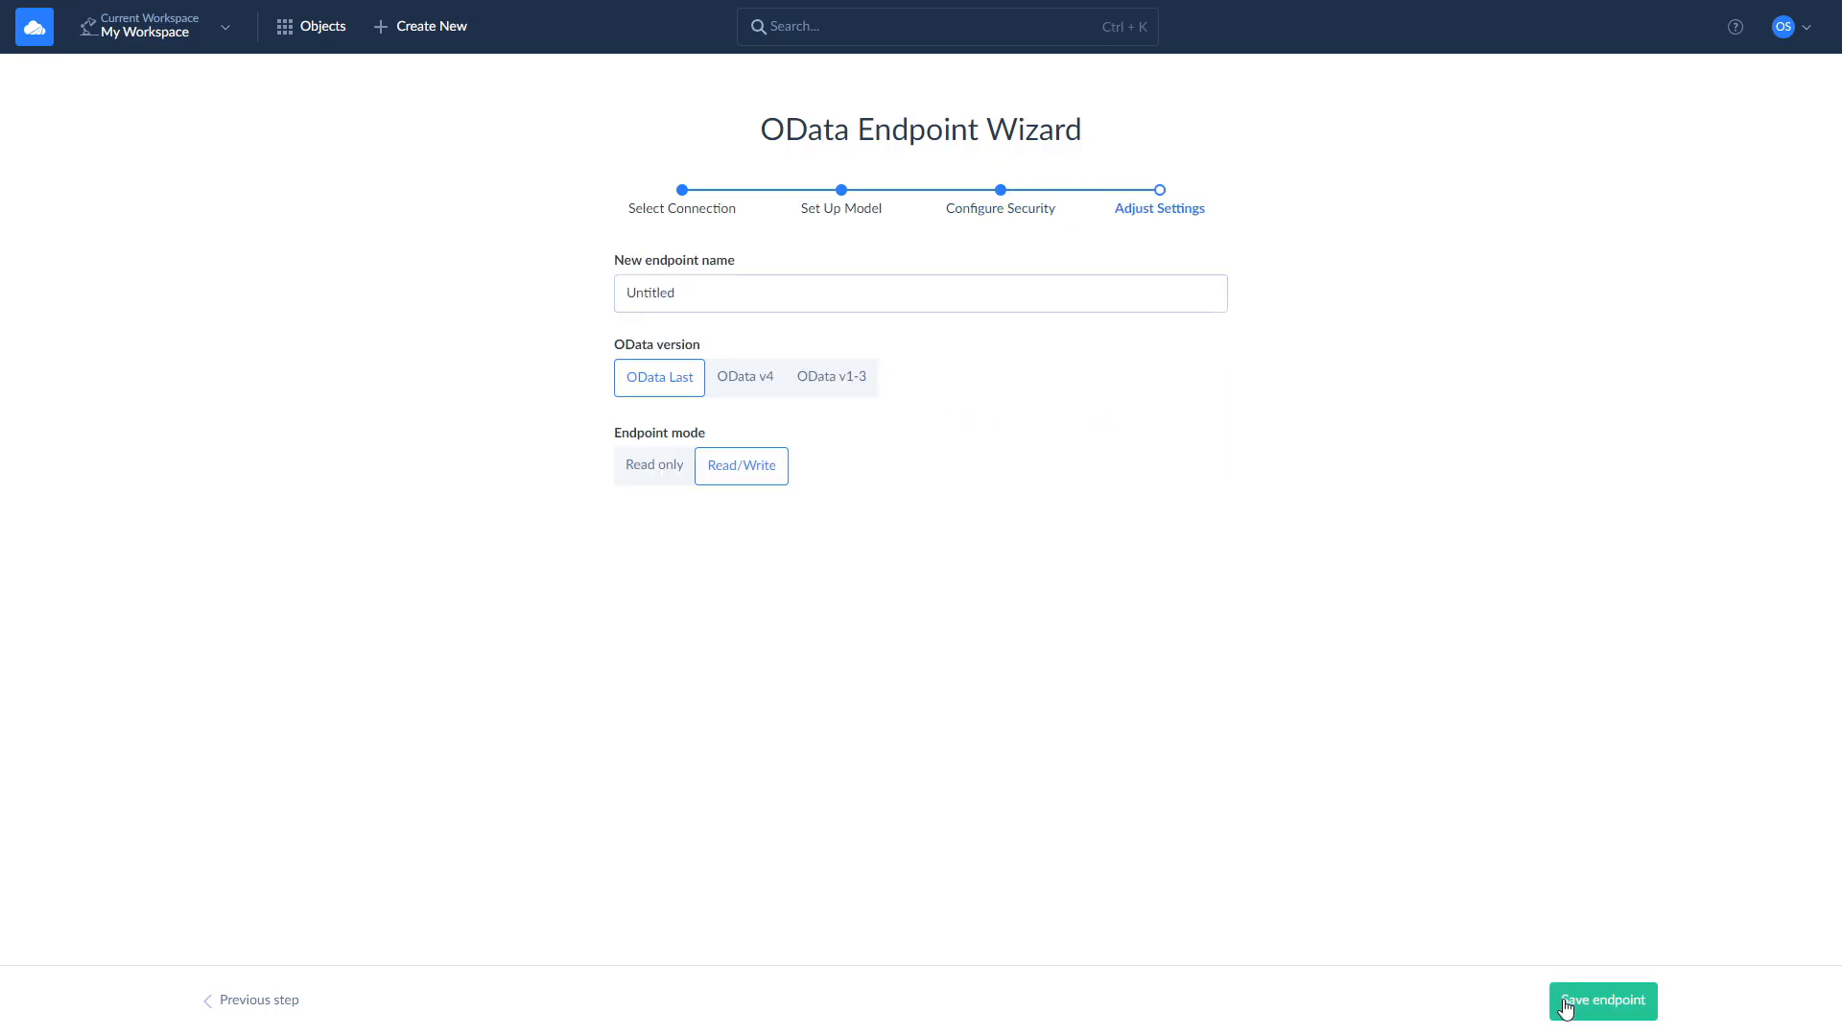
pyautogui.moveTo(1053, 553)
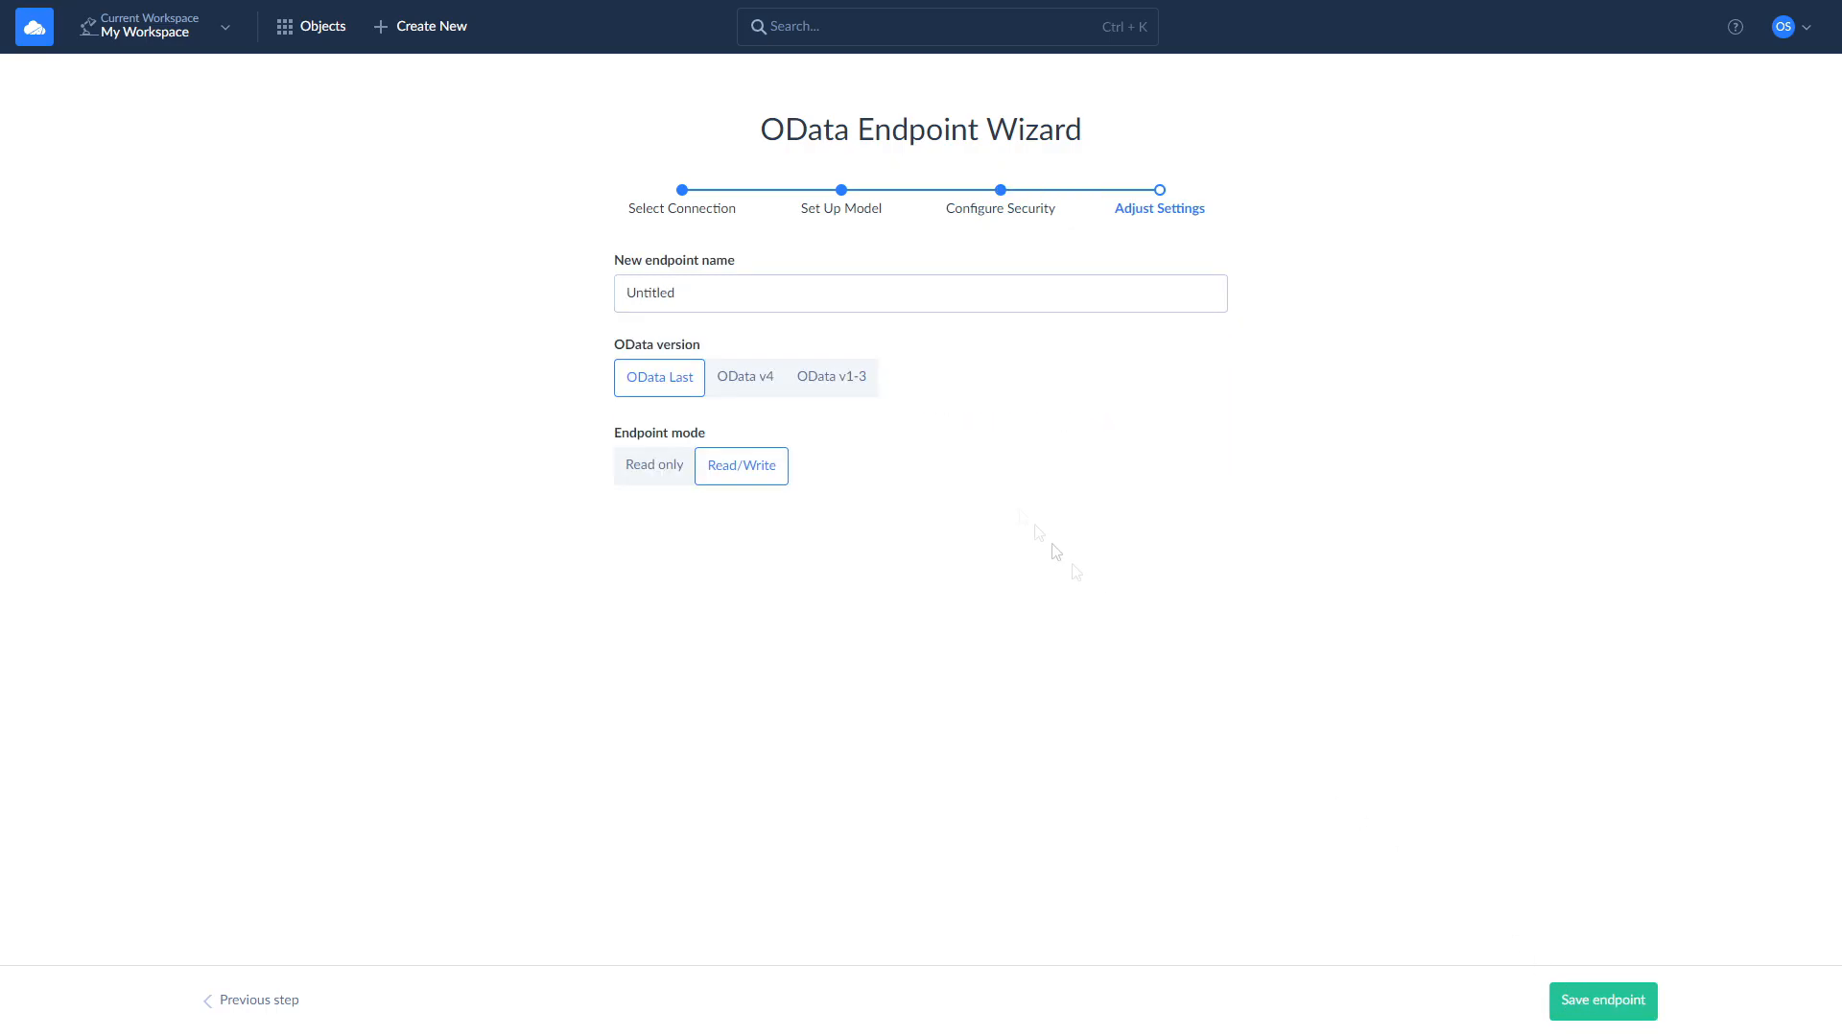
# Name the endpoint Oracle, choose OData v4 in read-only mode, and save it.
pyautogui.write('Oracle')
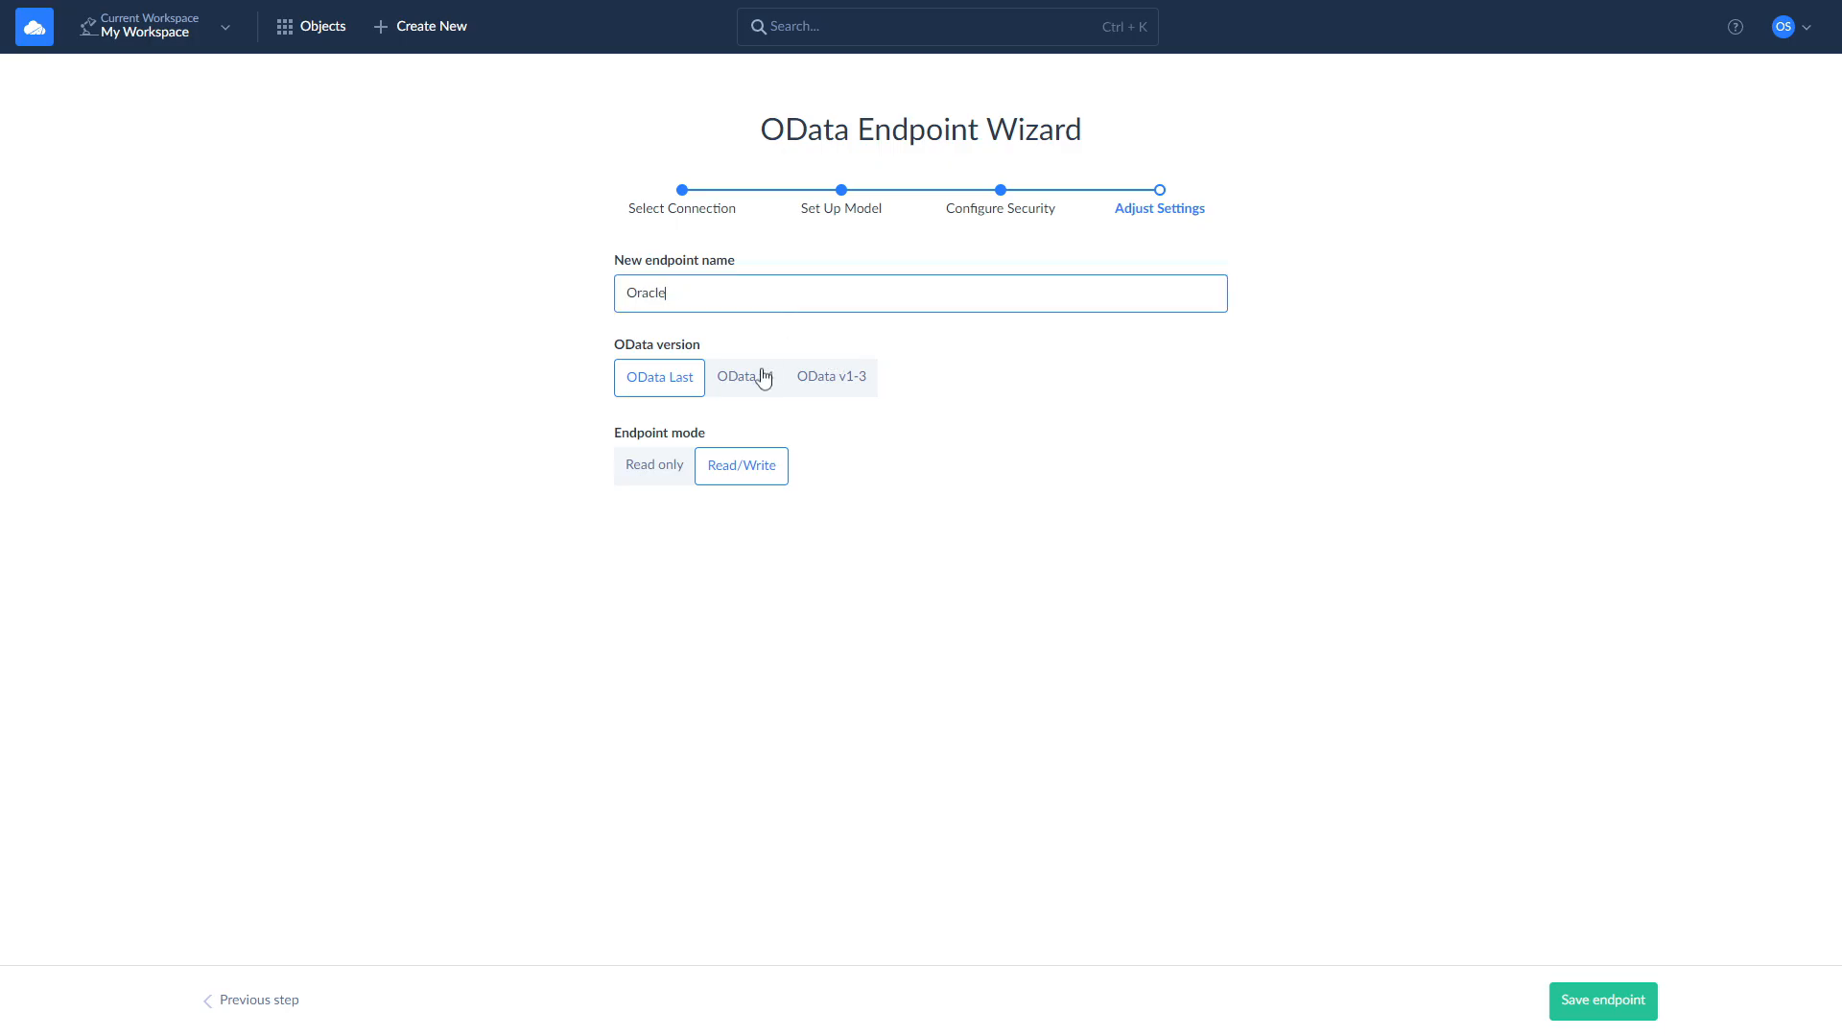
pyautogui.click(743, 377)
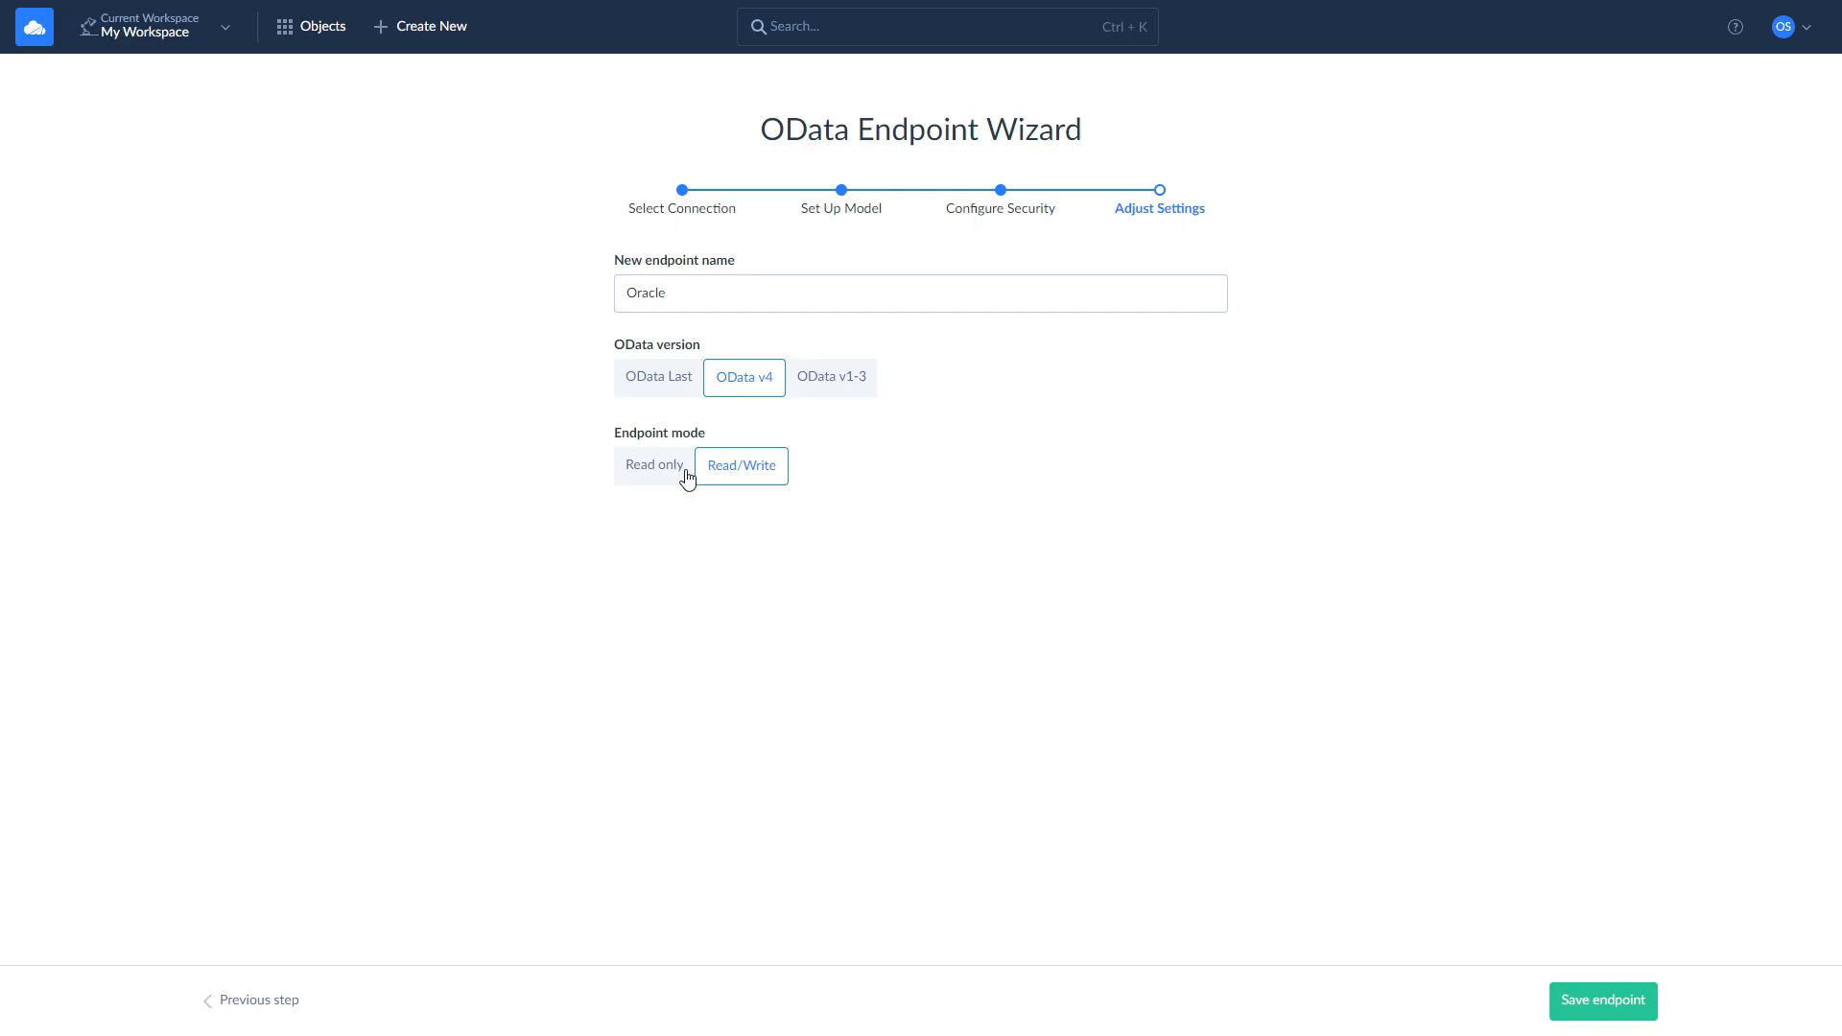
pyautogui.click(655, 465)
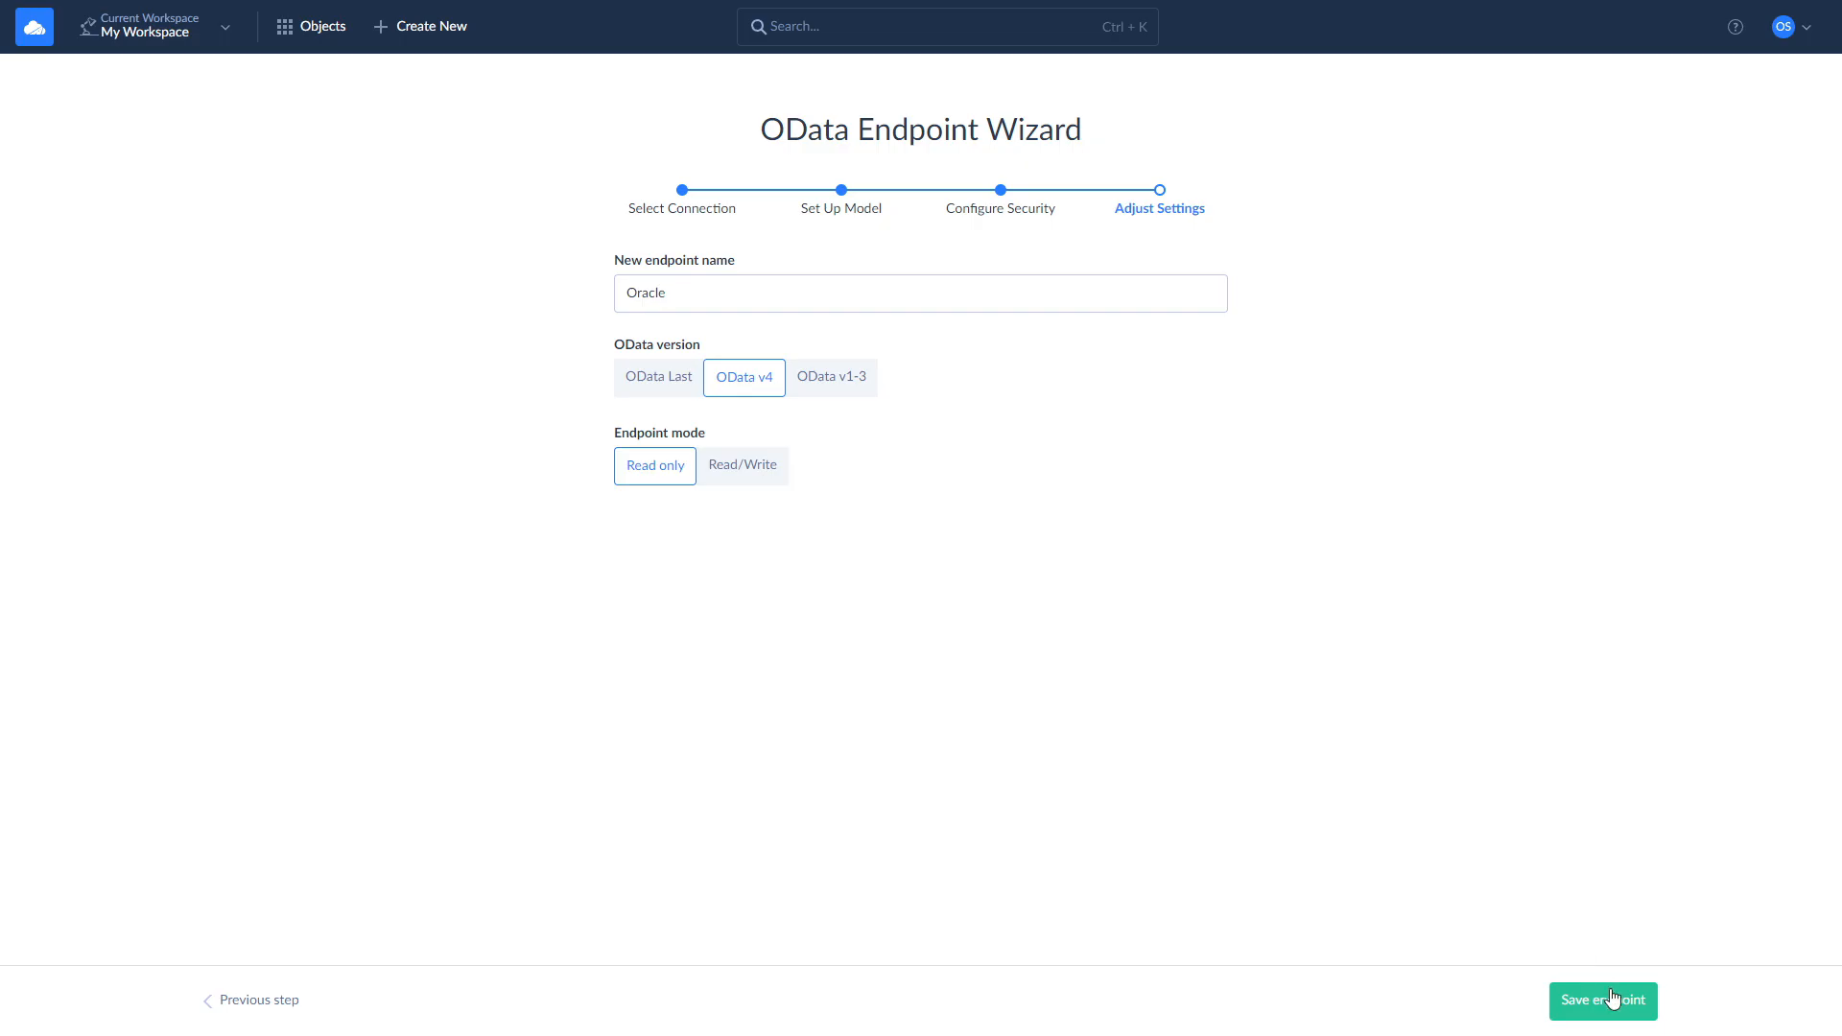
pyautogui.click(1601, 999)
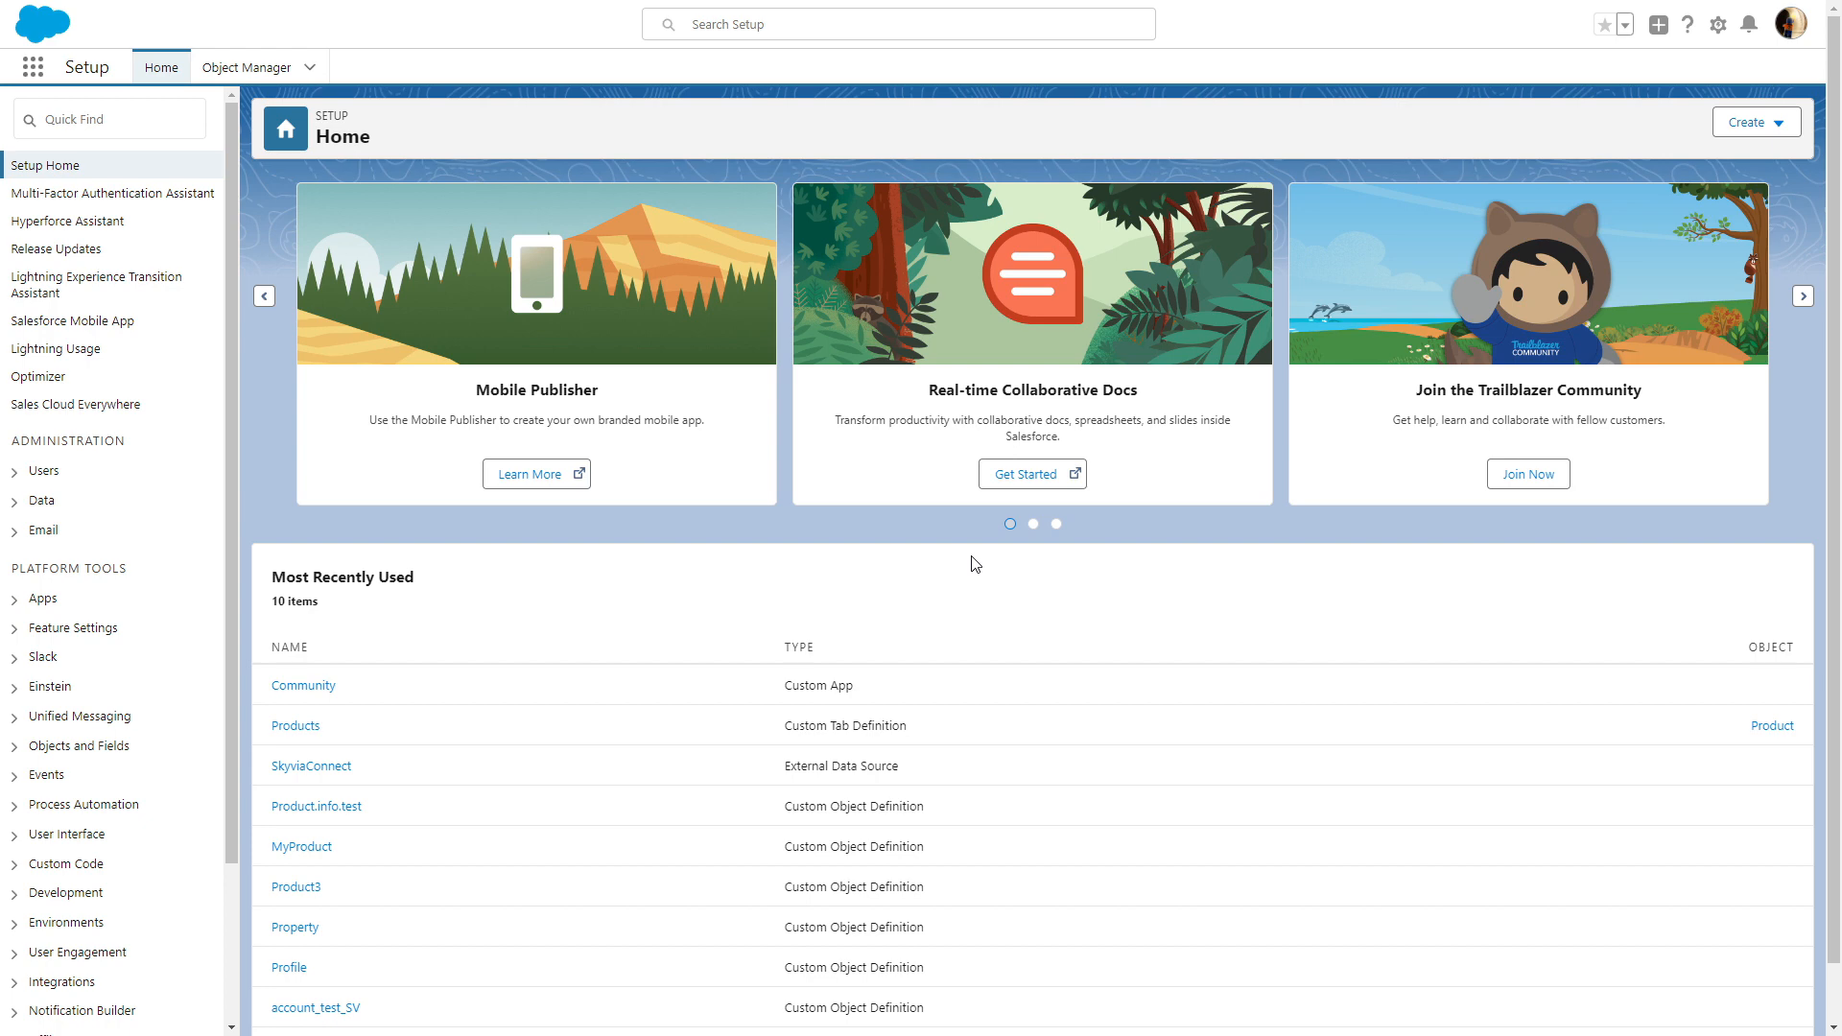
# Reach External Data Sources under Integrations and edit SkyviaConnect.
pyautogui.scroll(-3)
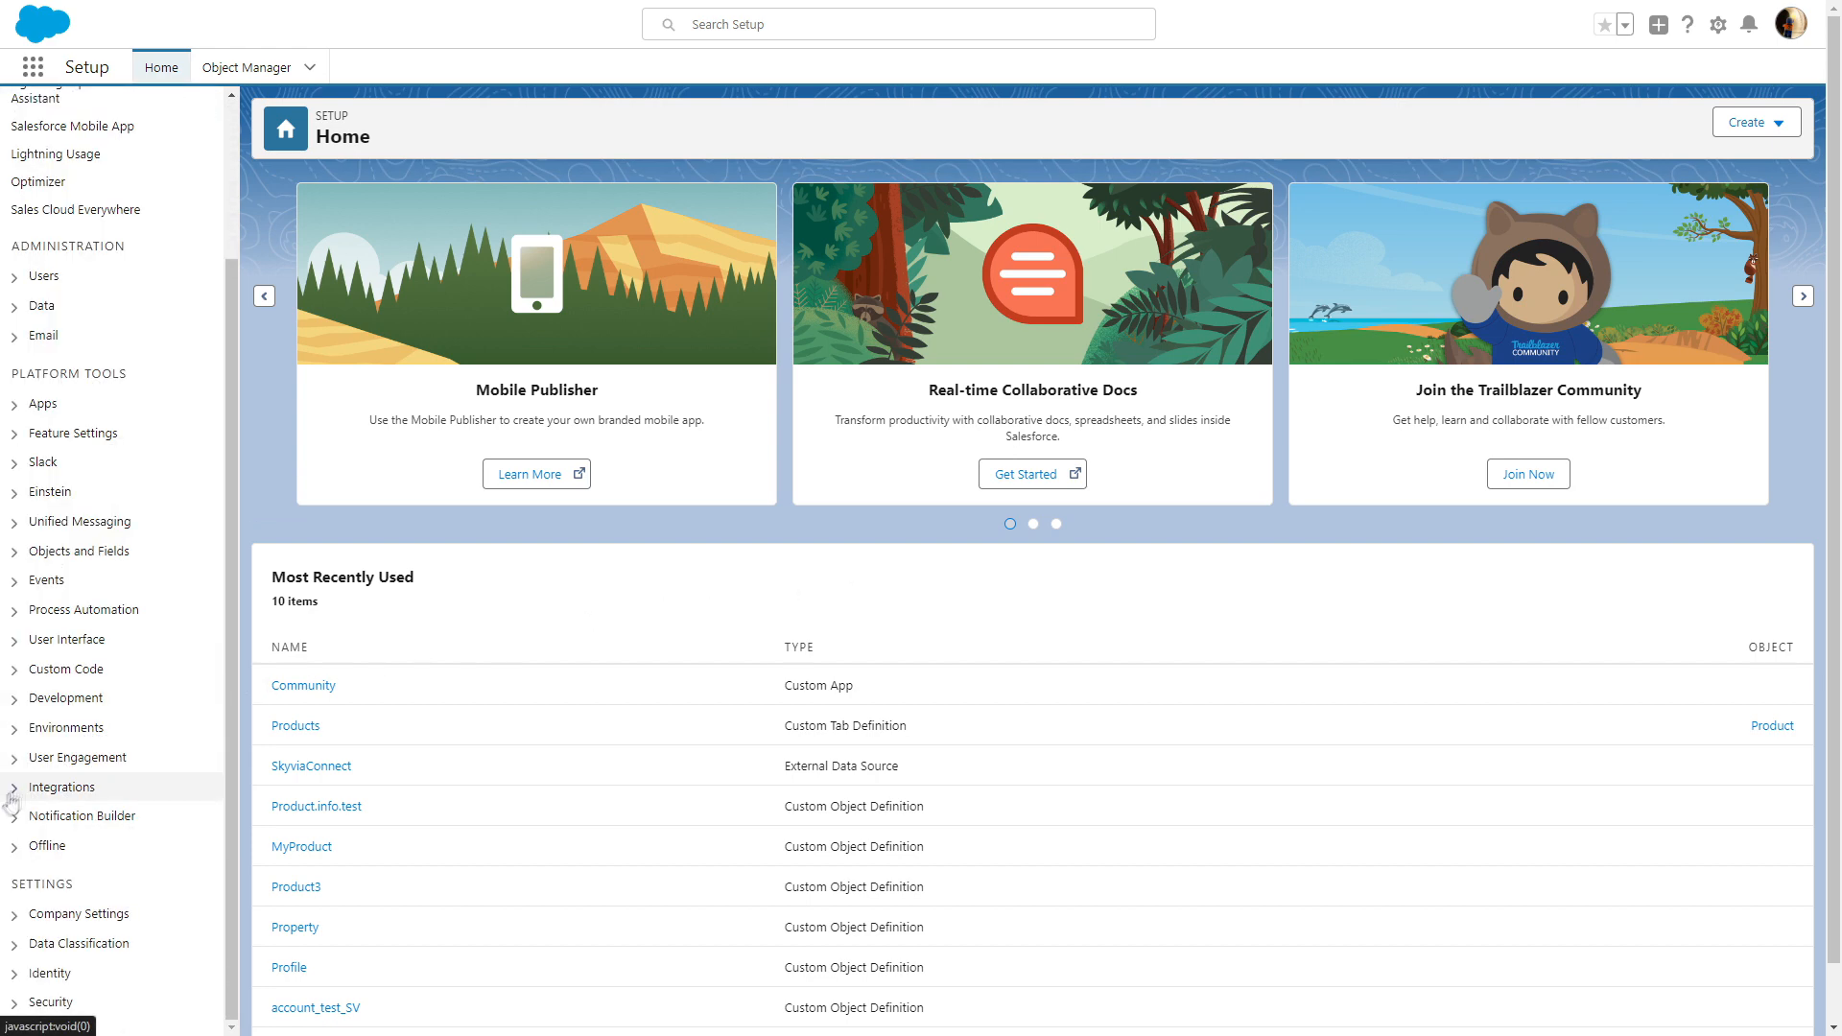
pyautogui.click(12, 786)
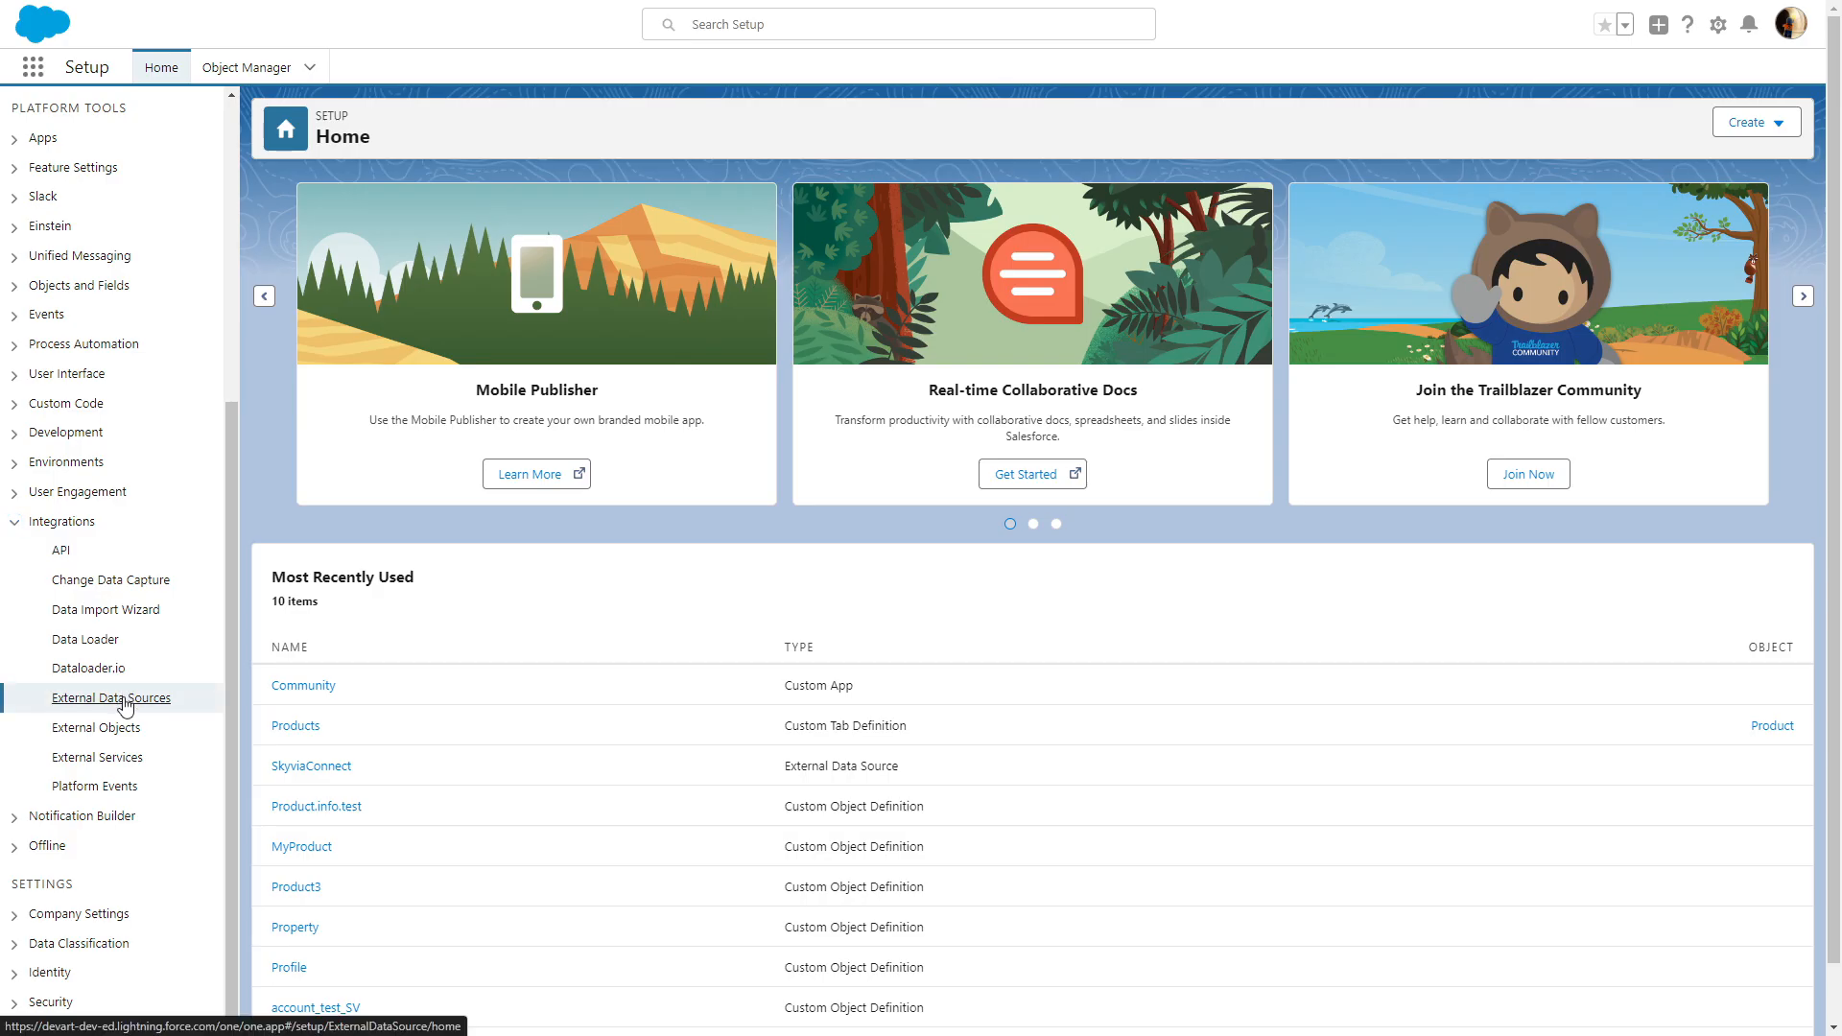
pyautogui.click(111, 696)
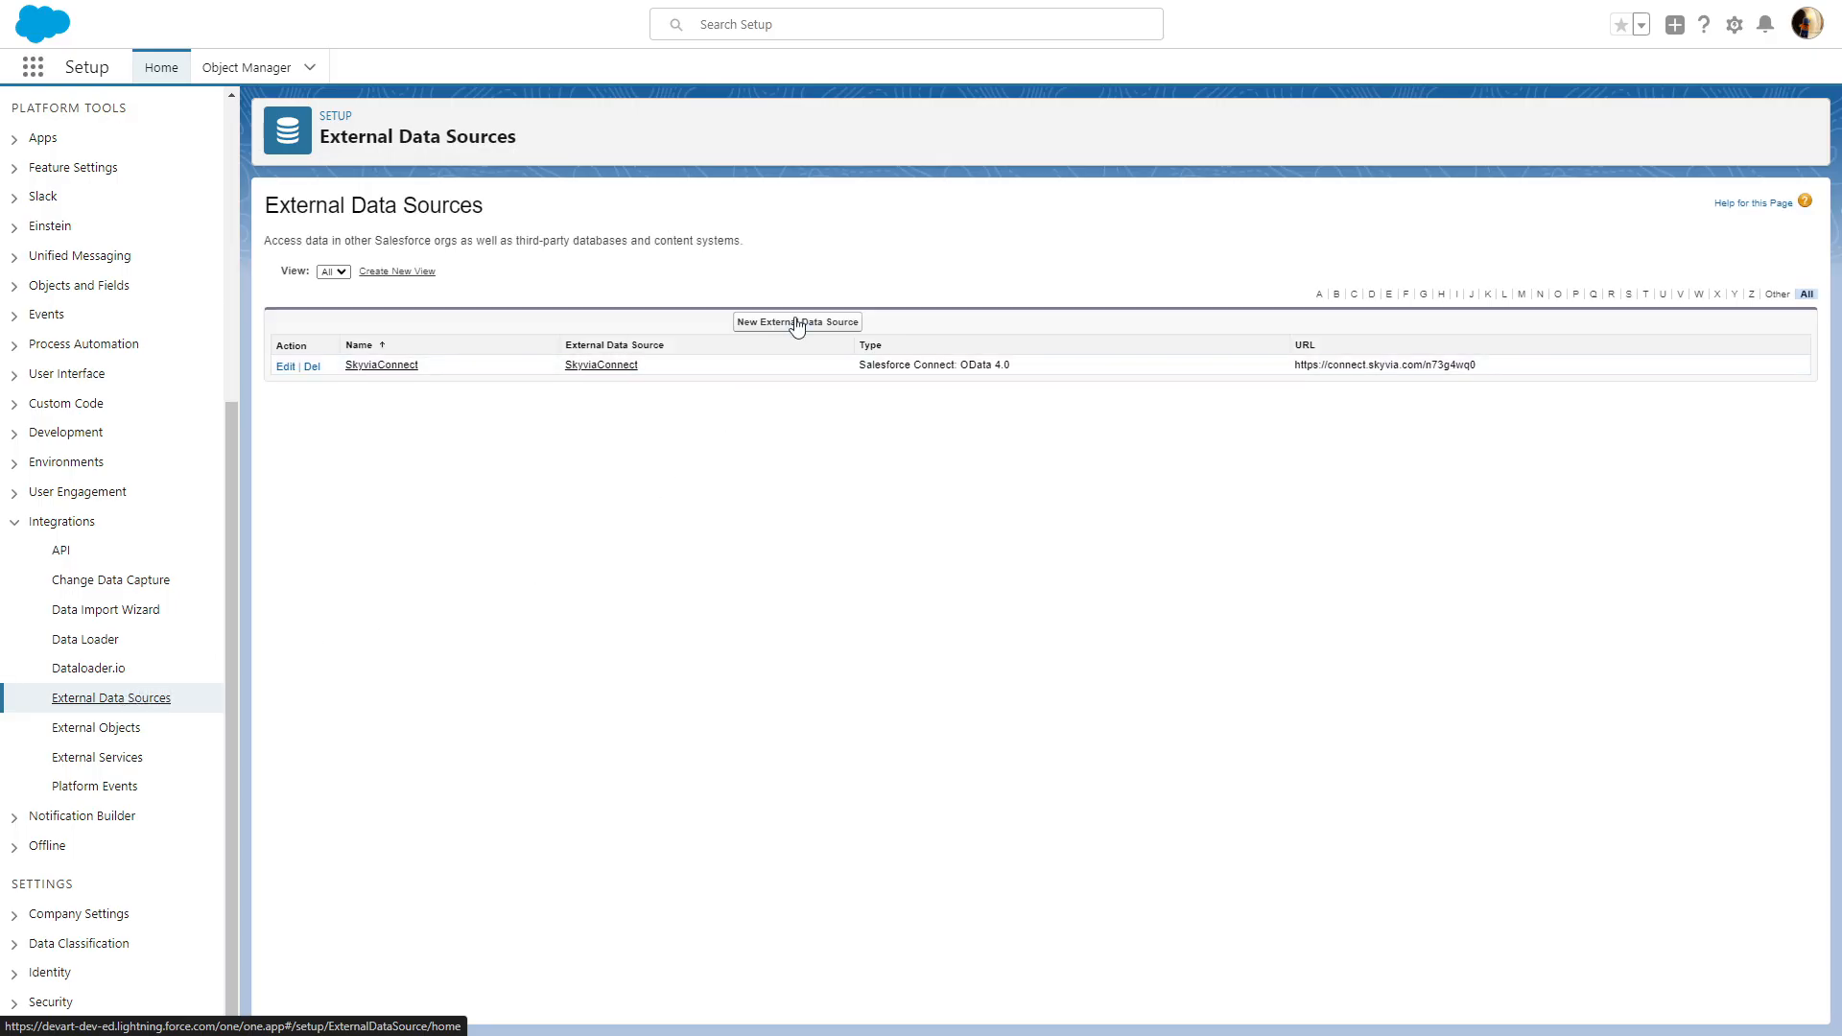
pyautogui.click(283, 366)
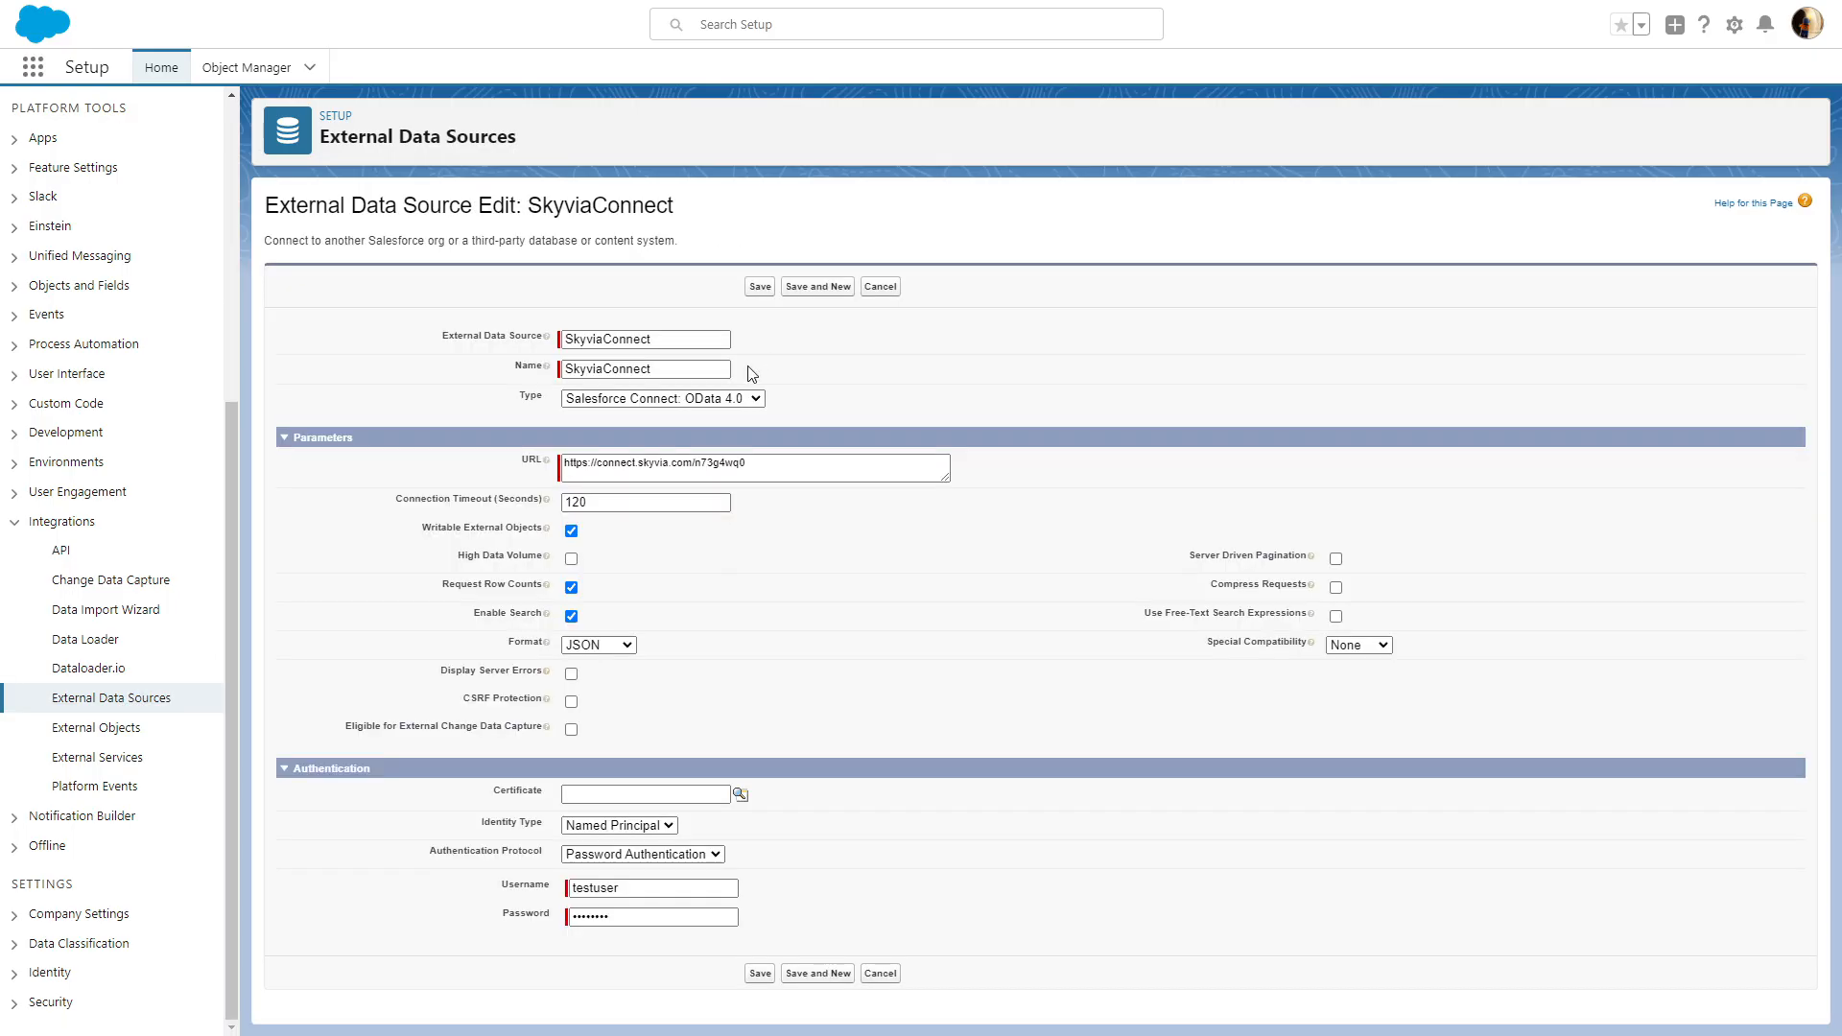
# Review the OData 4.0 parameters and save, validating SkyviaConnect successfully.
pyautogui.click(661, 398)
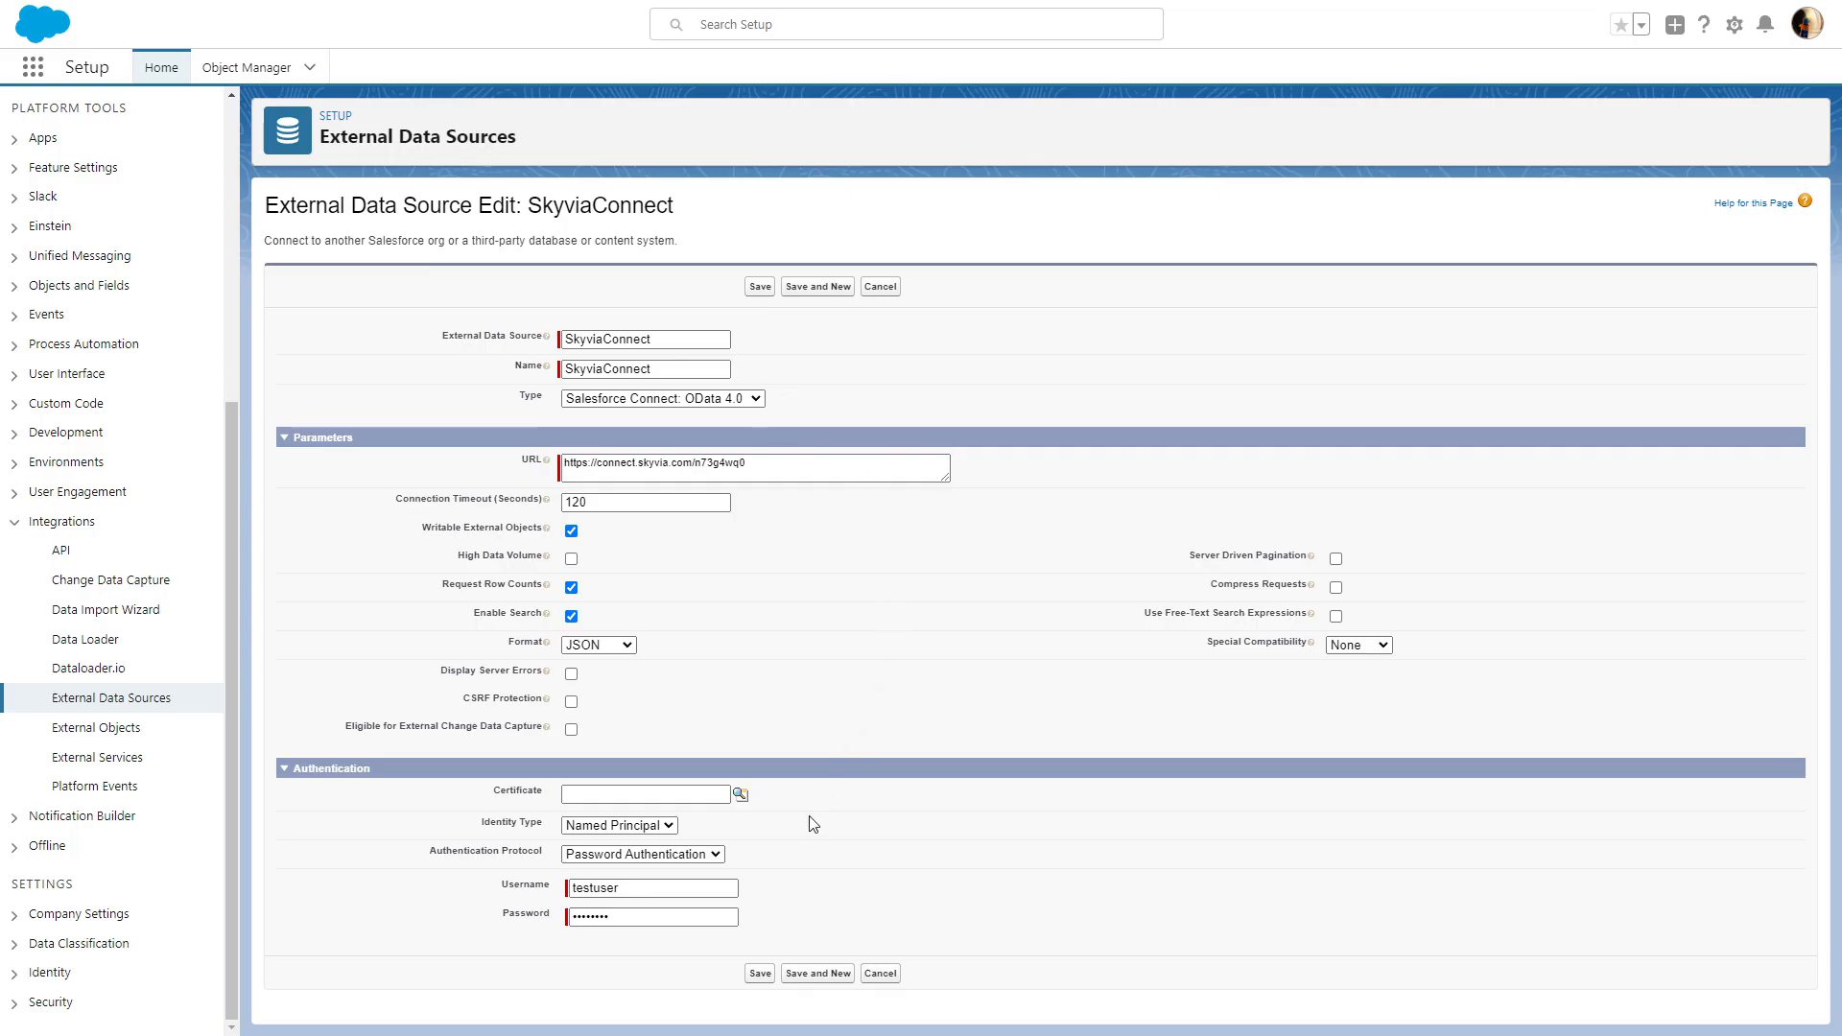
pyautogui.moveTo(695, 832)
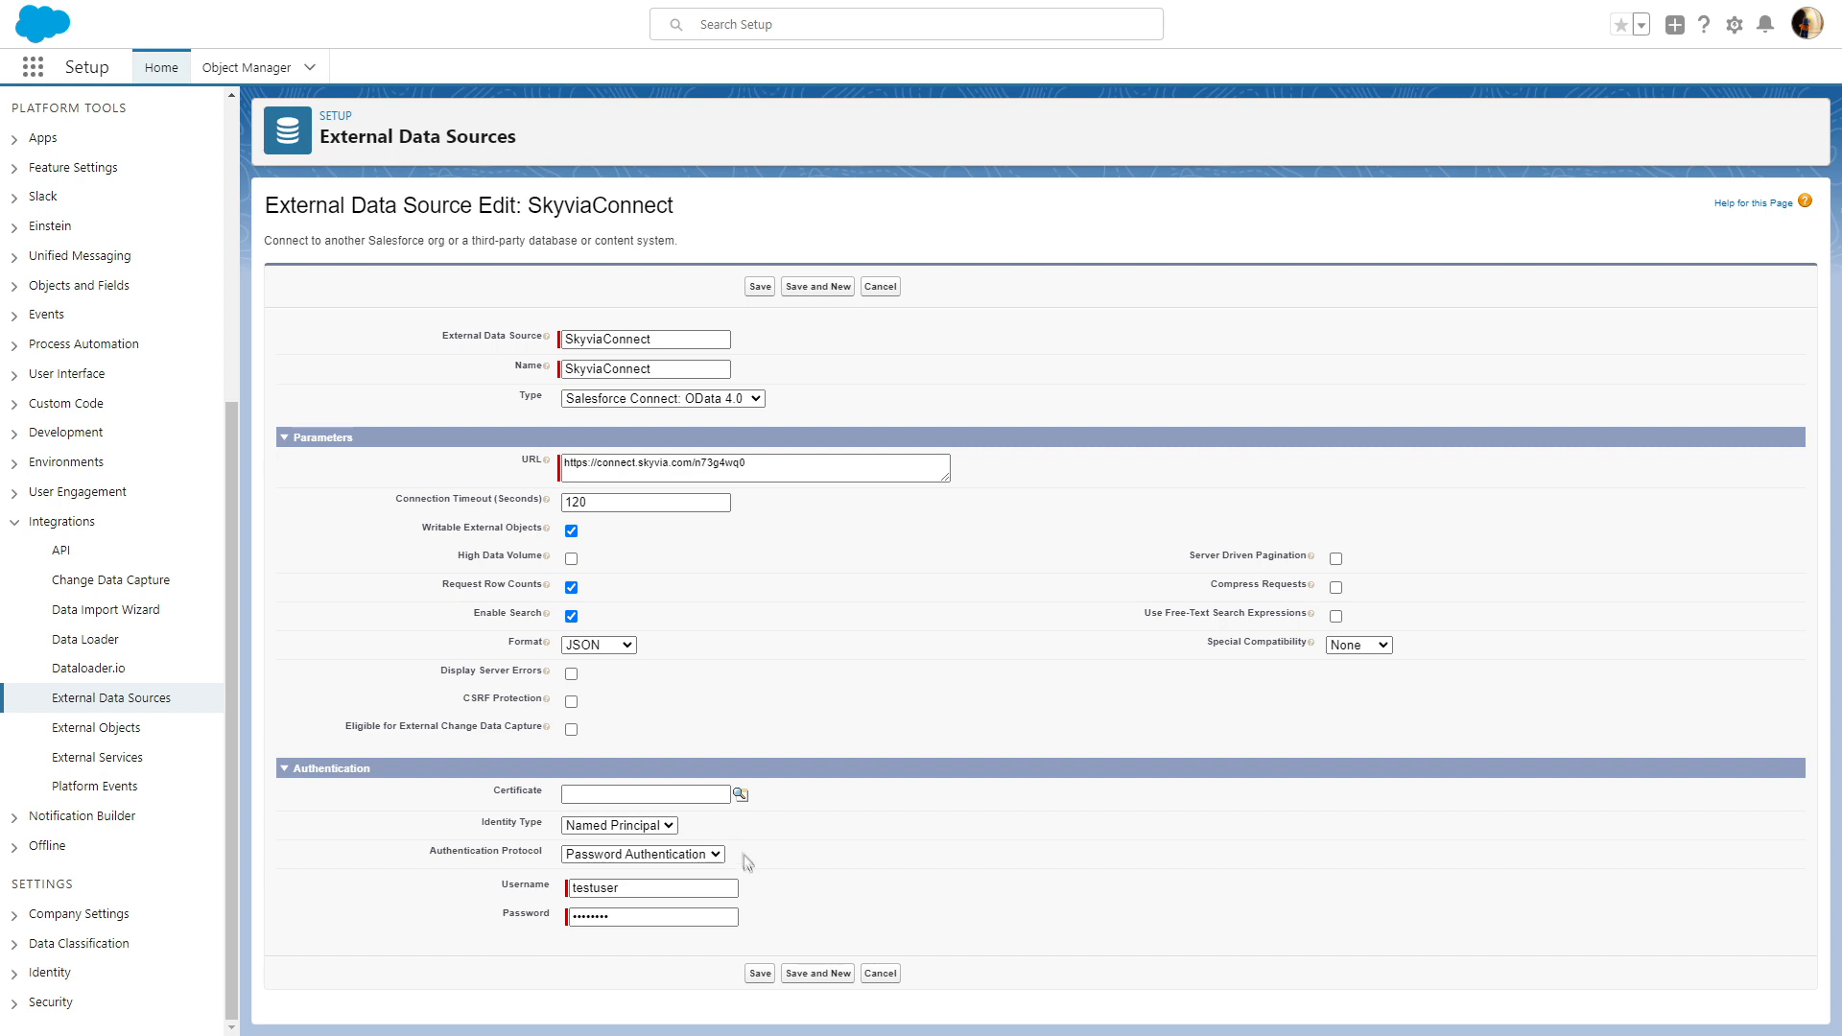
pyautogui.moveTo(755, 893)
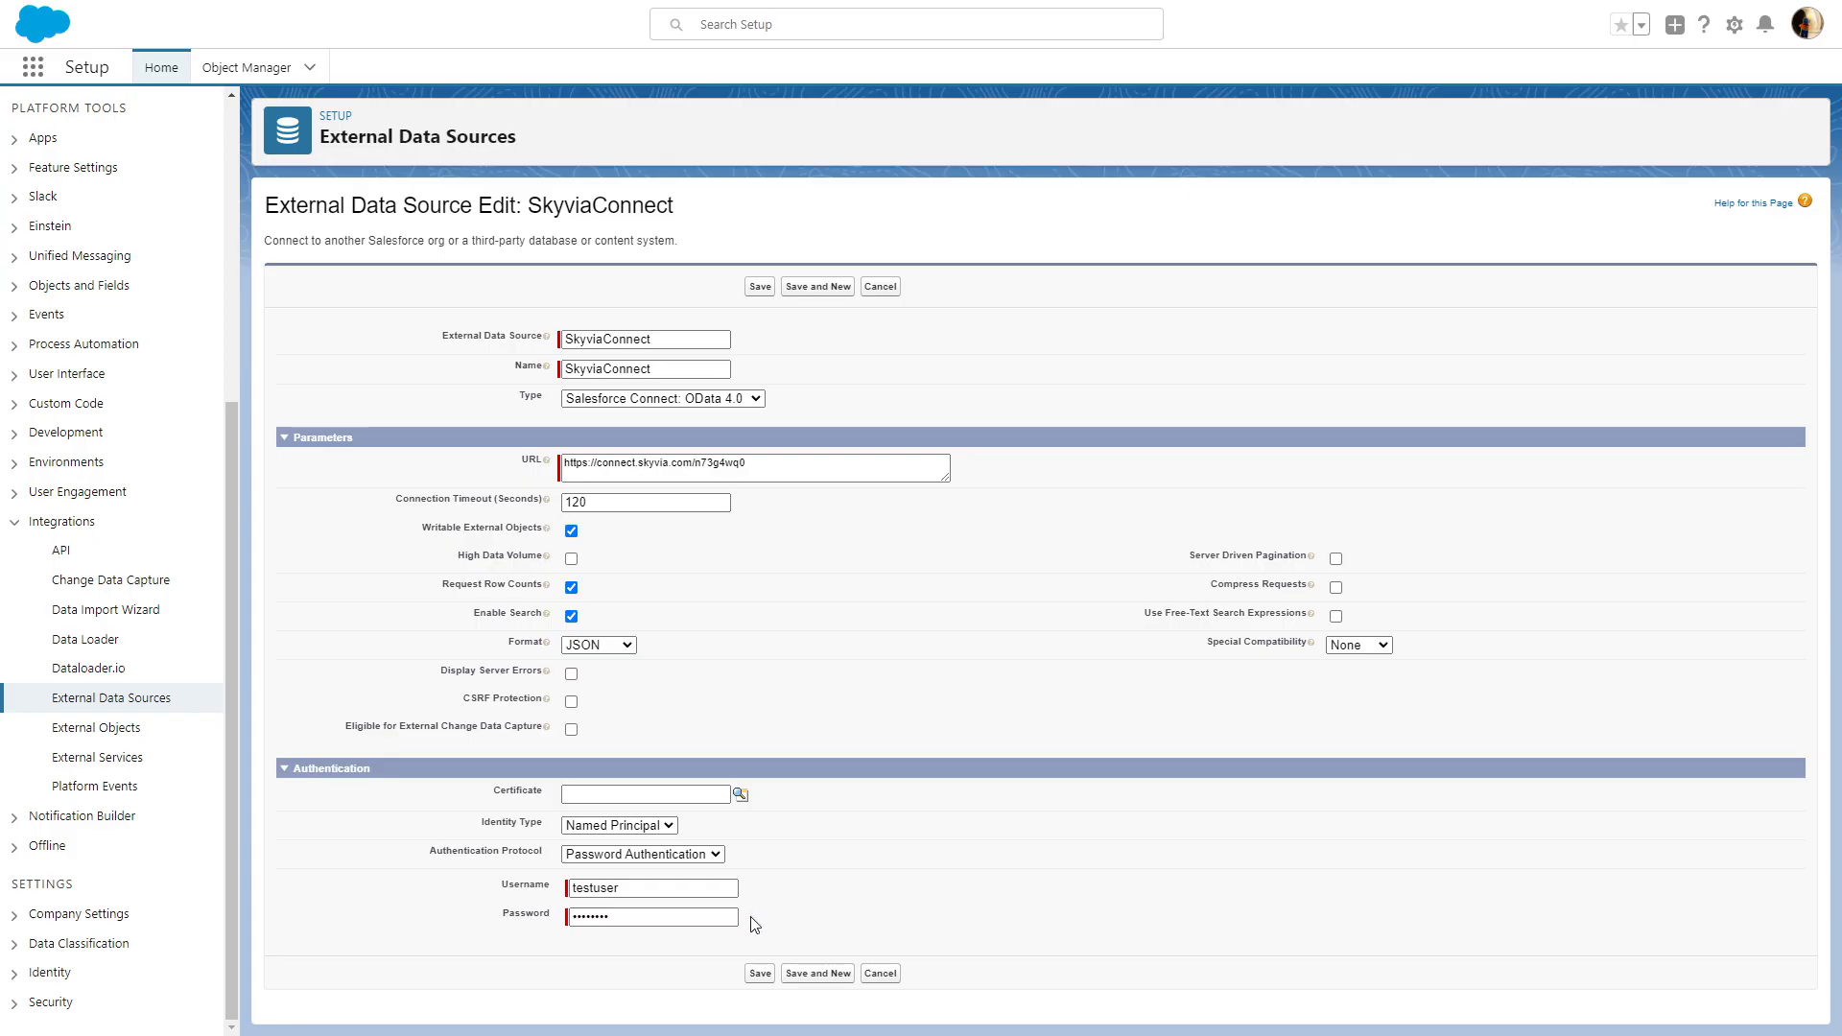
pyautogui.click(759, 286)
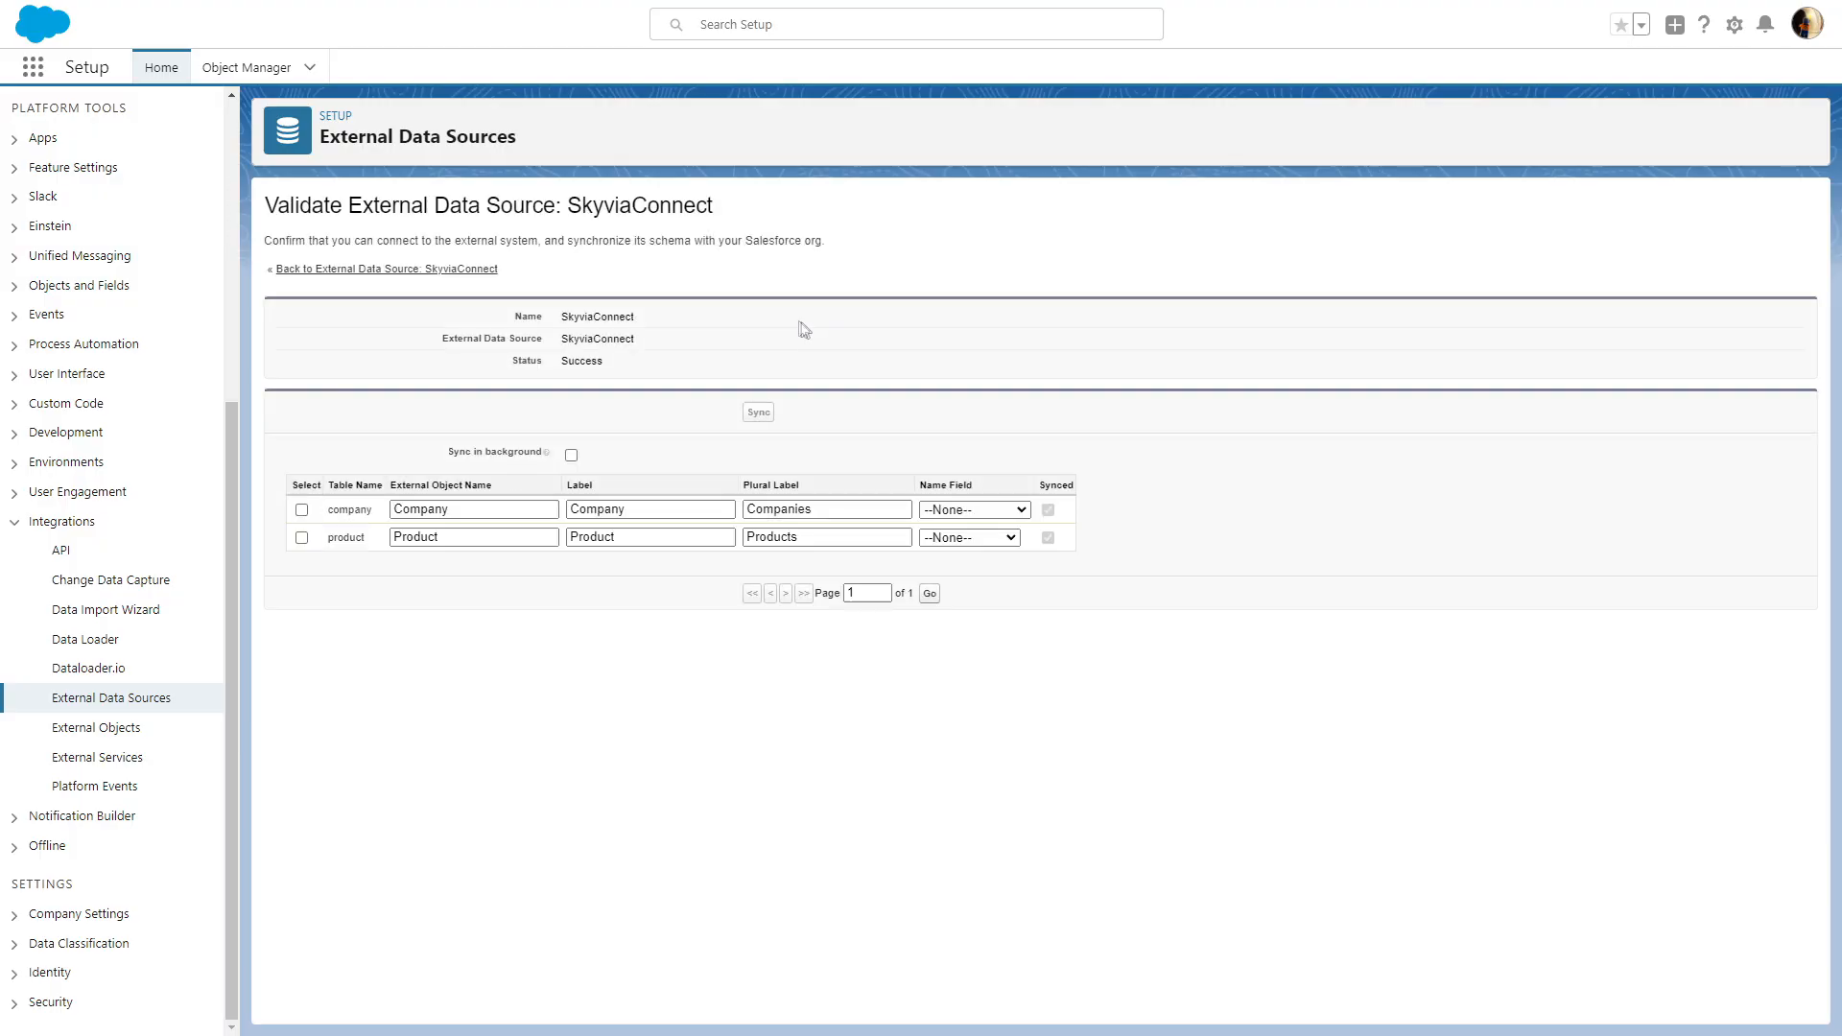
# Select the company and product tables and sync them as external objects.
pyautogui.click(301, 537)
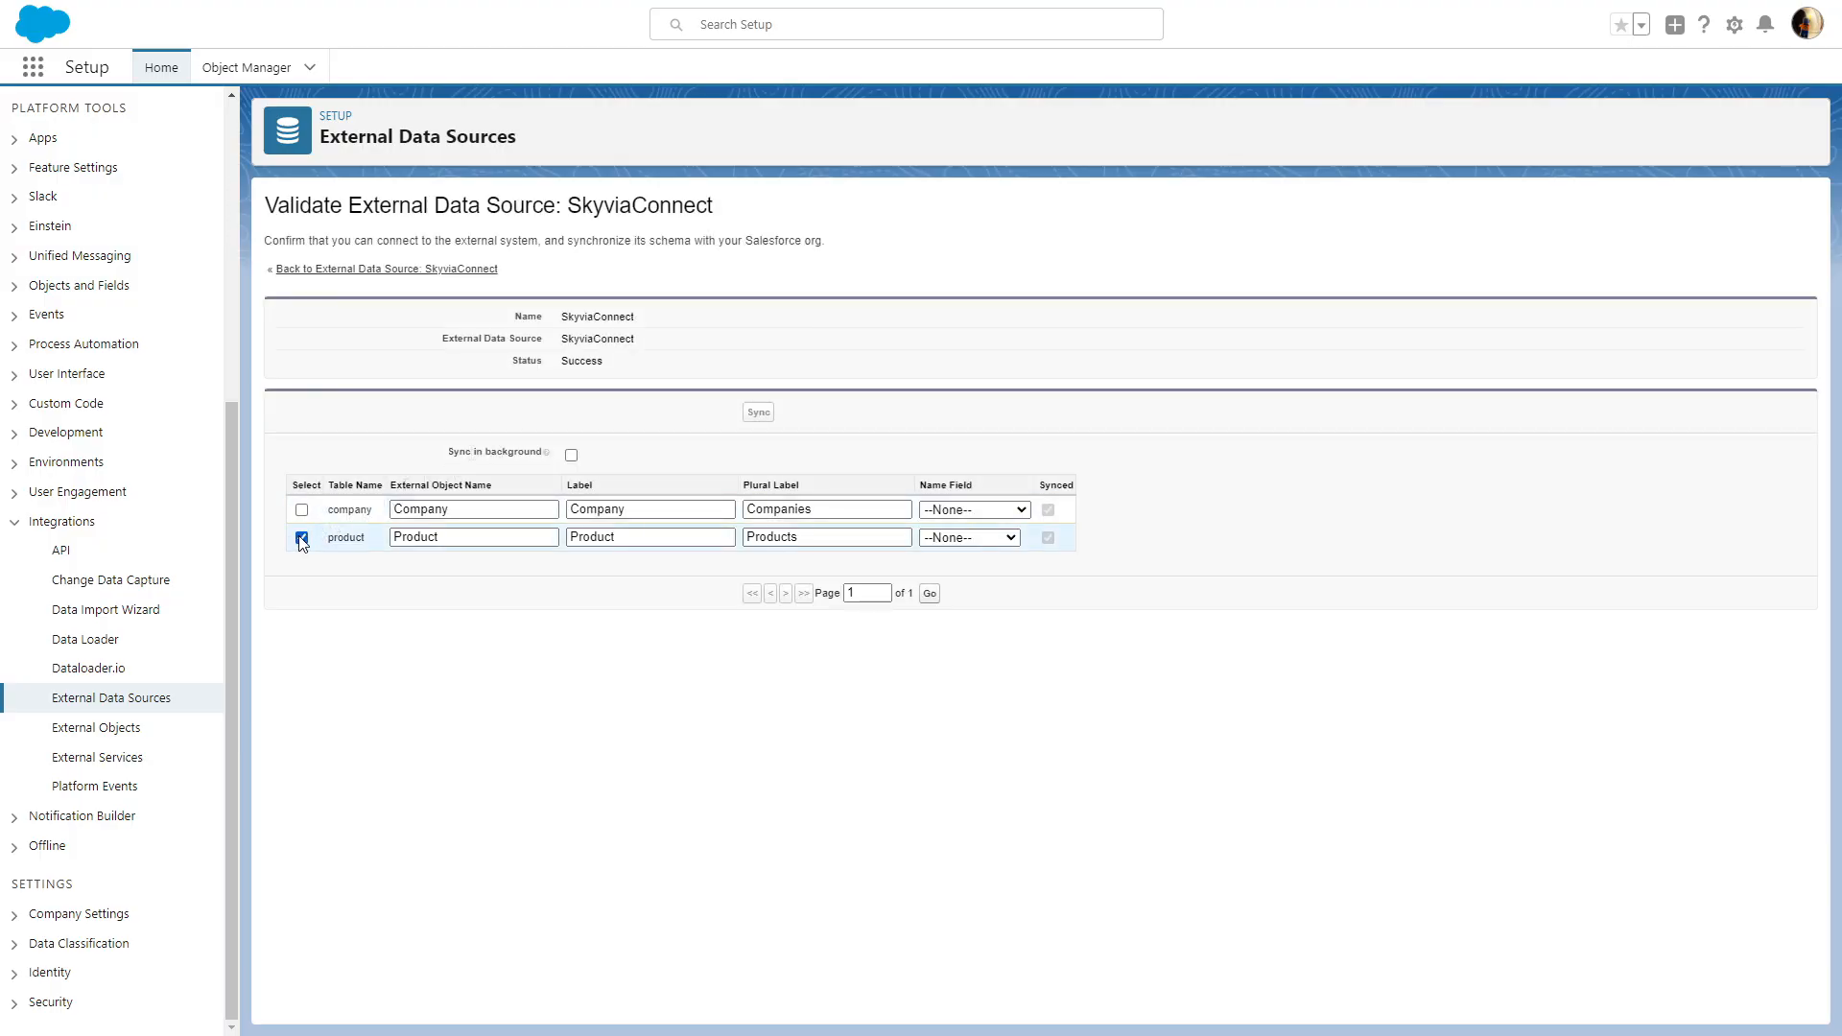
pyautogui.click(302, 509)
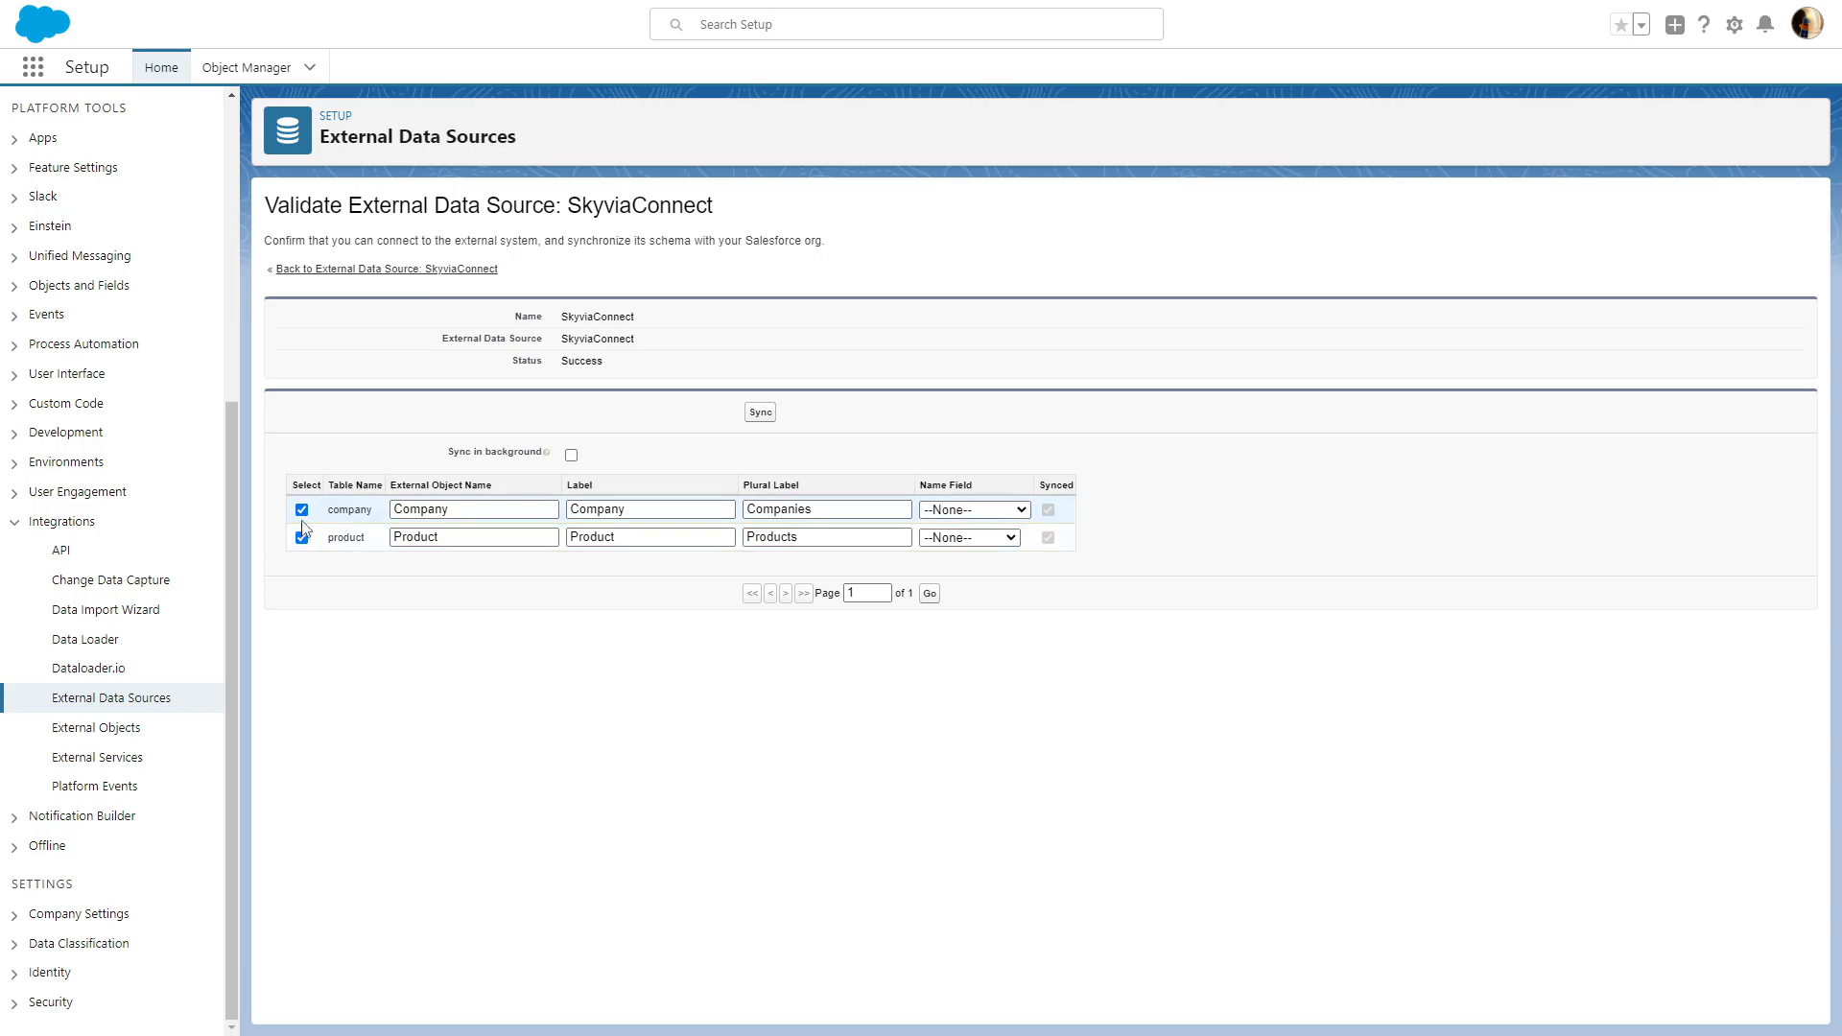
pyautogui.click(303, 538)
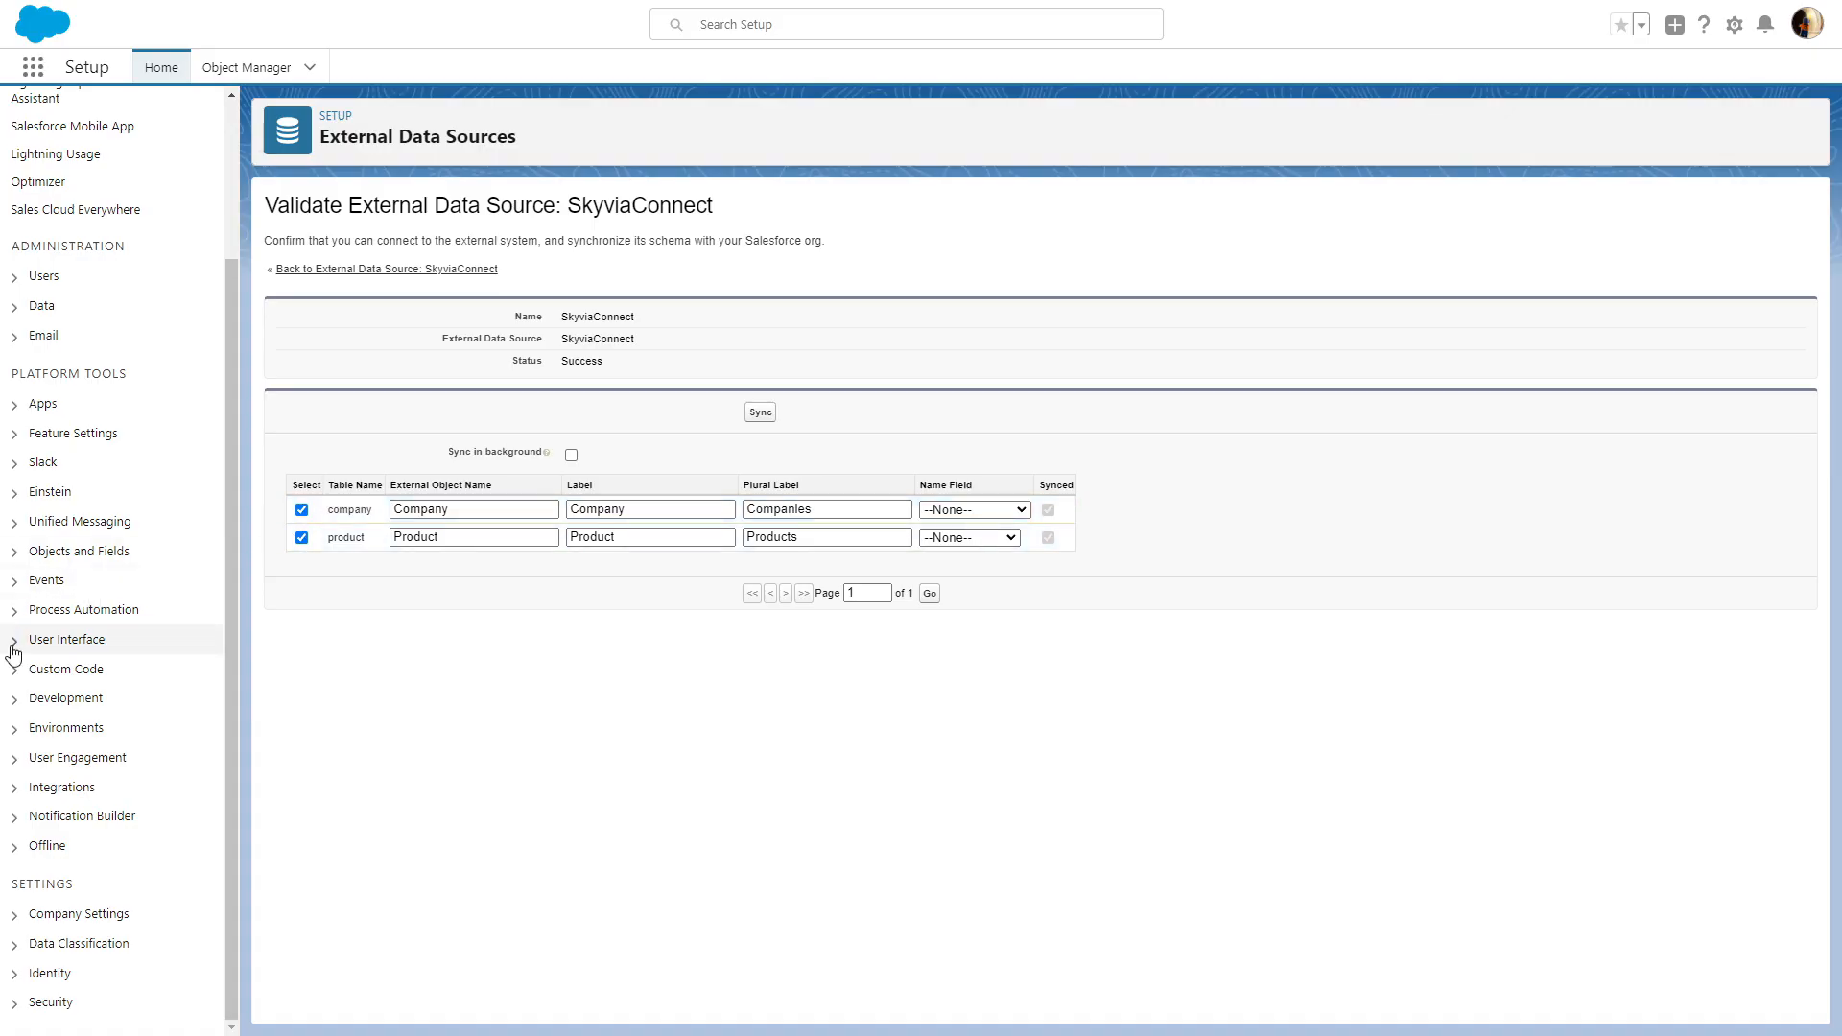
# Reach the Tabs settings under User Interface and begin a new custom object tab.
pyautogui.click(13, 639)
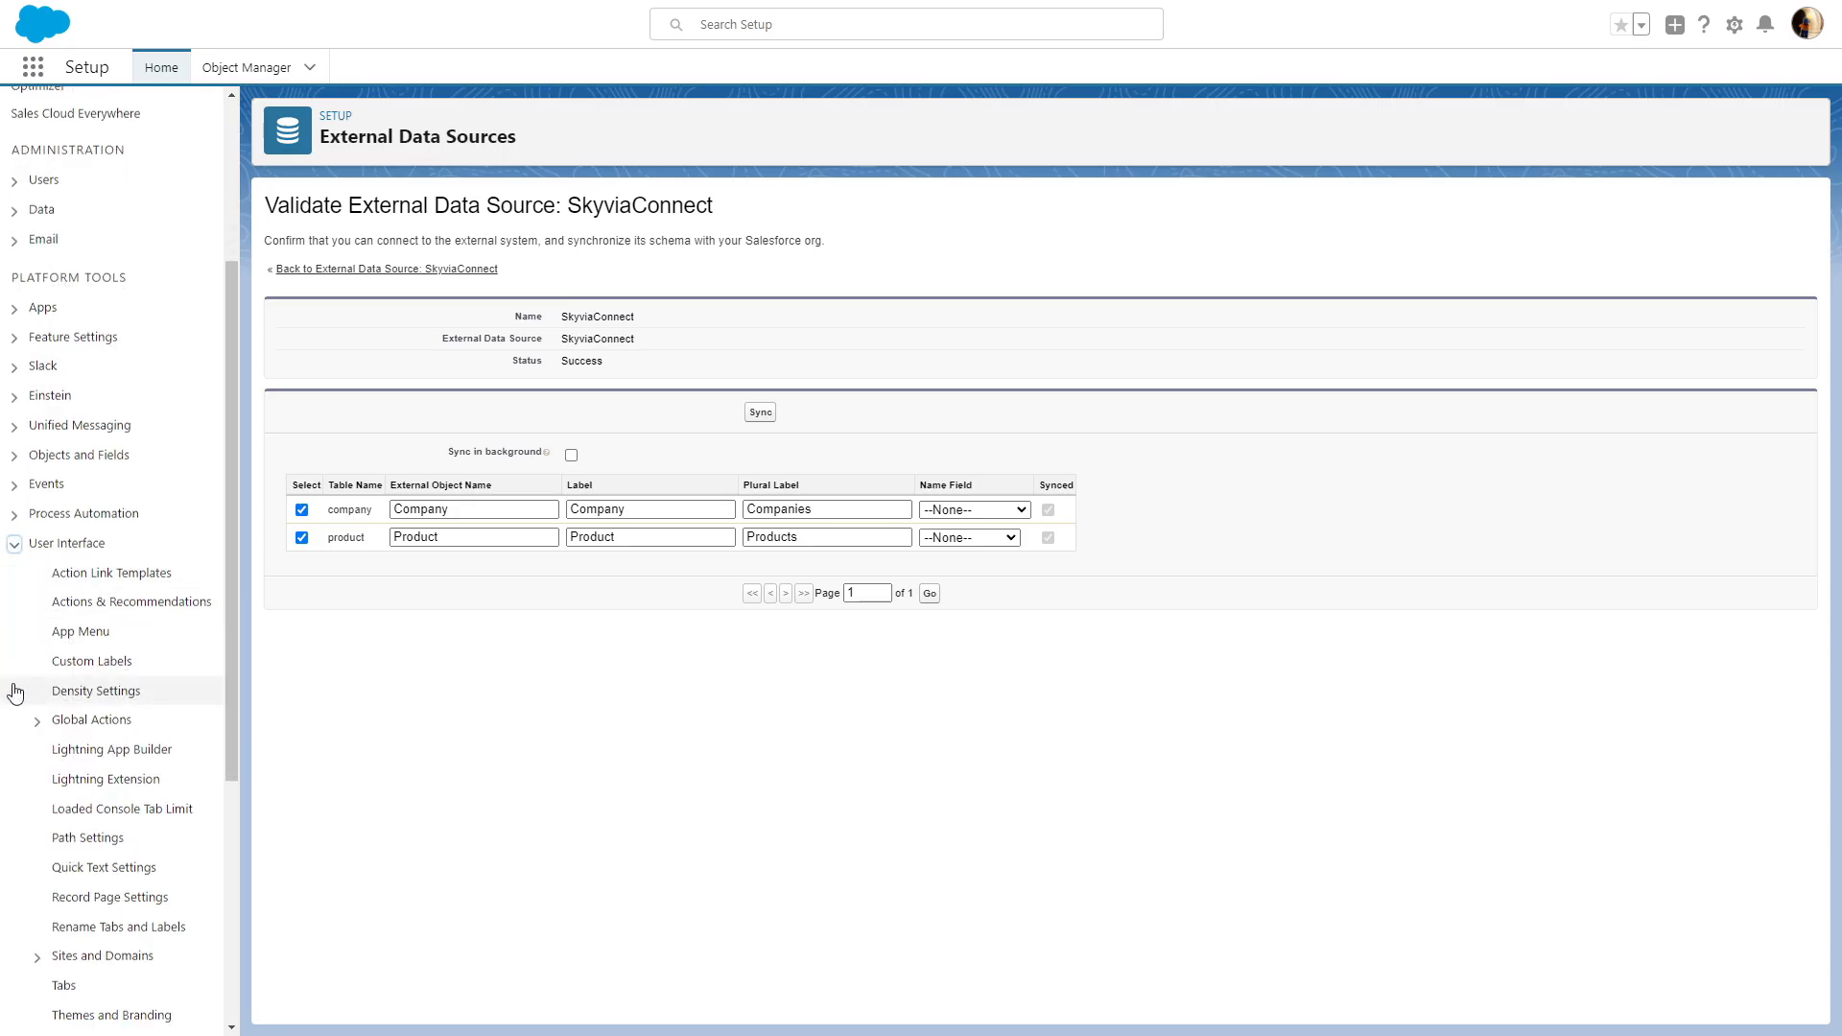
pyautogui.scroll(-3)
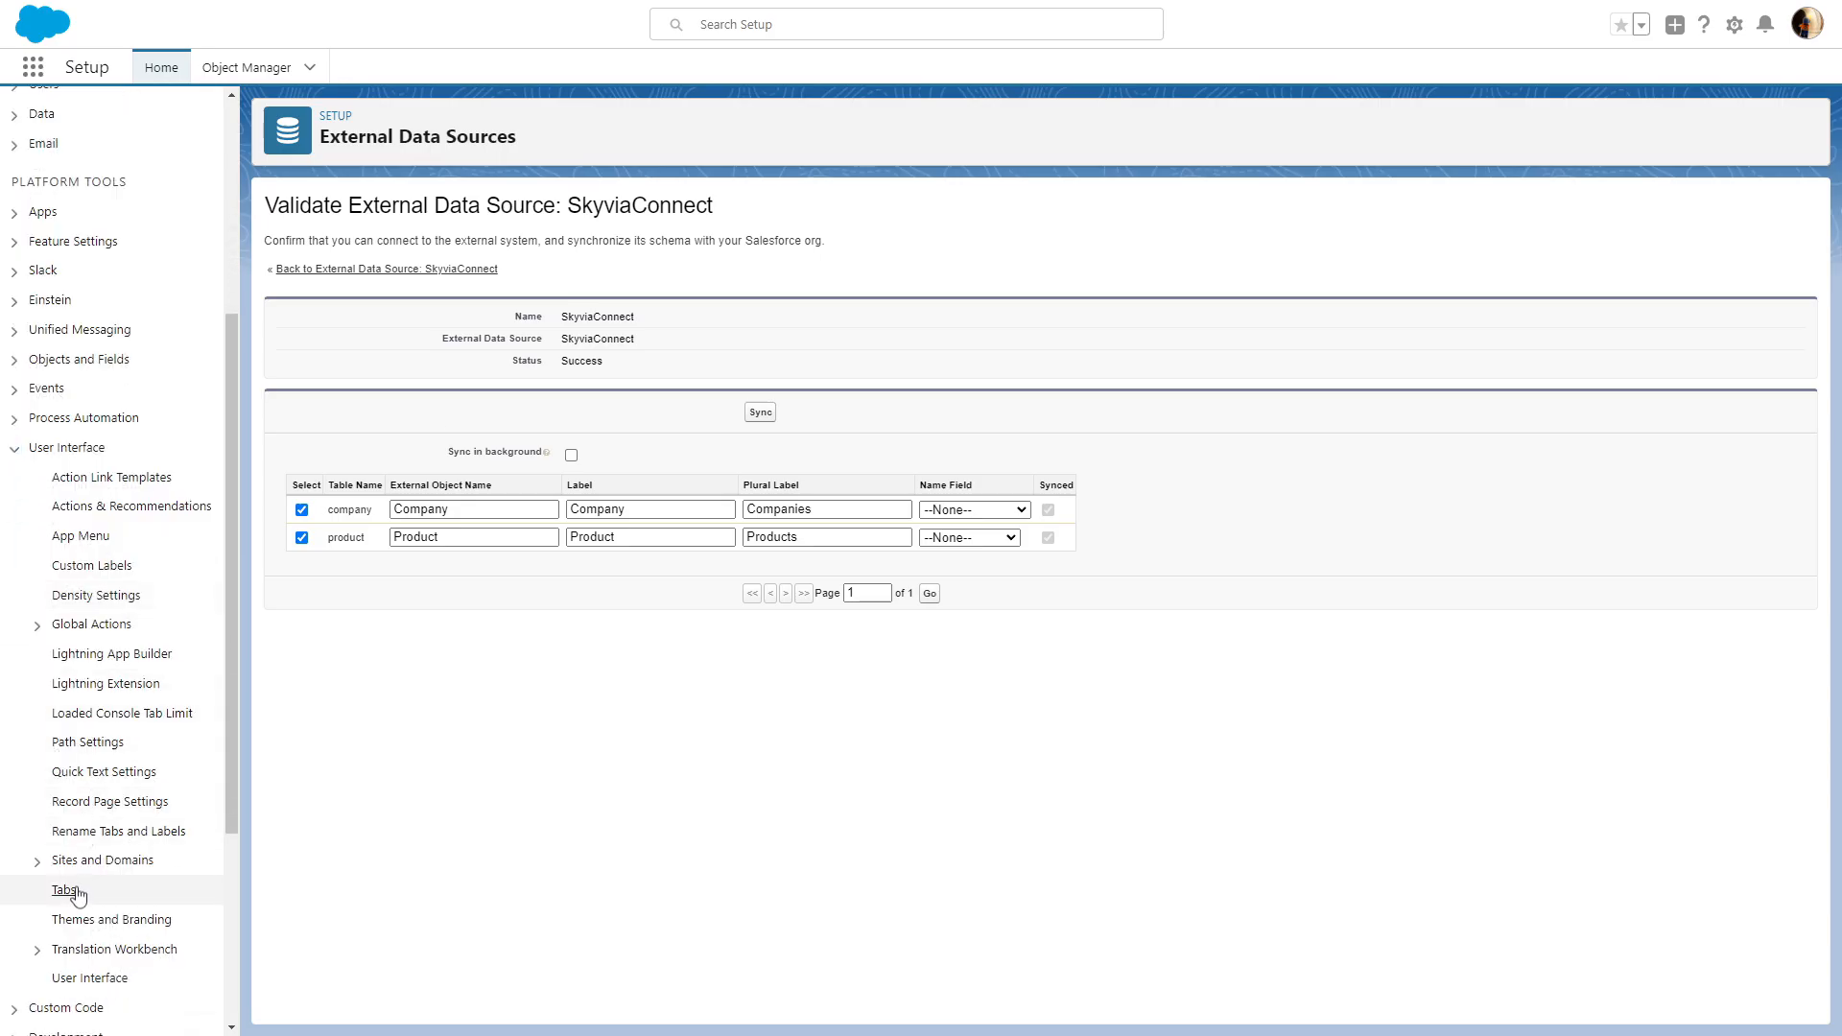
pyautogui.click(63, 890)
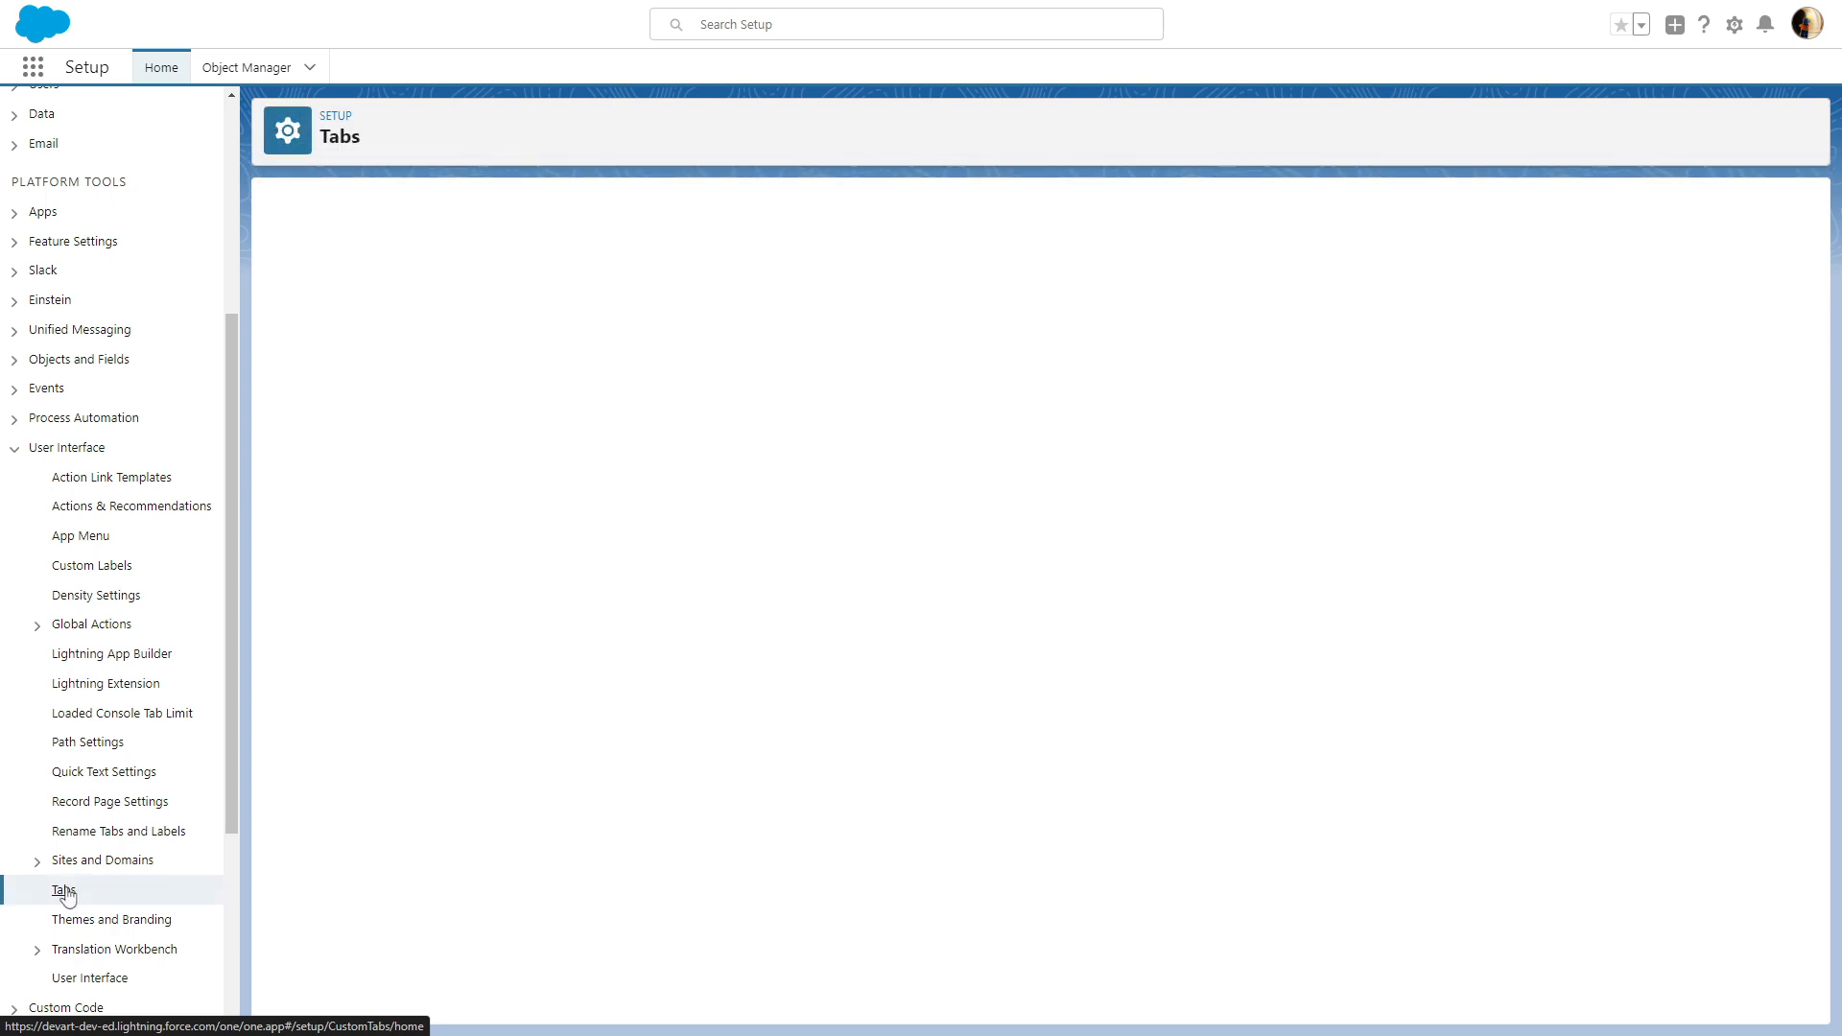
pyautogui.click(64, 889)
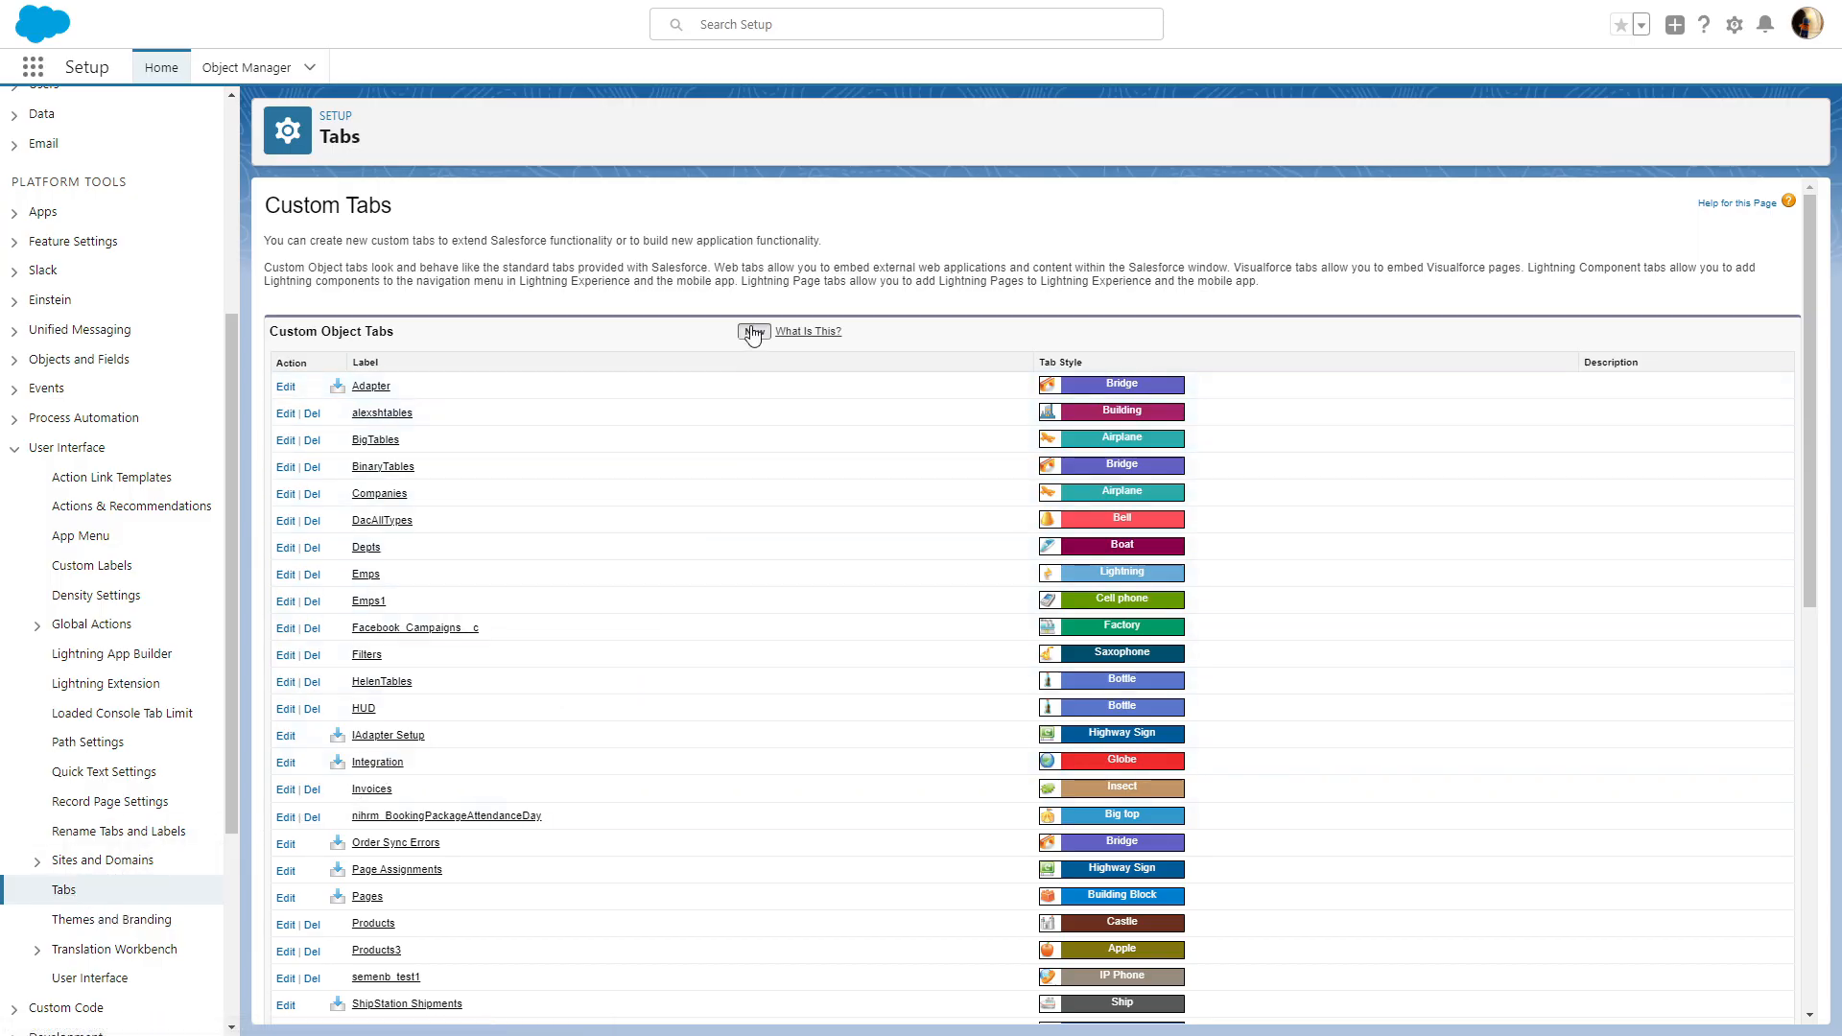
pyautogui.click(749, 331)
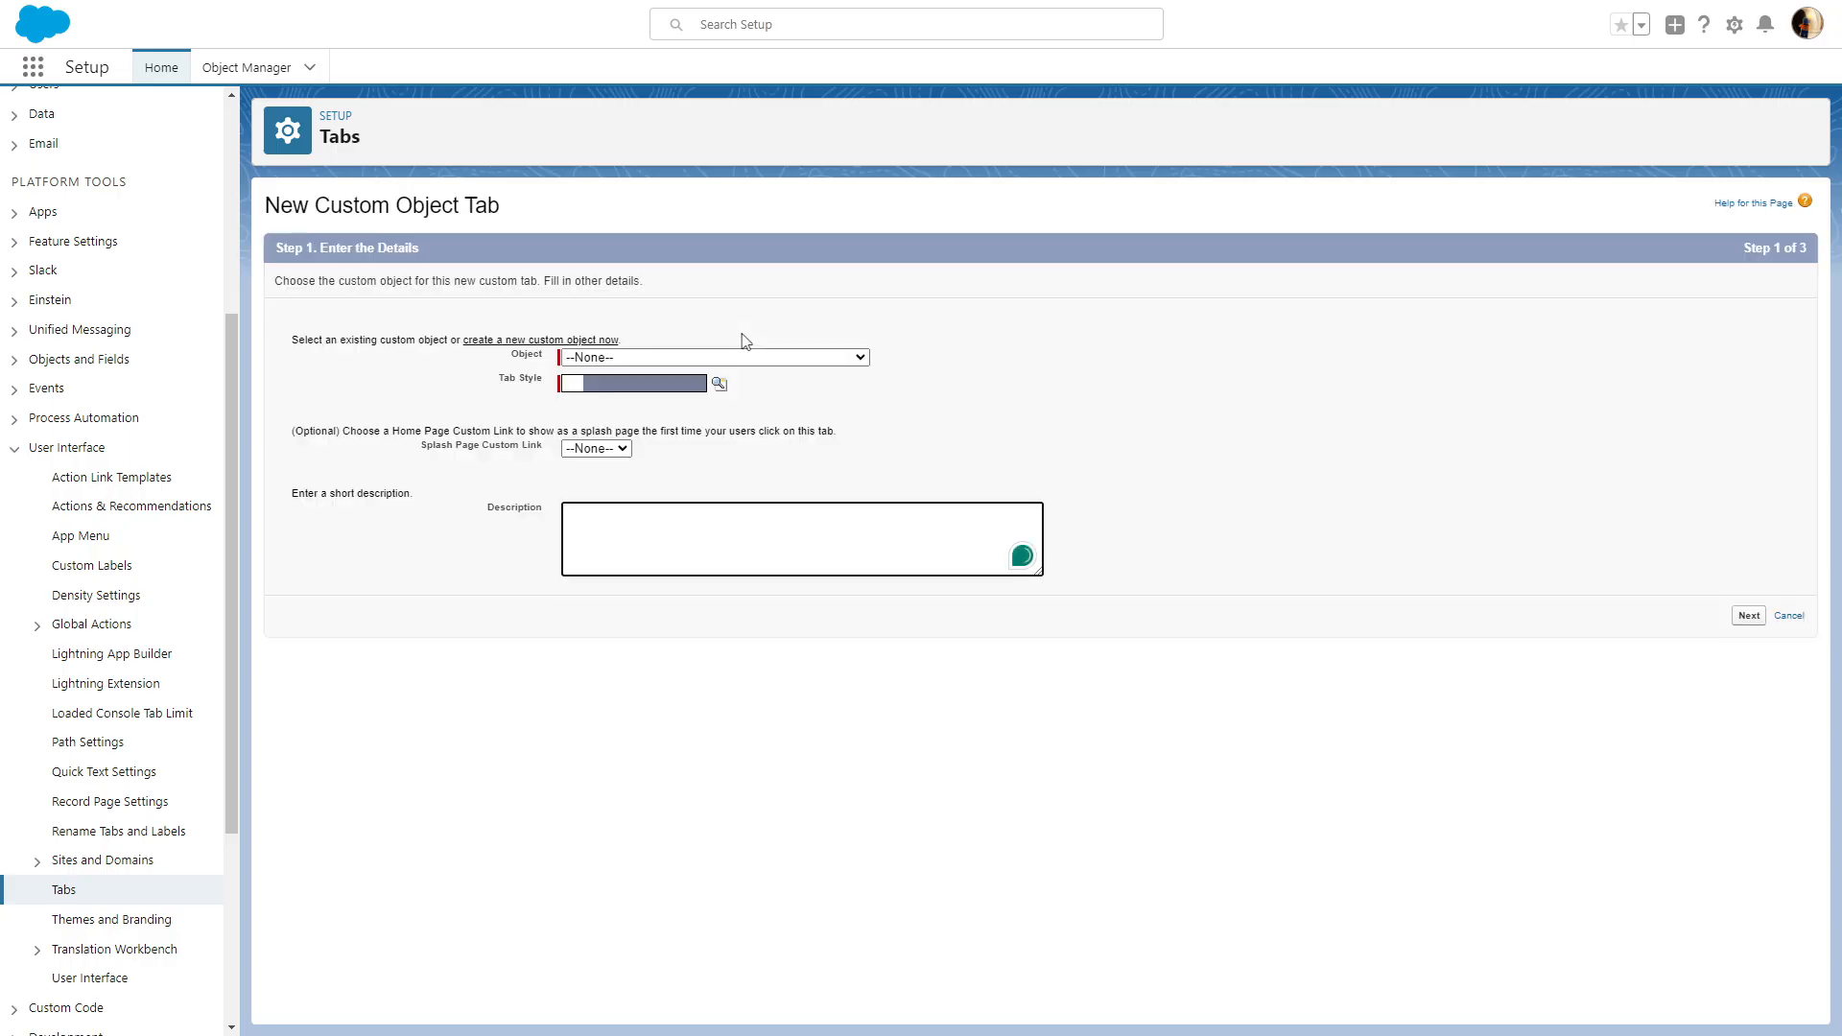
# Make a tab for the Product object and reveal Companies and Products in the Community app's More menu.
pyautogui.click(711, 357)
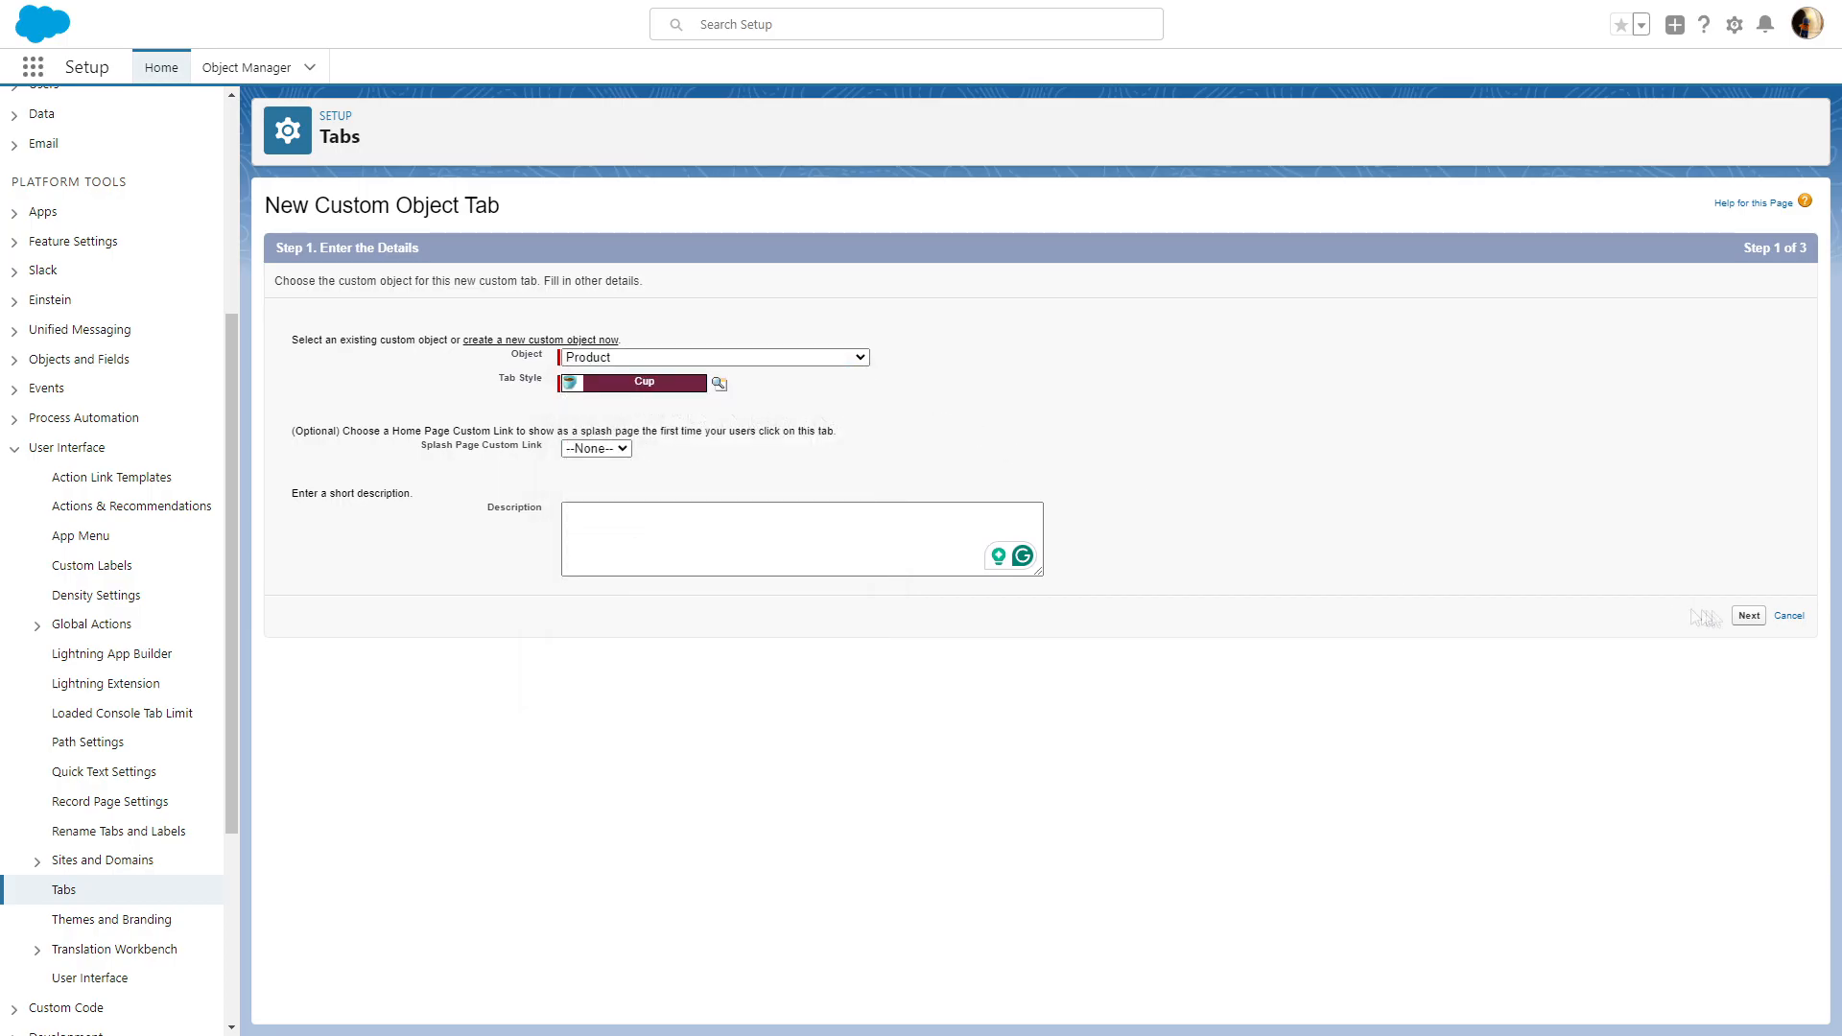
pyautogui.click(1747, 616)
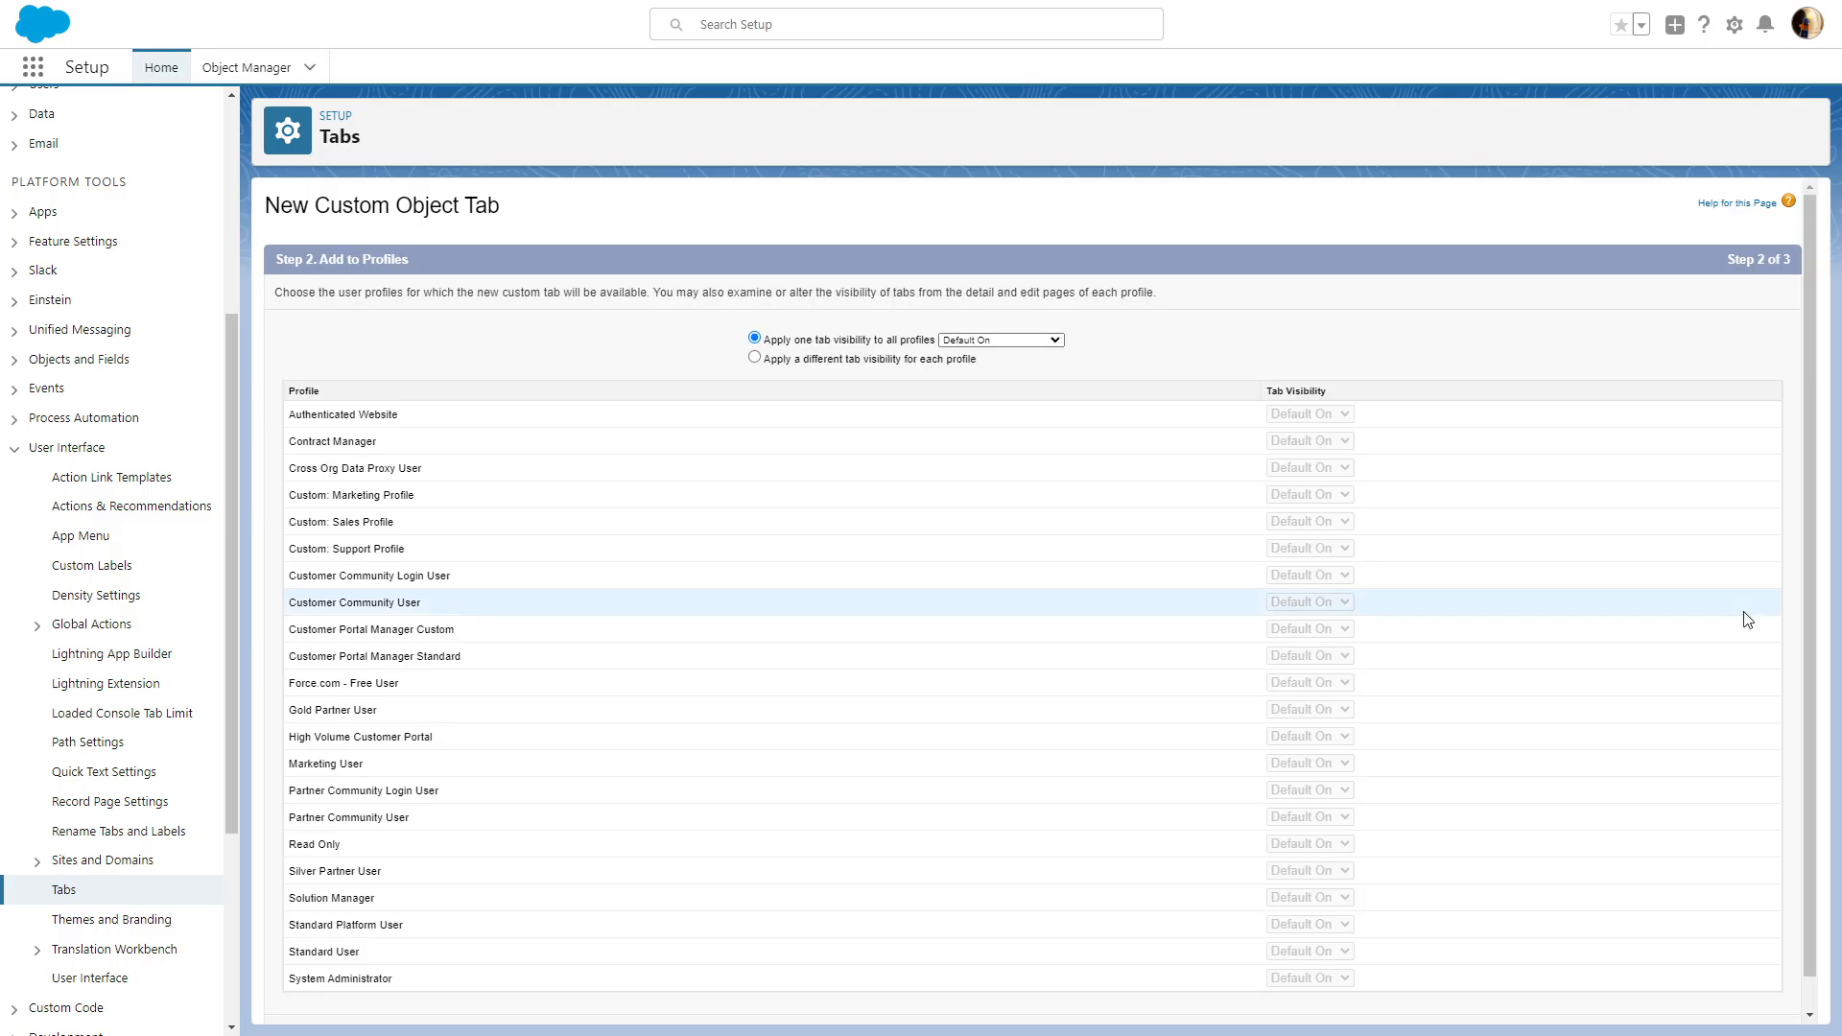
pyautogui.scroll(-3)
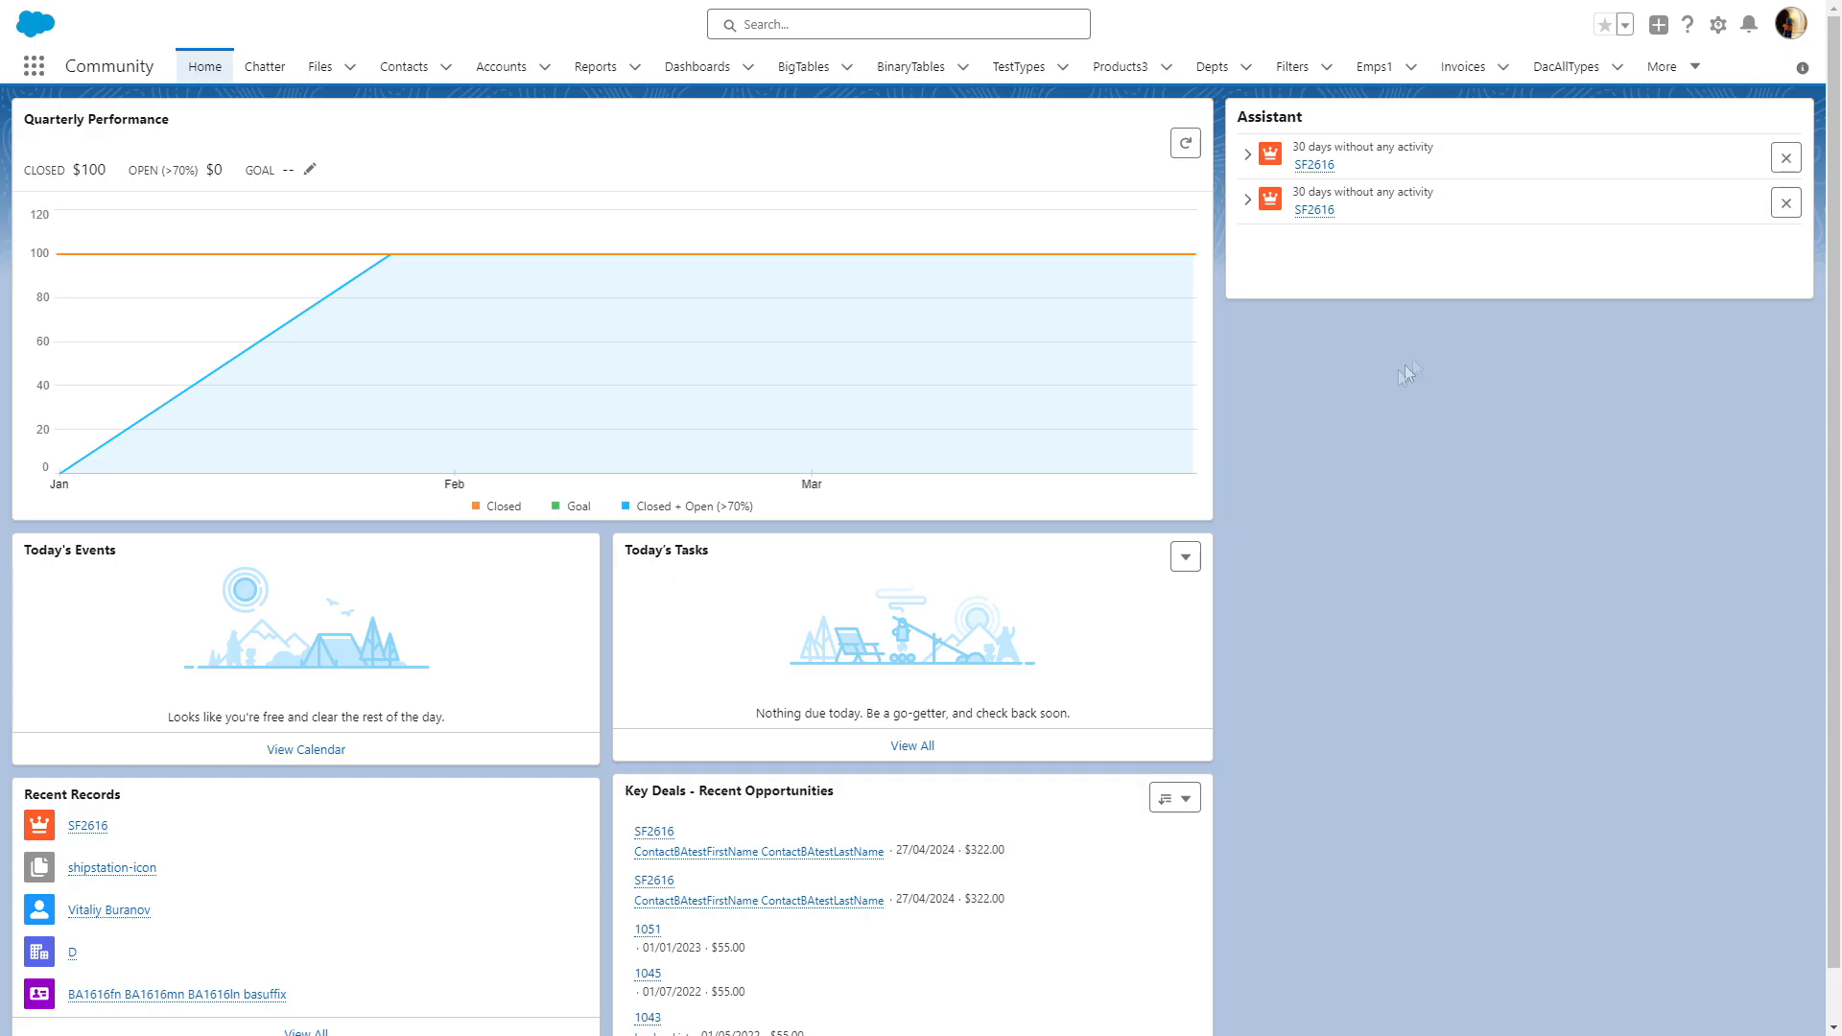
pyautogui.click(1664, 66)
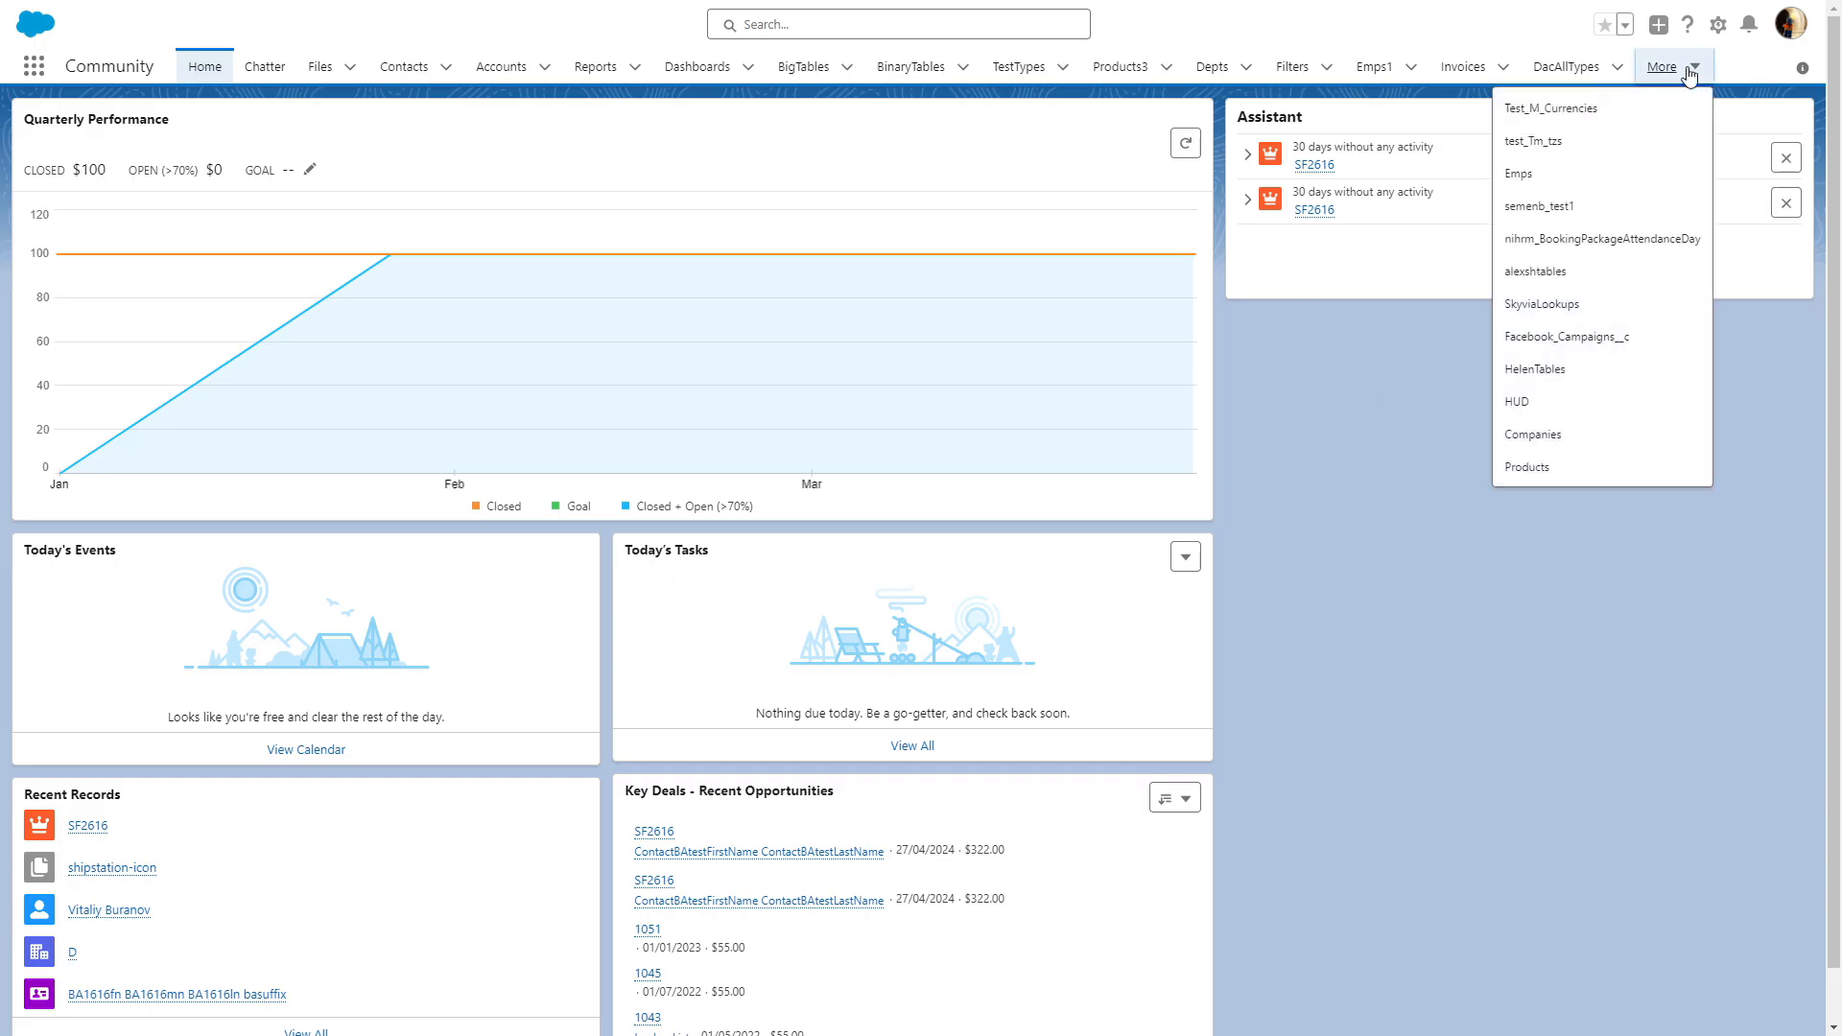